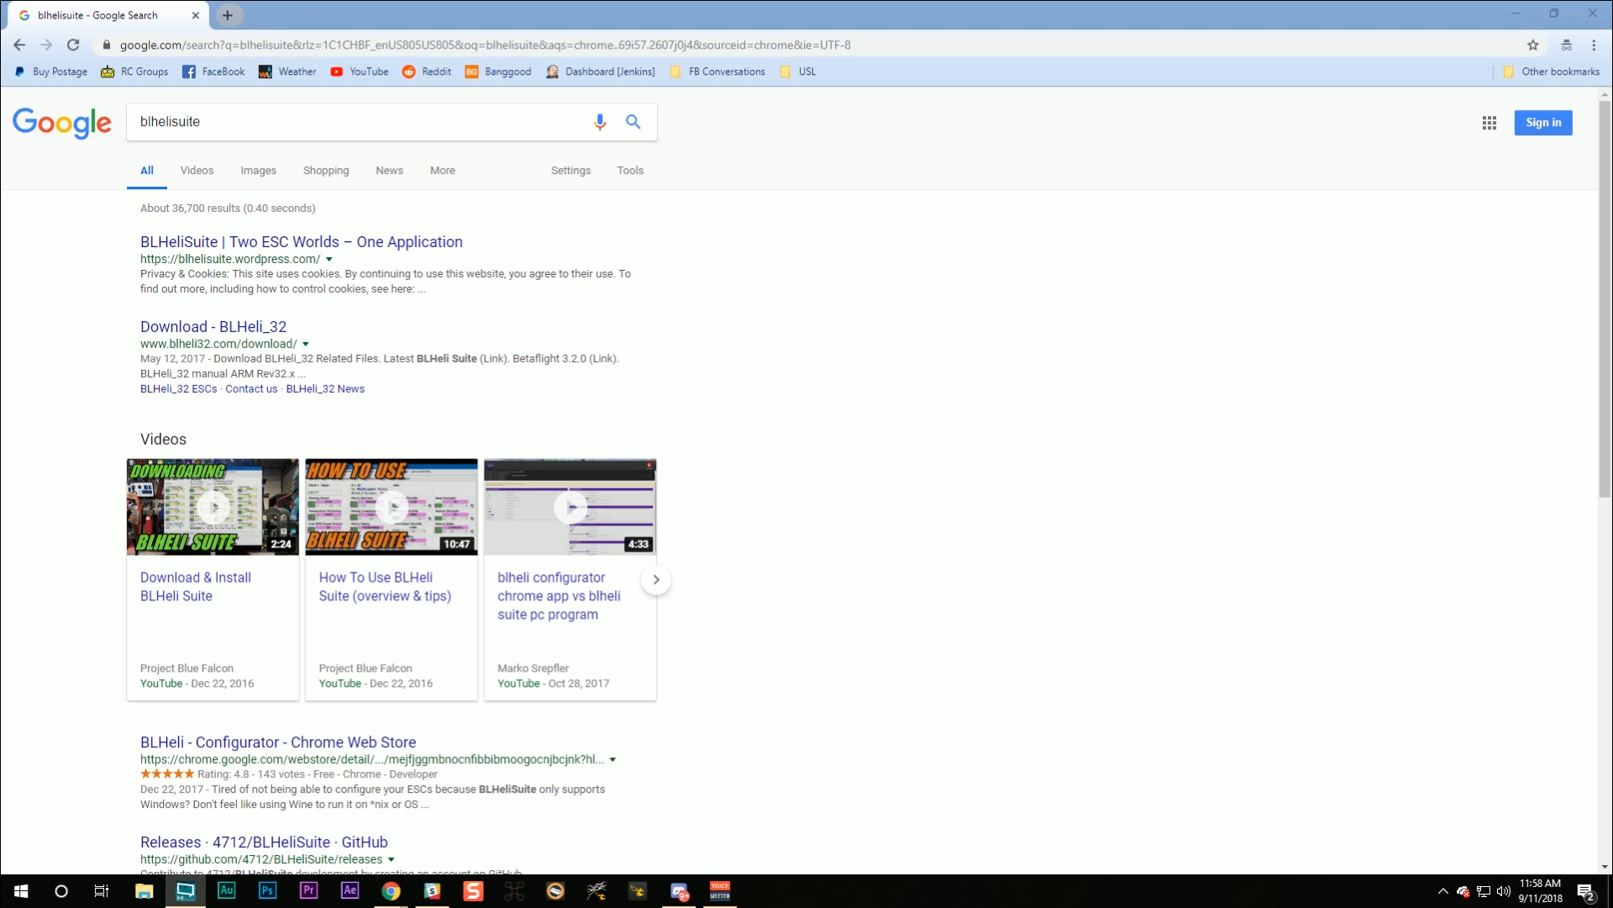
mouse_move(351, 358)
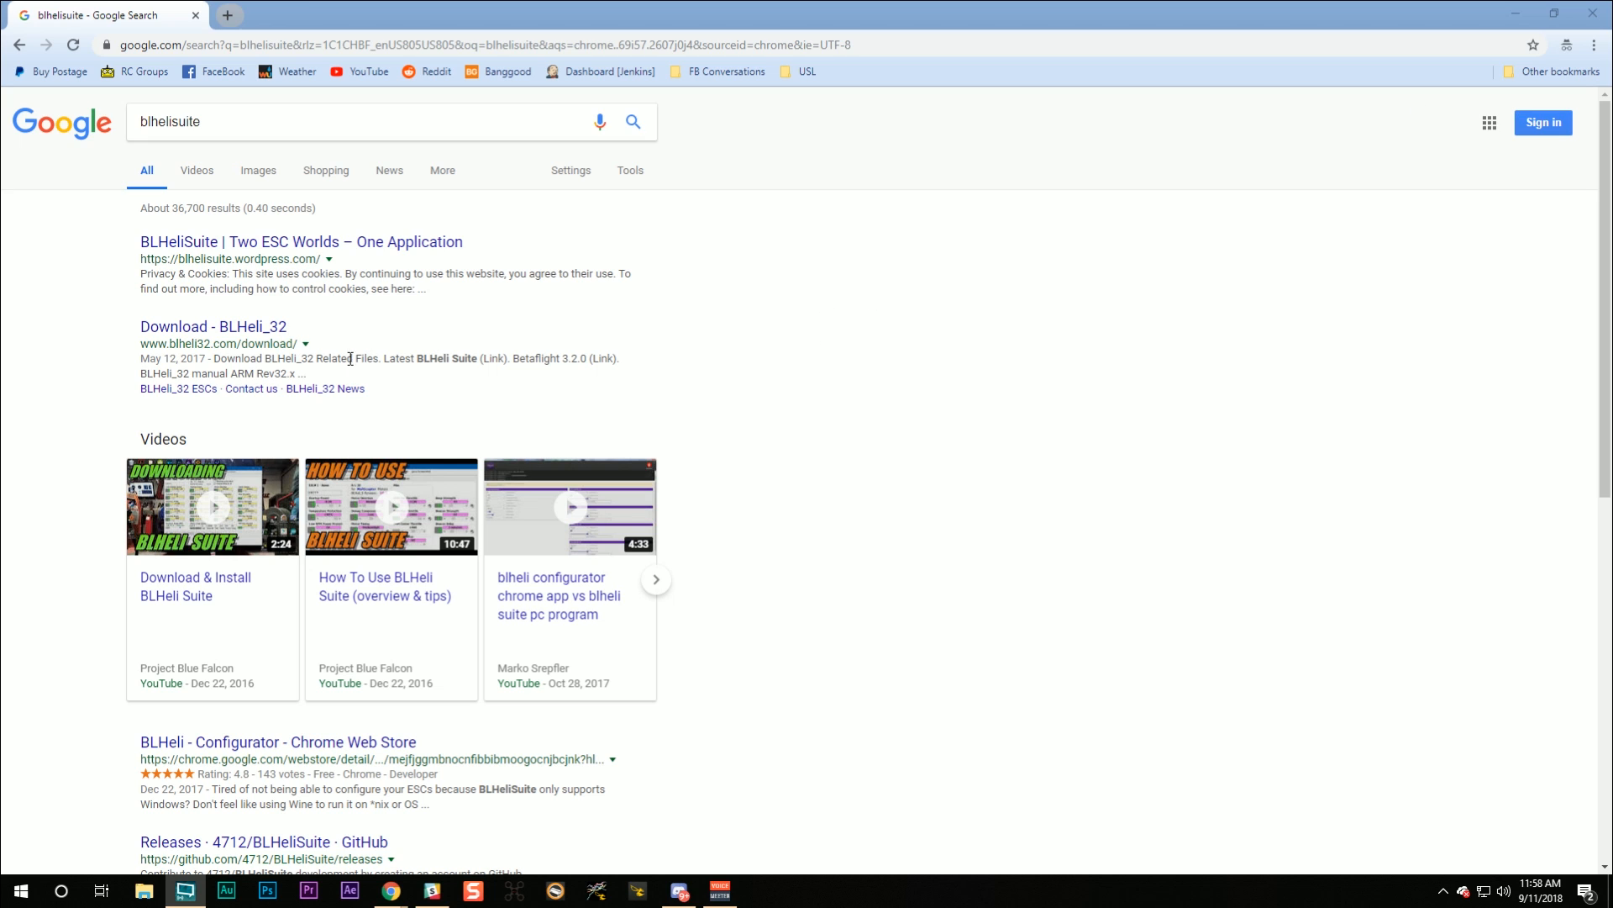
- Follow the 'Download - BLHeli_32' result to blheli32.com/download
double_click(173, 343)
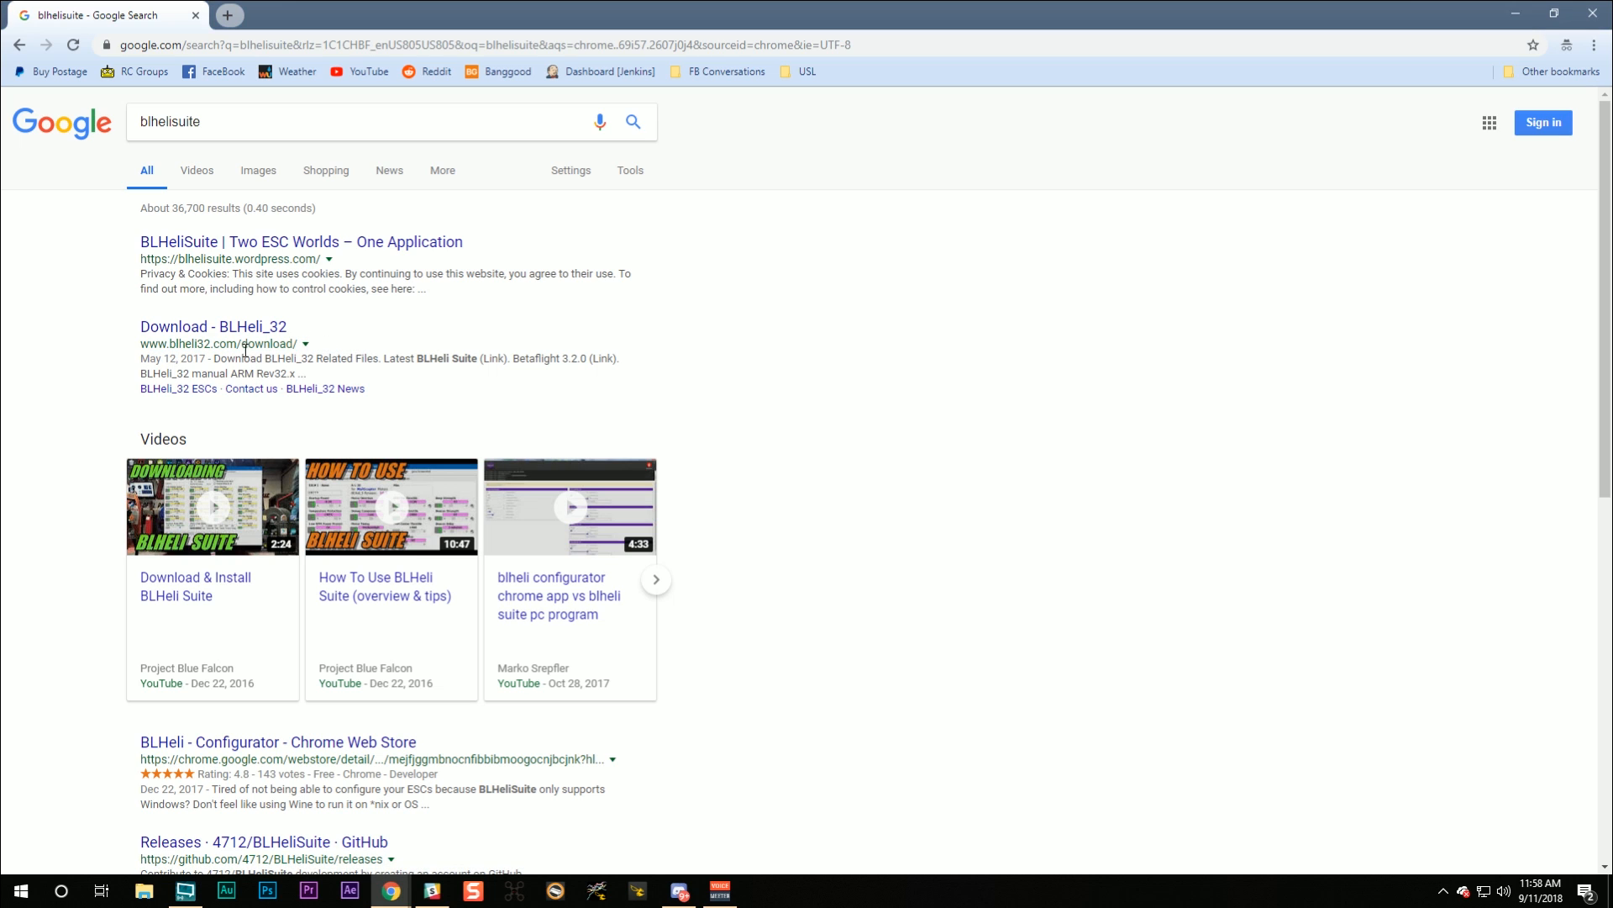
left_click(214, 326)
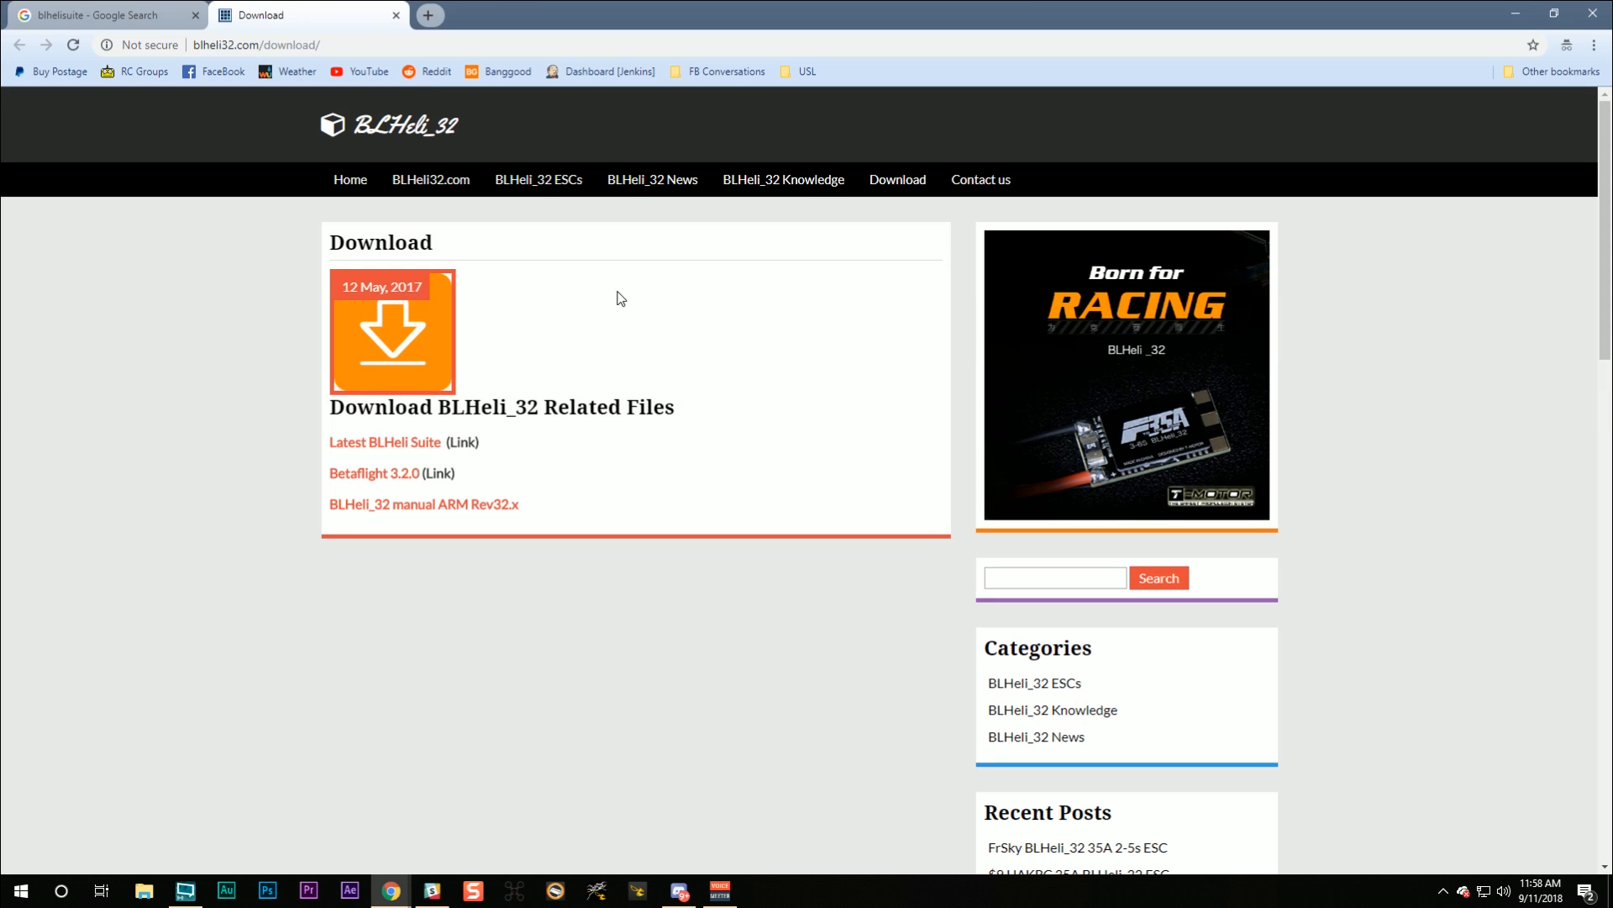
mouse_move(521, 297)
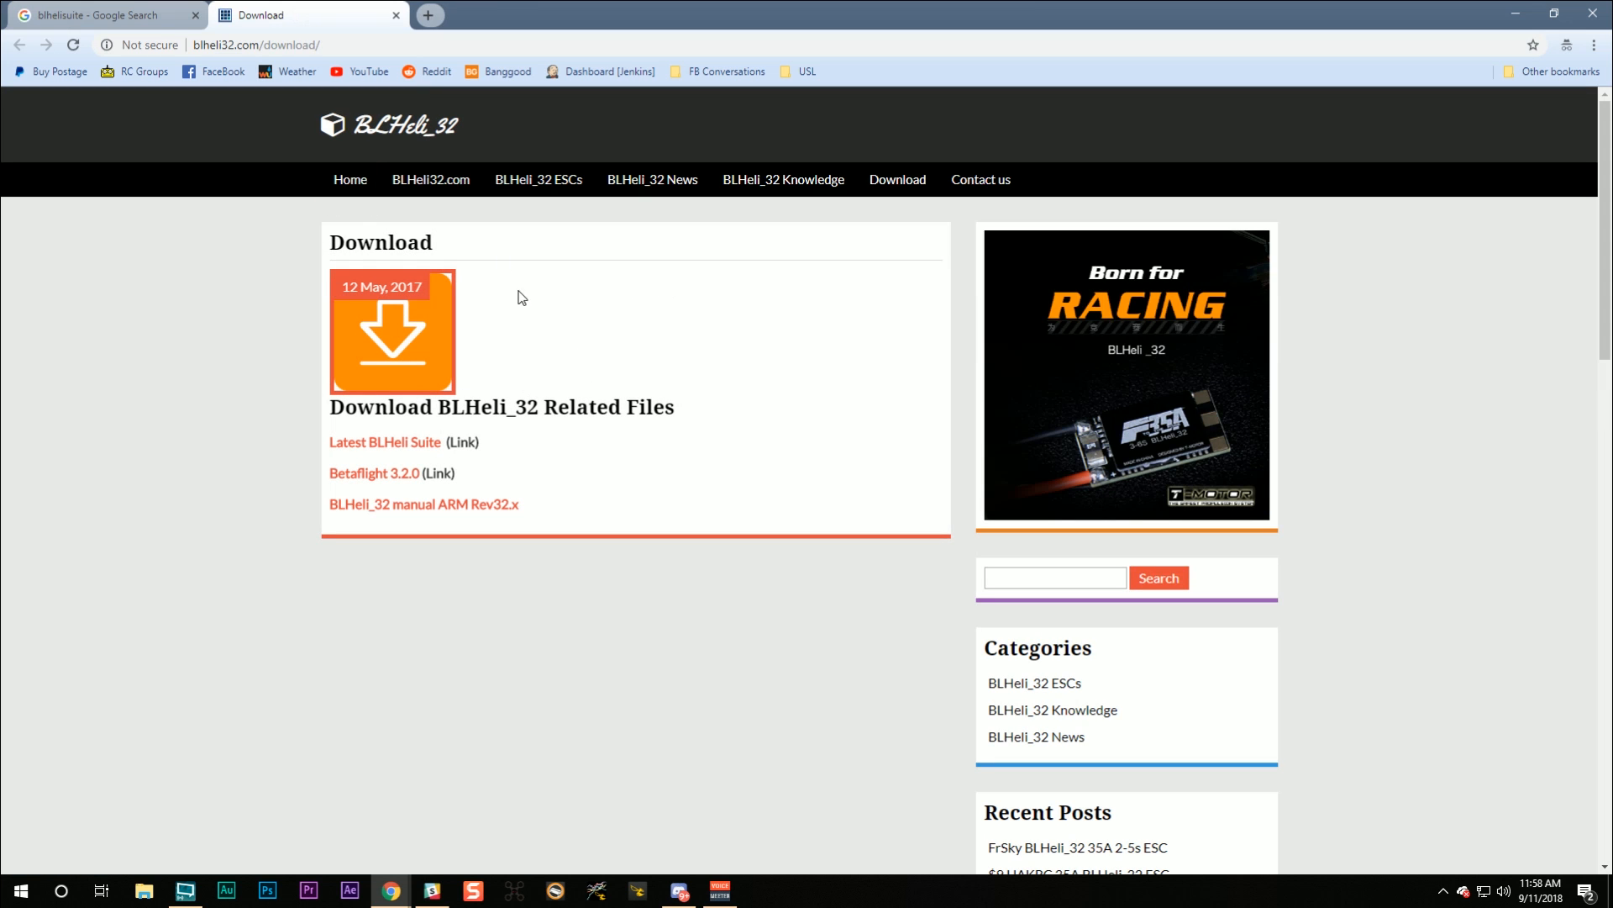
mouse_move(319, 353)
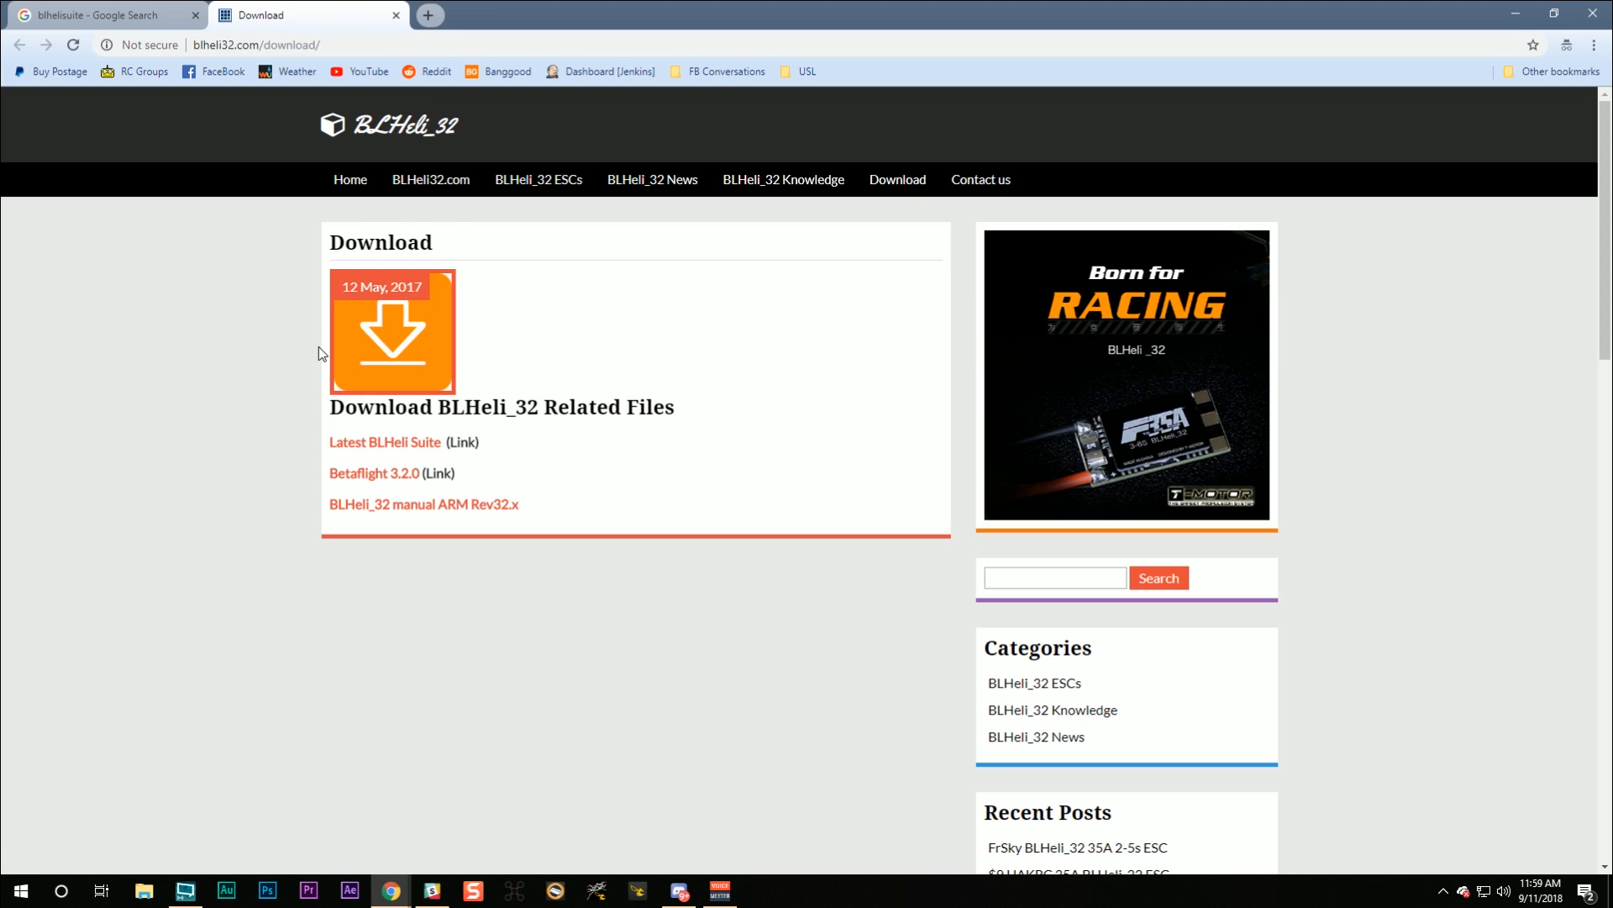
mouse_move(385, 442)
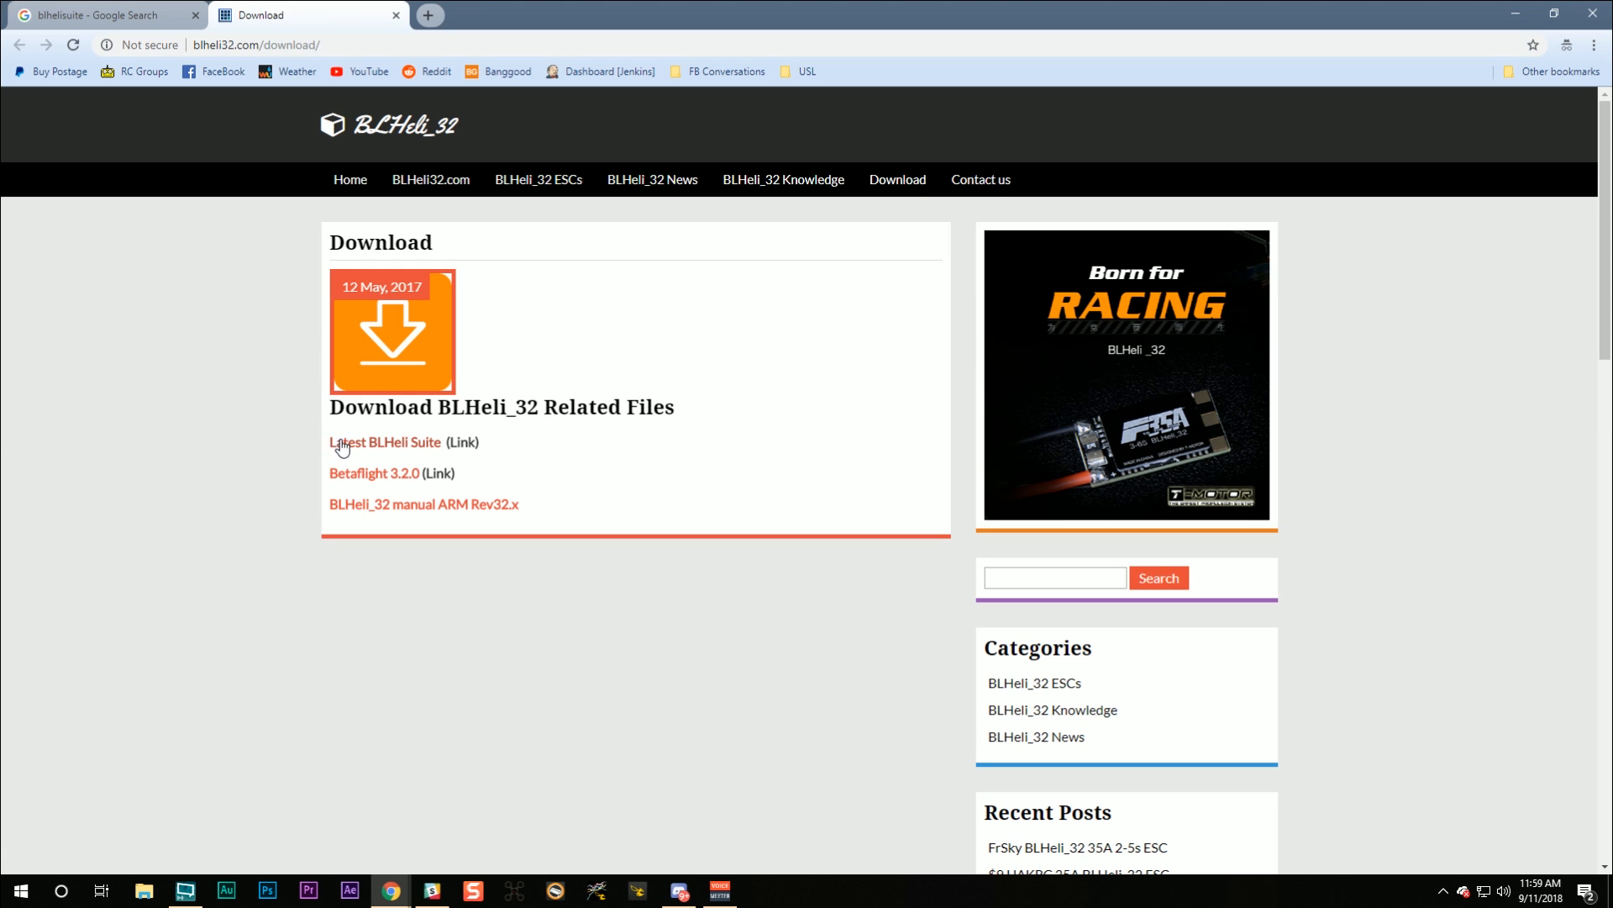
- Follow the 'Latest BLHeli Suite' link to the MediaFire BLHeliSuite folder
left_click(385, 442)
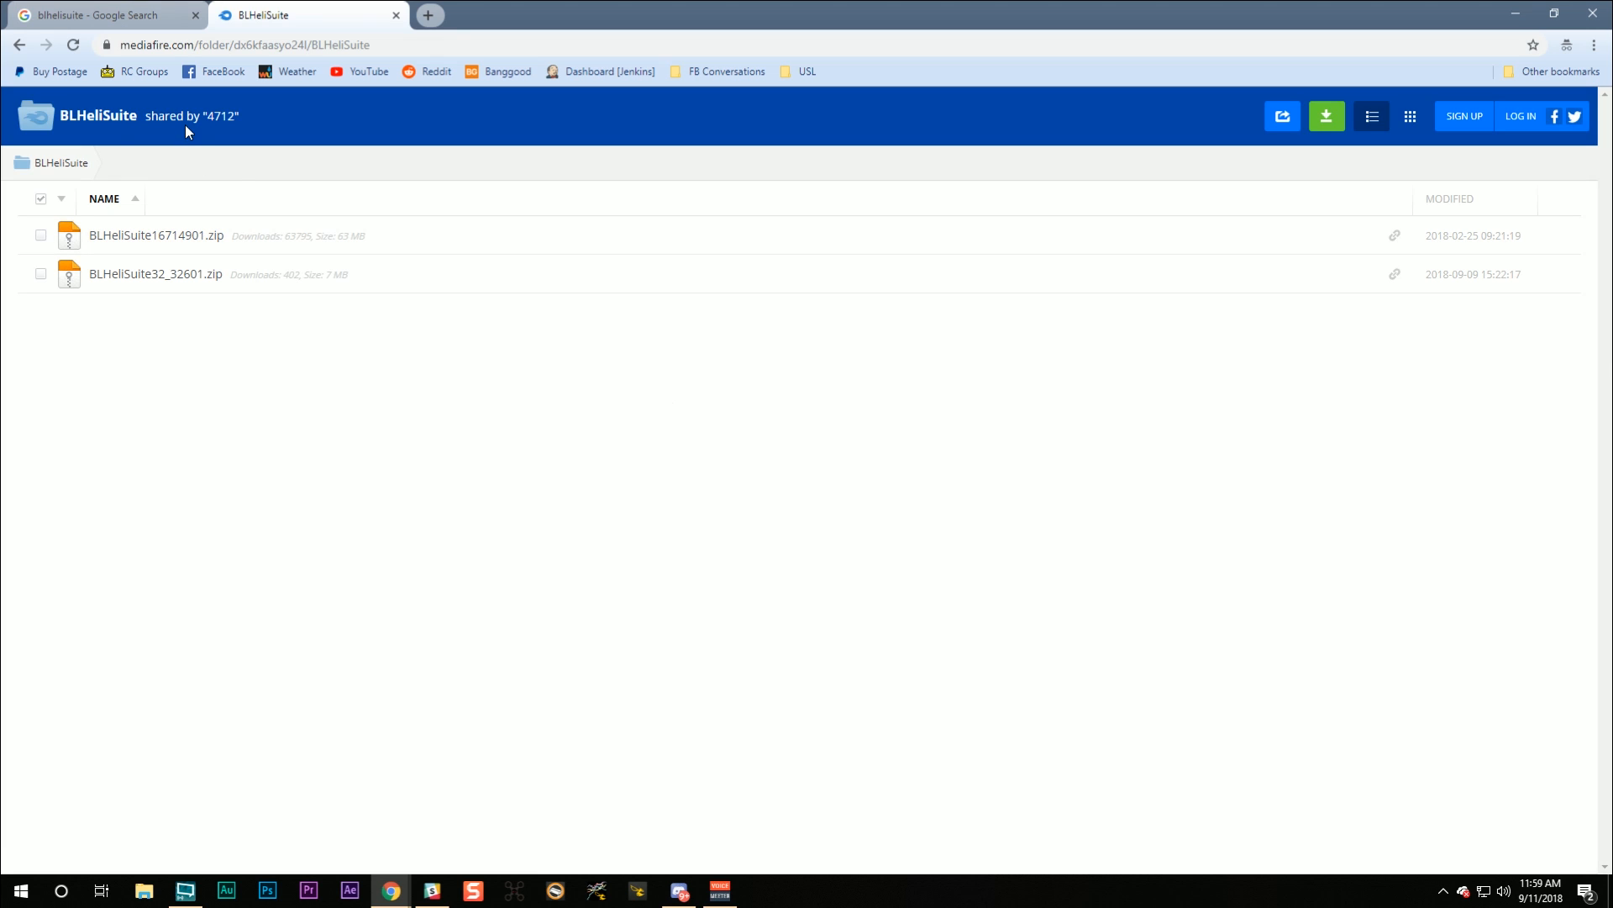
mouse_move(232, 153)
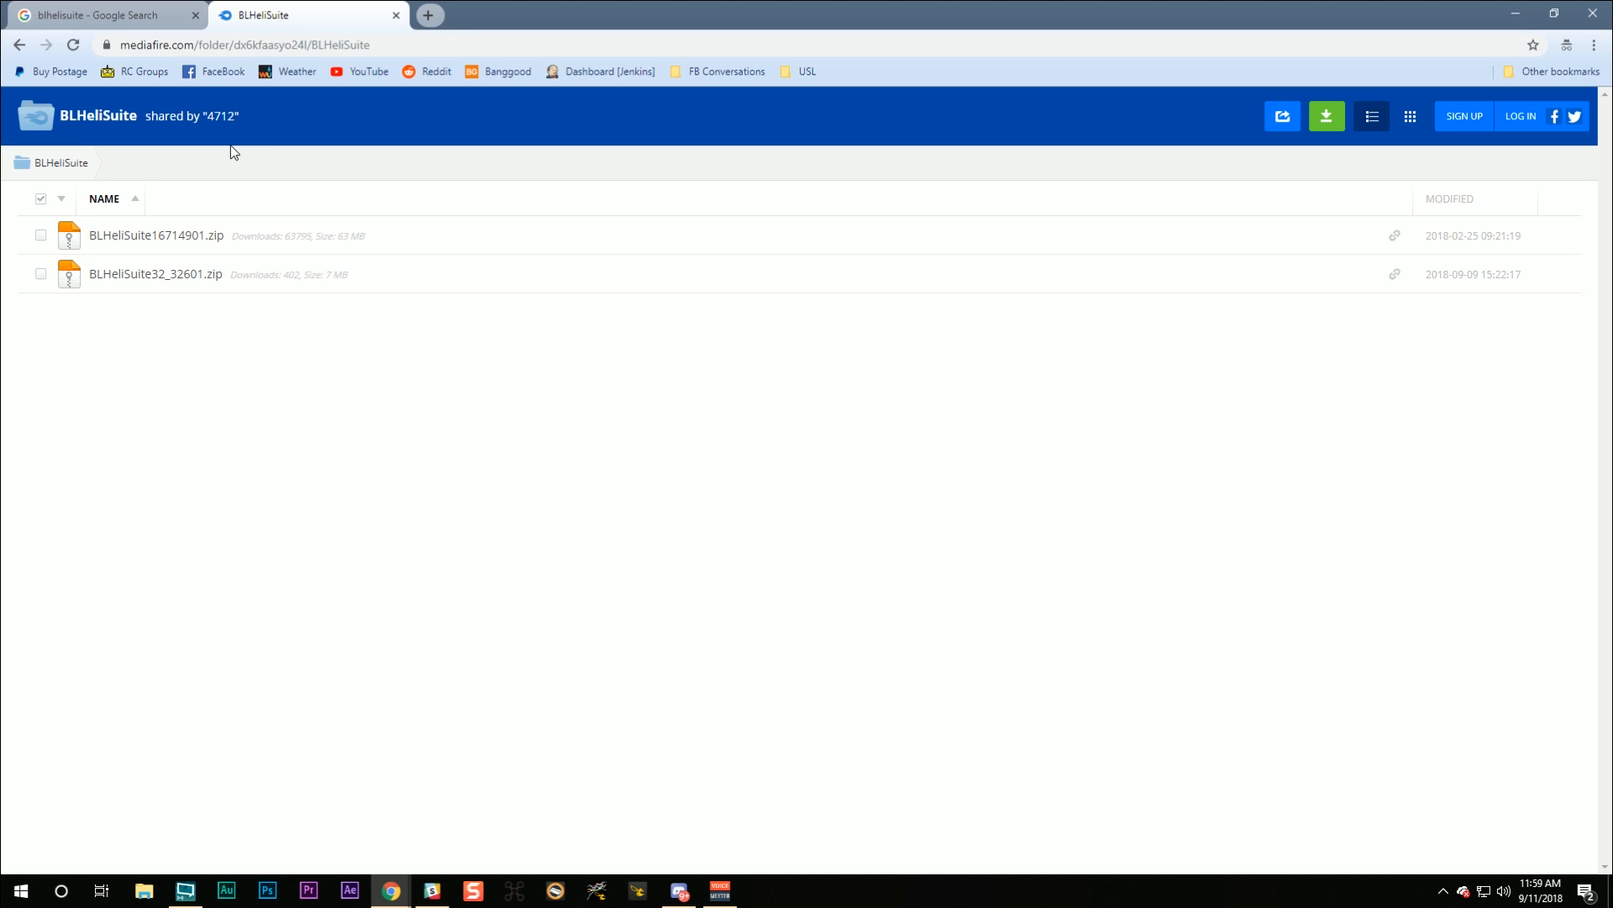
mouse_move(141, 416)
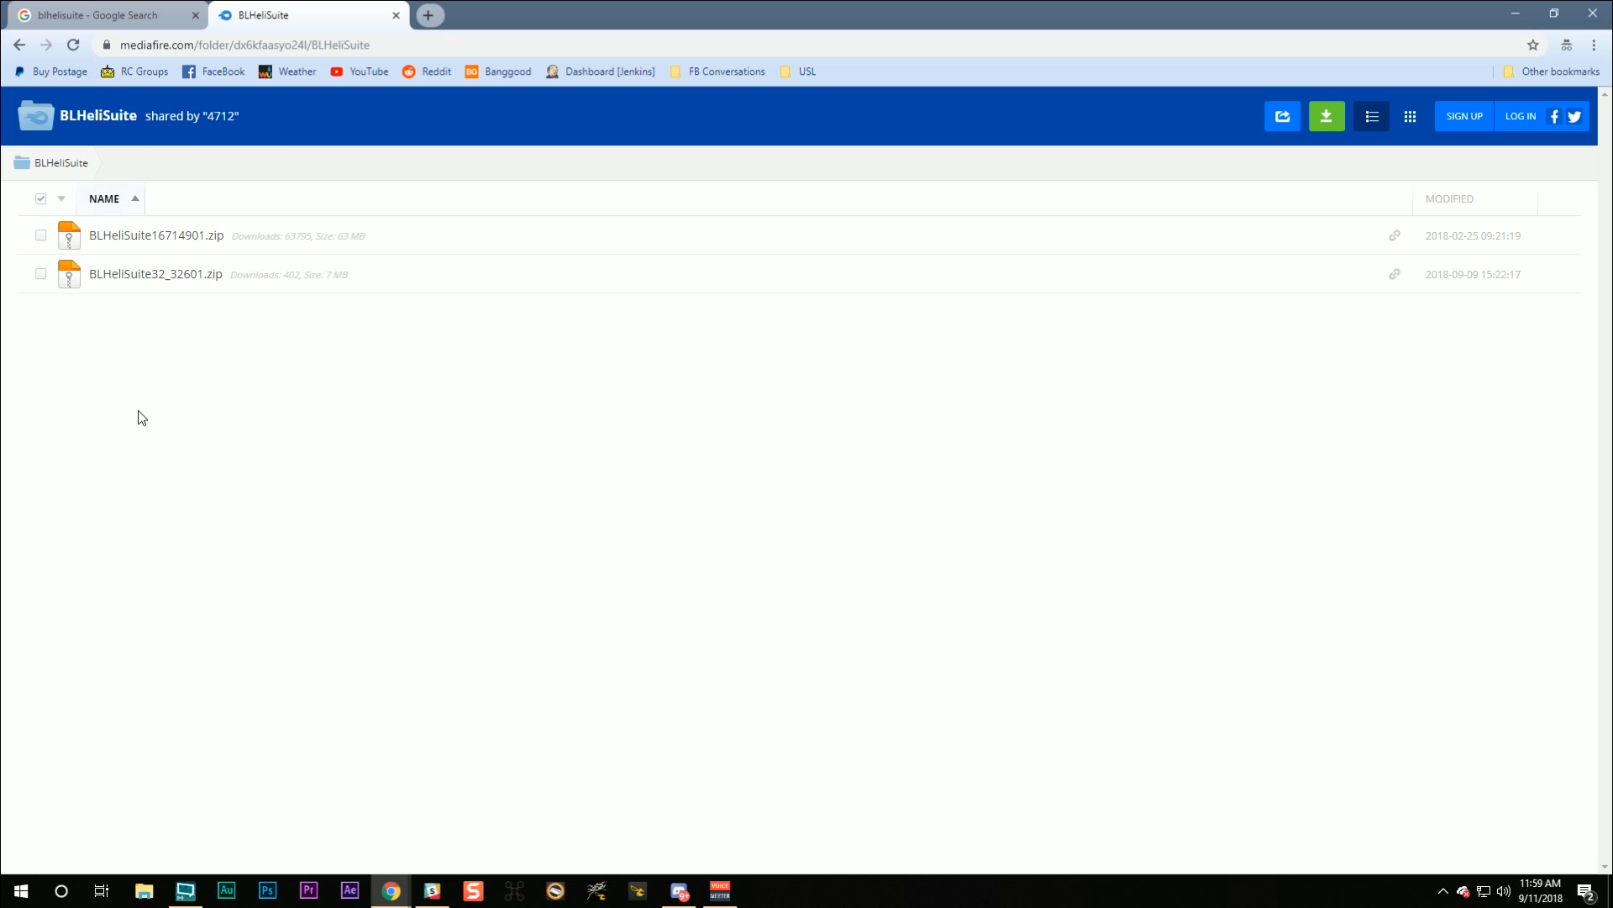
mouse_move(316, 328)
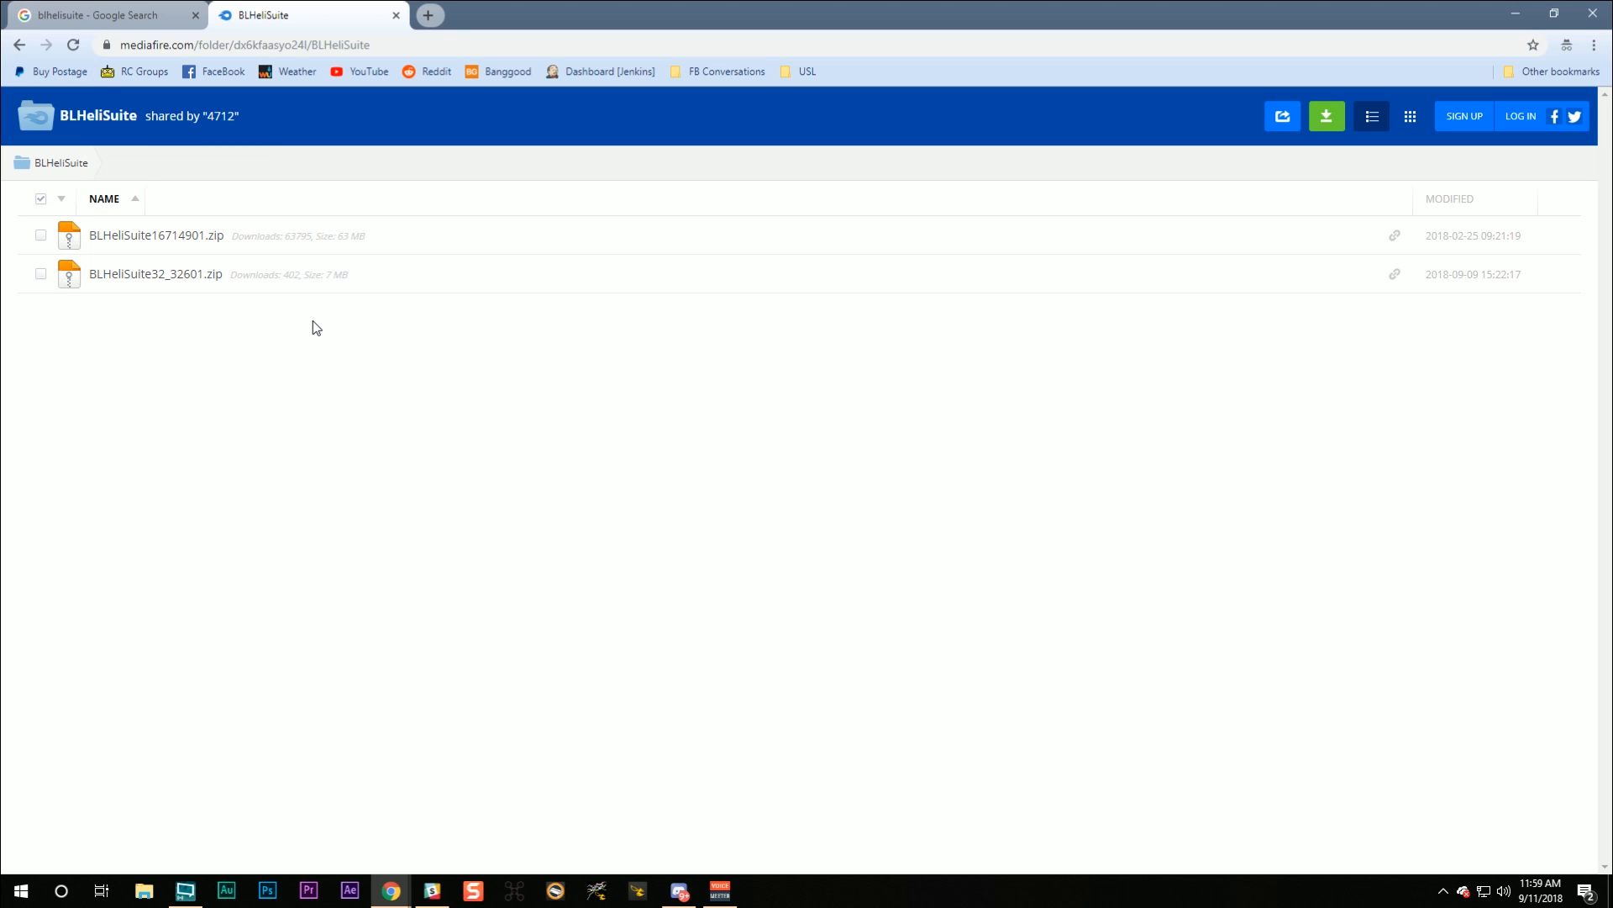
mouse_move(285, 291)
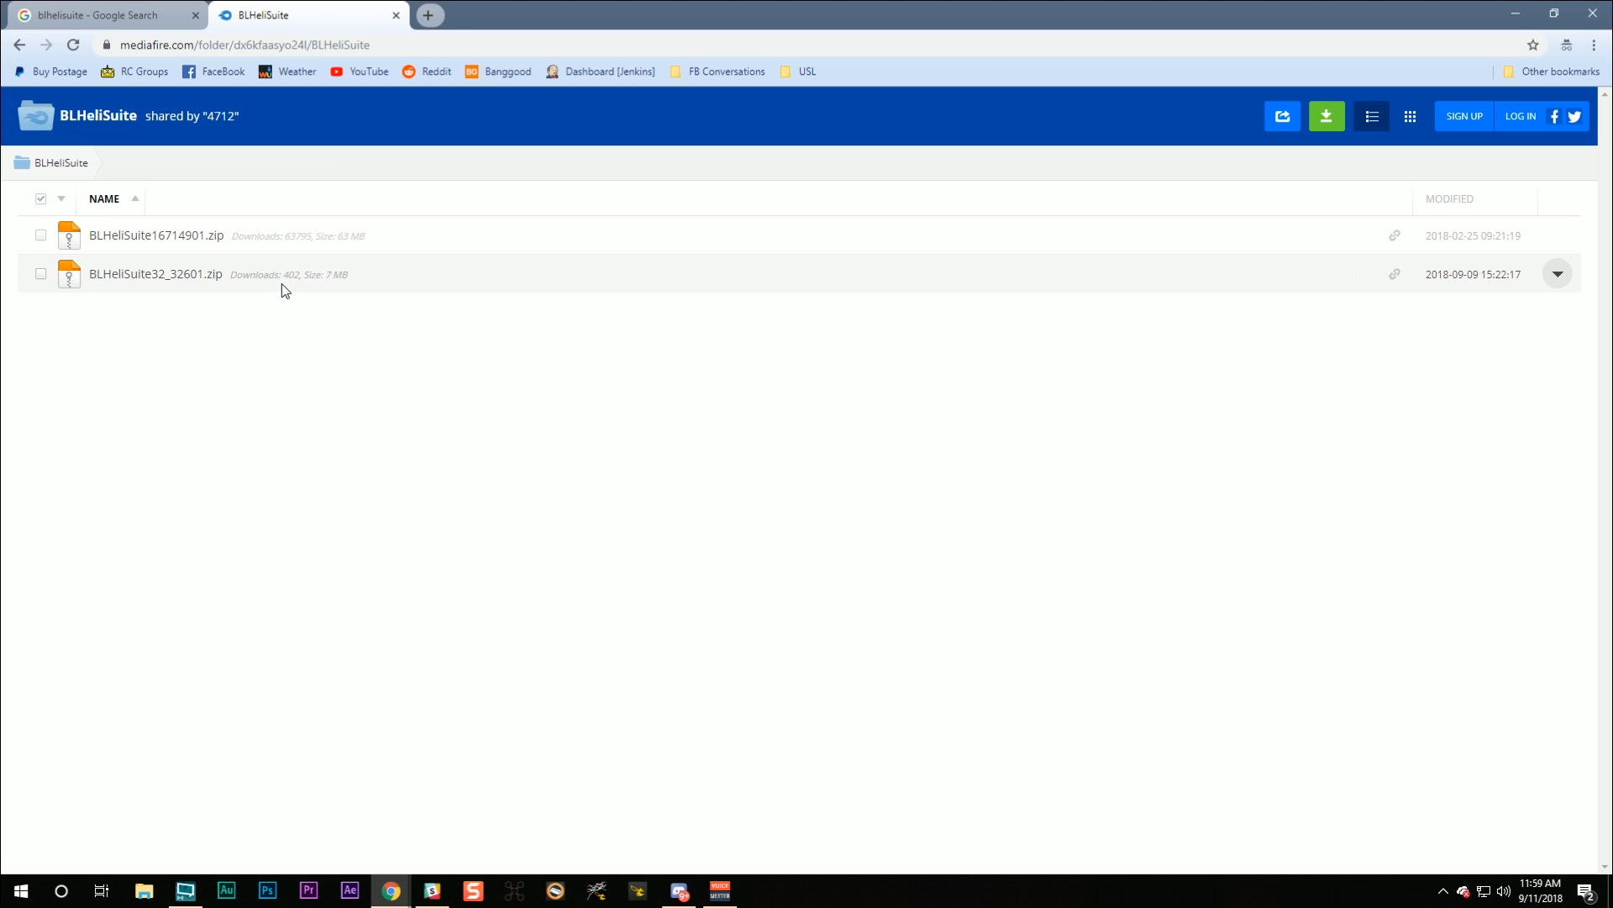
mouse_move(285, 252)
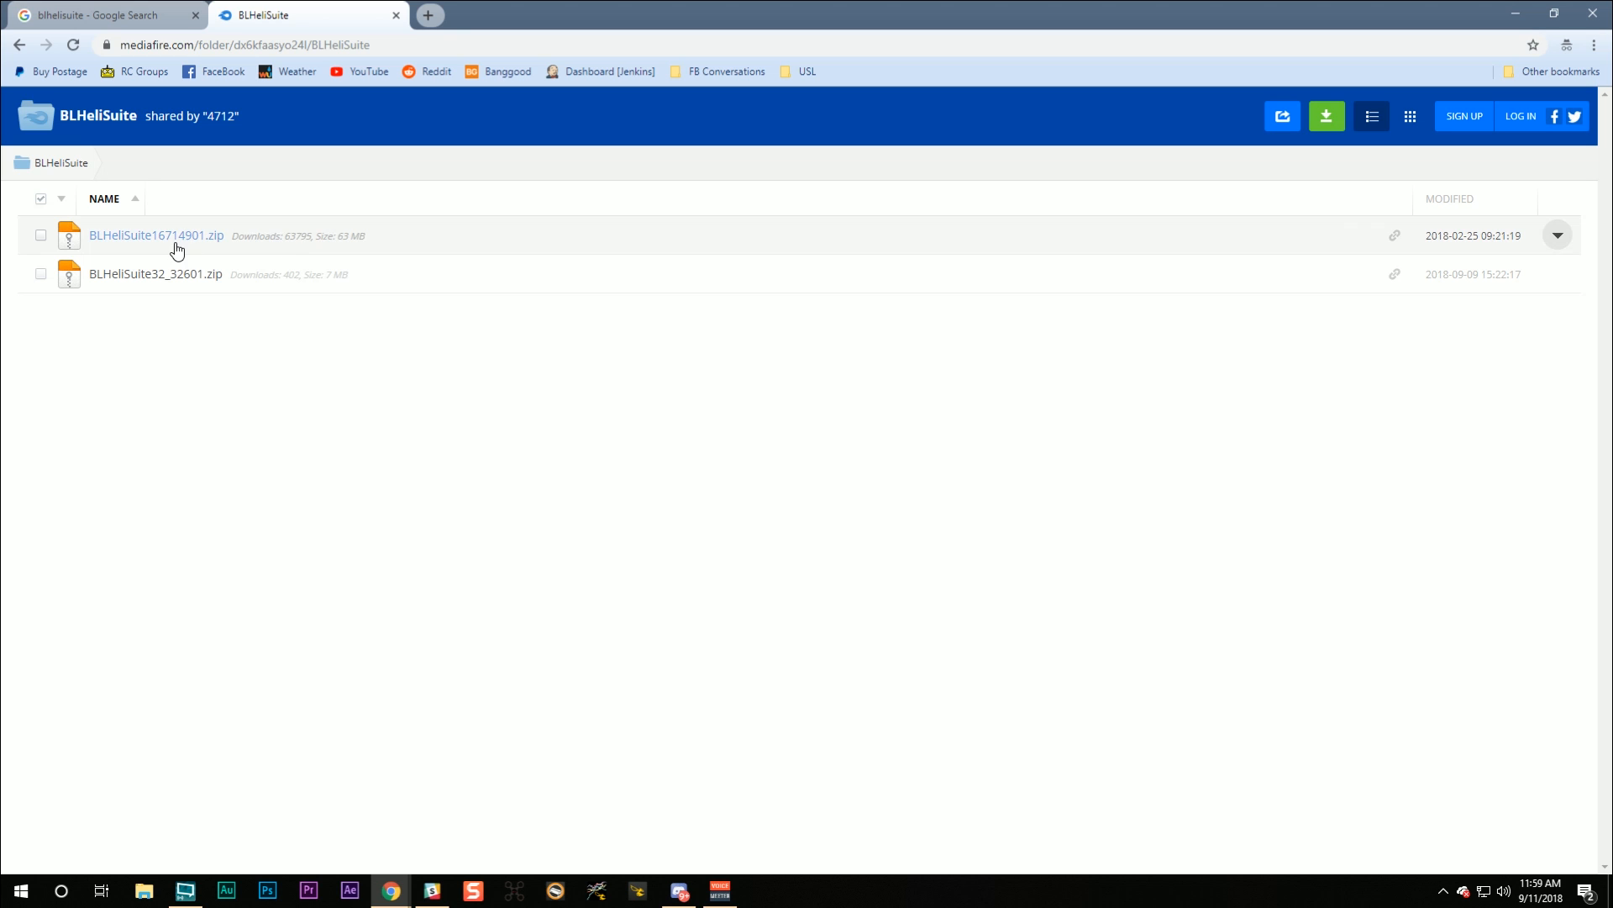
mouse_move(162, 323)
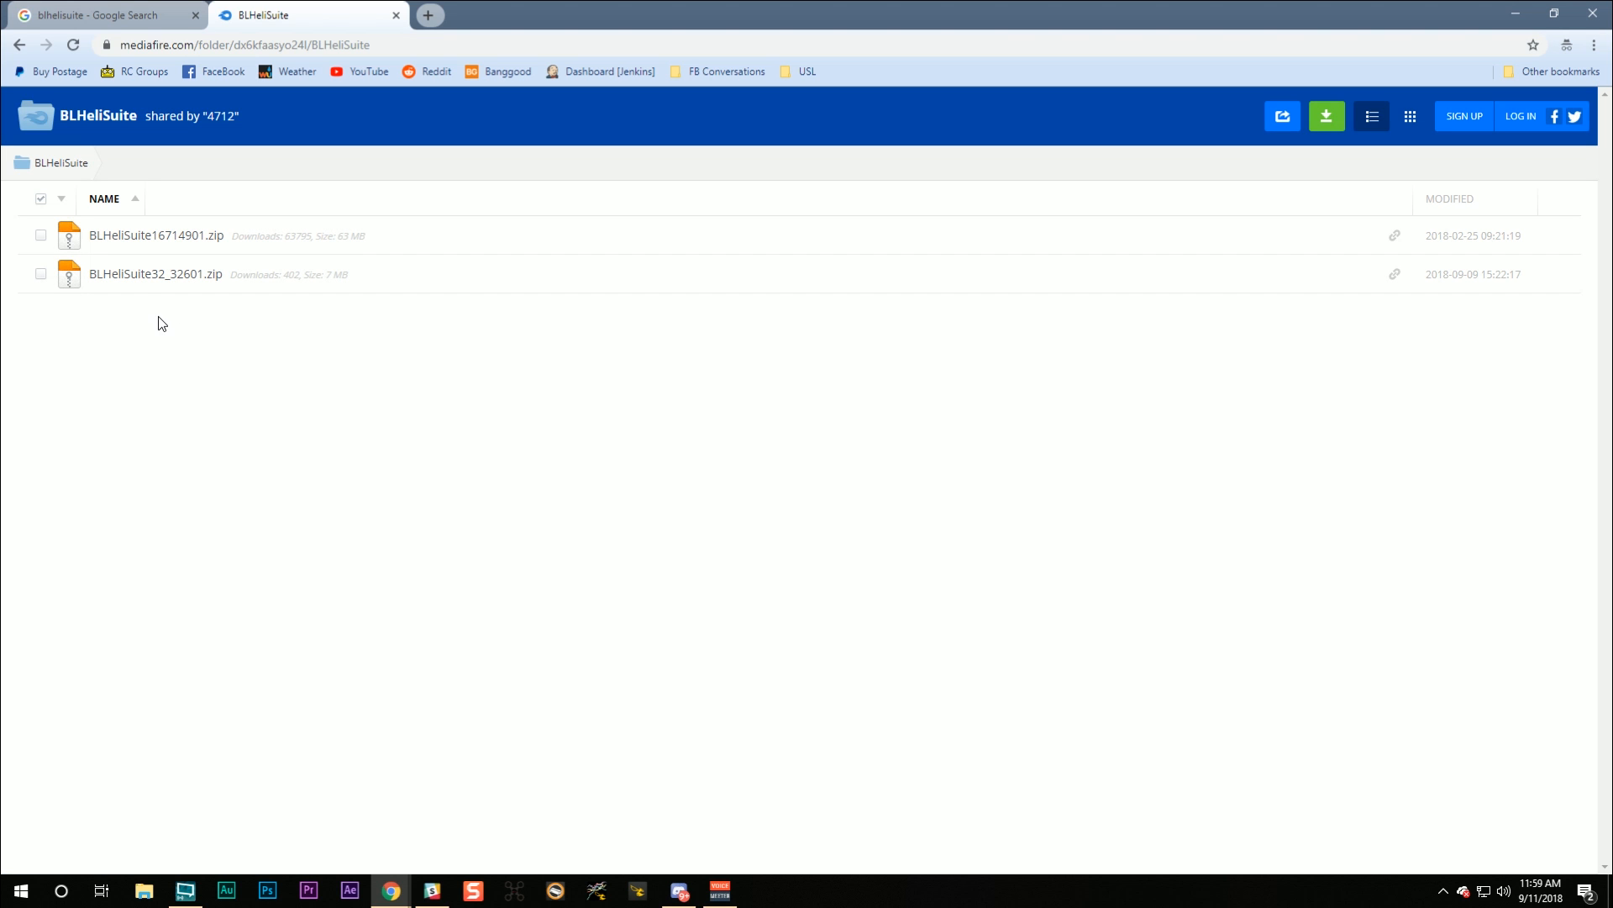
mouse_move(155, 274)
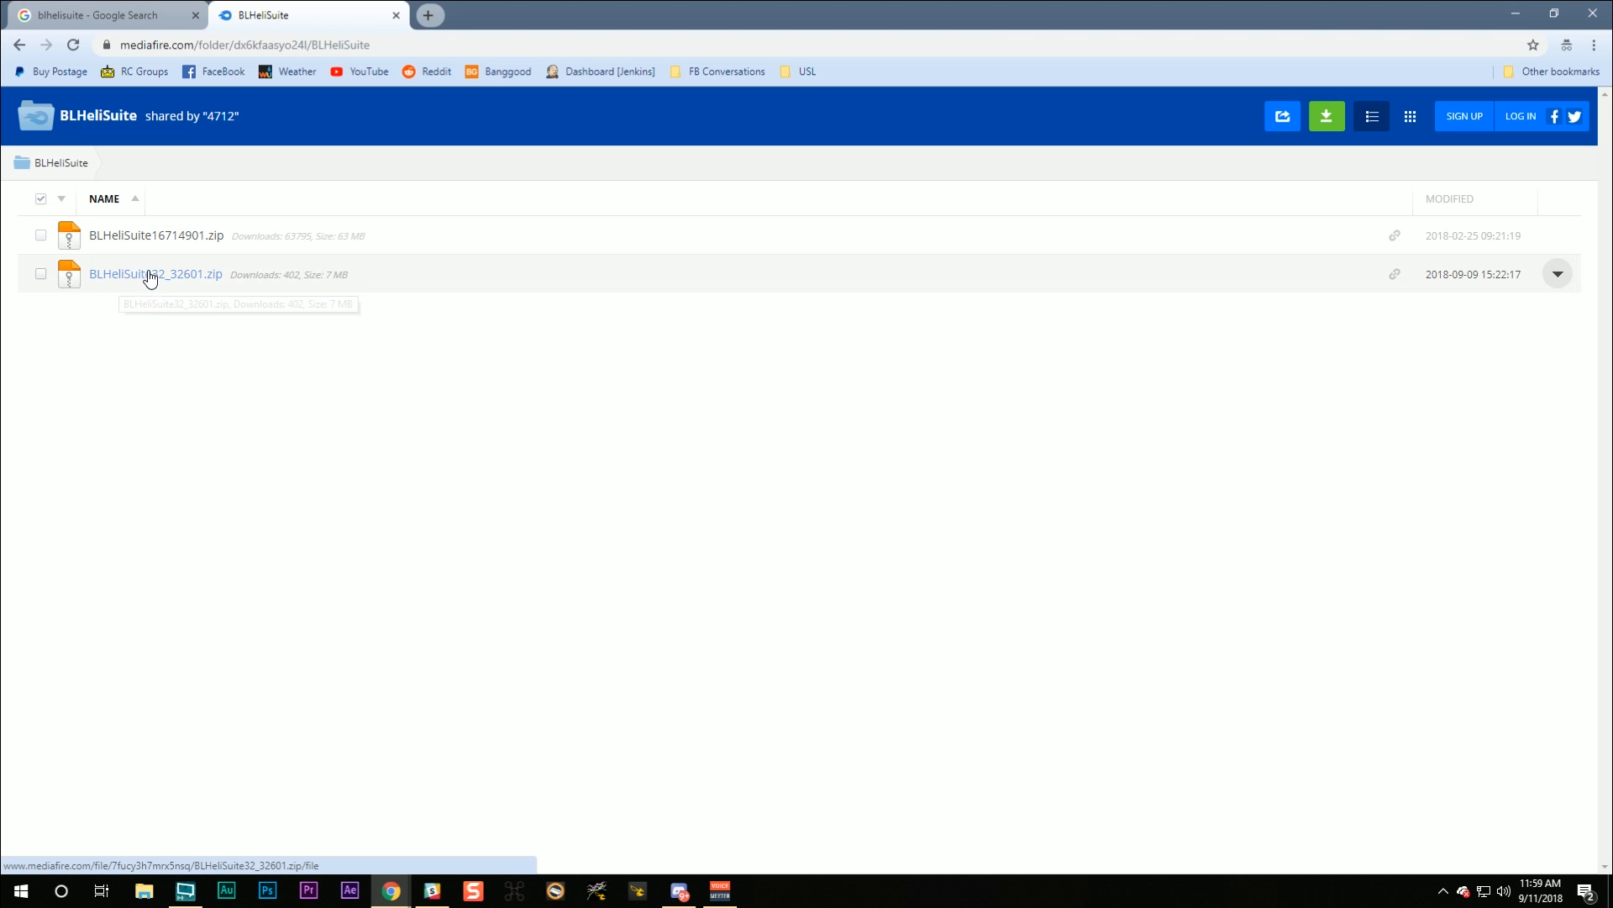
mouse_move(158, 287)
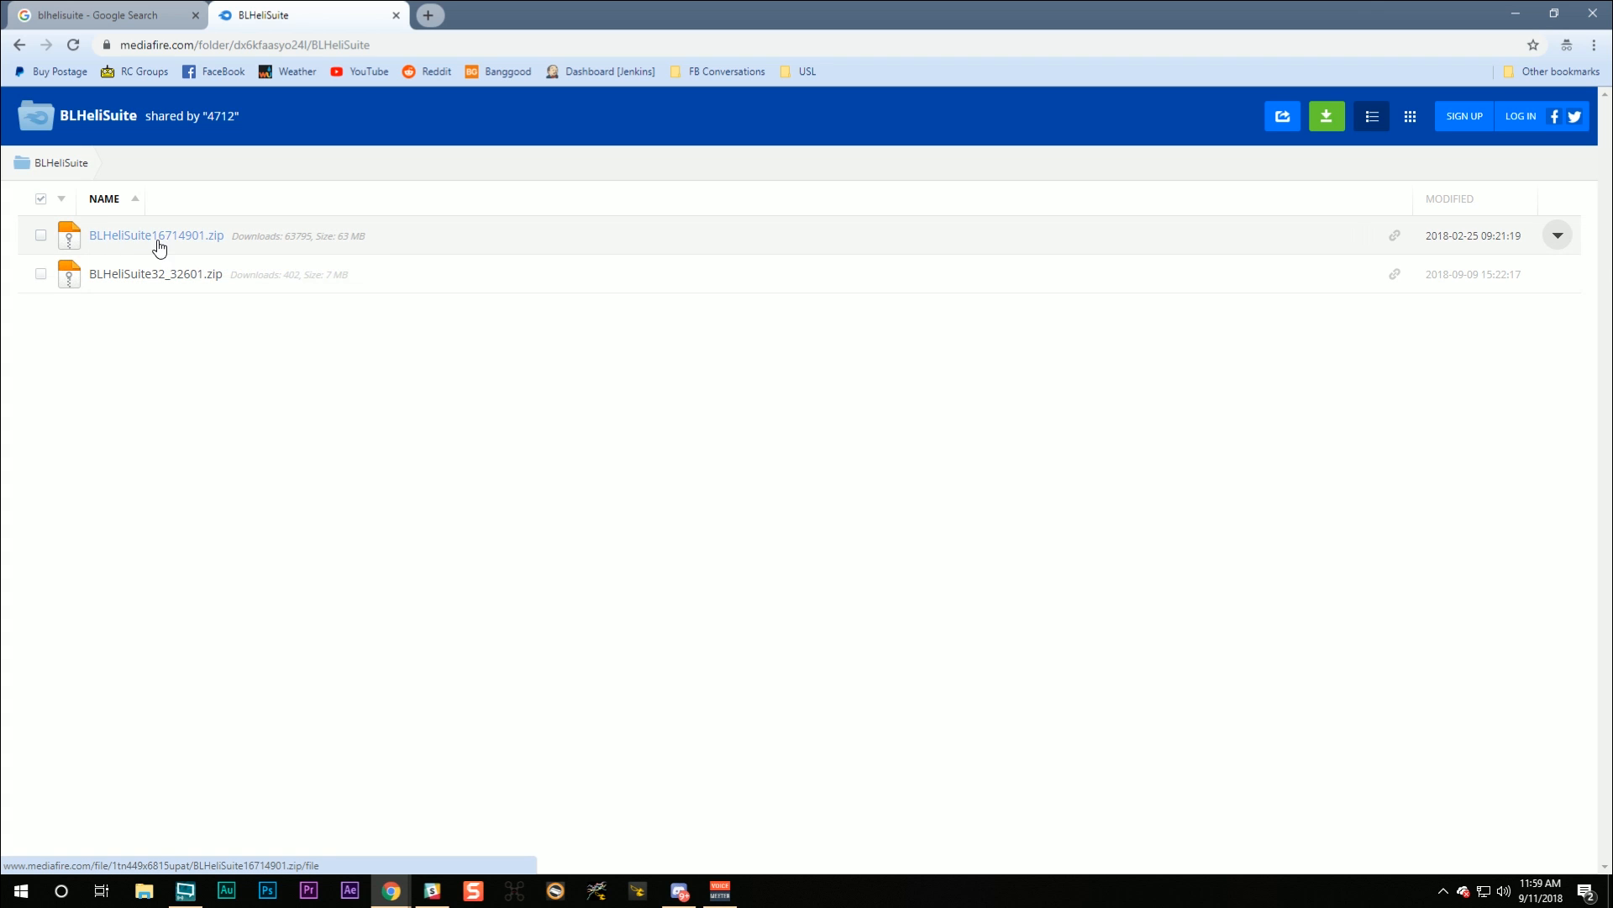
mouse_move(131, 240)
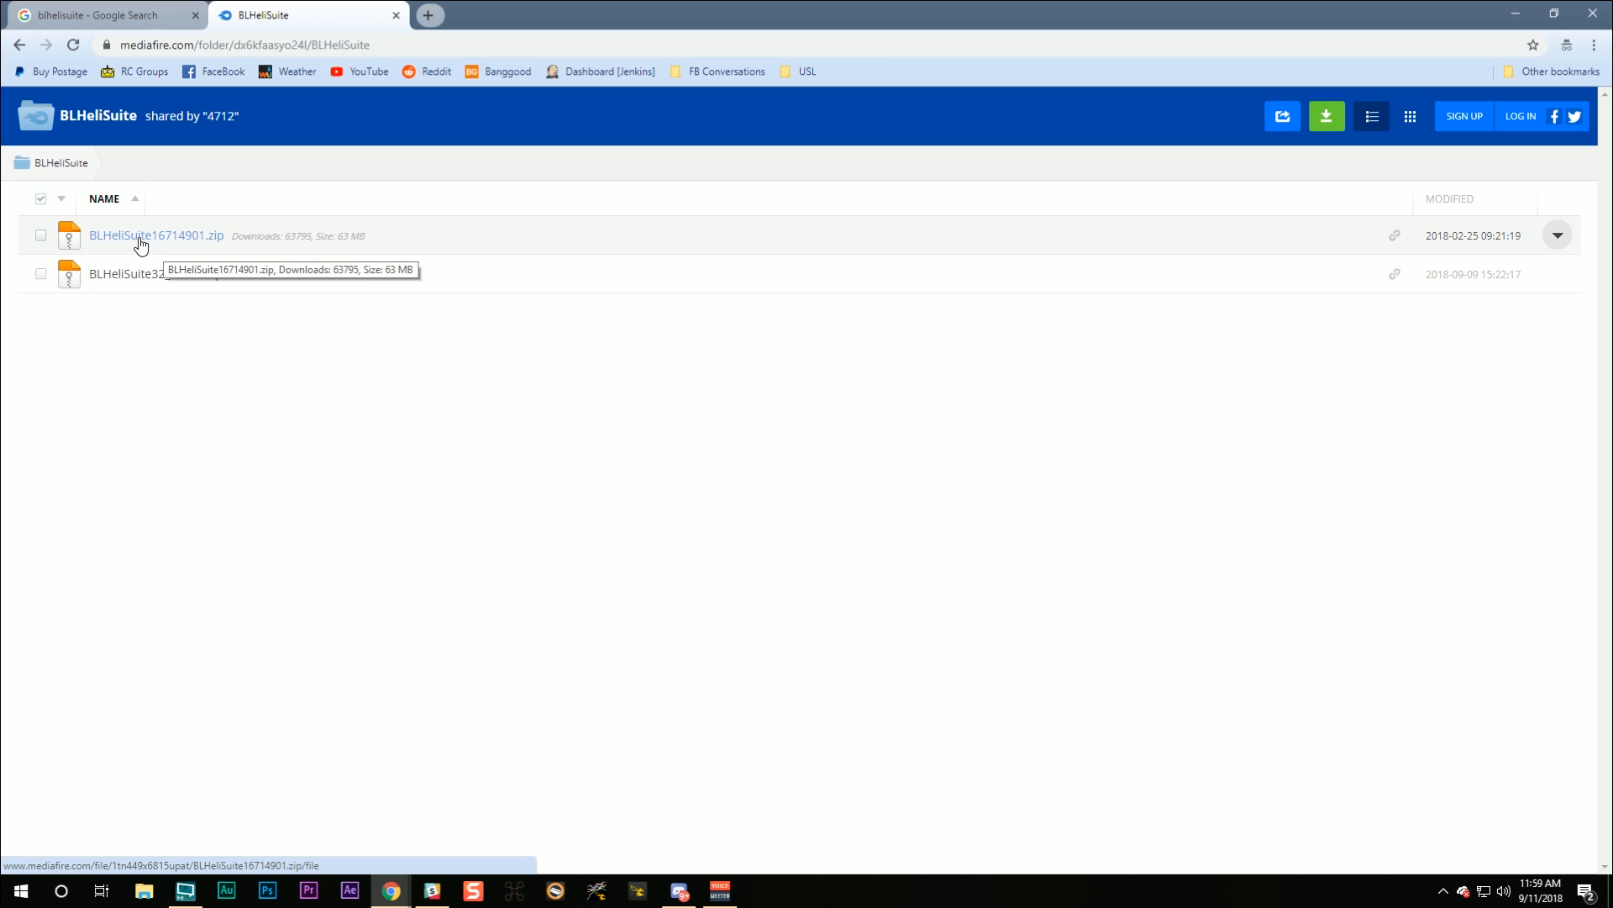
mouse_move(121, 342)
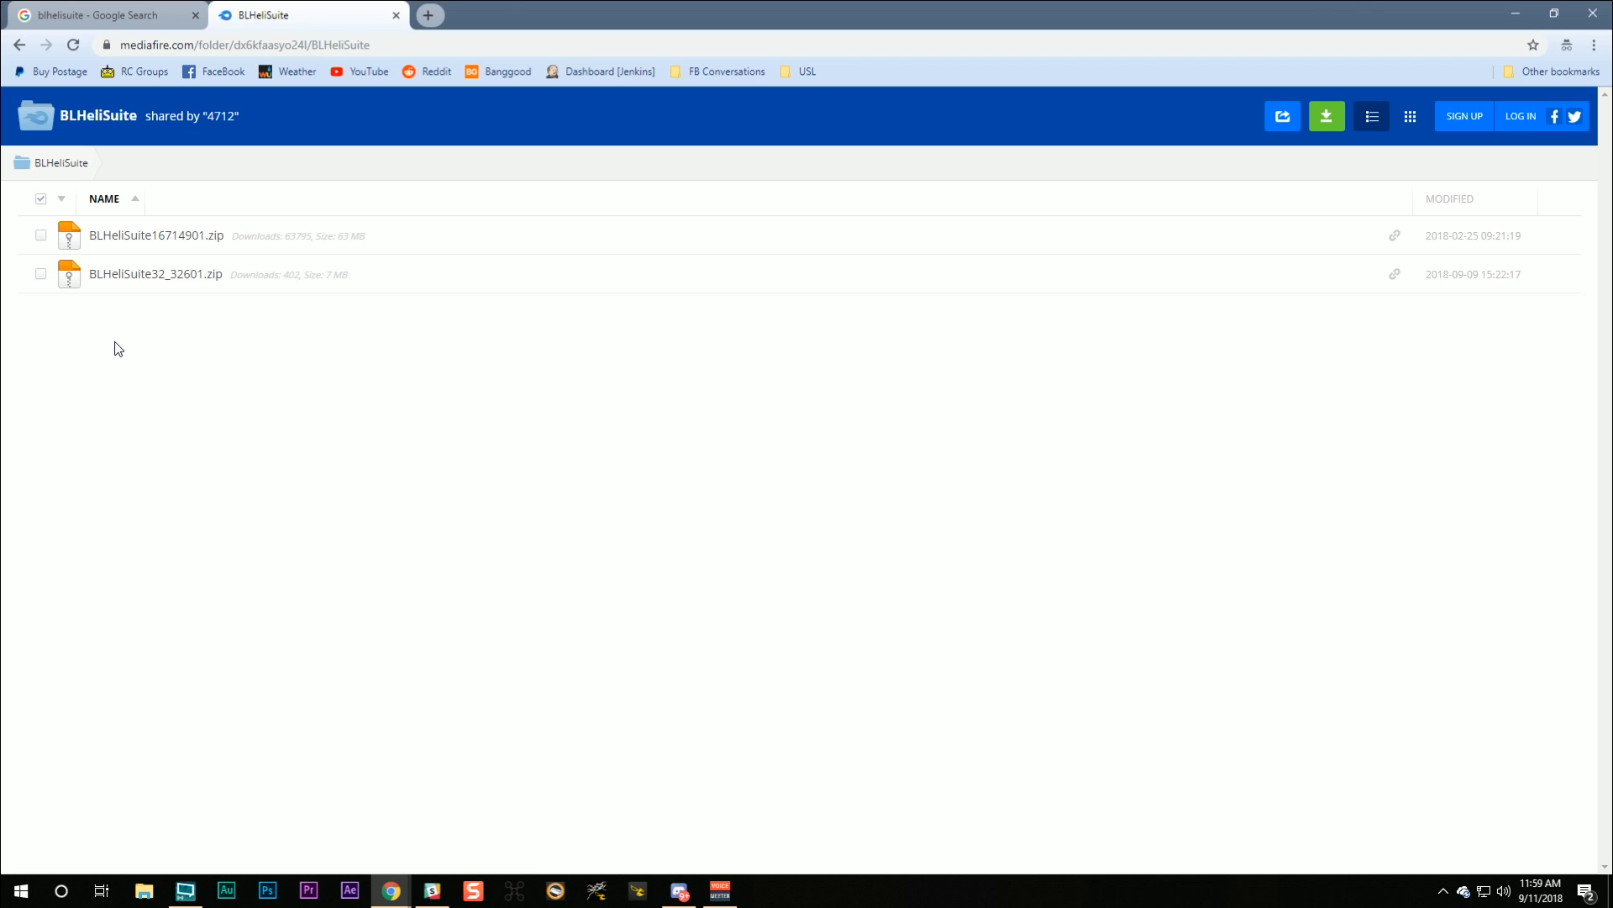
mouse_move(154, 274)
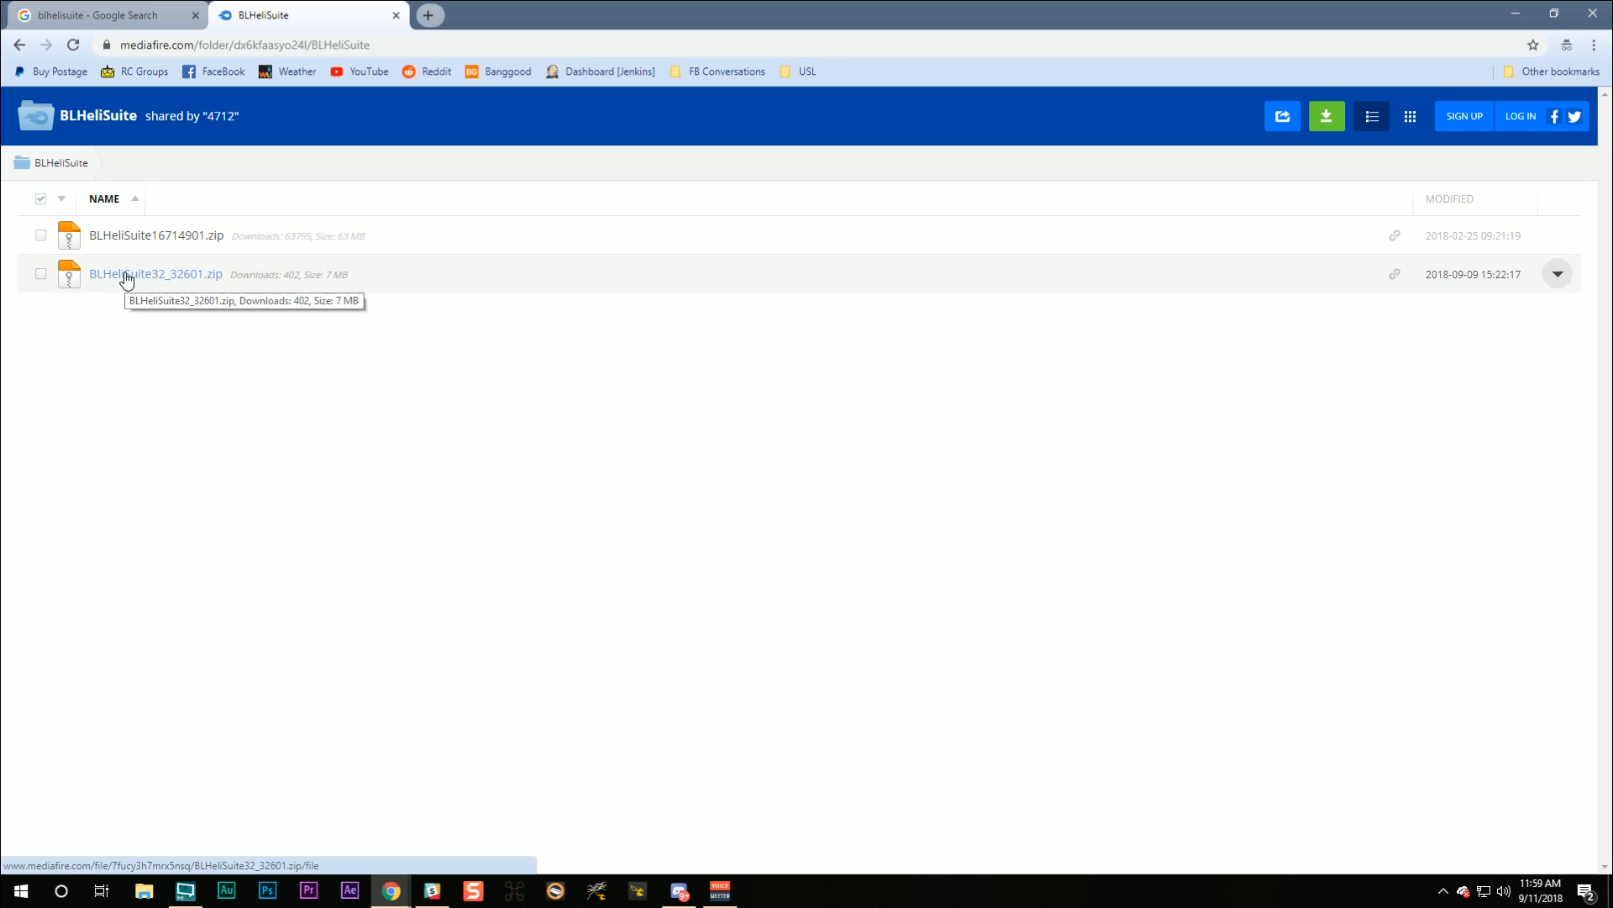
- Download BLHeliSuite32_32601.zip from its MediaFire page and dismiss the pop-up ad
left_click(155, 274)
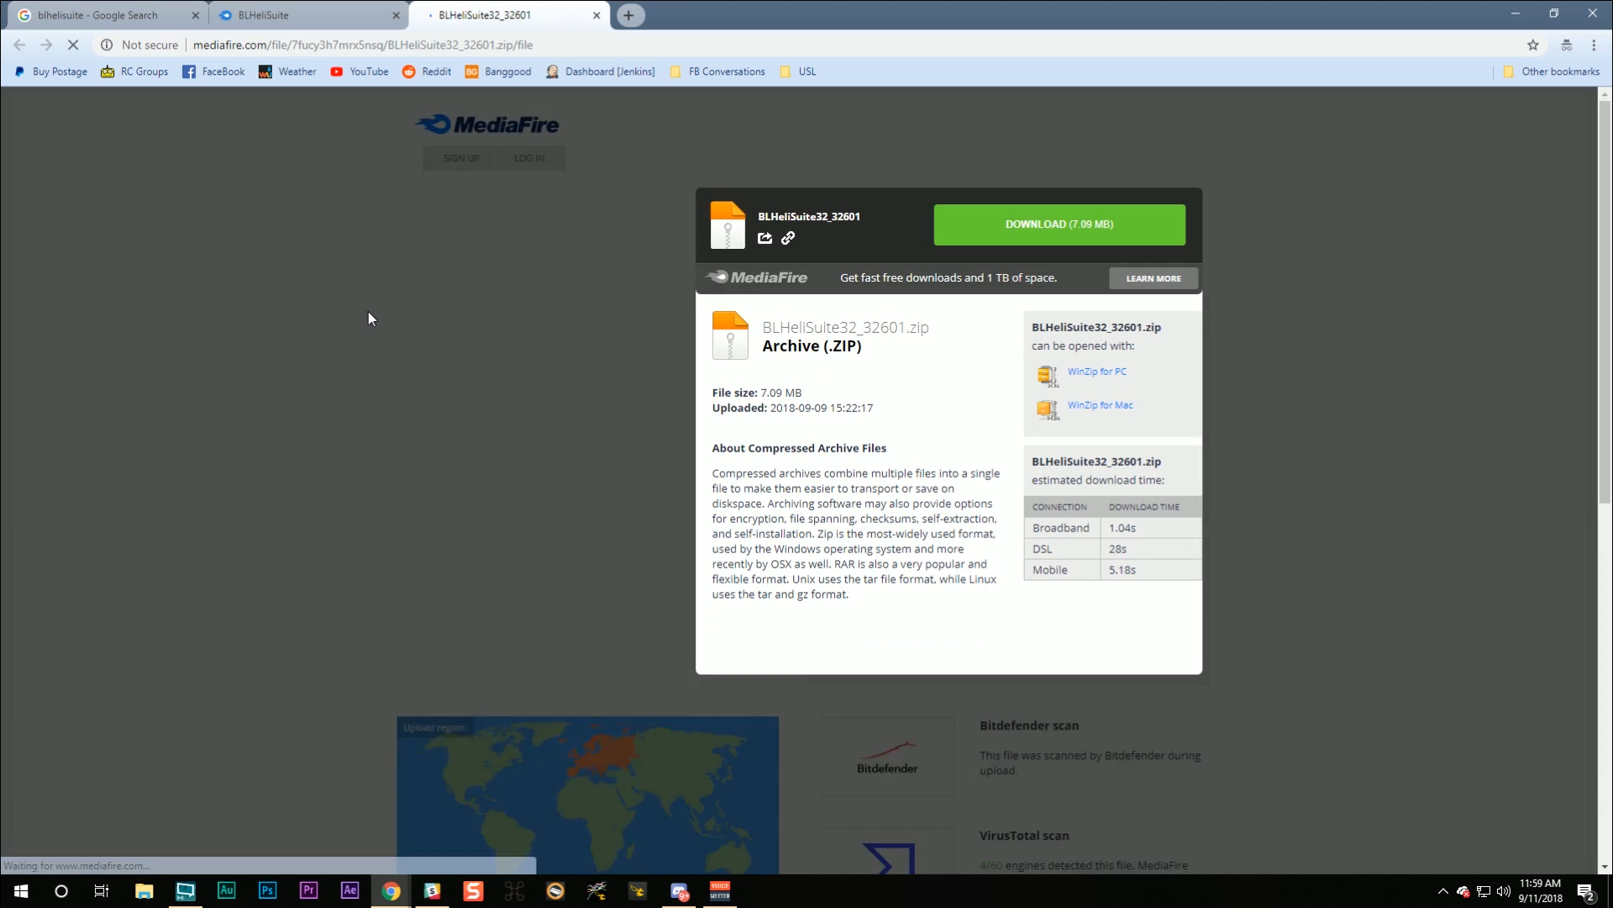
left_click(1057, 223)
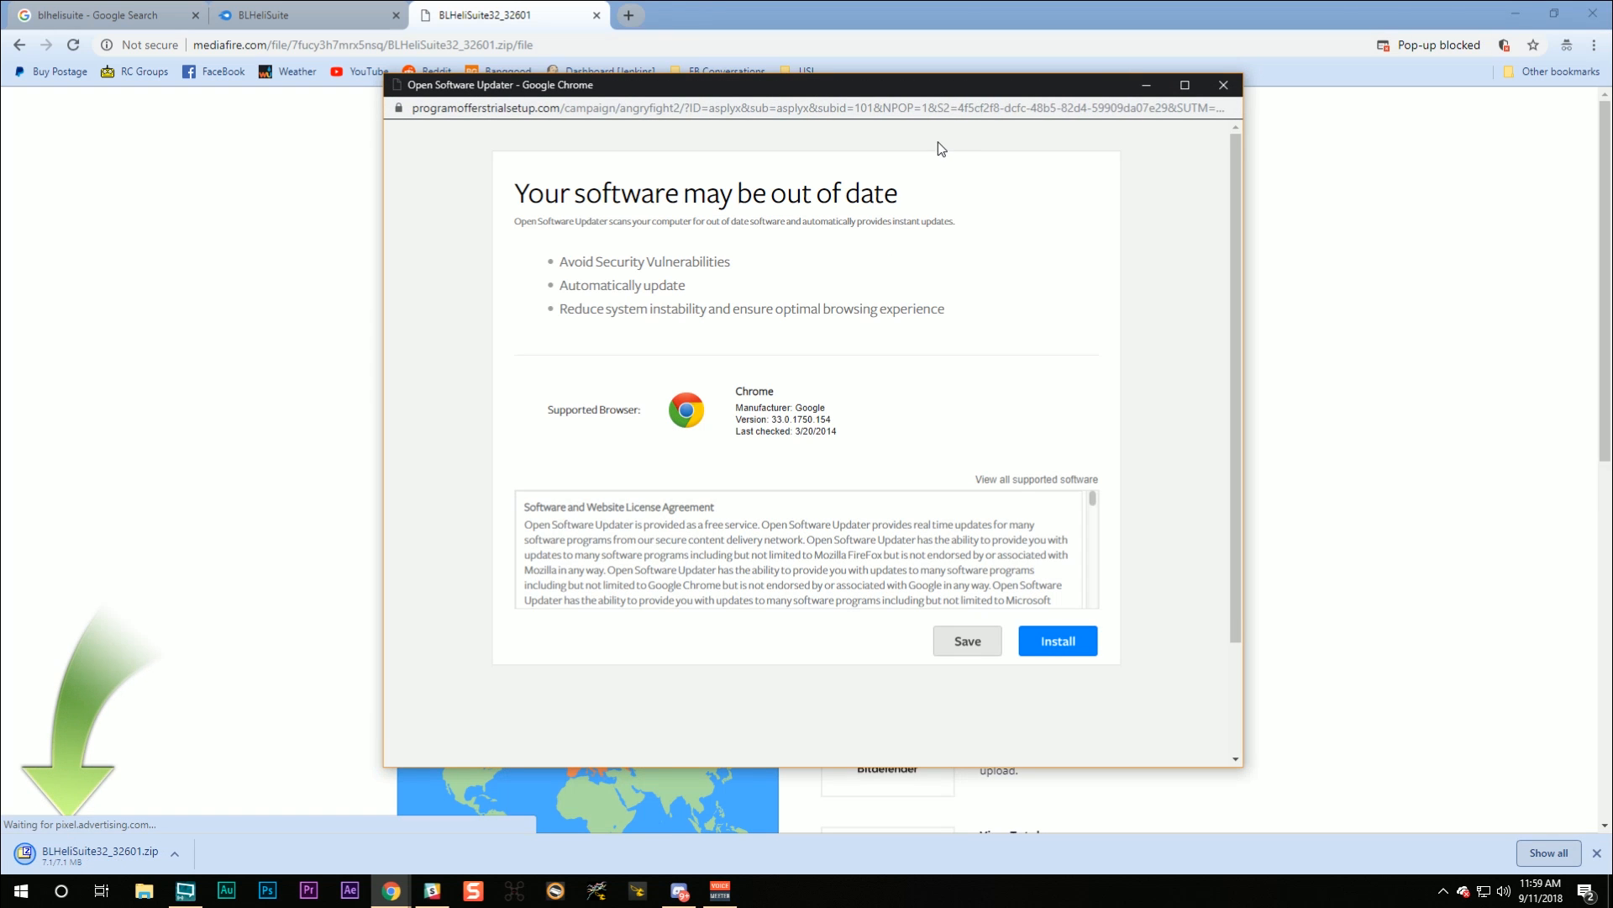
mouse_move(606, 283)
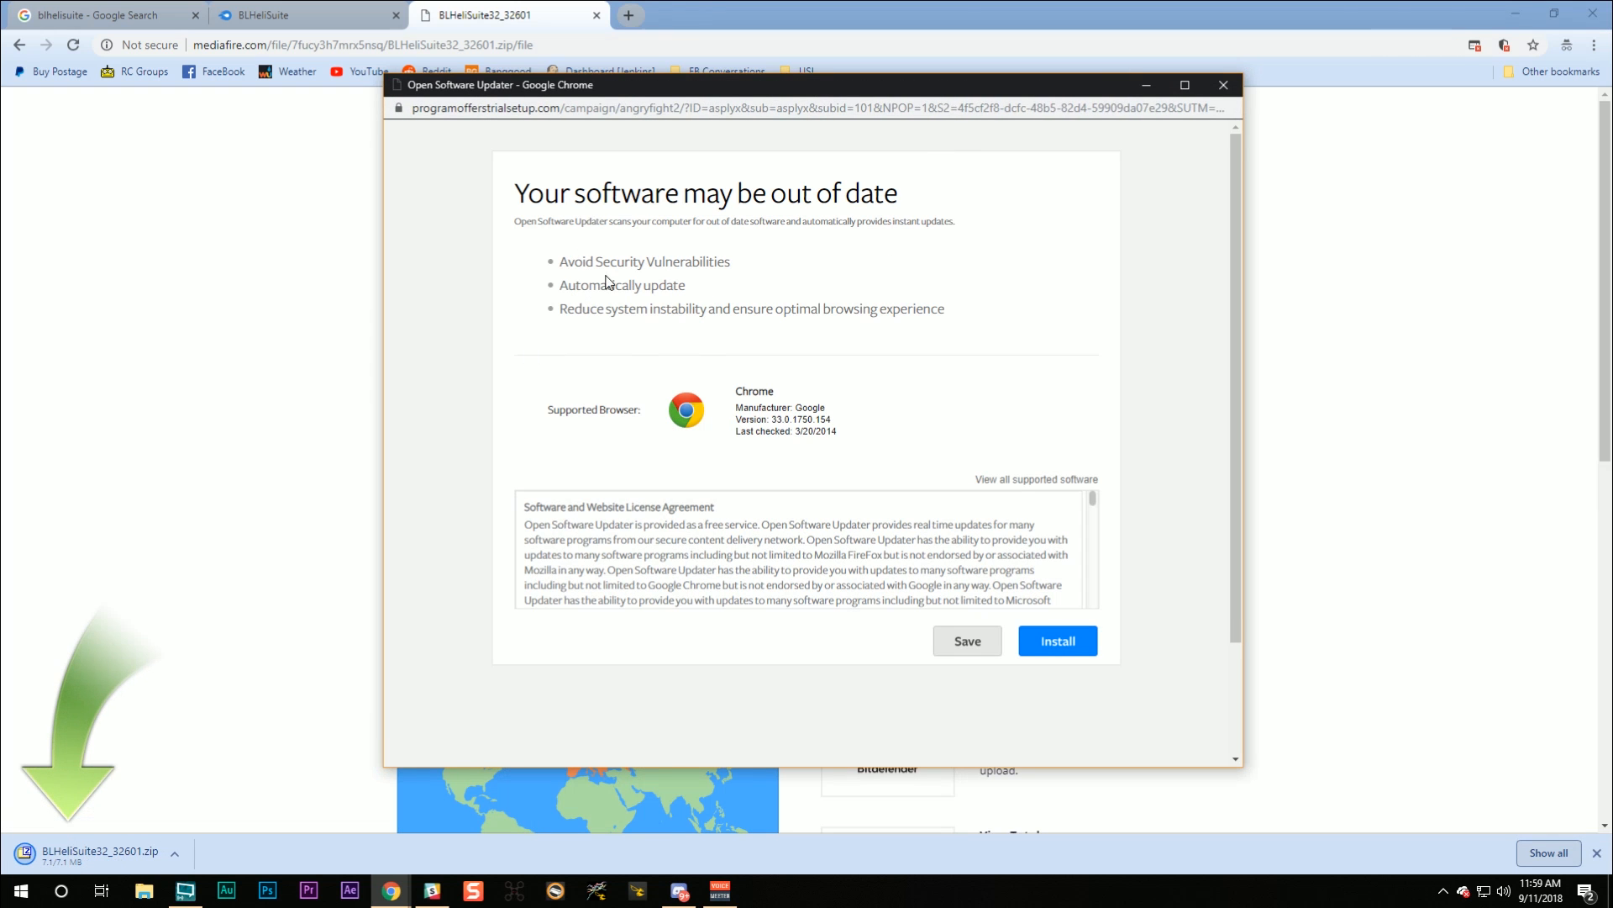
left_click(1057, 640)
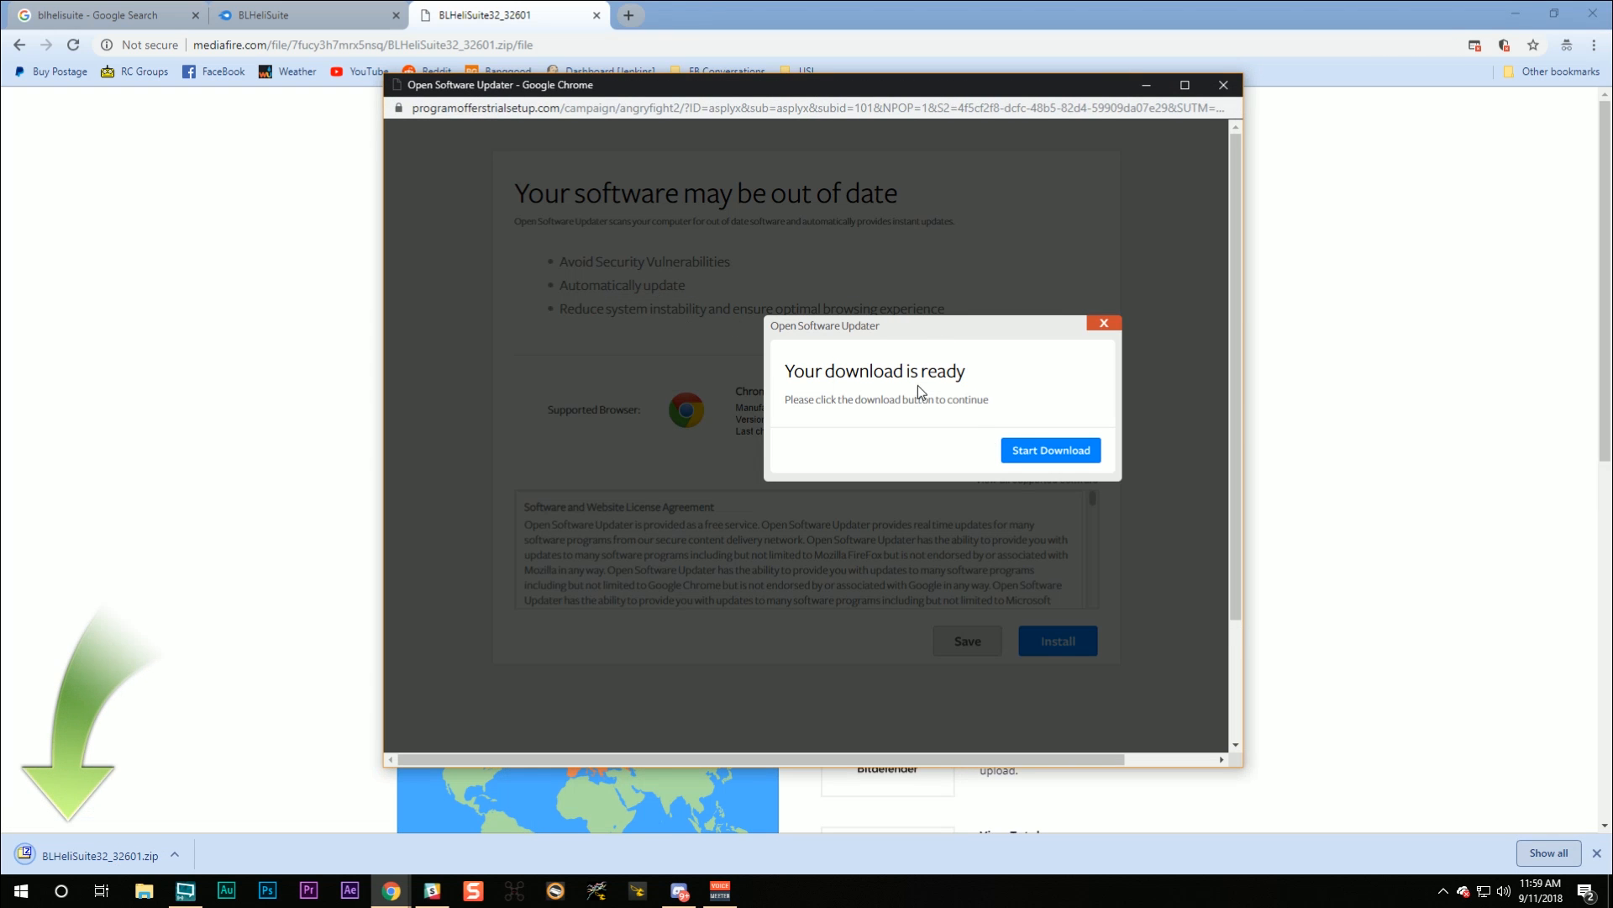
mouse_move(778, 344)
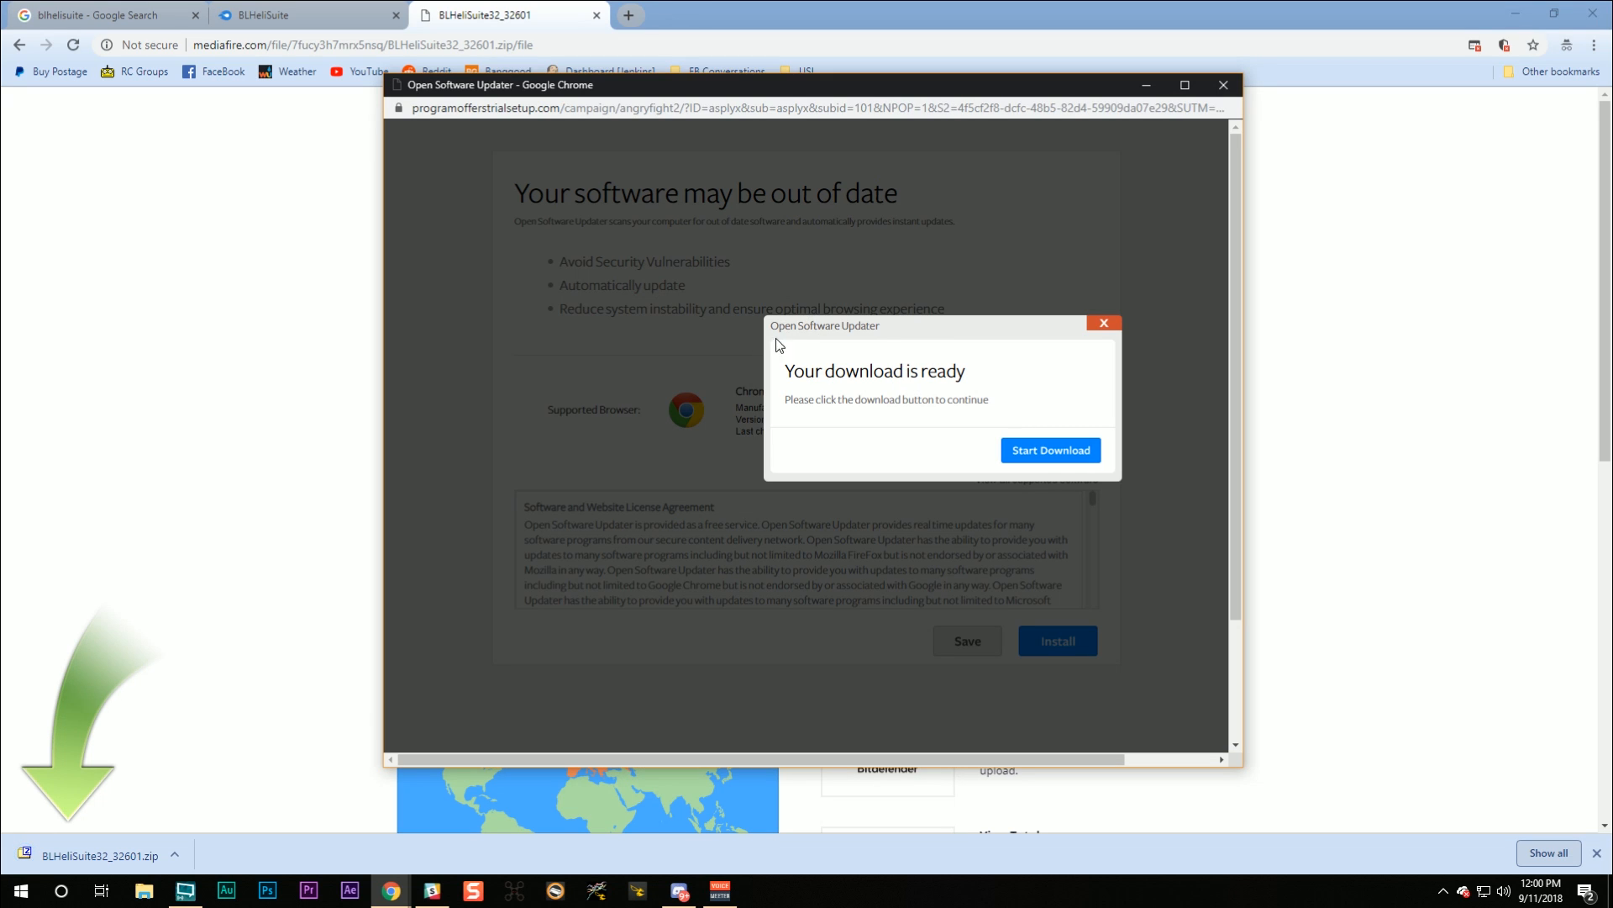
mouse_move(741, 427)
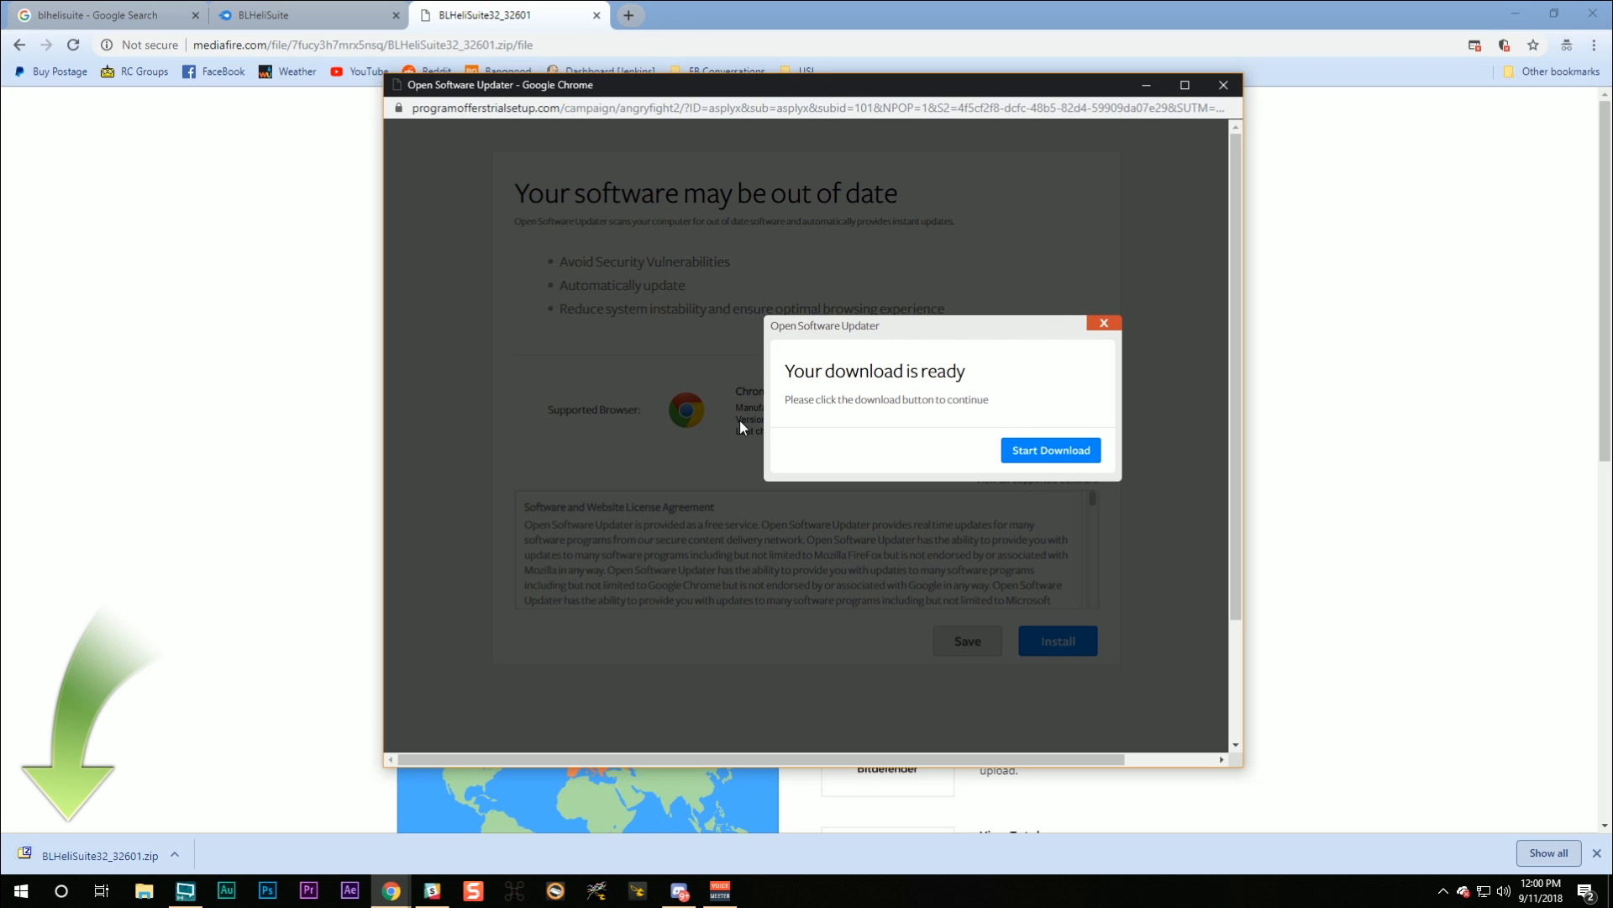
mouse_move(98, 854)
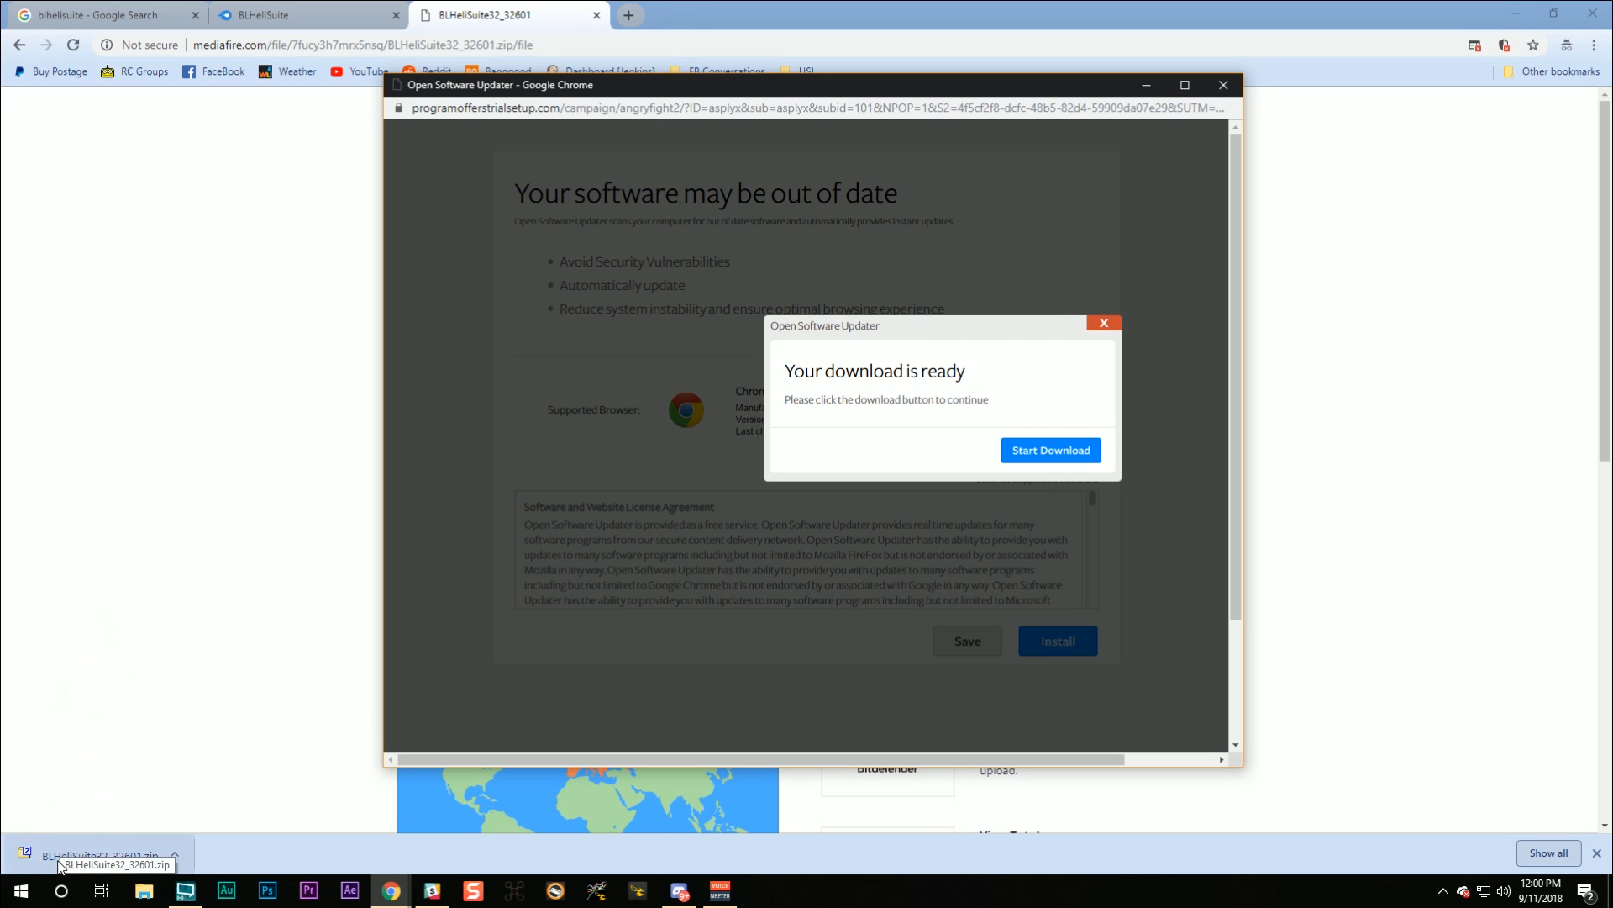
mouse_move(121, 879)
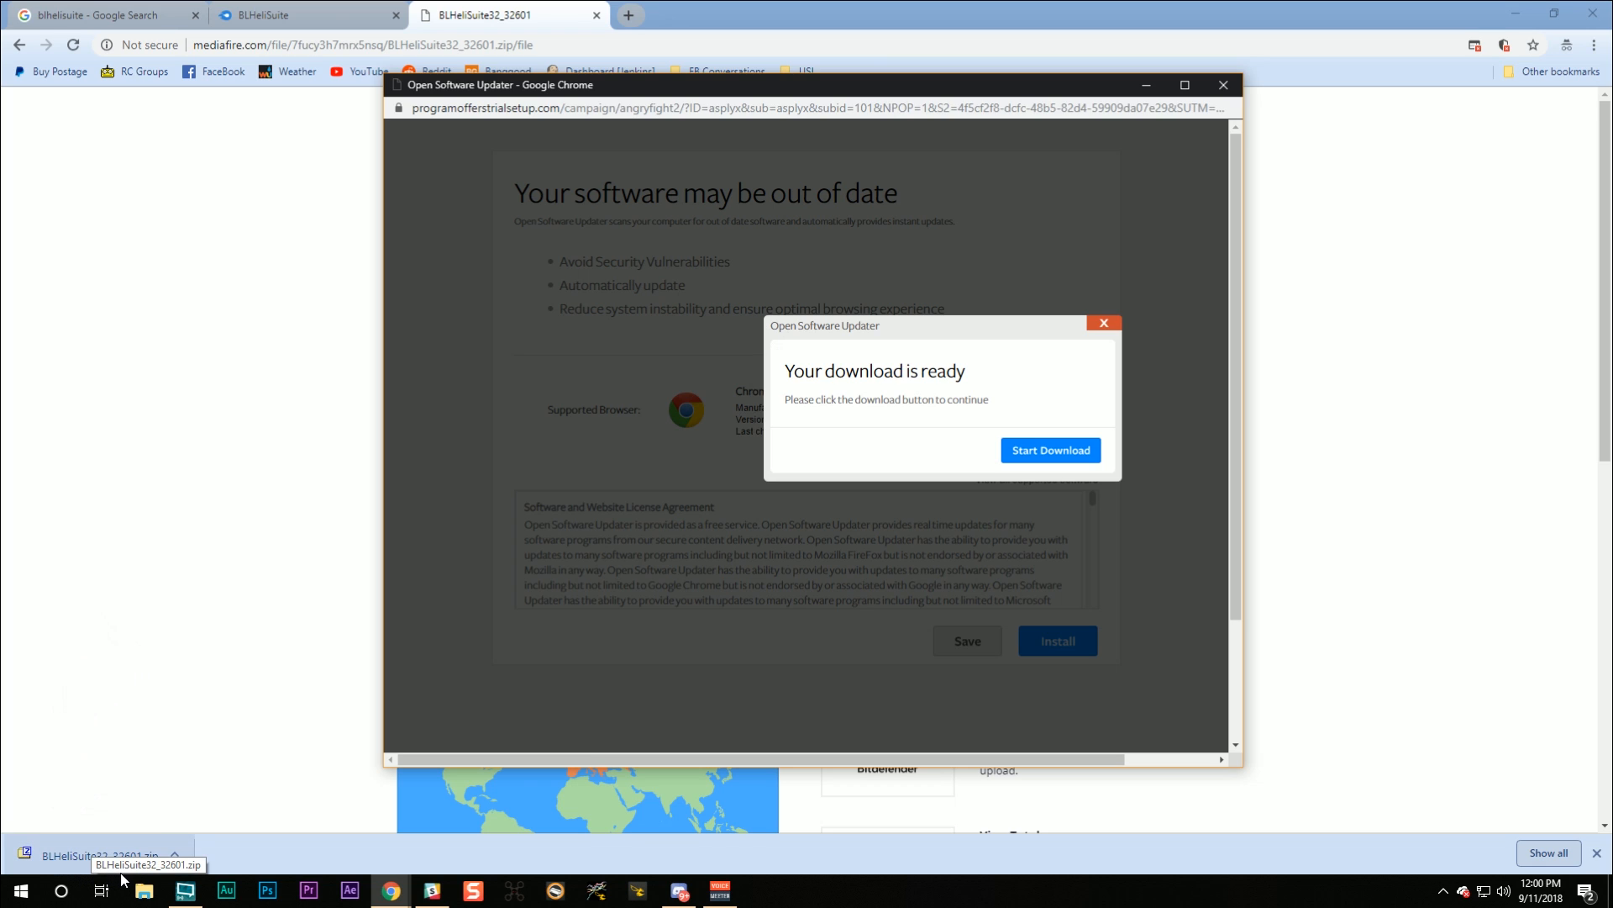
mouse_move(155, 869)
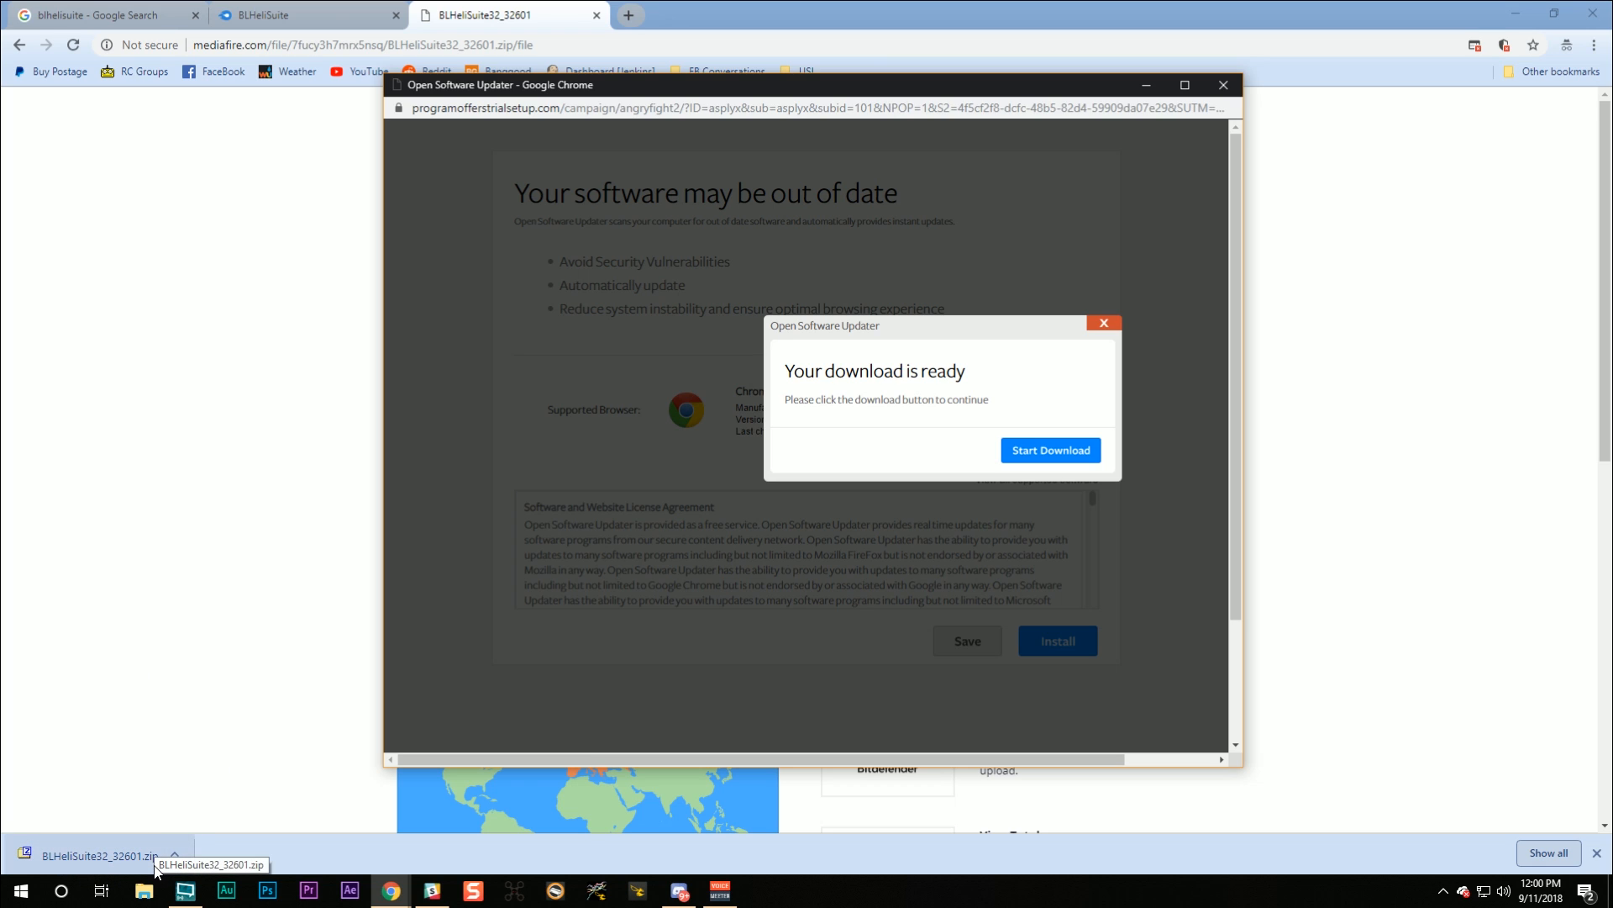
mouse_move(936, 348)
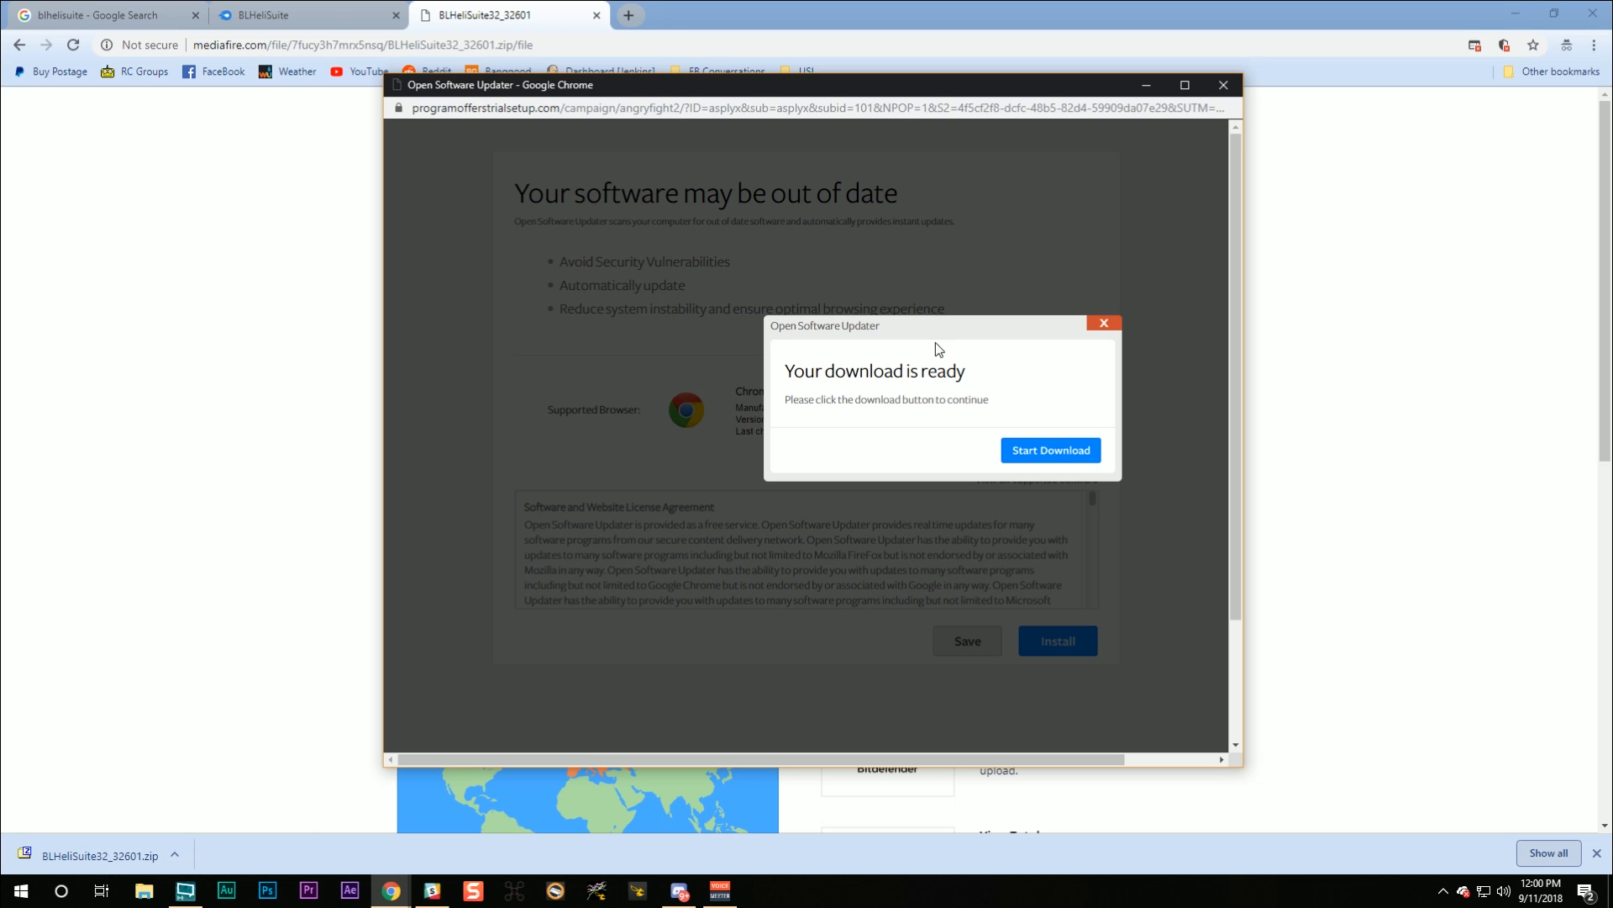
left_click(1104, 322)
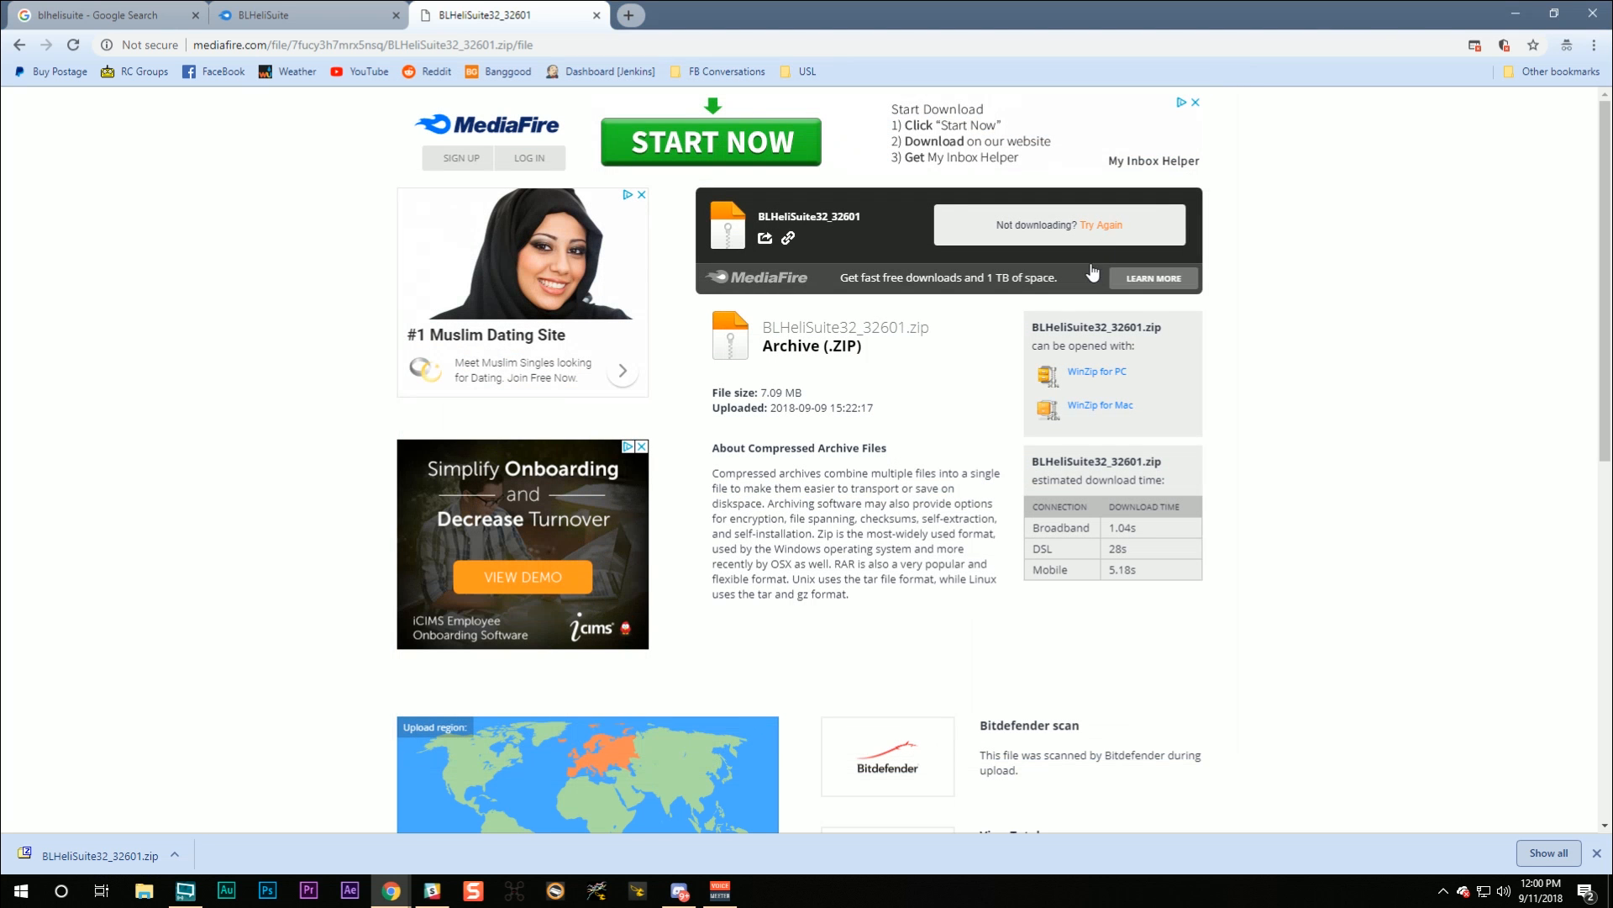
mouse_move(595, 15)
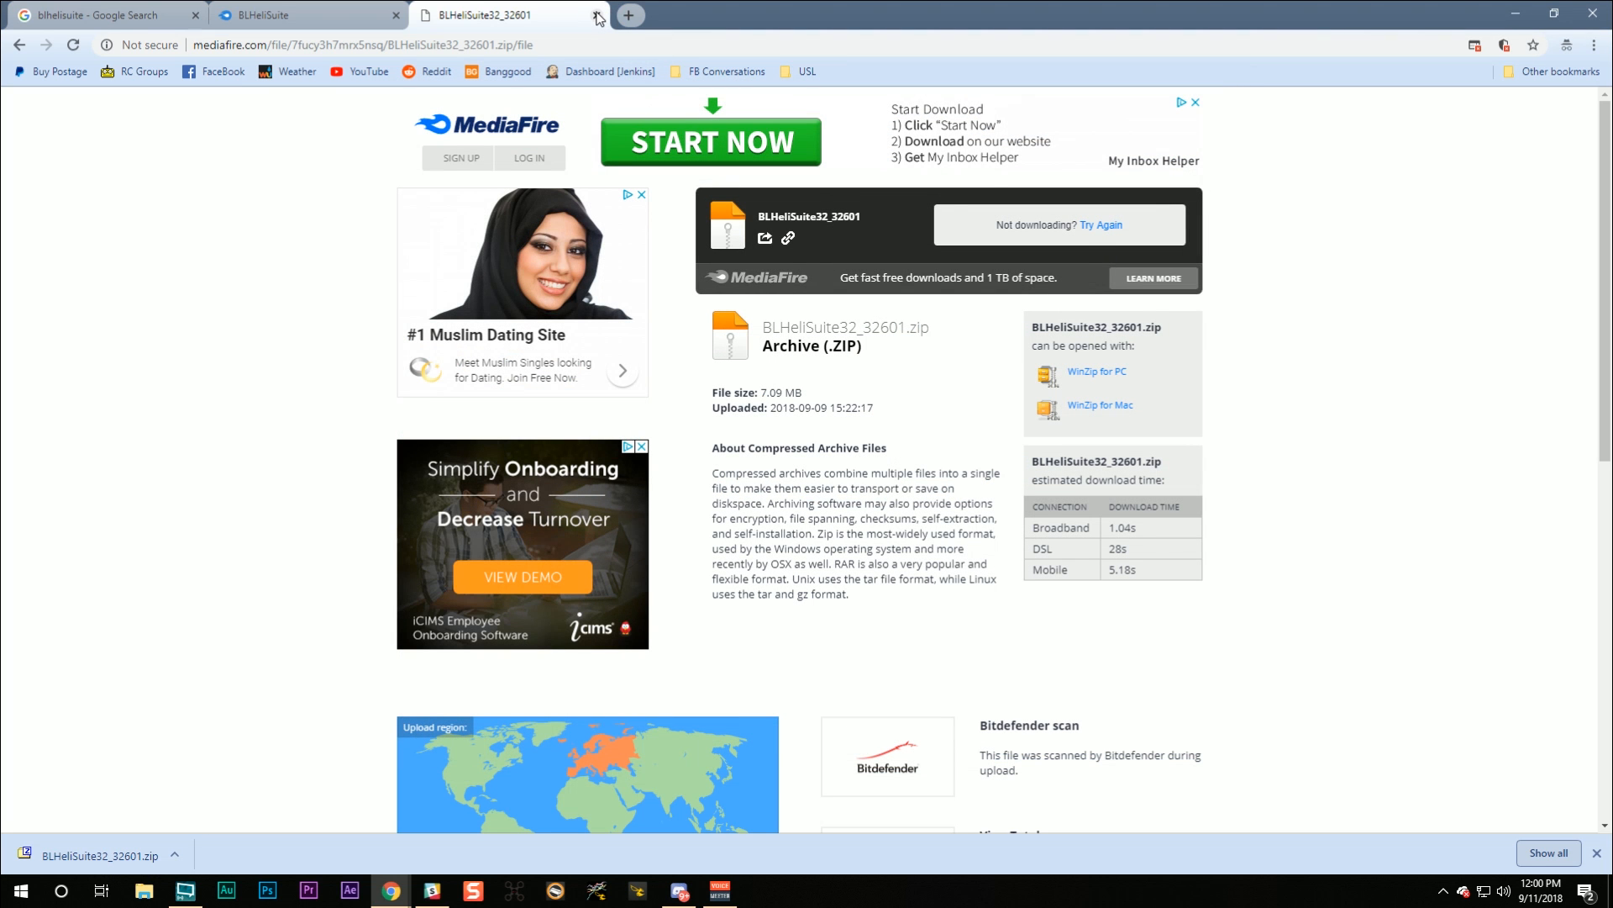
mouse_move(575, 168)
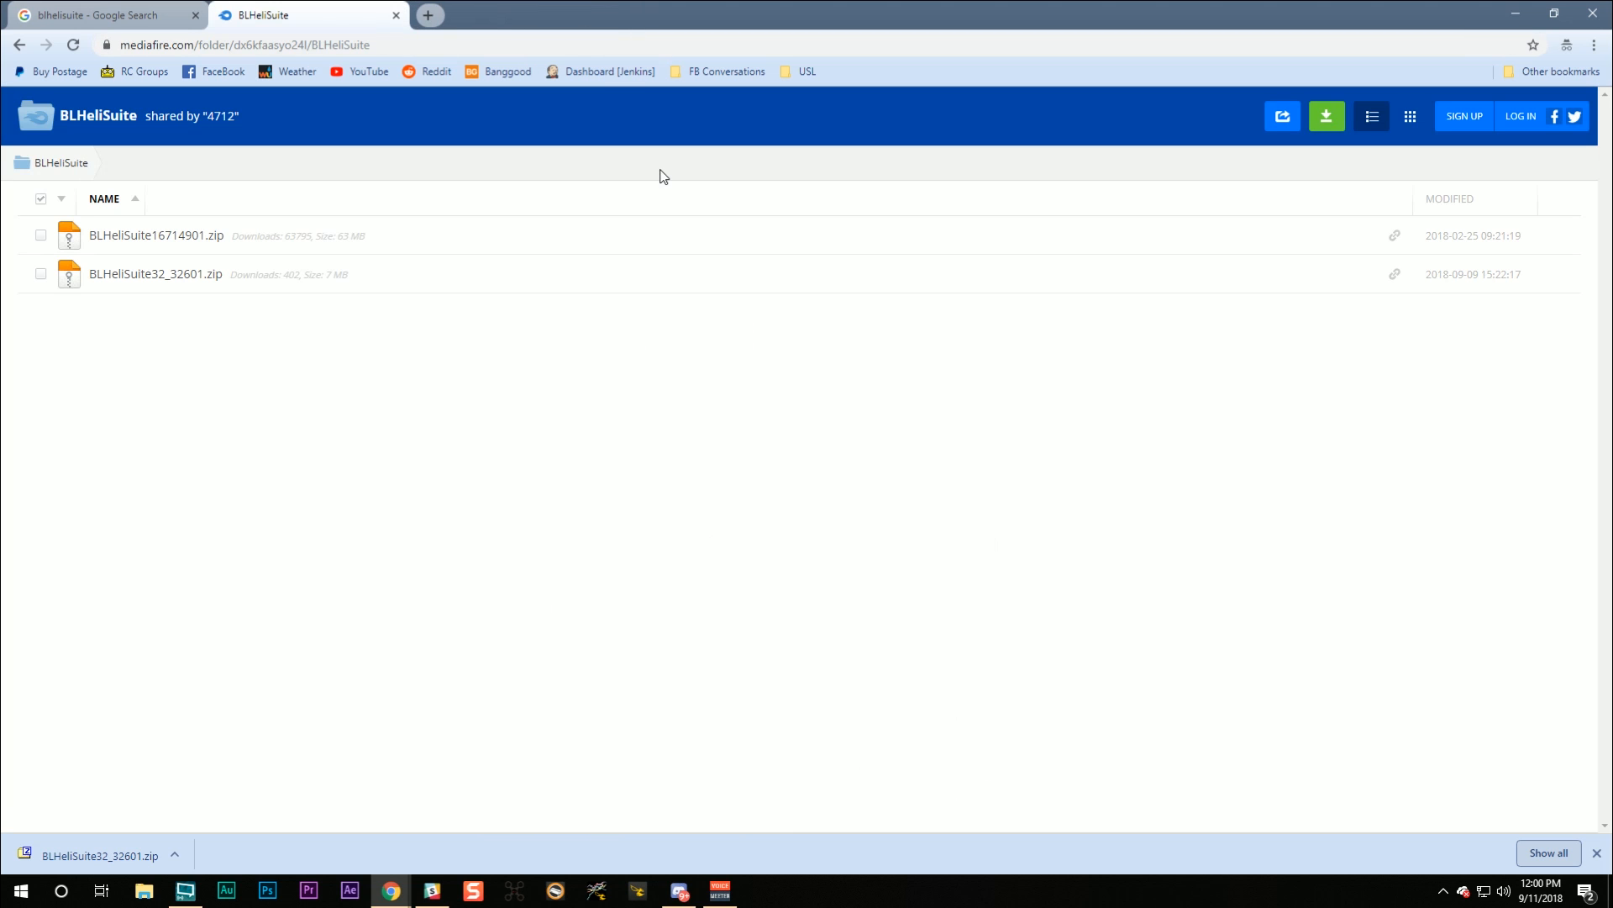
- From the Google results, view the BLHeli - Configurator Chrome Web Store listing and its screenshots
left_click(97, 16)
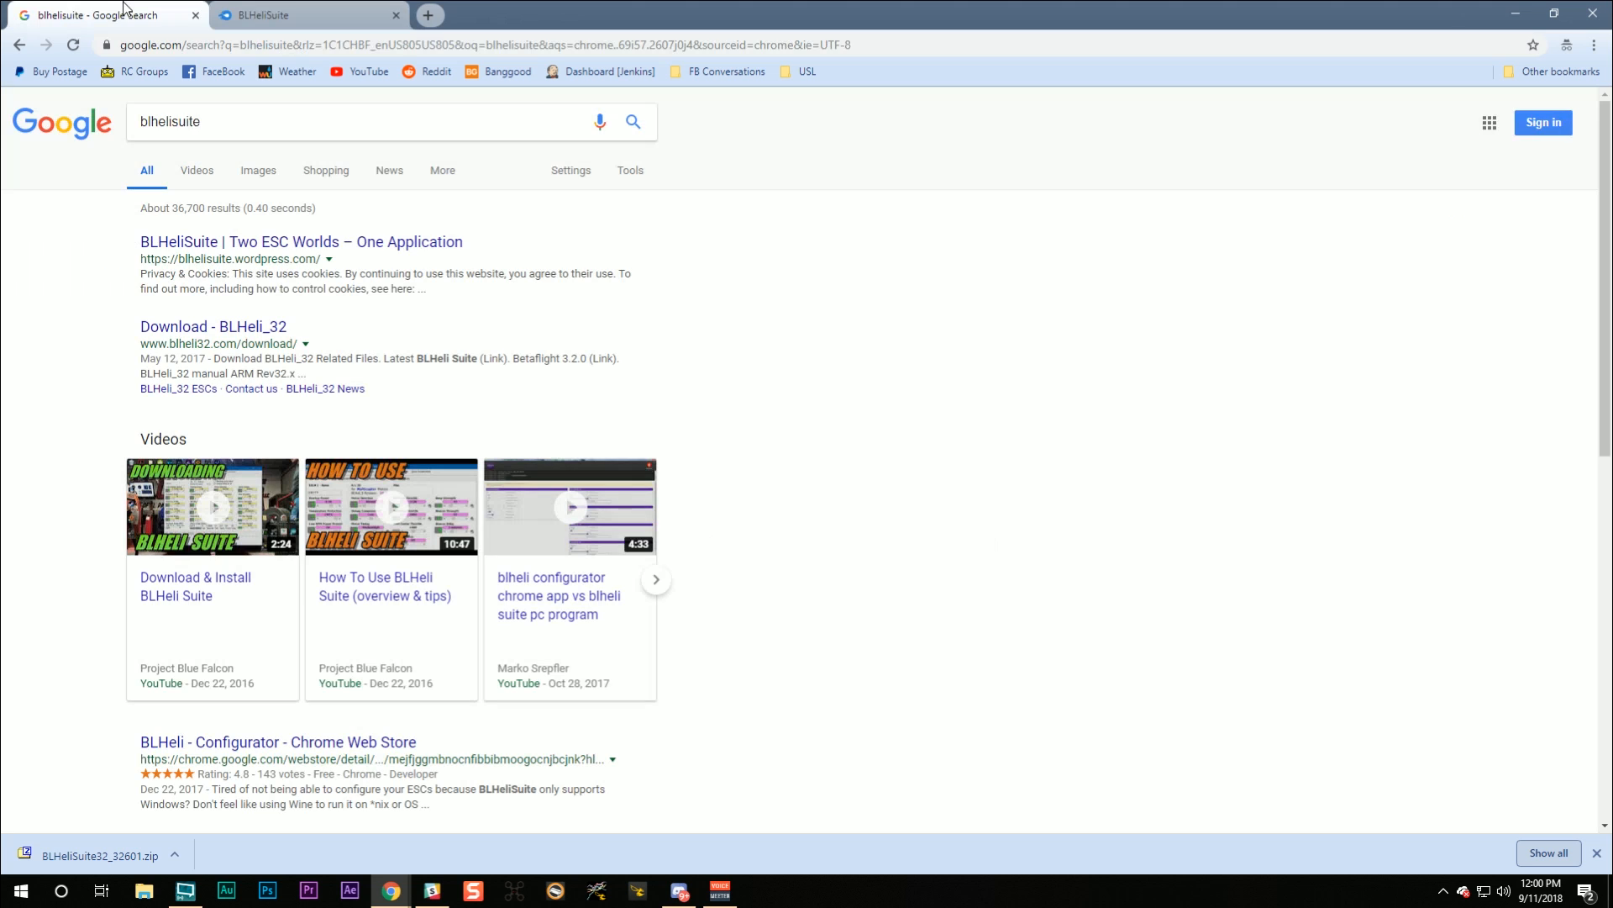
left_click(277, 741)
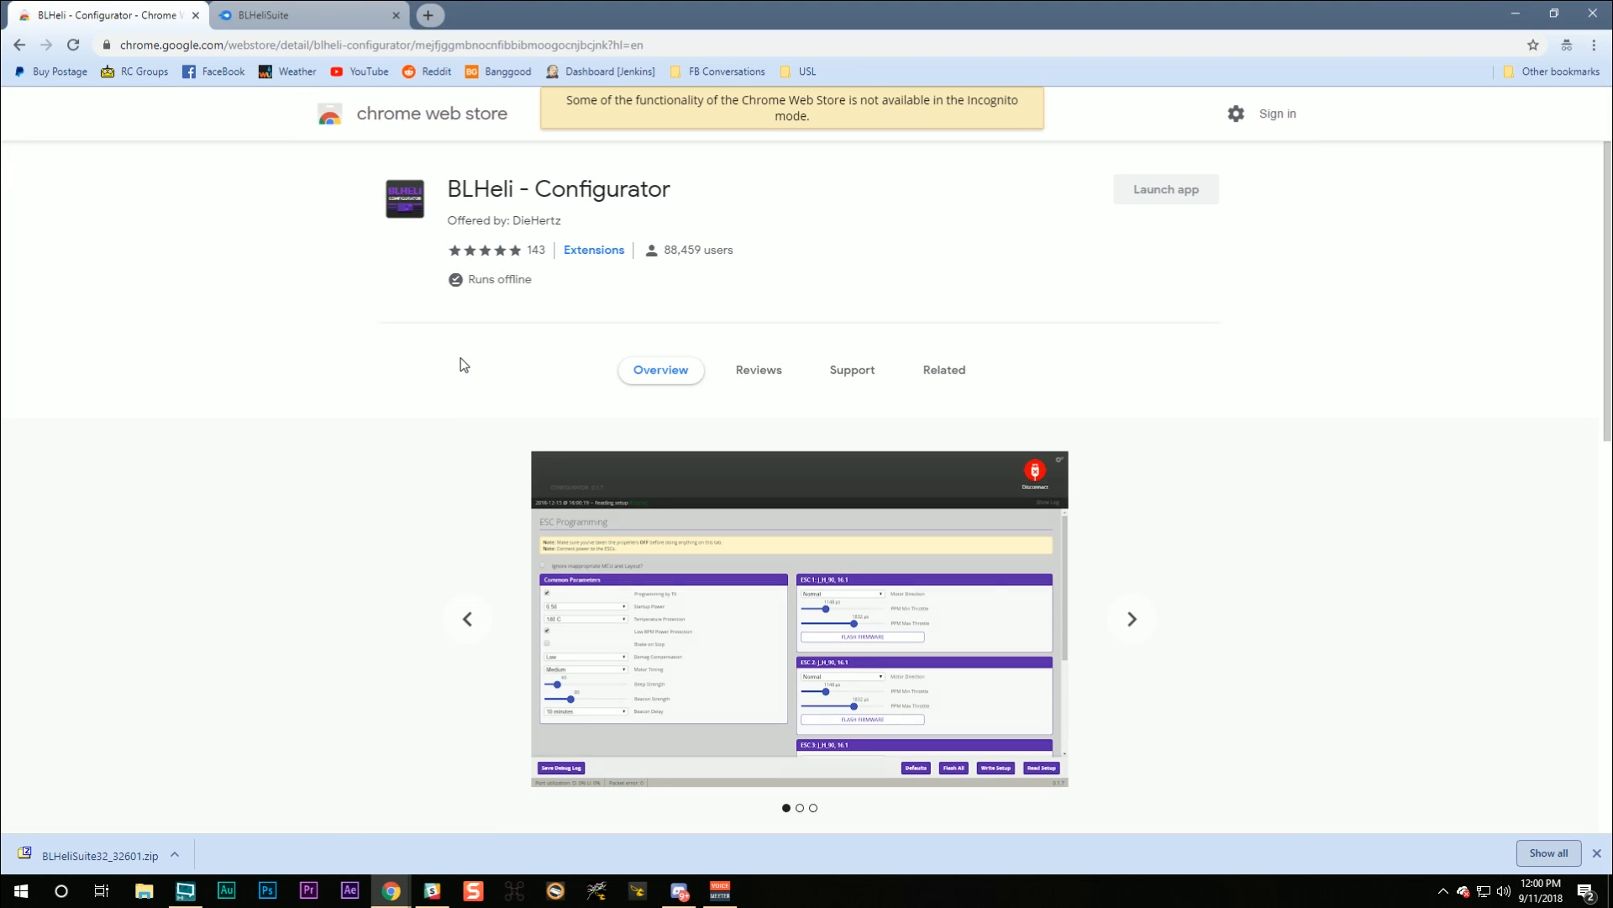
mouse_move(433, 329)
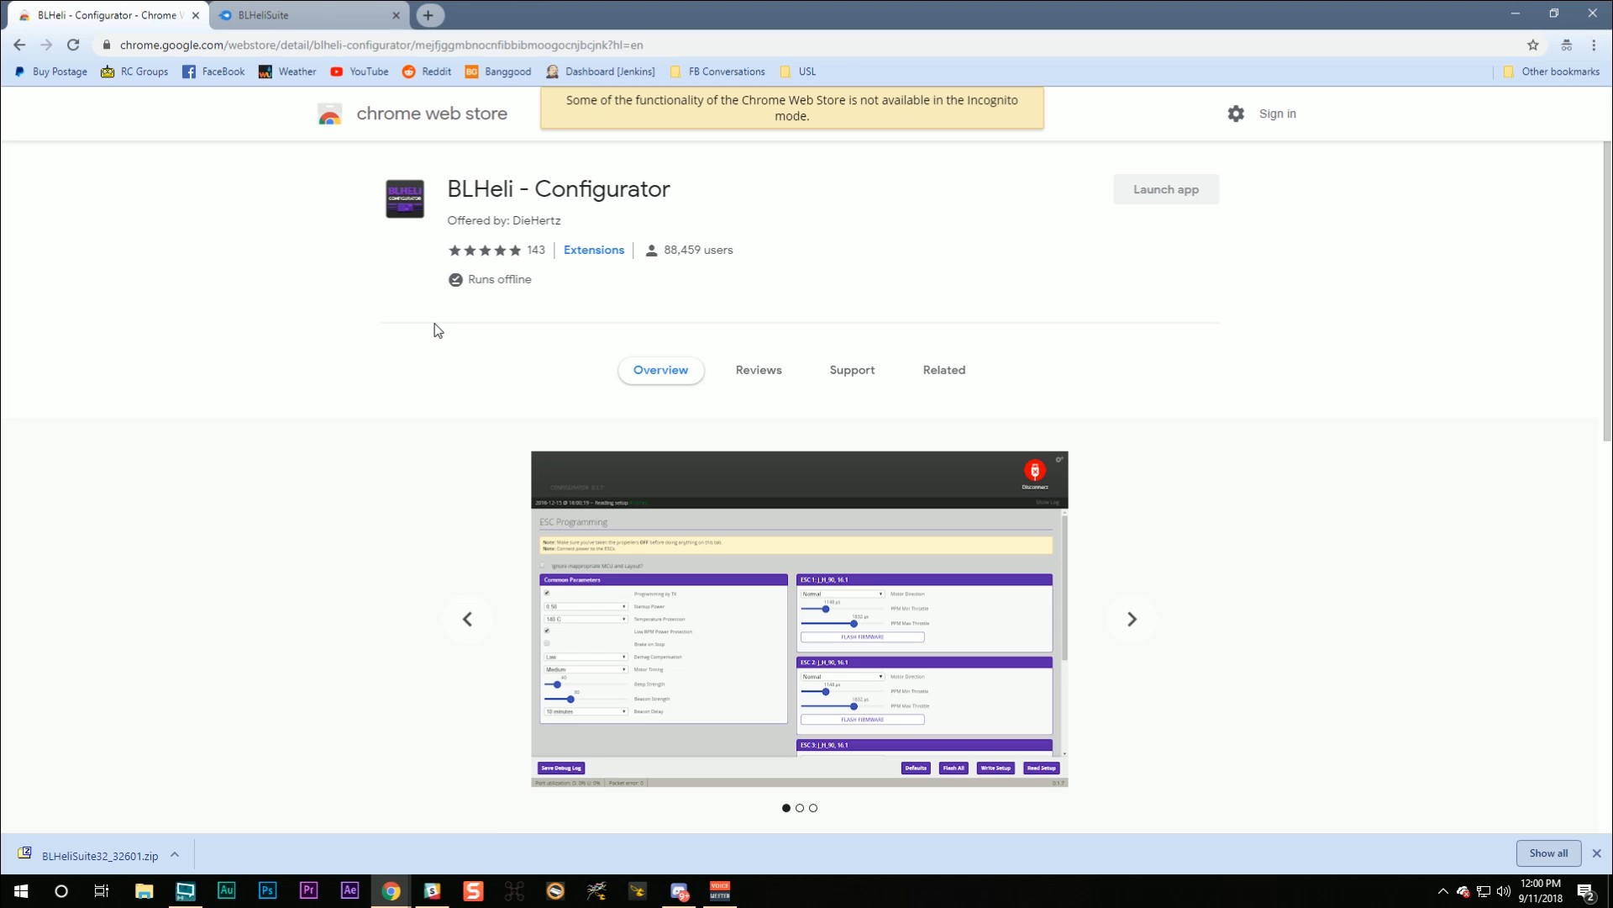
scroll("down", 3)
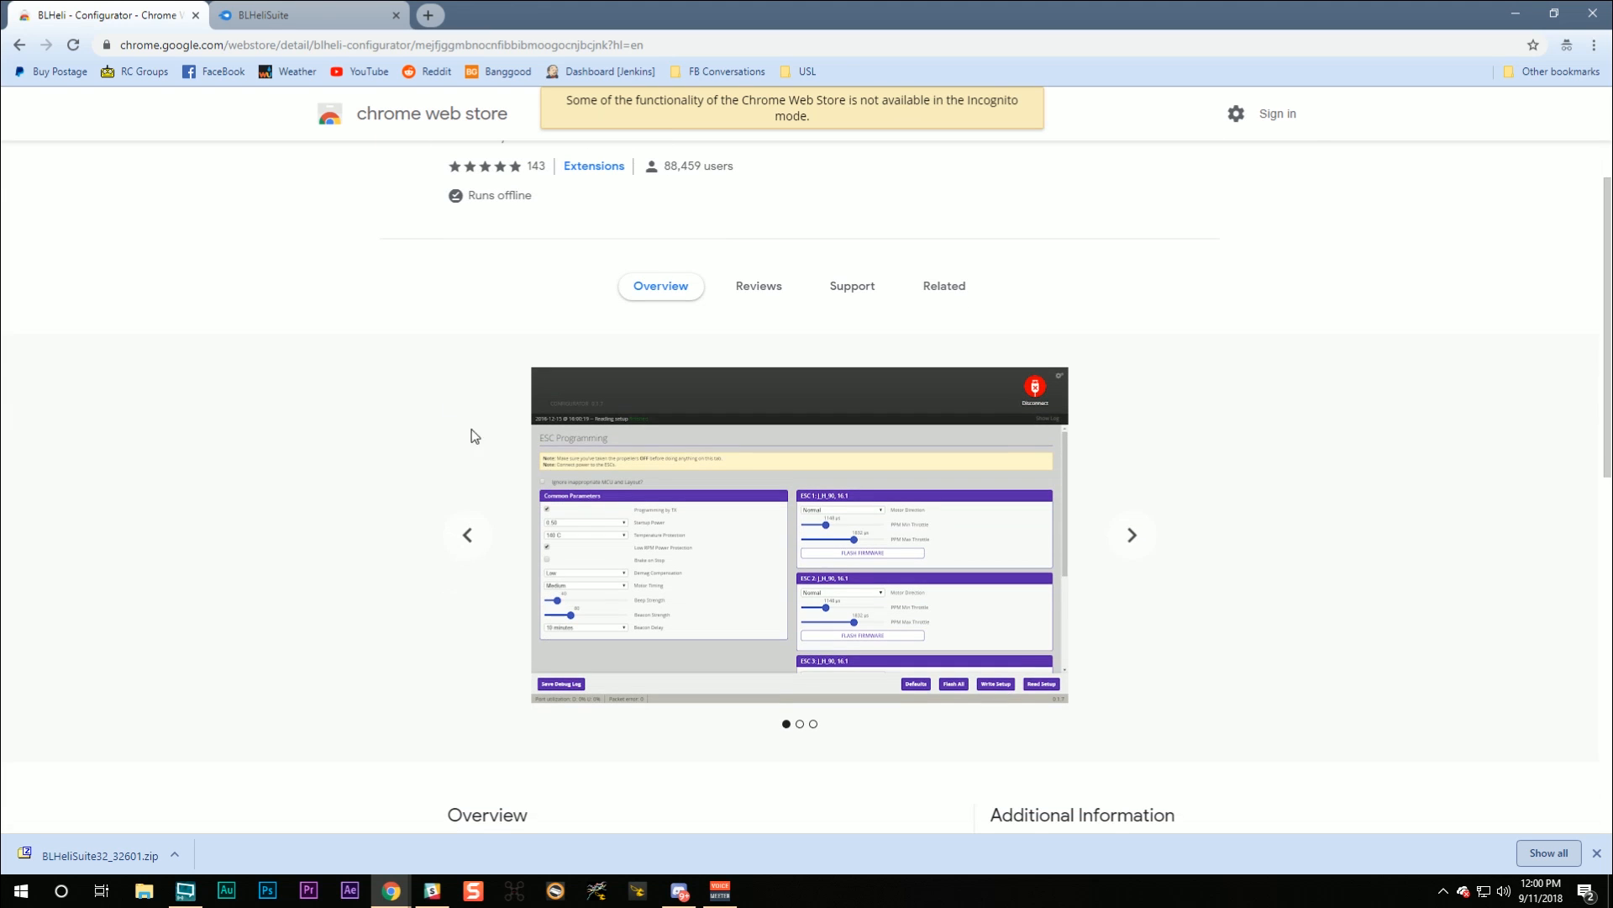
mouse_move(689, 507)
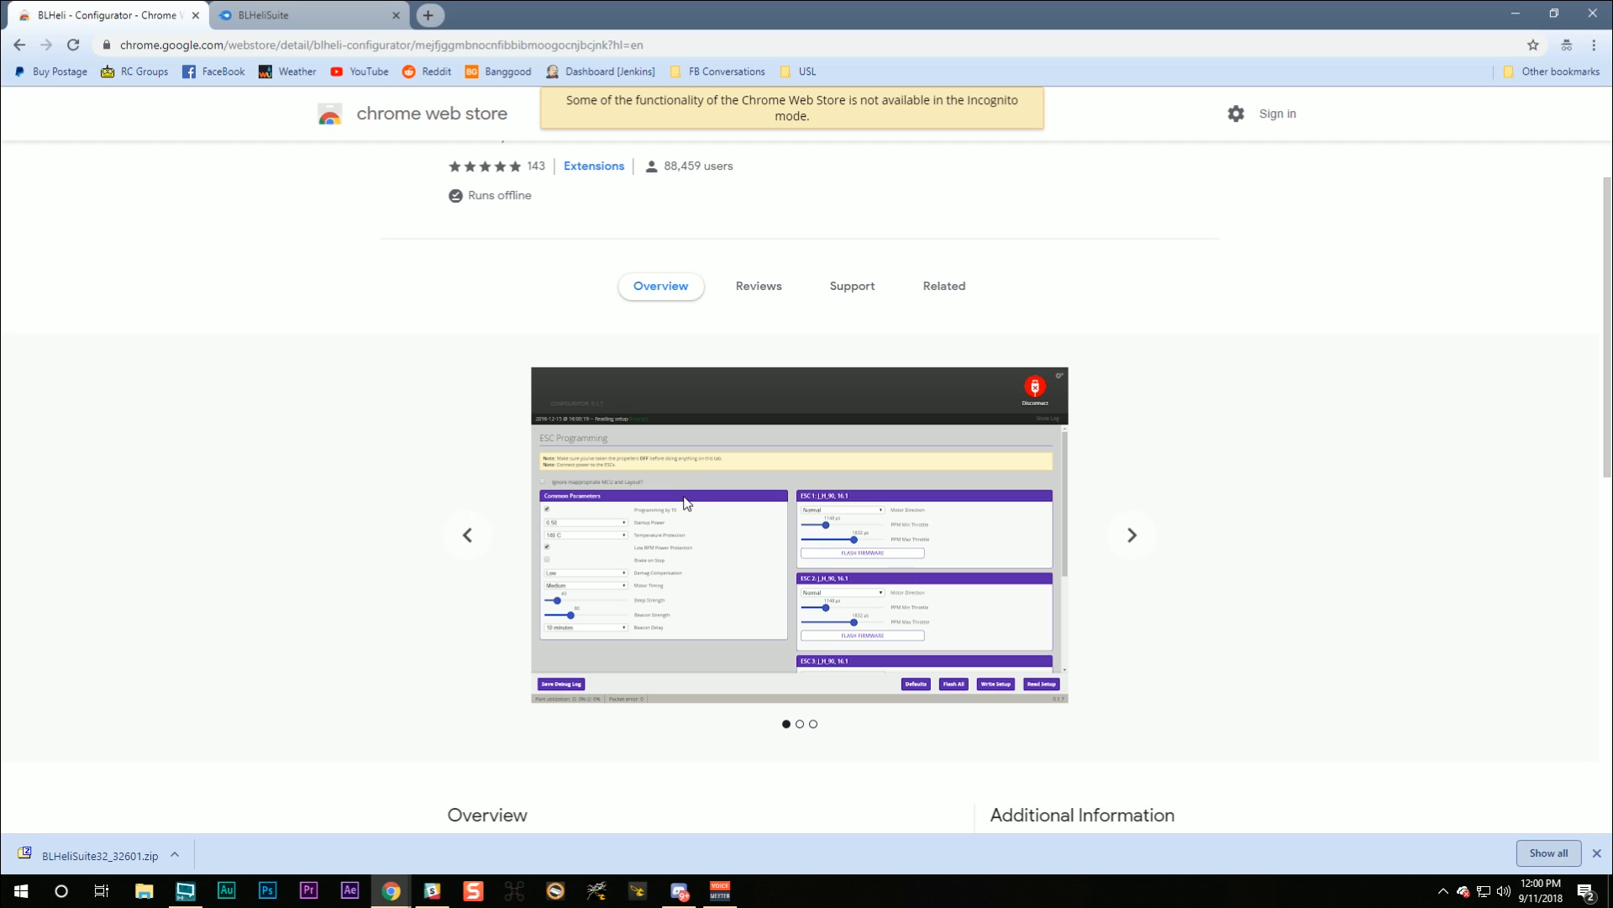
mouse_move(624, 472)
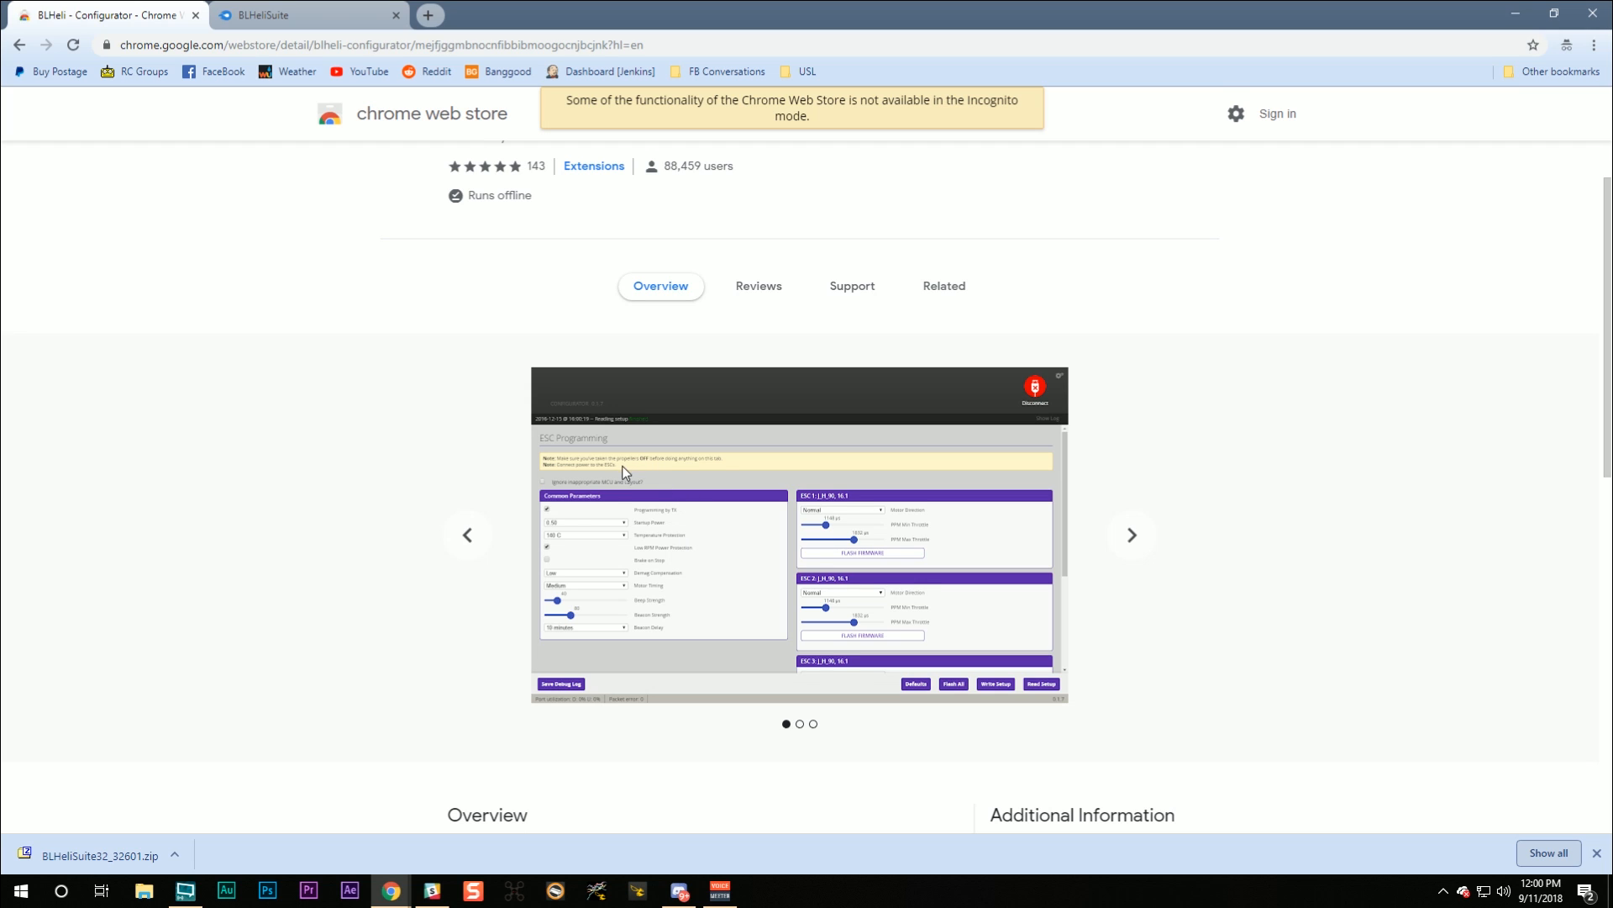
mouse_move(393, 571)
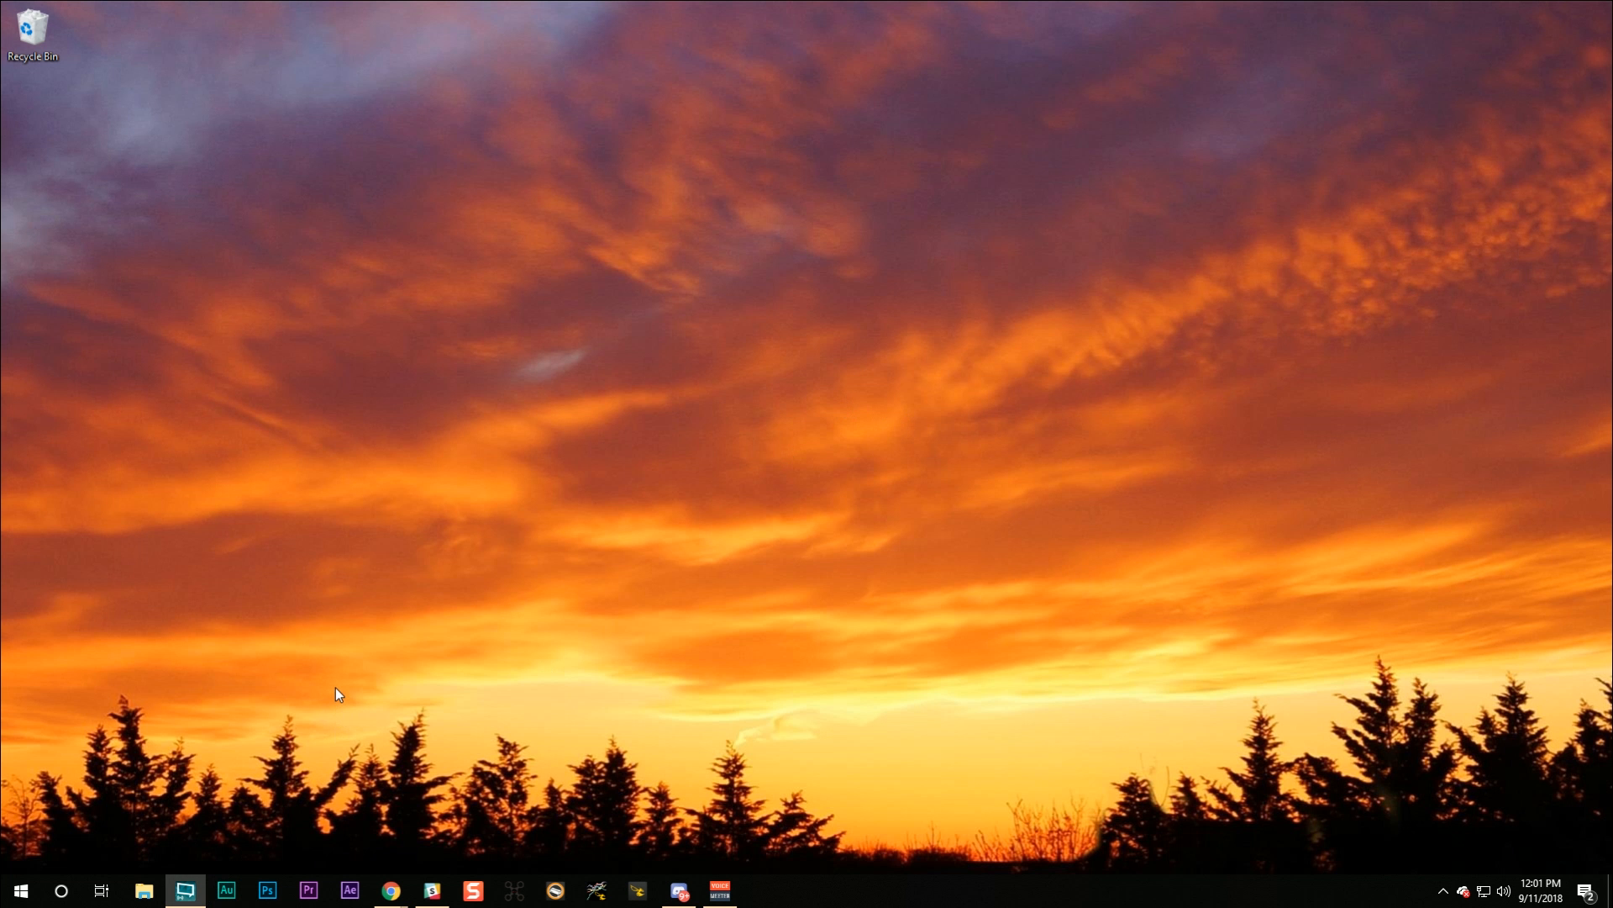
mouse_move(339, 685)
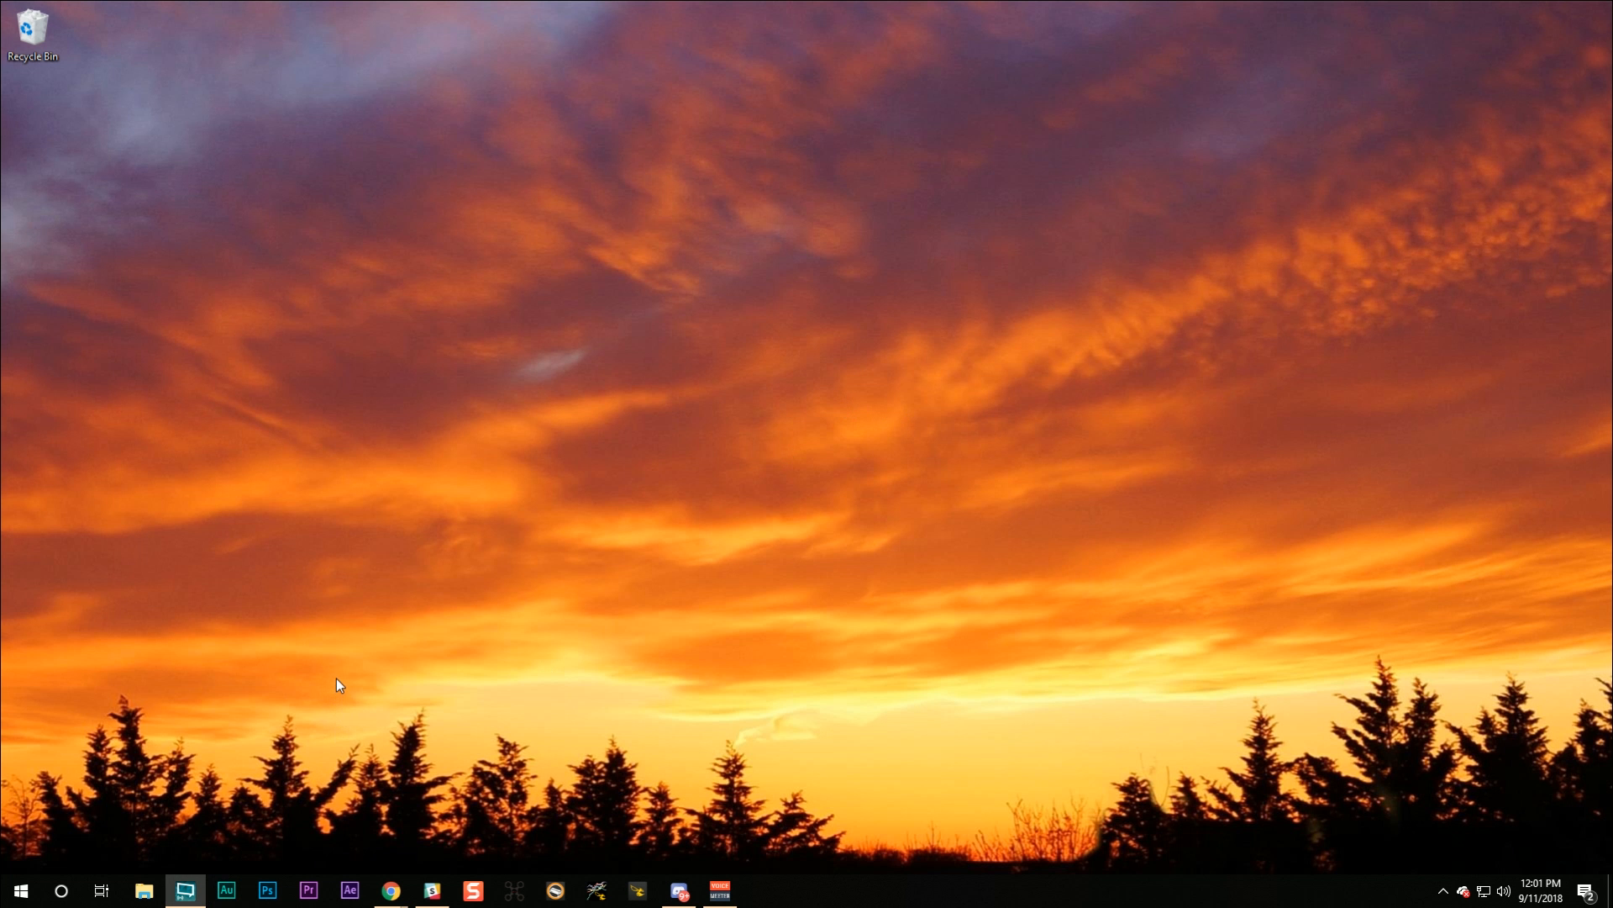
mouse_move(170, 869)
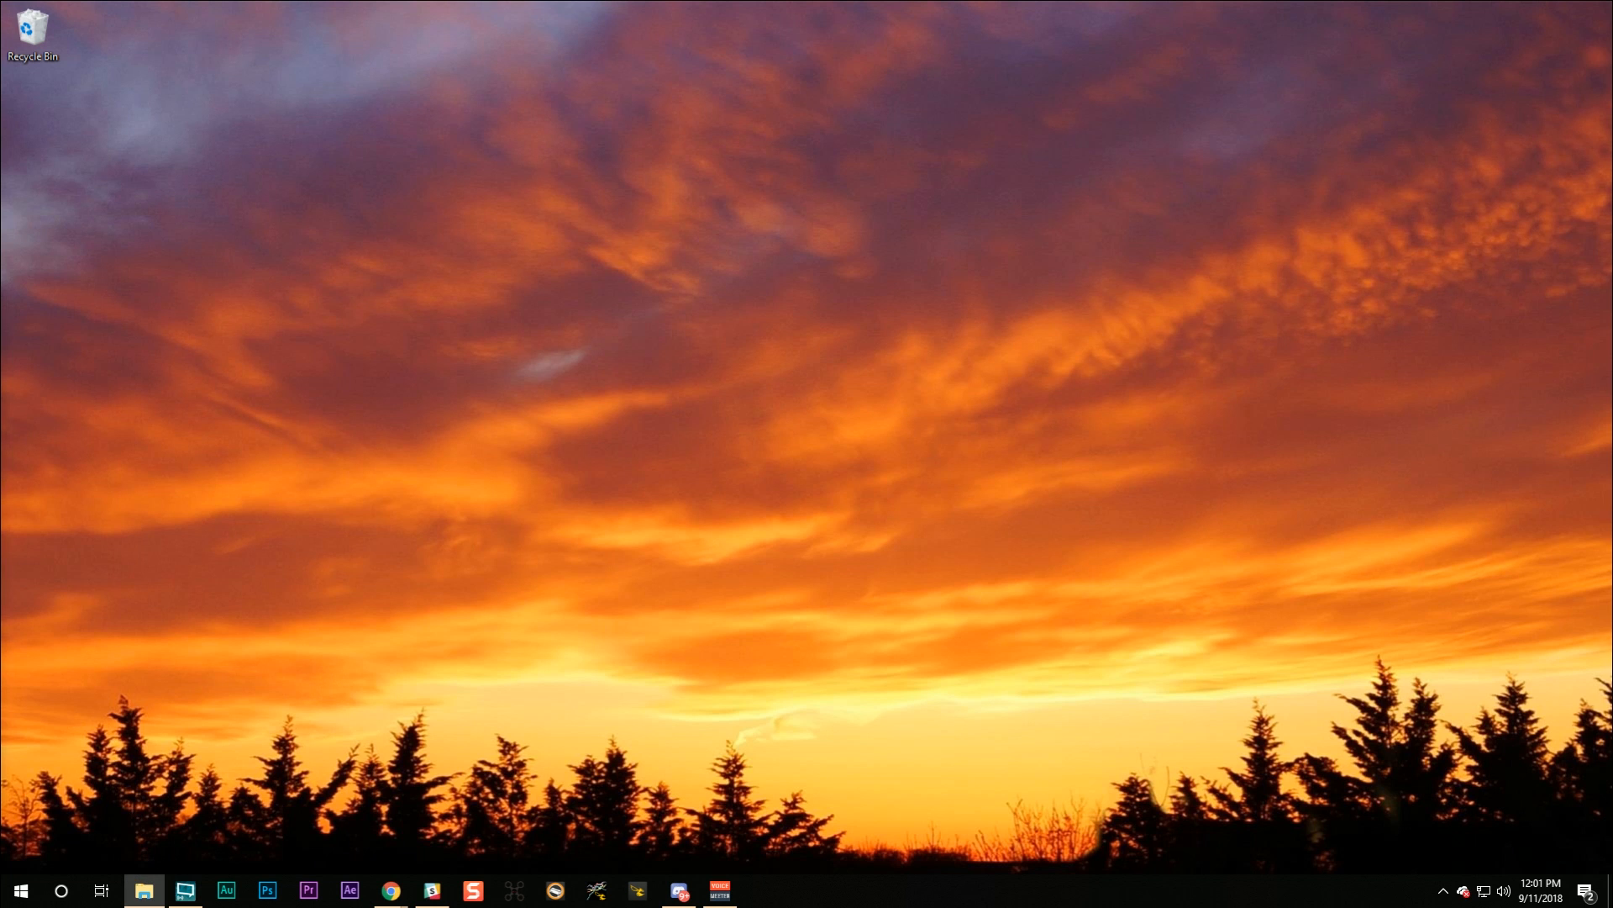
- Extract BLHeliSuite32_32601.zip in Downloads into its own folder with 7-Zip
left_click(142, 891)
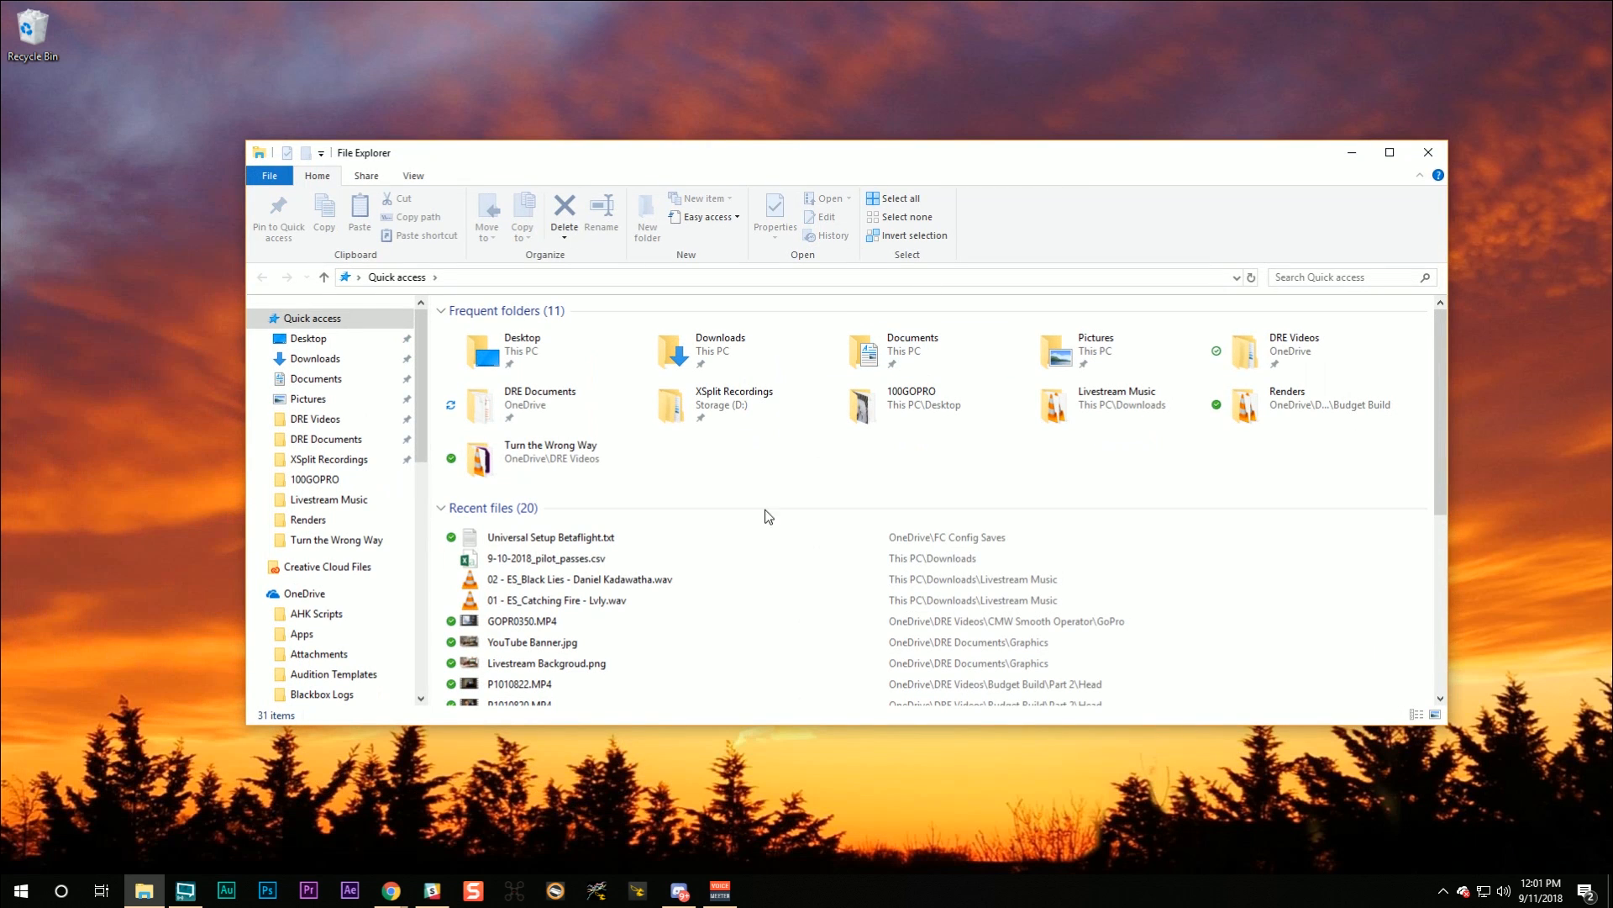
left_click(315, 358)
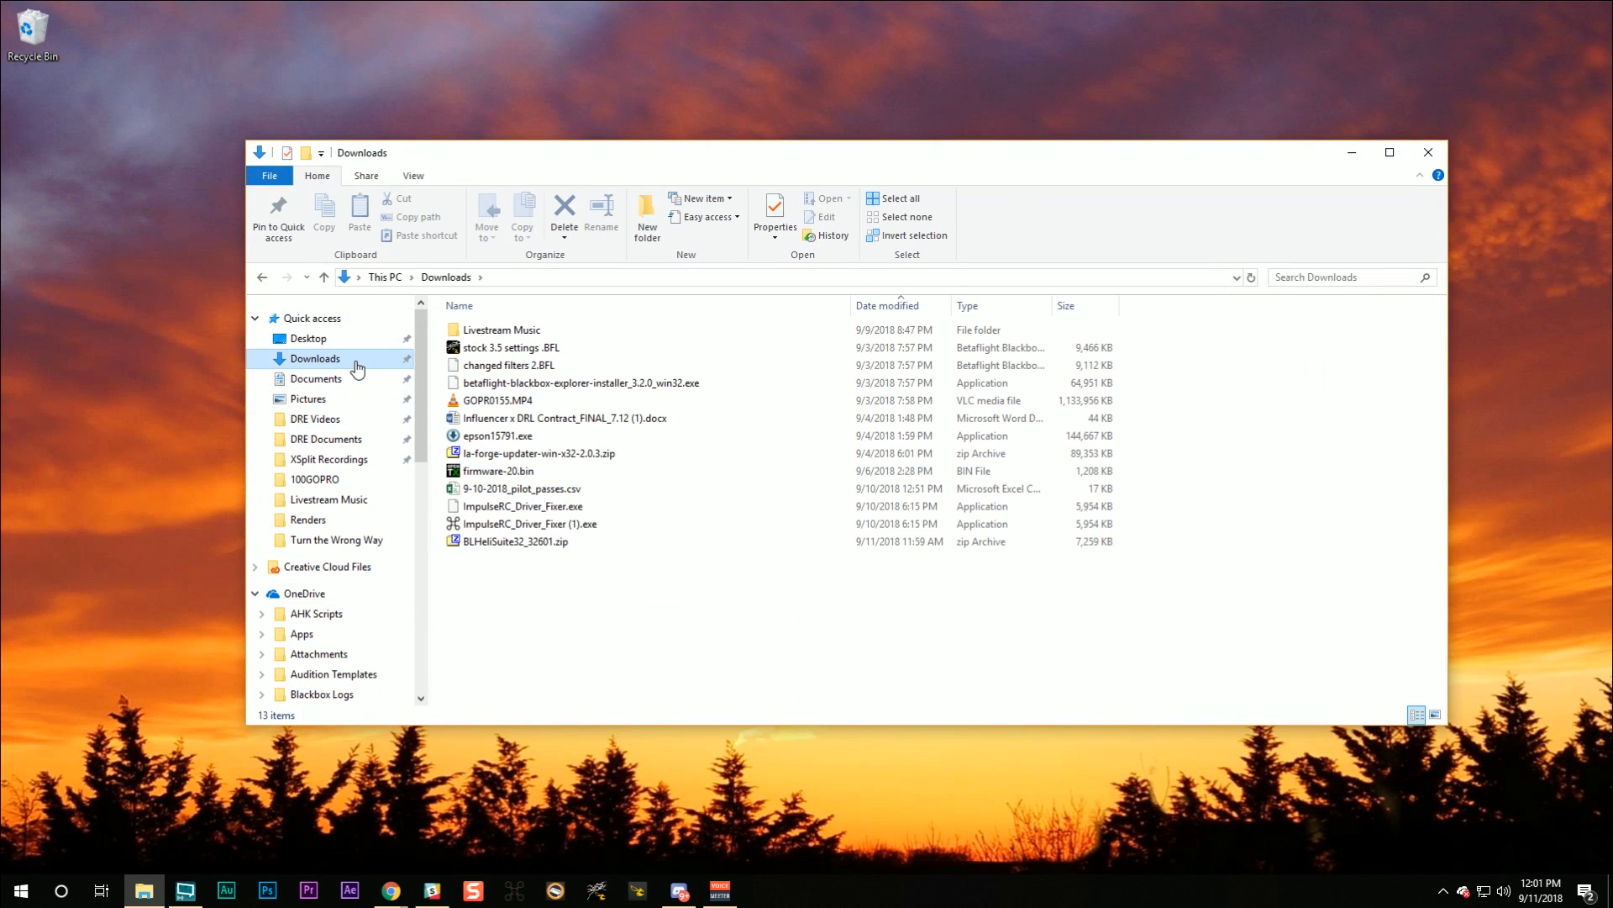
left_click(516, 539)
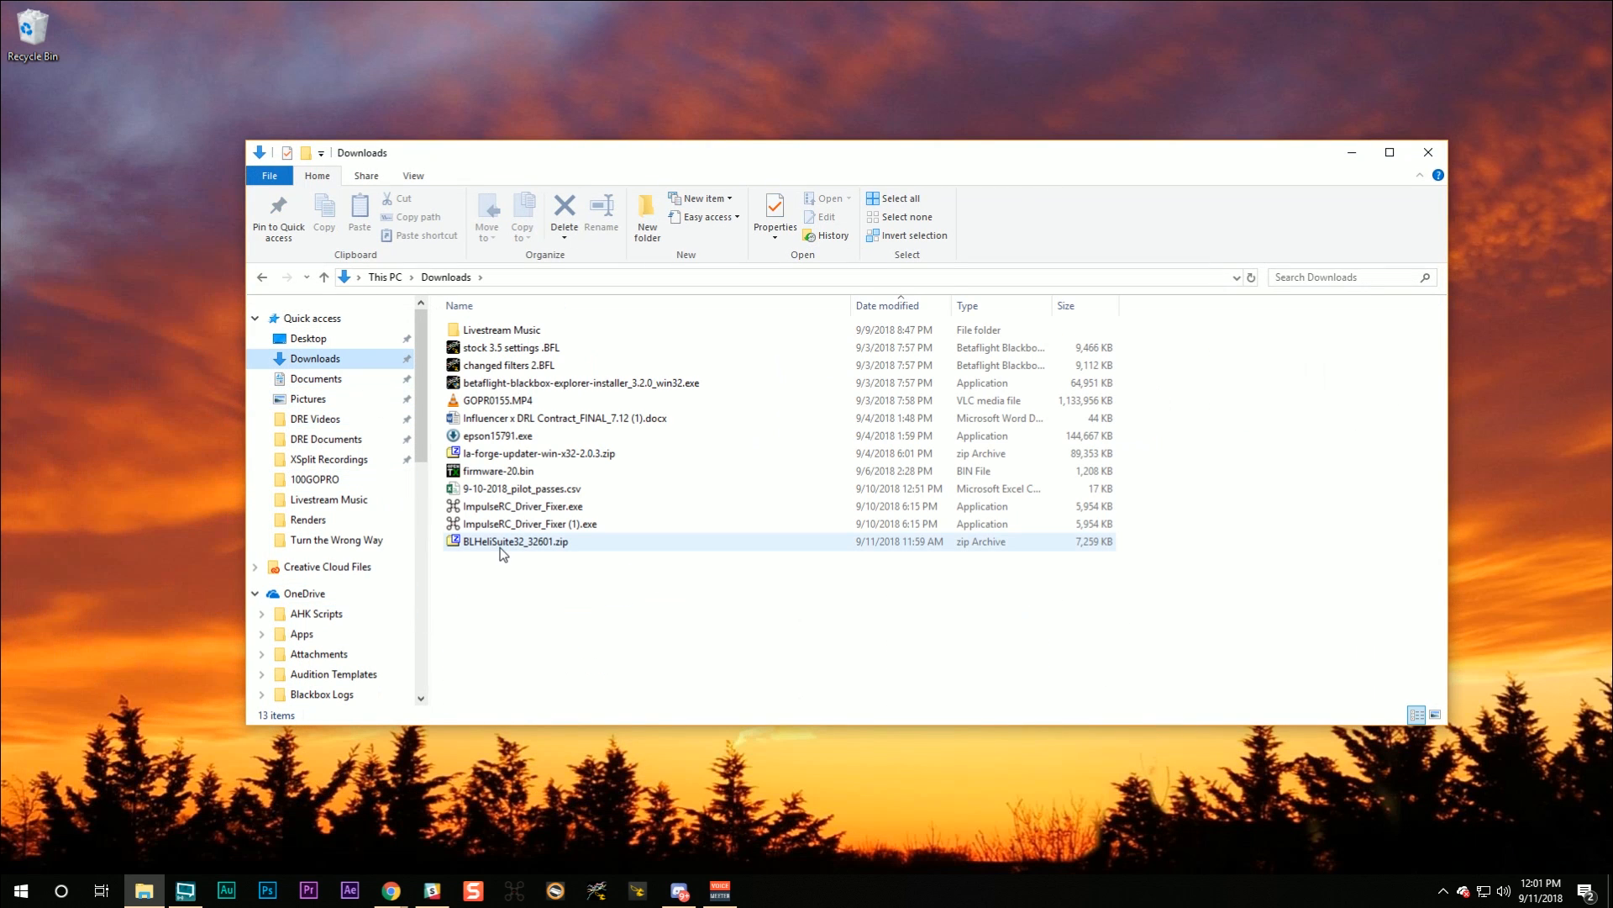
left_click(516, 542)
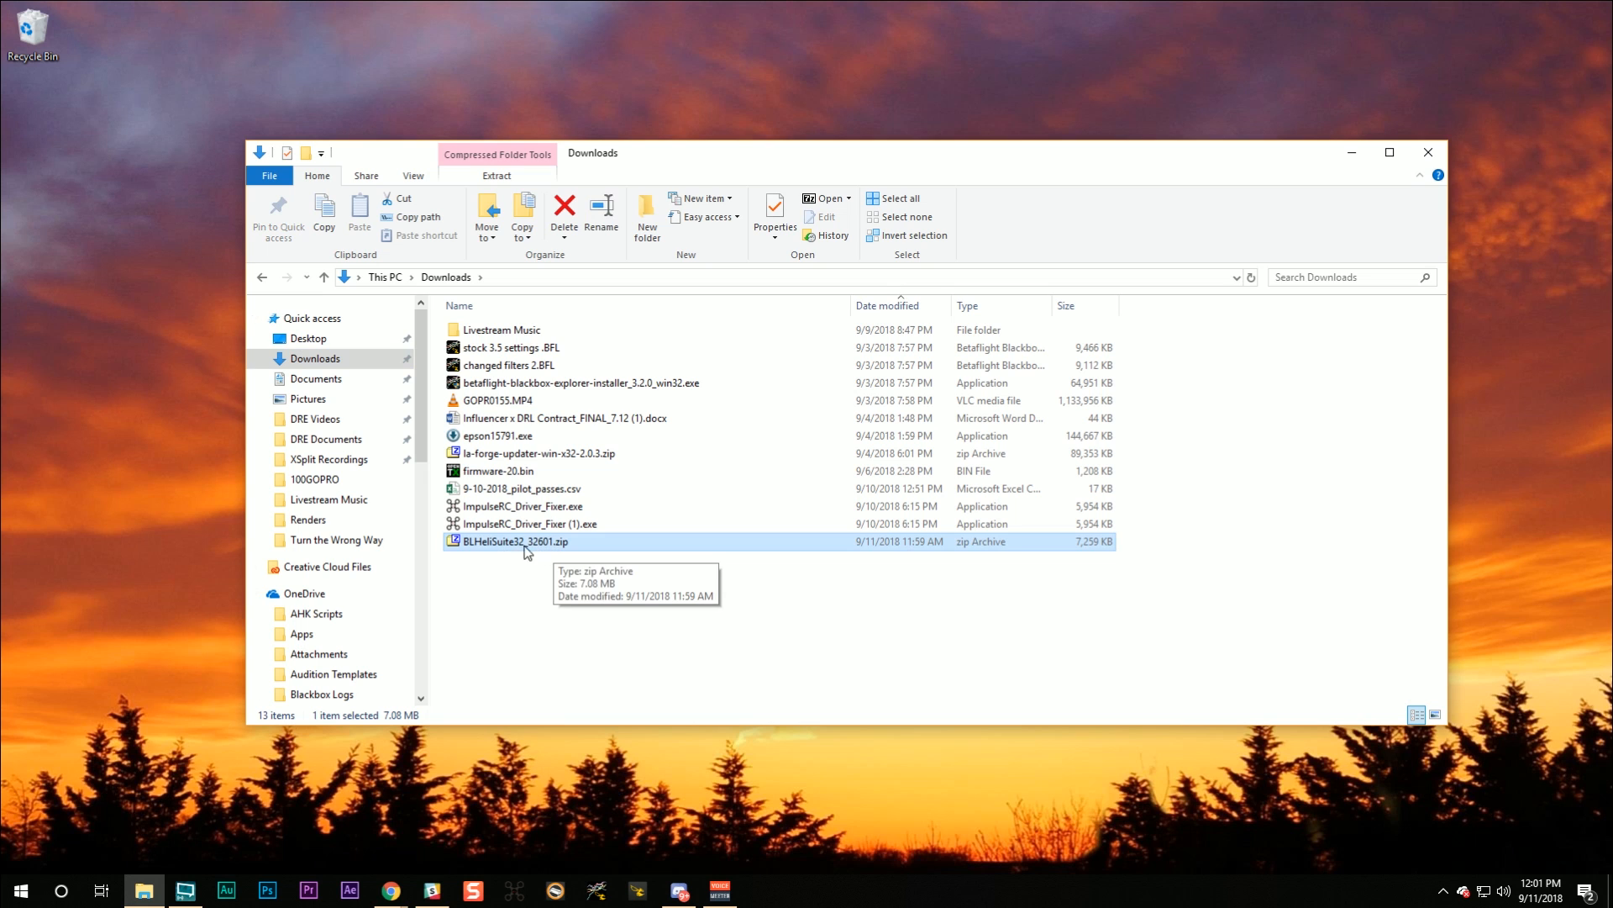
right_click(515, 541)
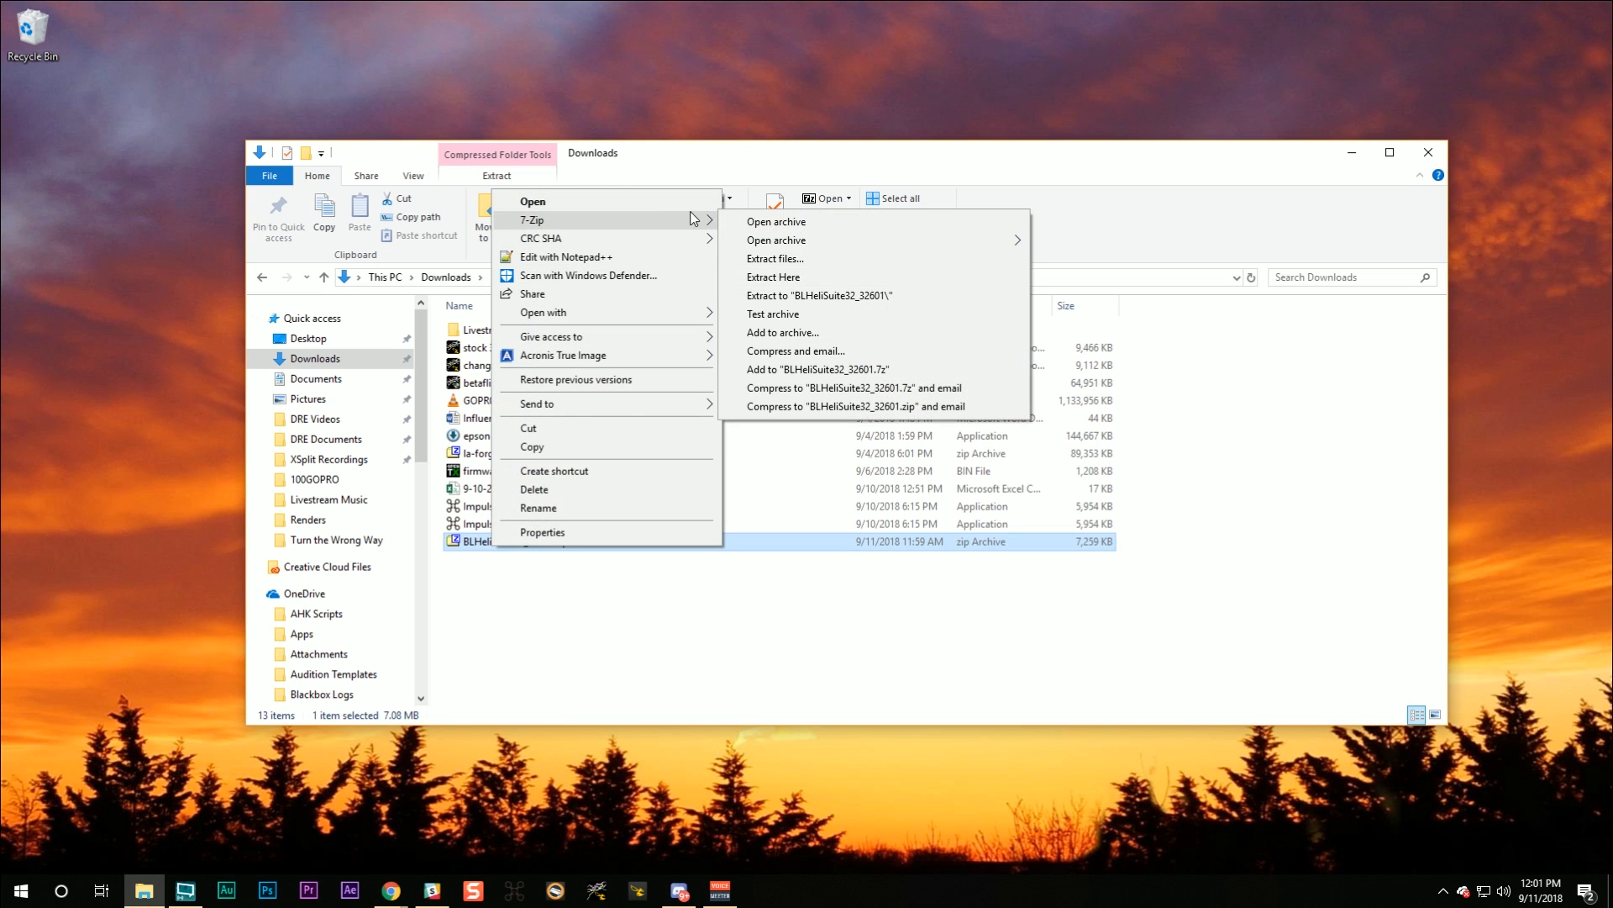
mouse_move(818, 295)
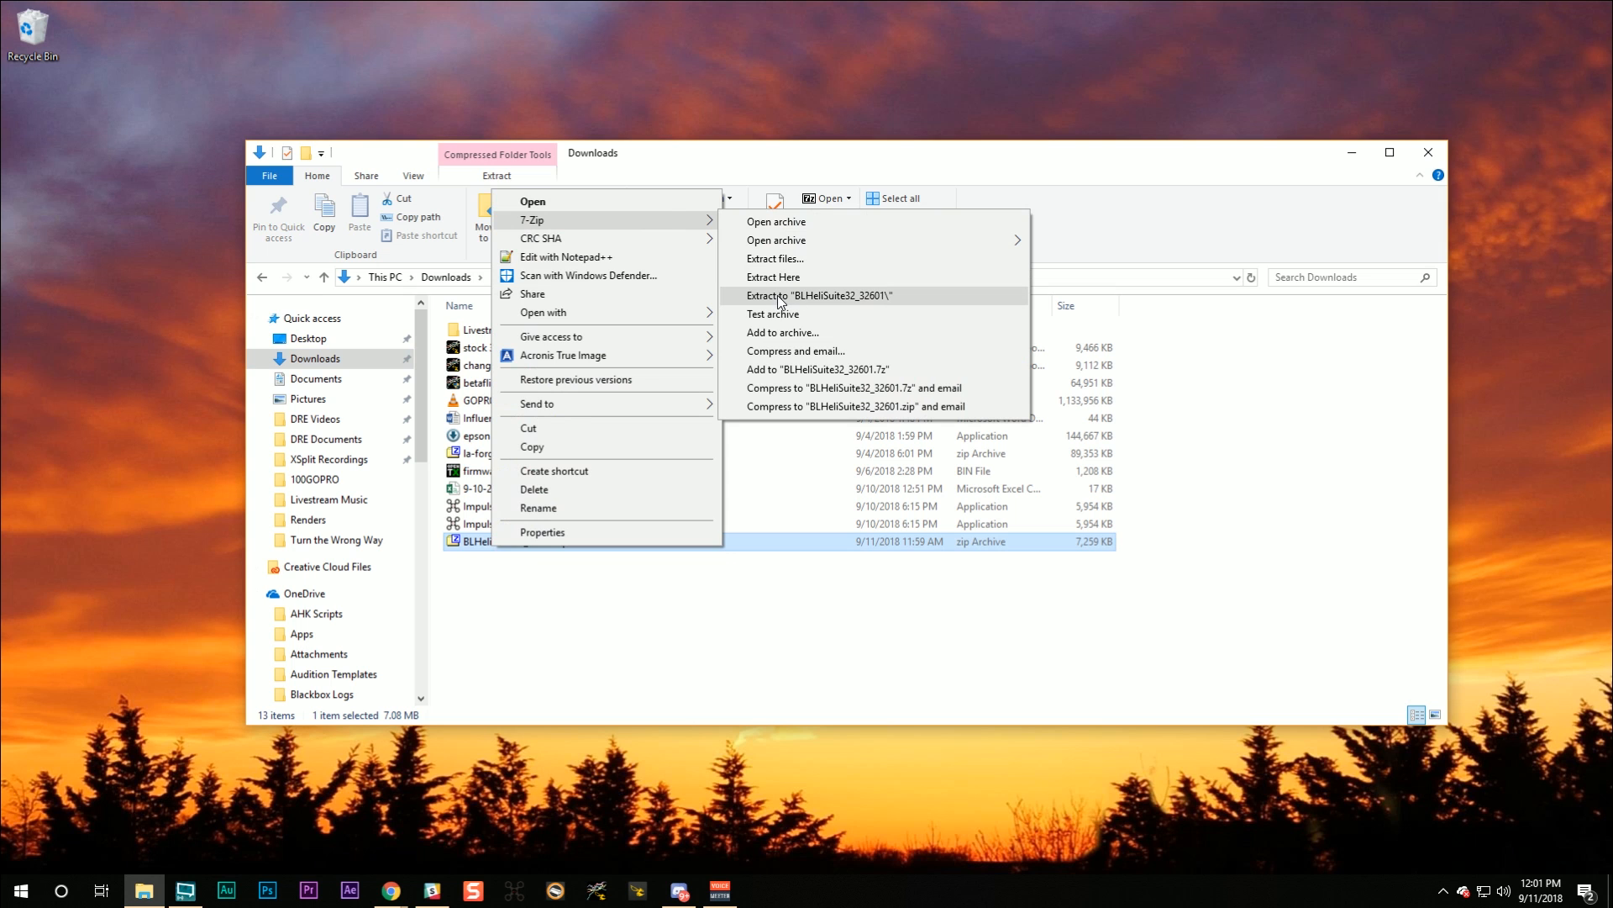
left_click(818, 296)
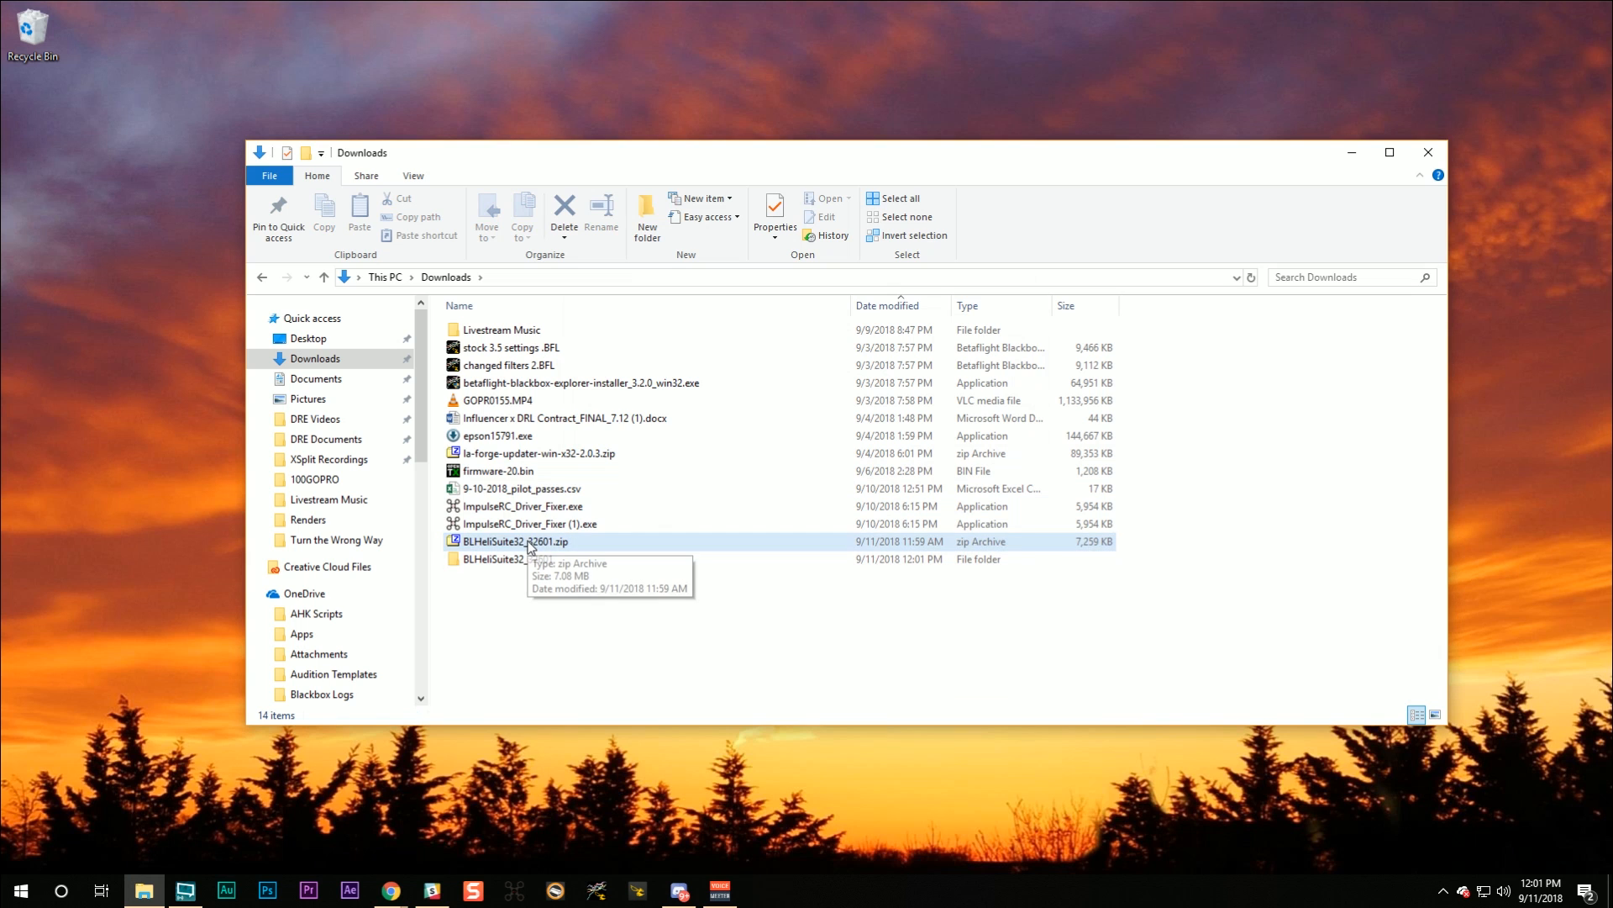
mouse_move(515, 548)
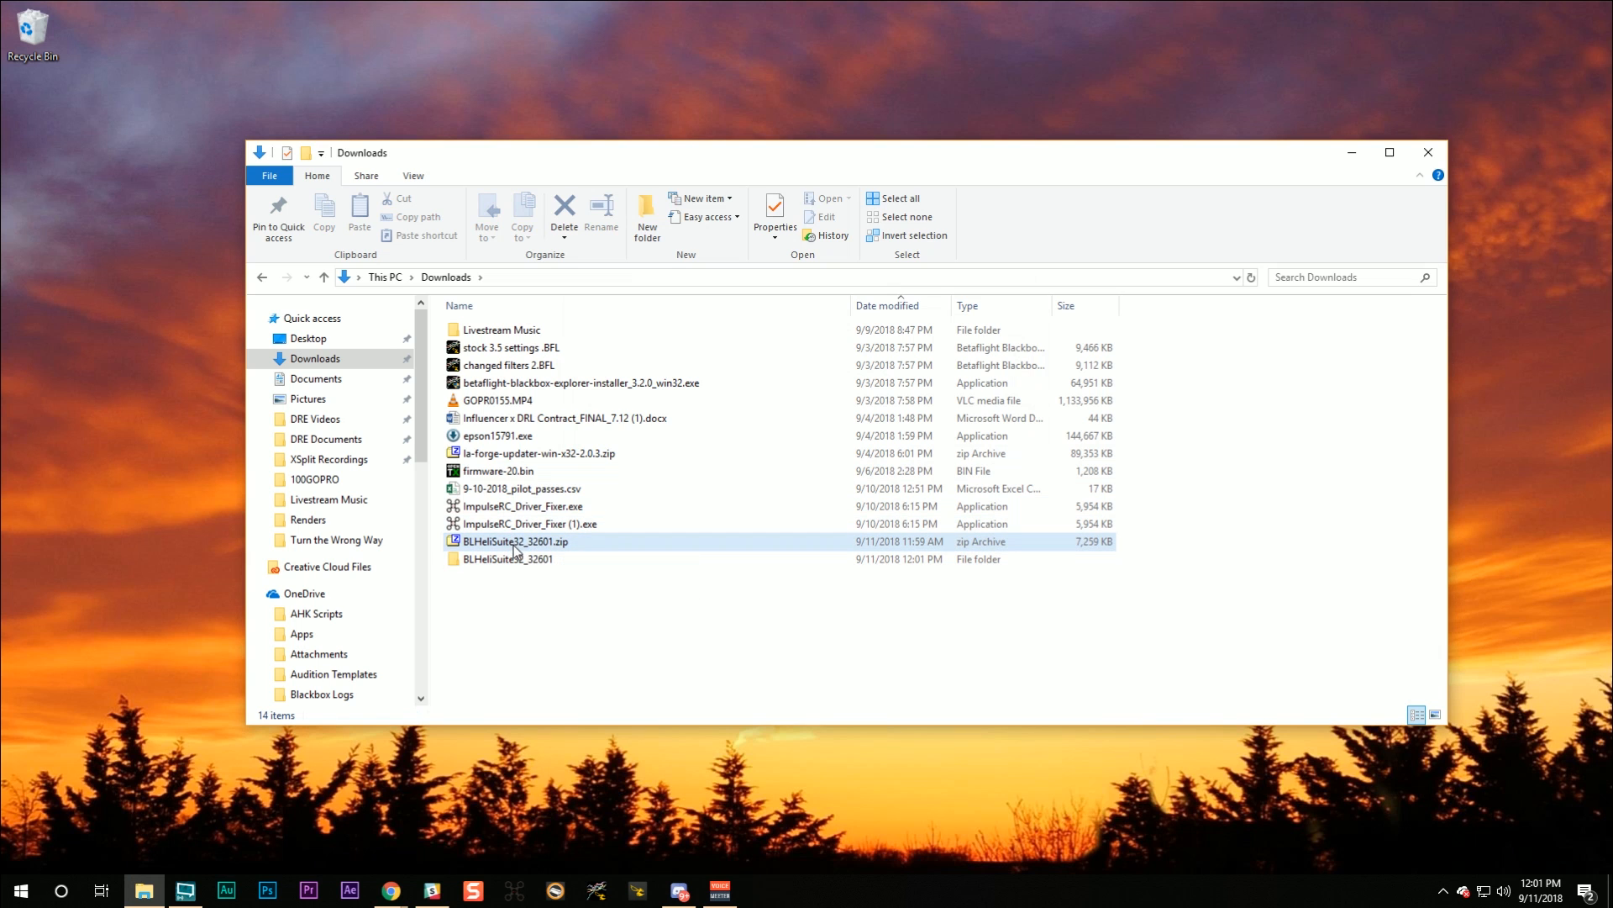
- Inspect the contents of the BLHeliSuite32_32601.zip archive
left_click(516, 541)
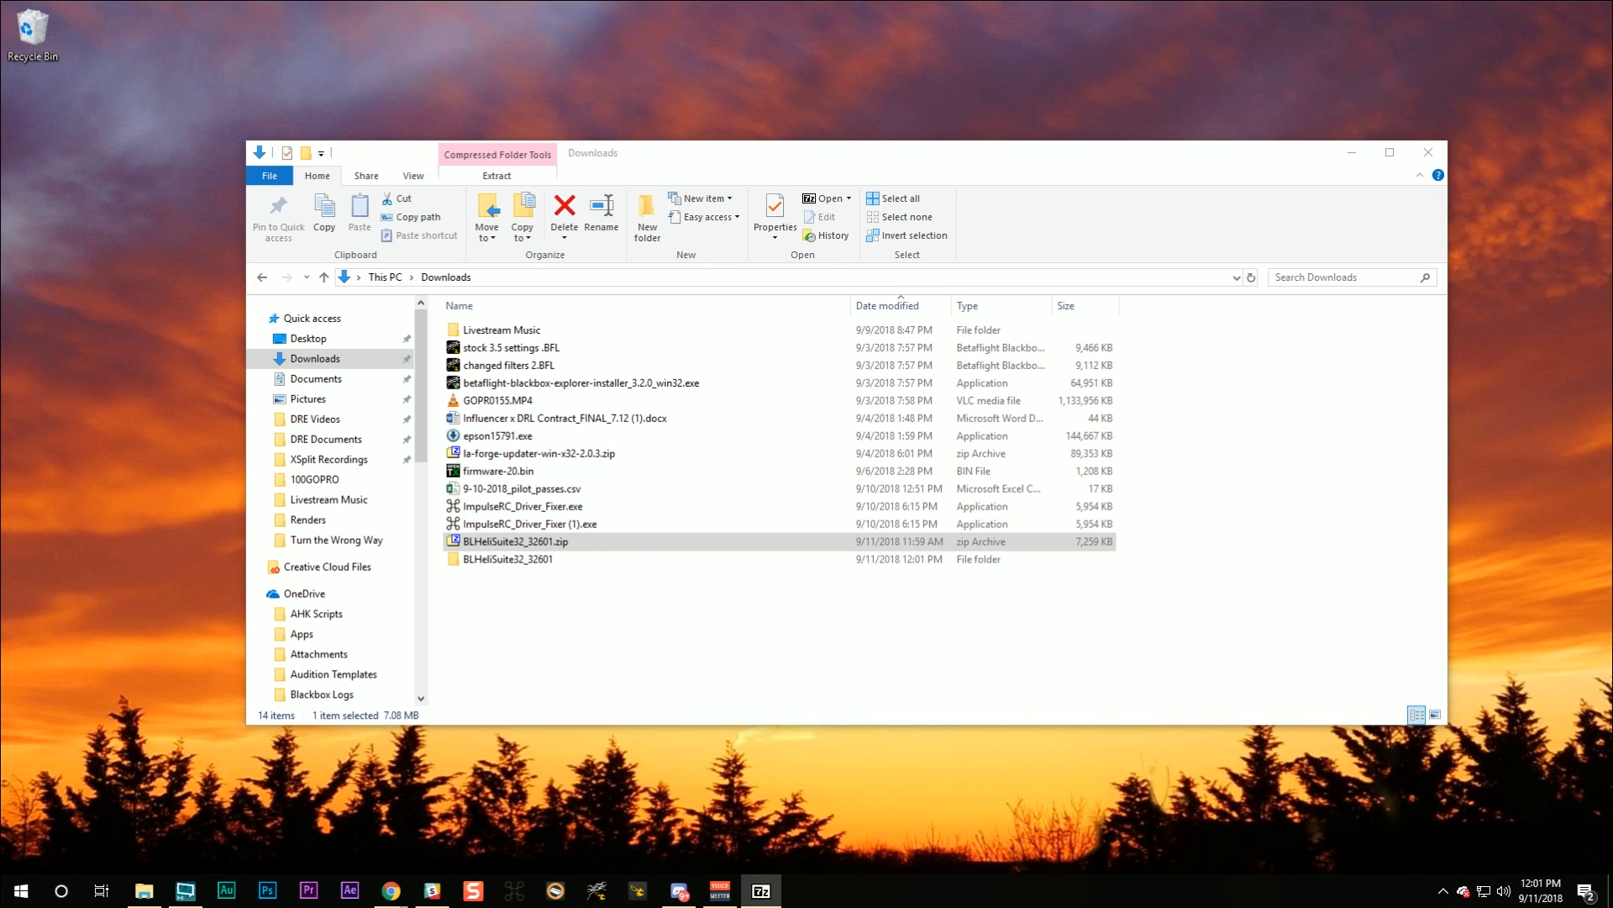
double_click(516, 539)
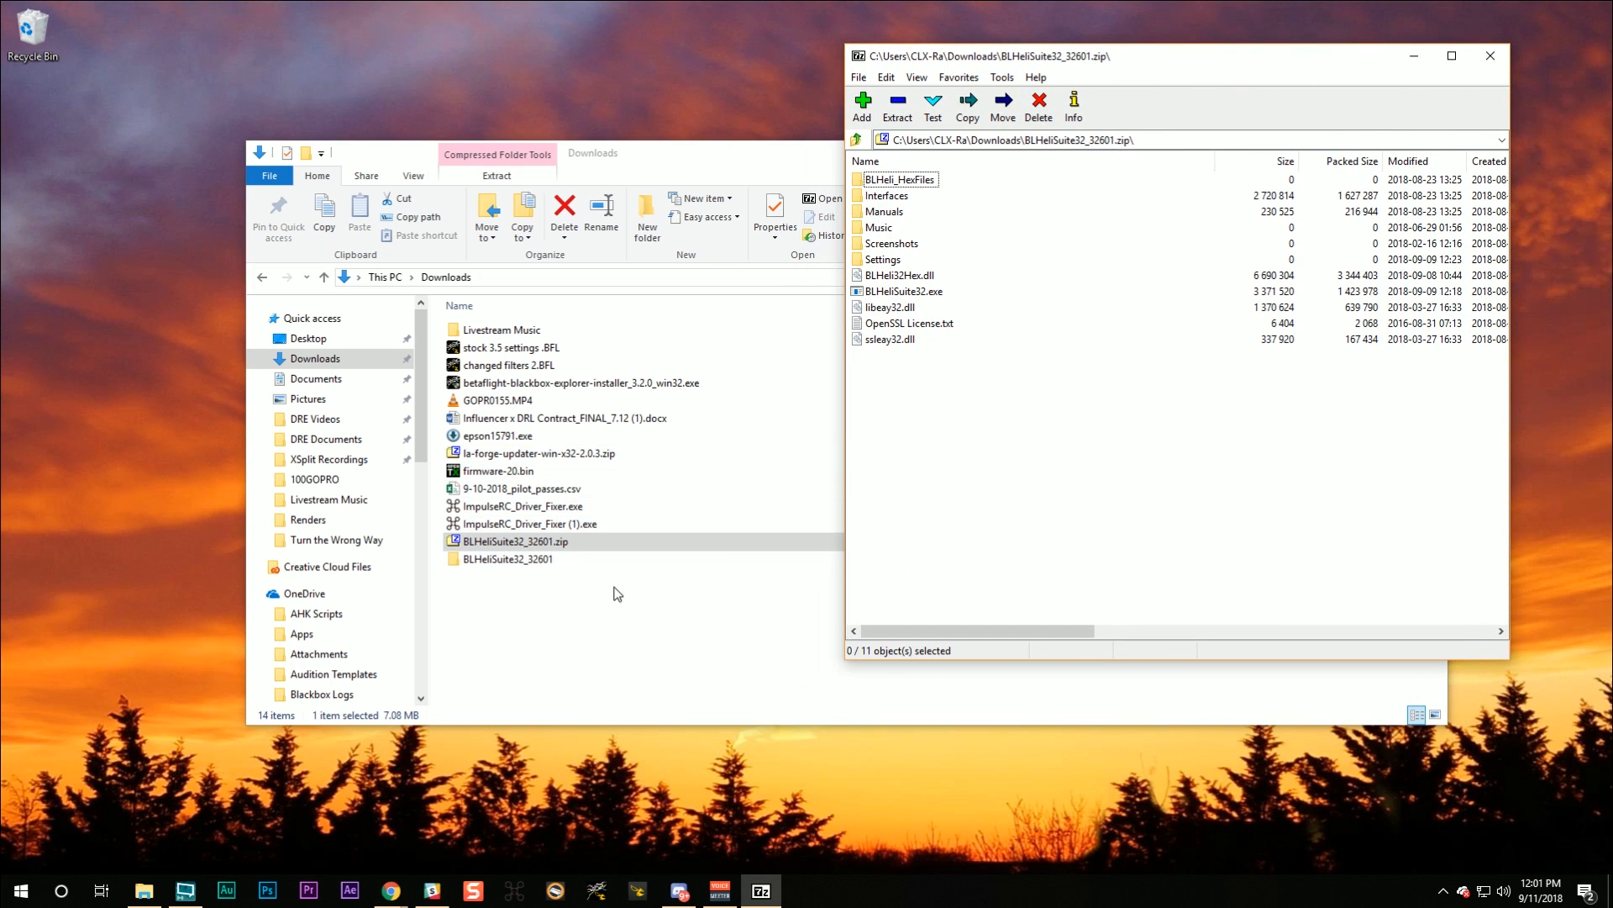
mouse_move(1077, 220)
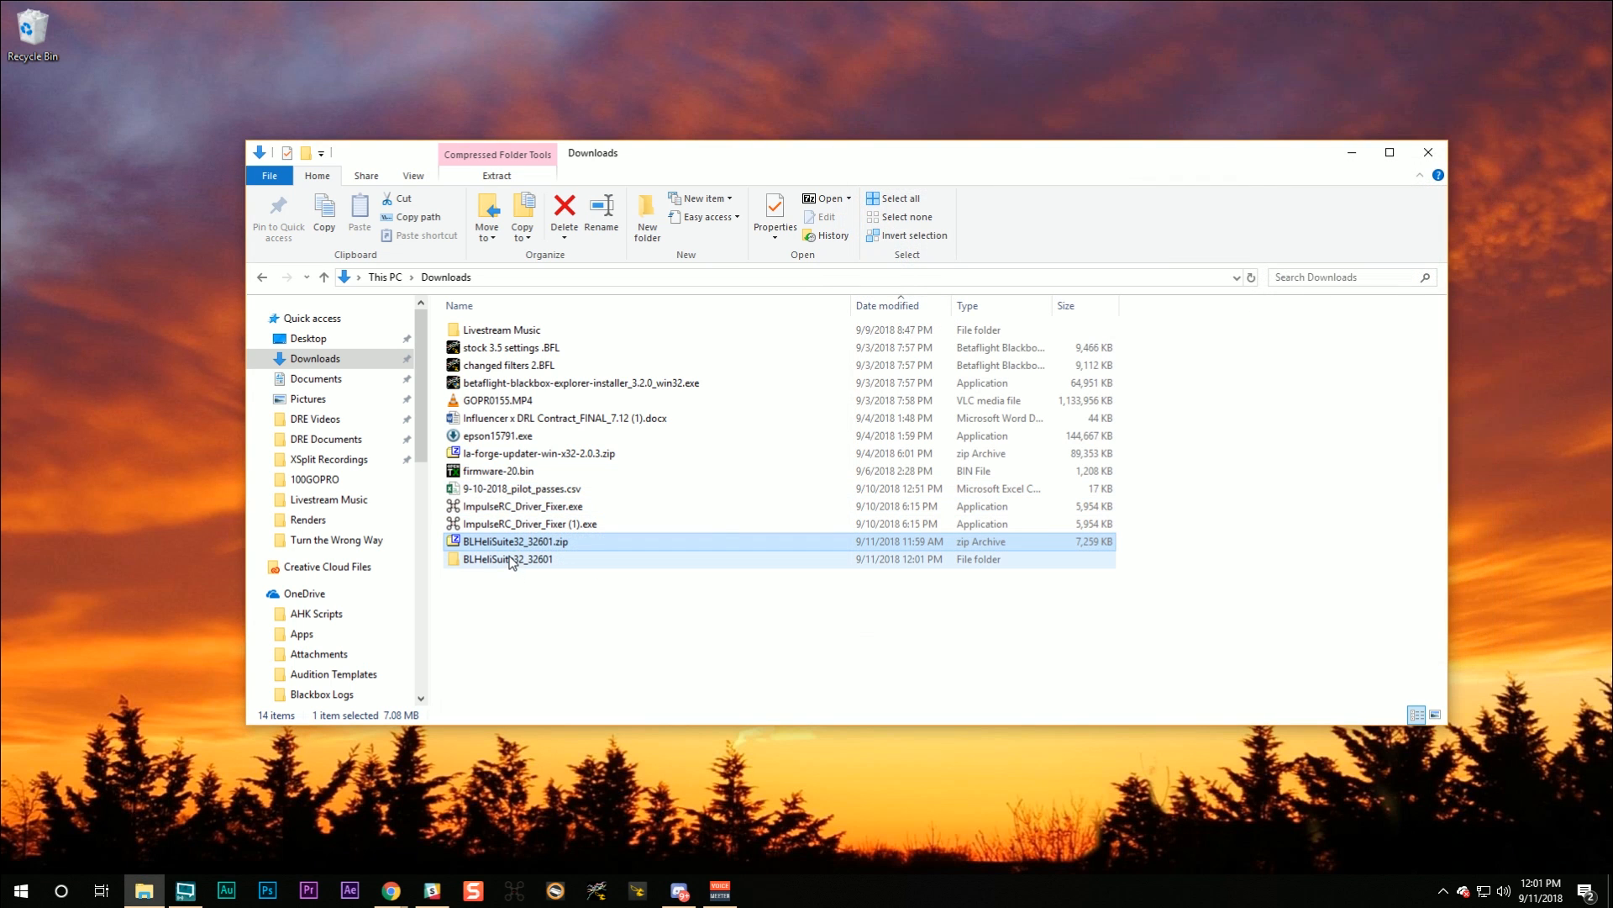
mouse_move(508, 558)
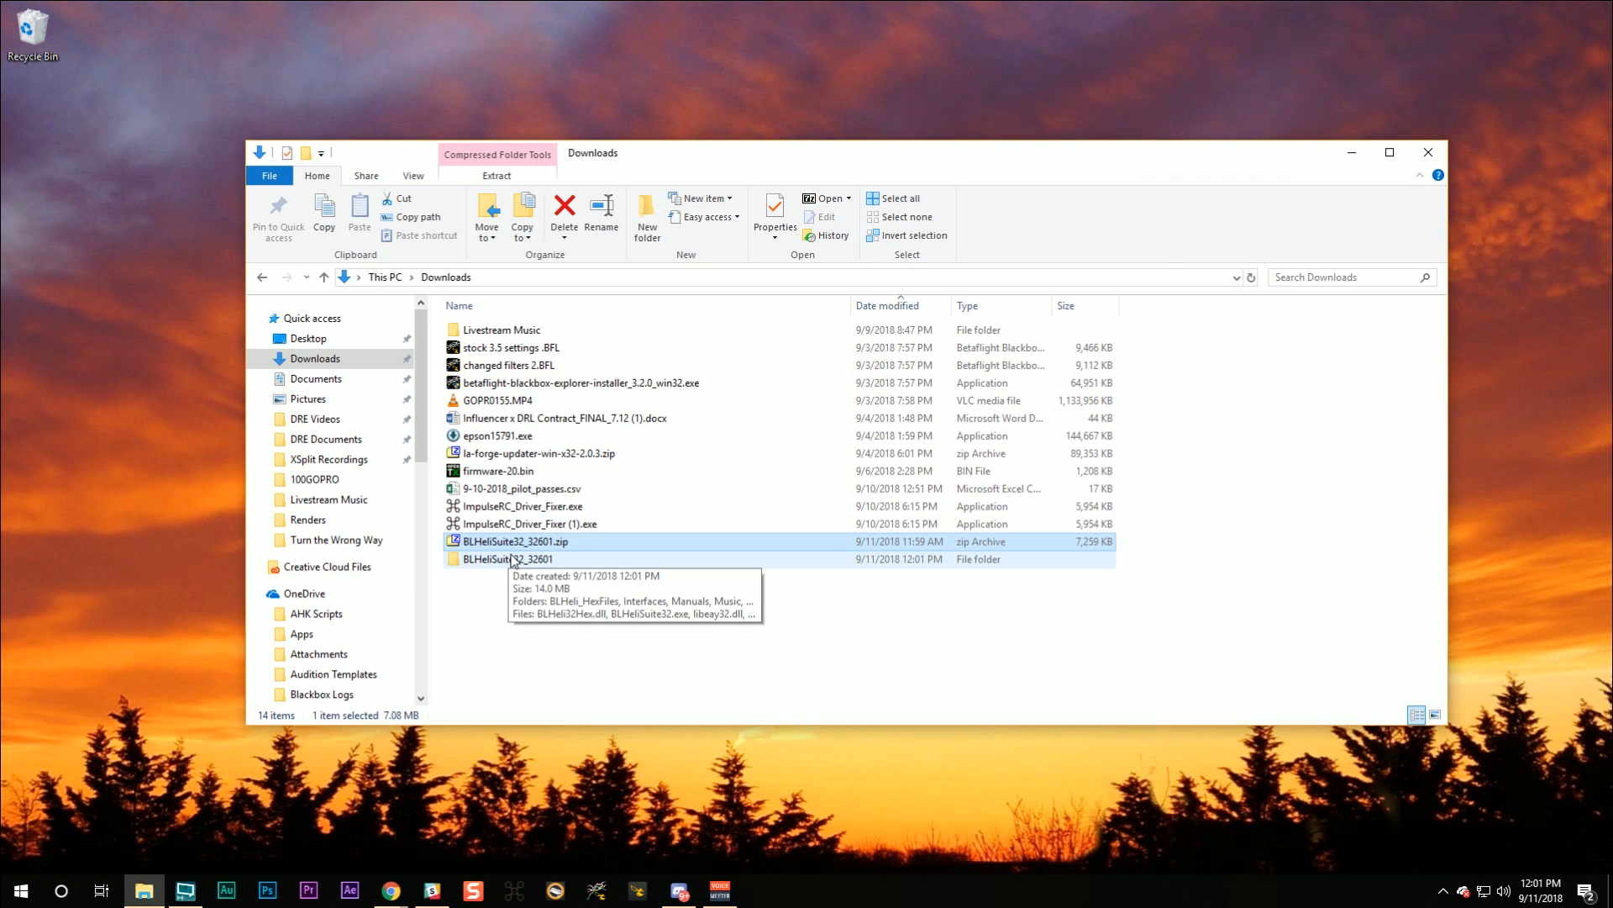
- Run BLHeliSuite32.exe from the extracted BLHeliSuite32_32601 folder
double_click(518, 558)
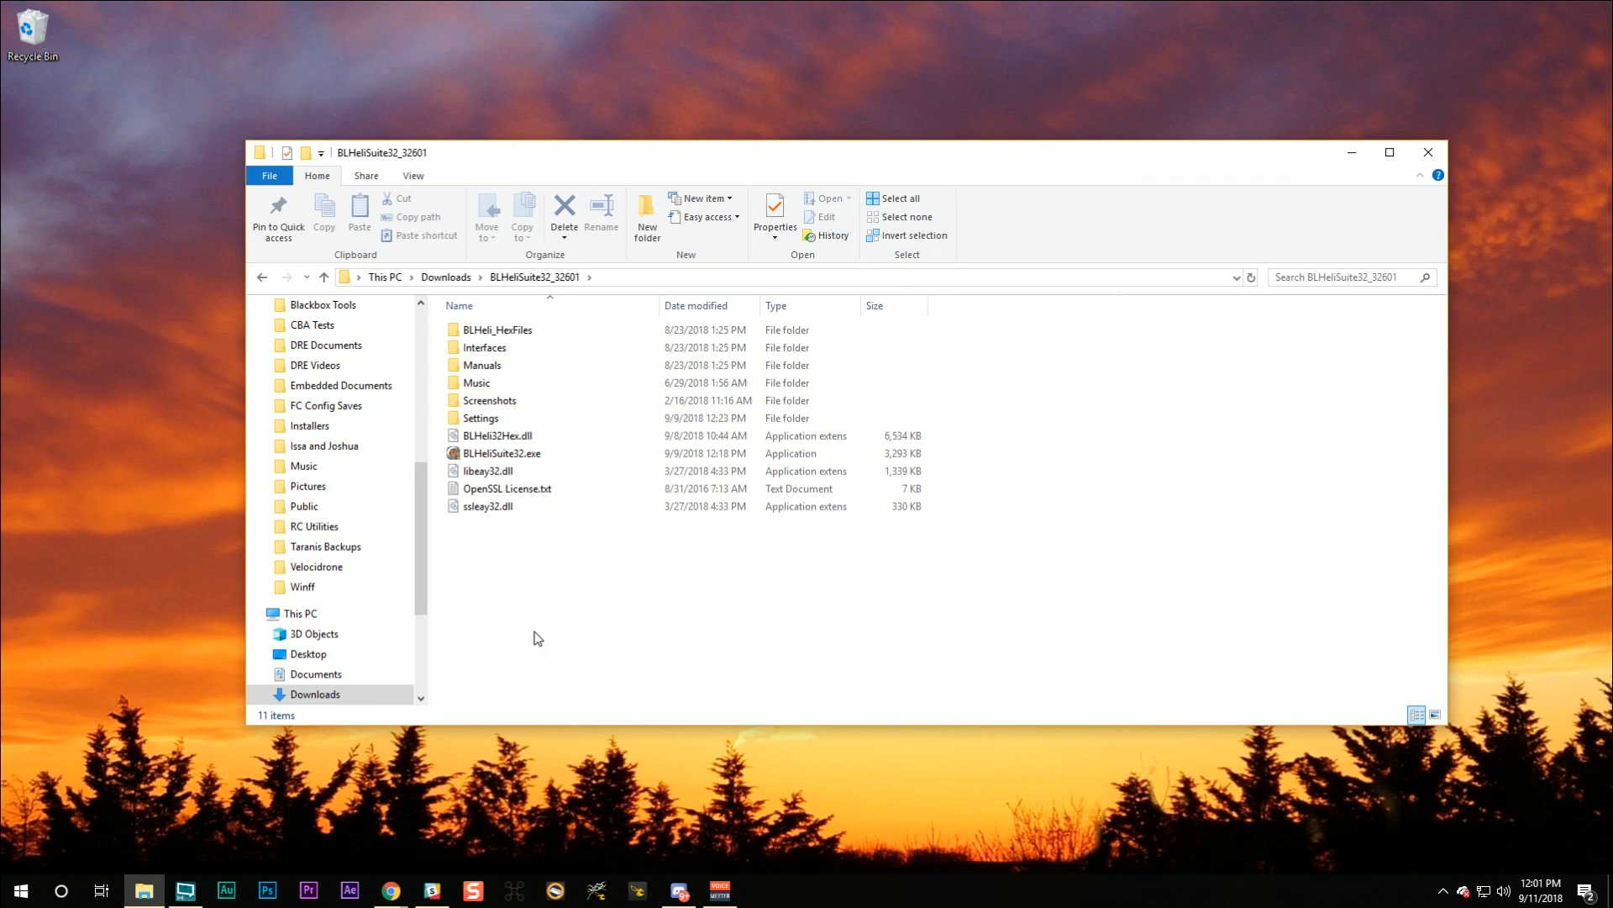
left_click(502, 452)
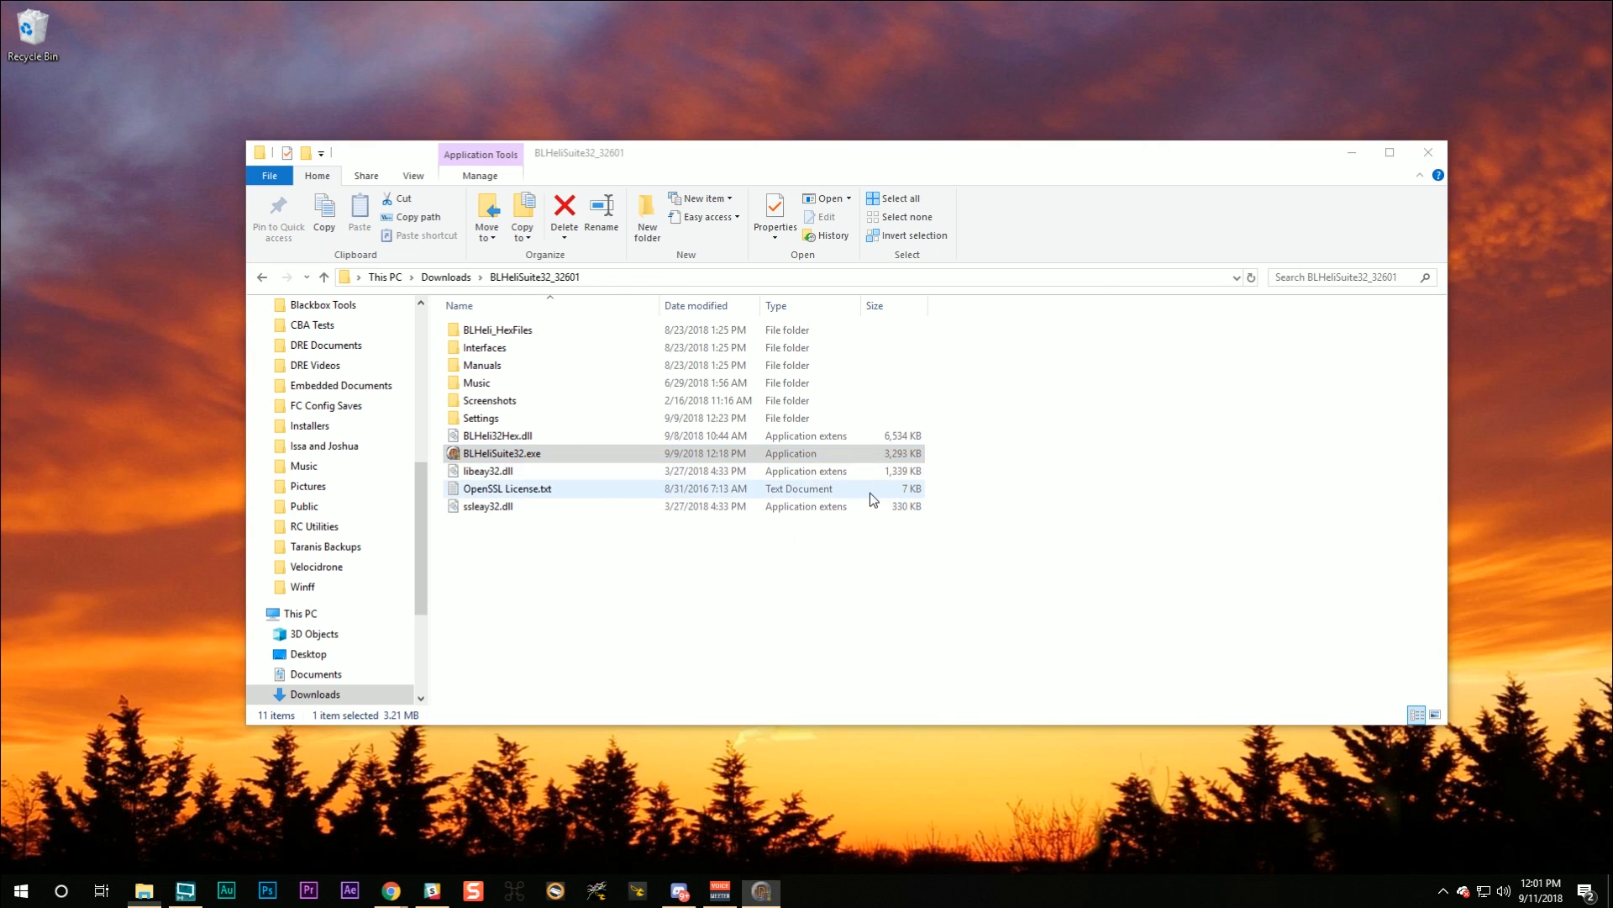
double_click(502, 452)
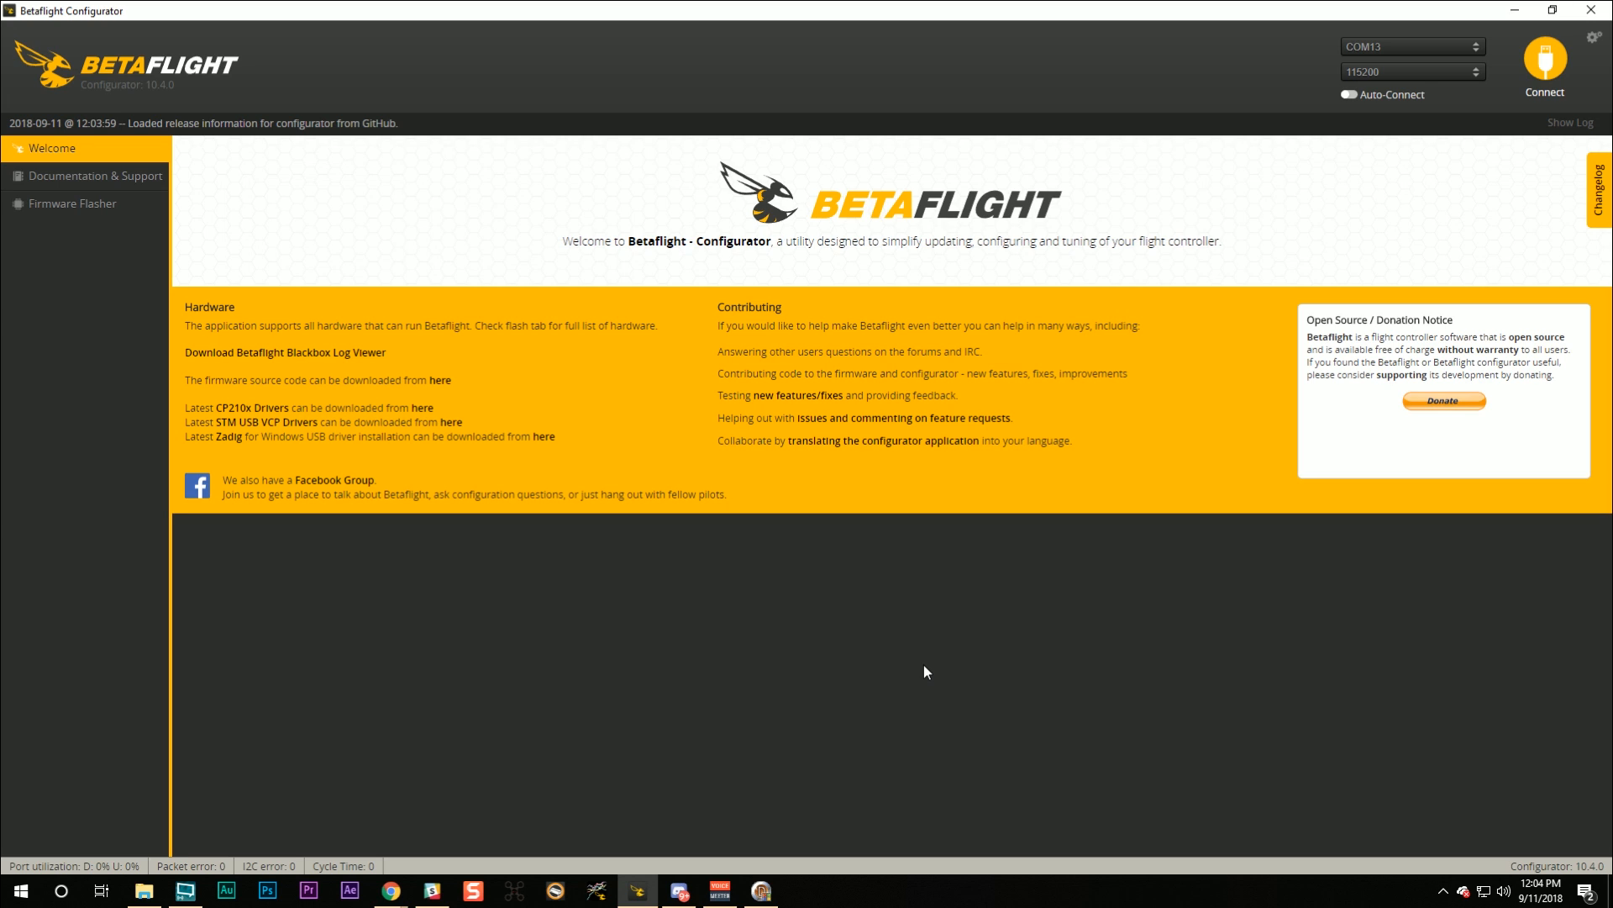
mouse_move(924, 657)
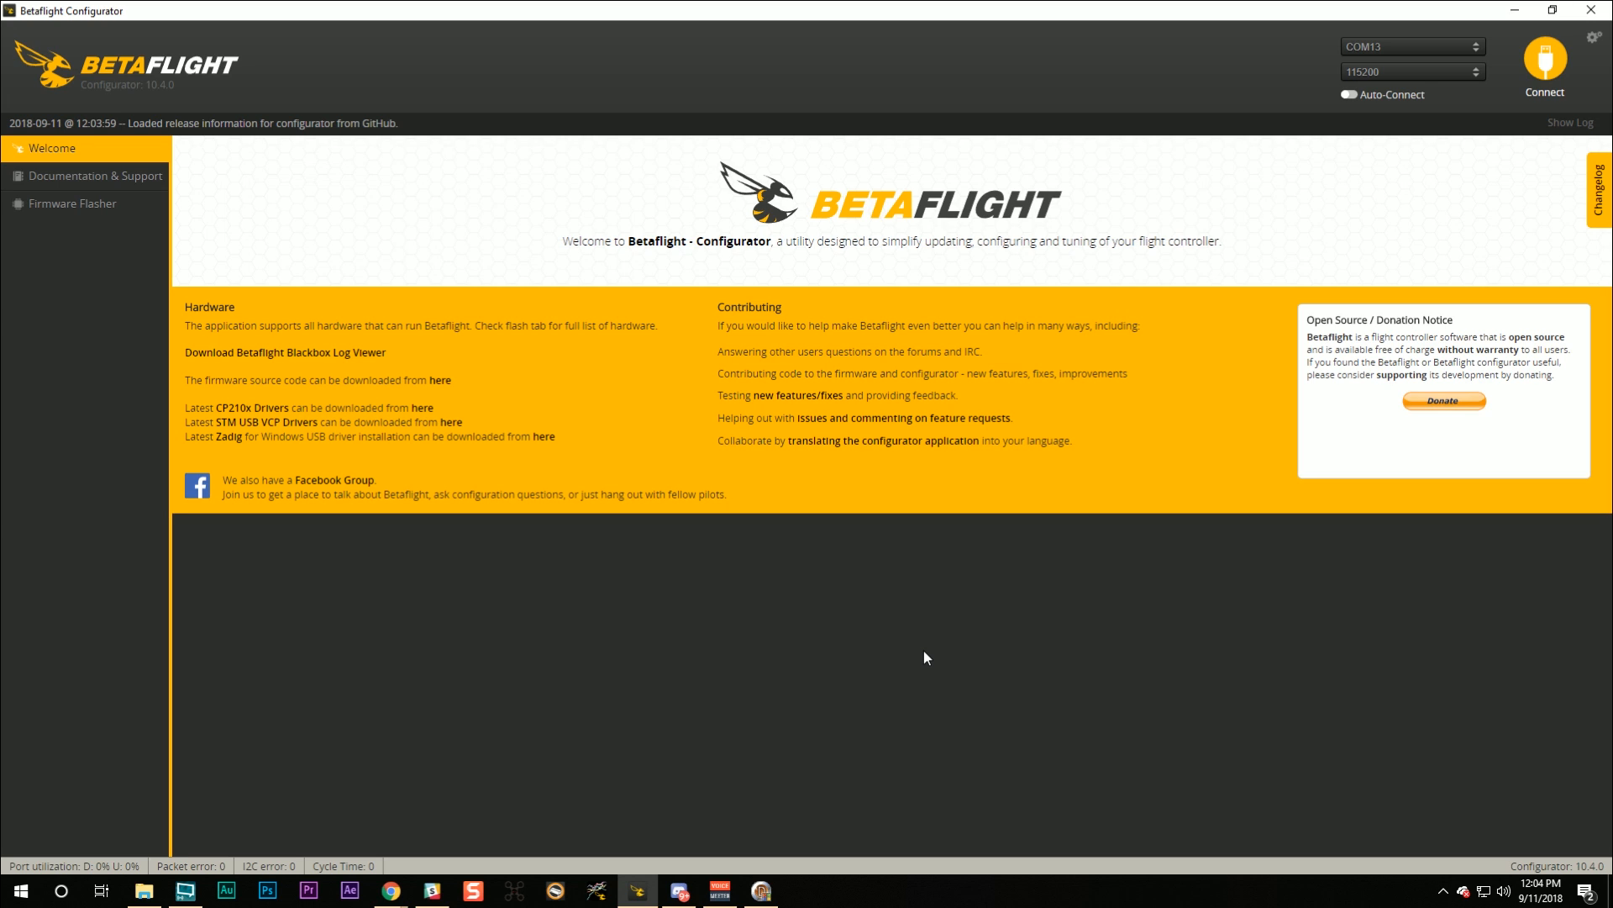
- Connect to the flight controller and enable motor testing with 'I understand the risks'
left_click(1543, 62)
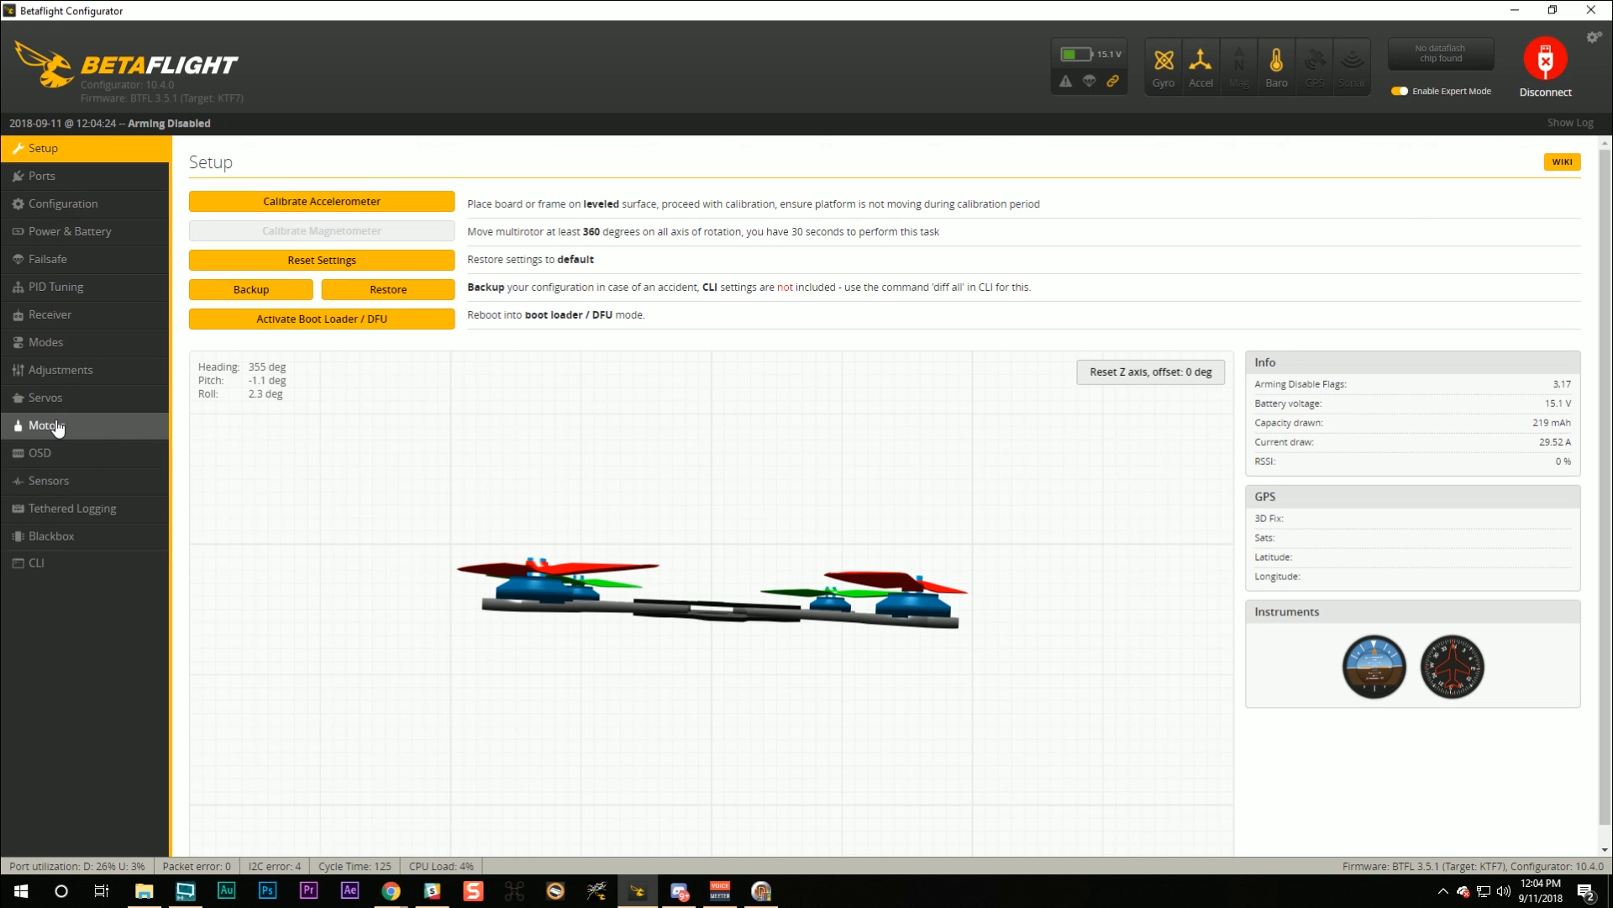
left_click(46, 425)
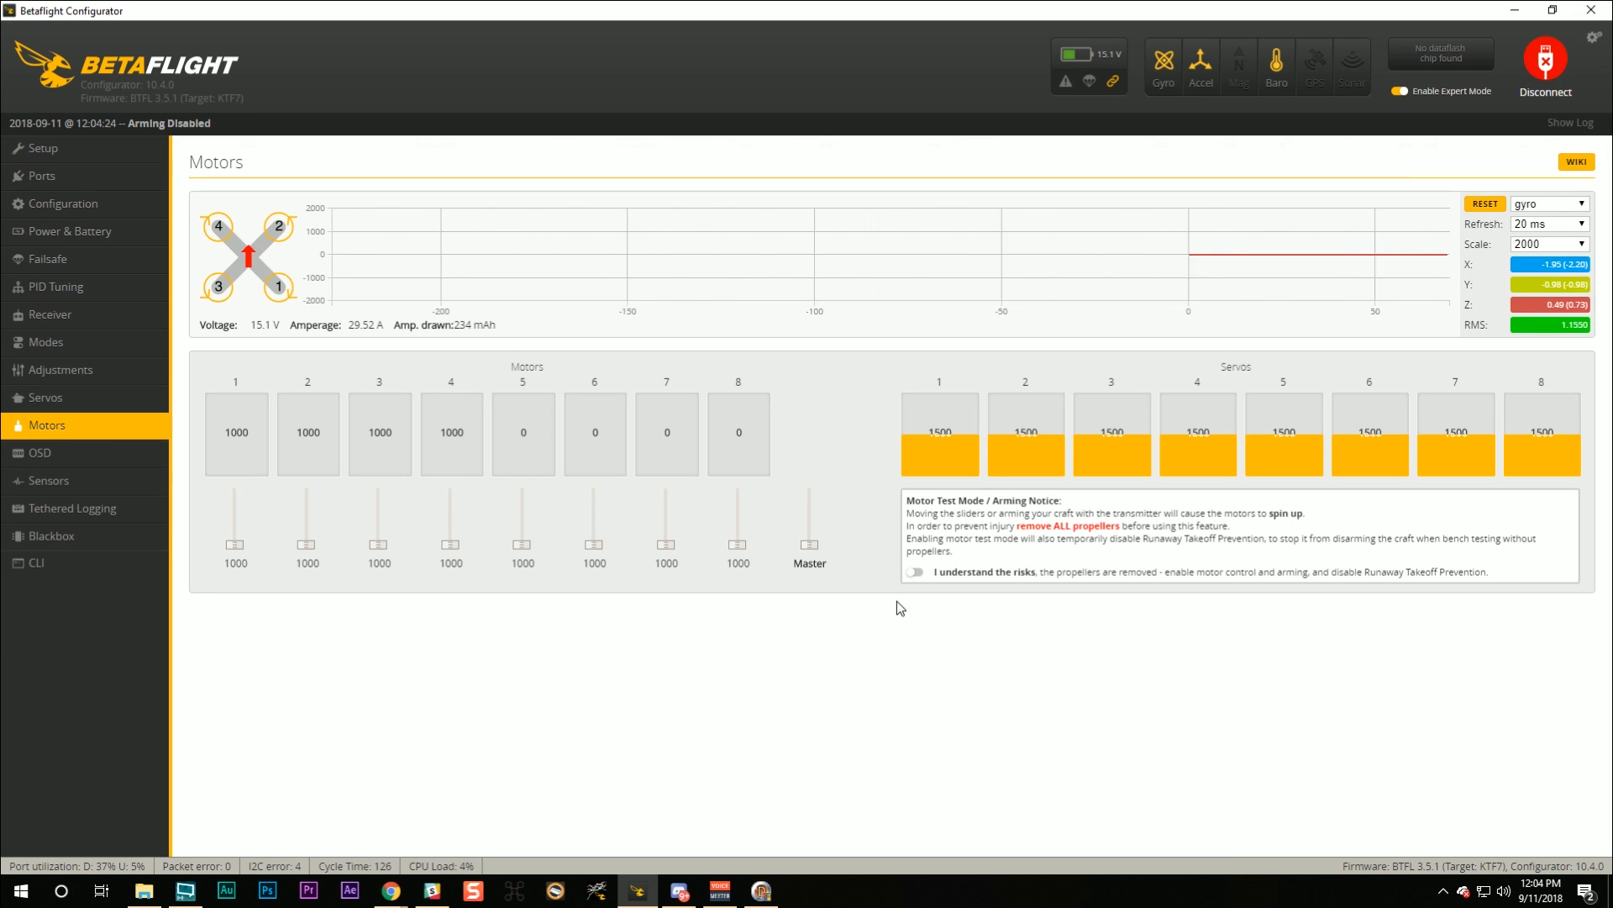
left_click(914, 571)
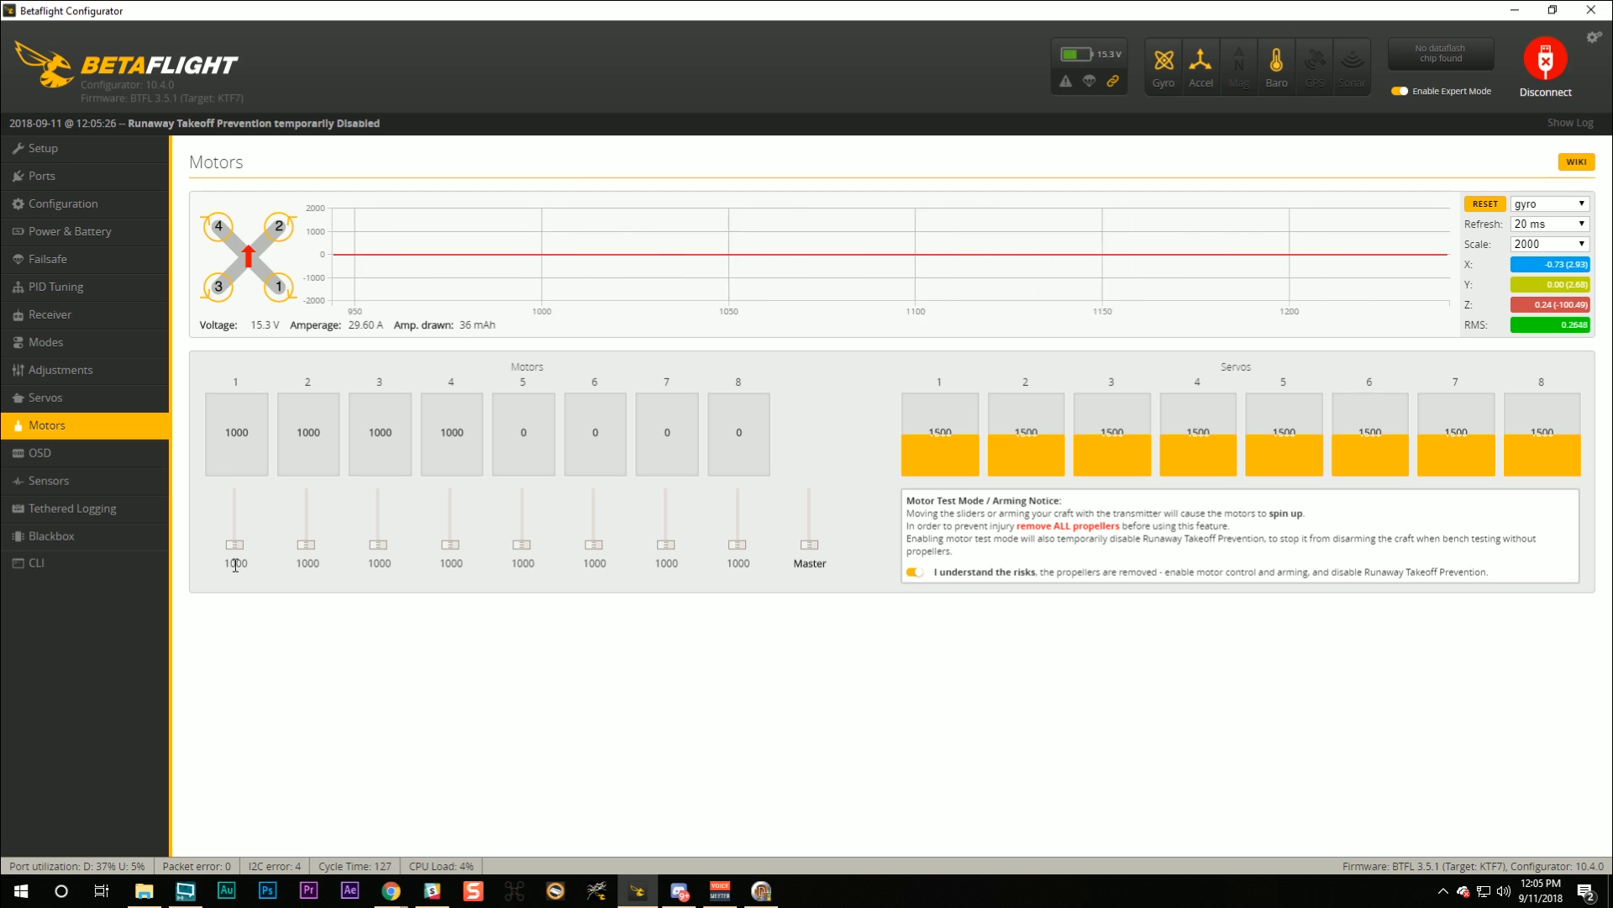
mouse_move(272, 253)
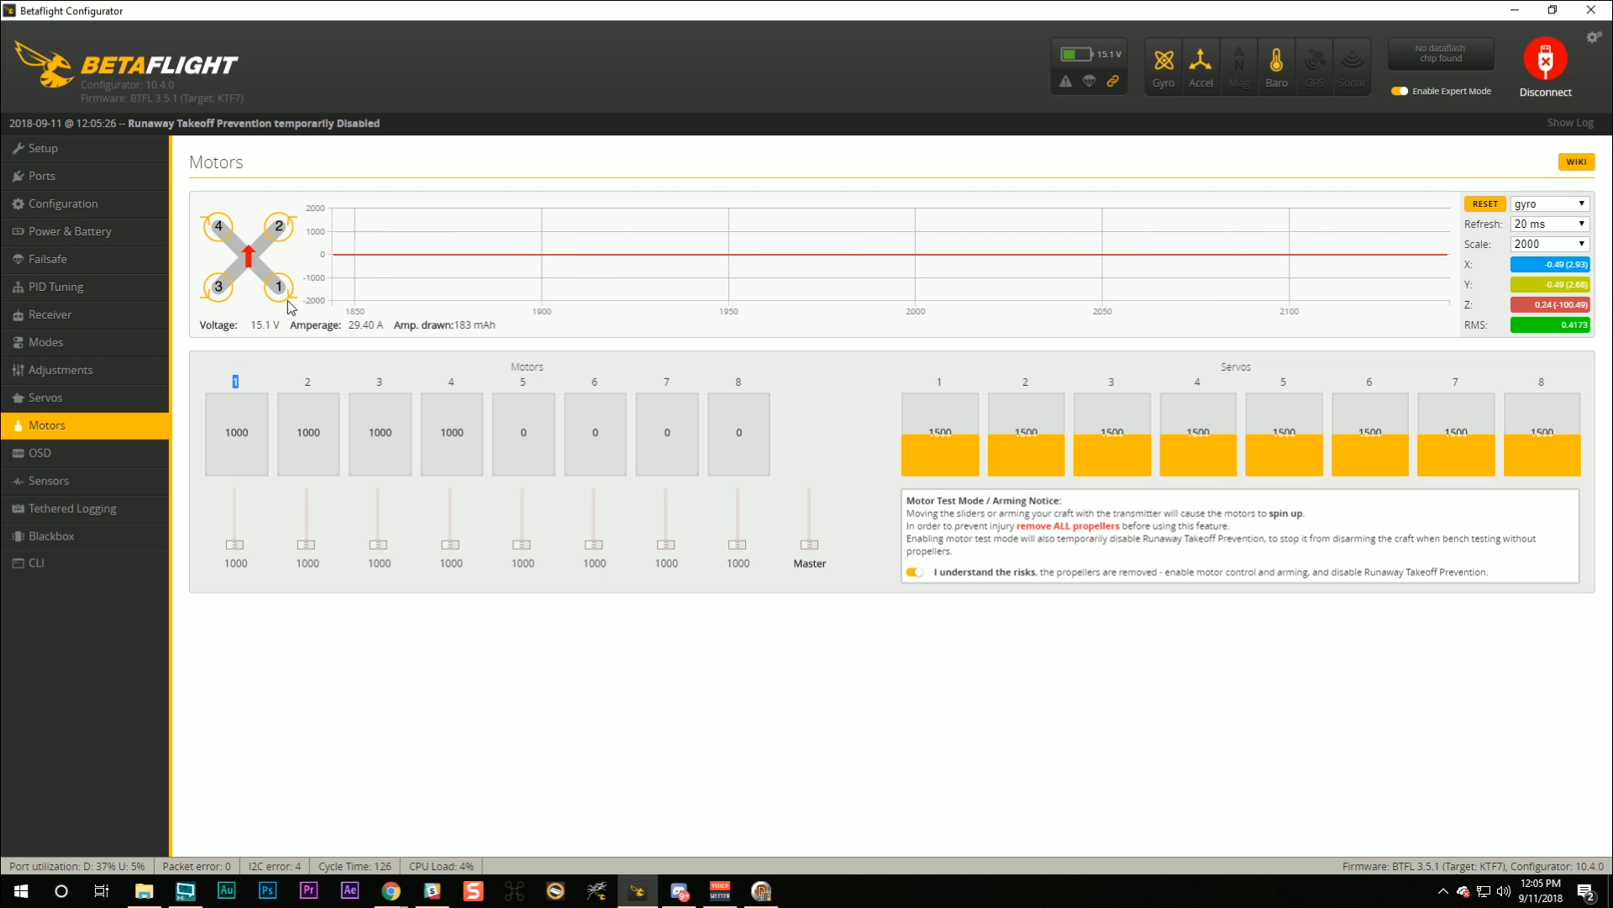
mouse_move(217, 229)
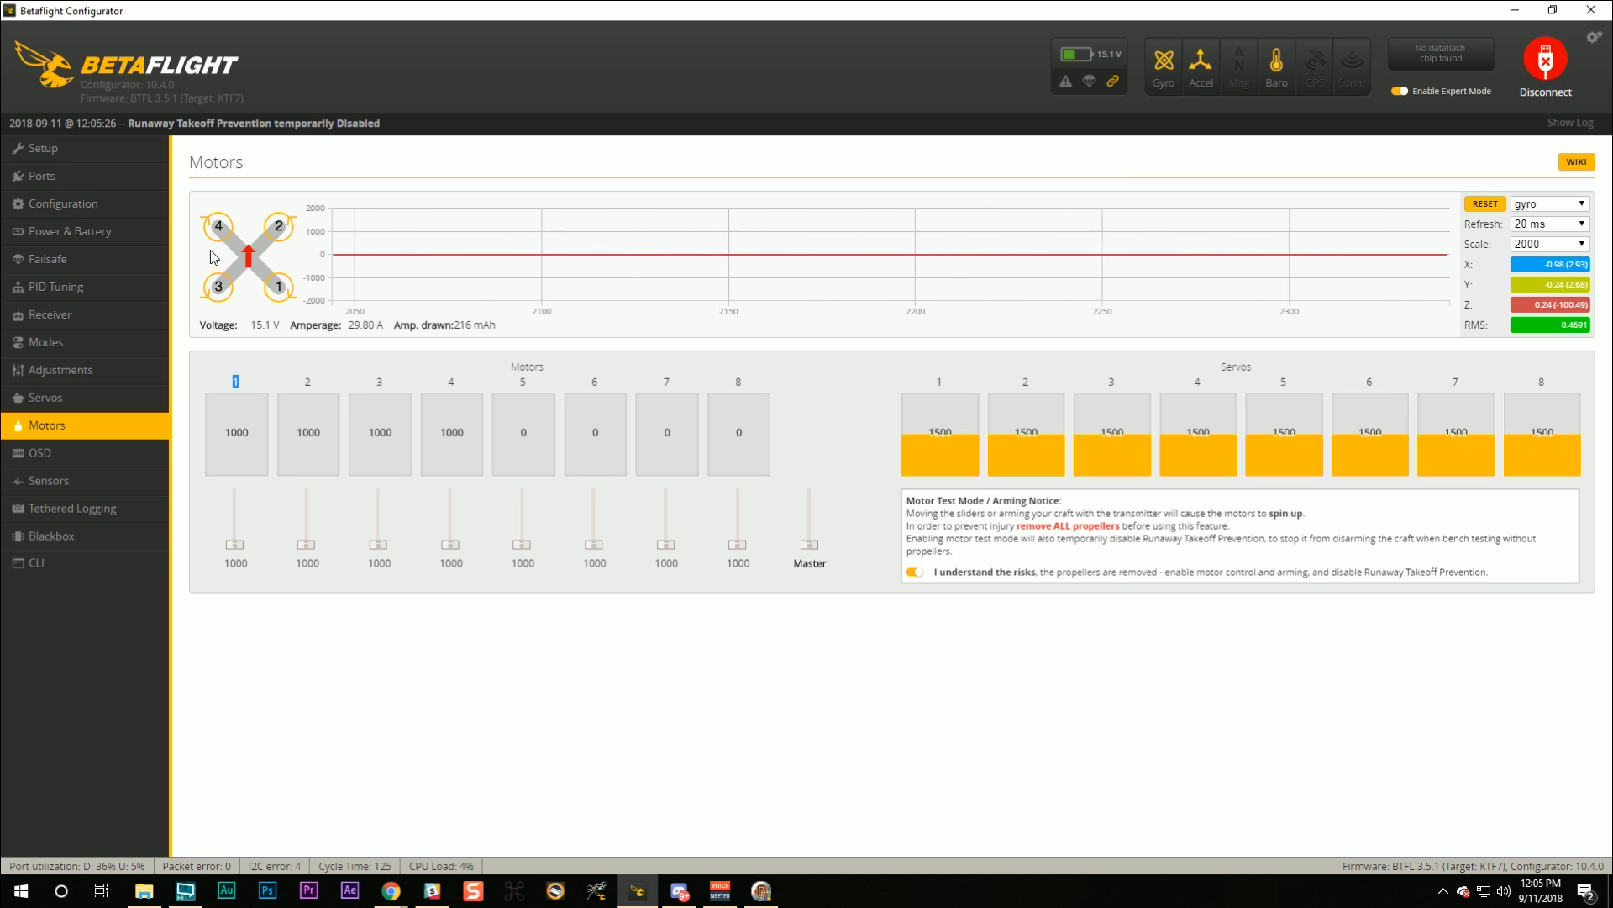
mouse_move(272, 245)
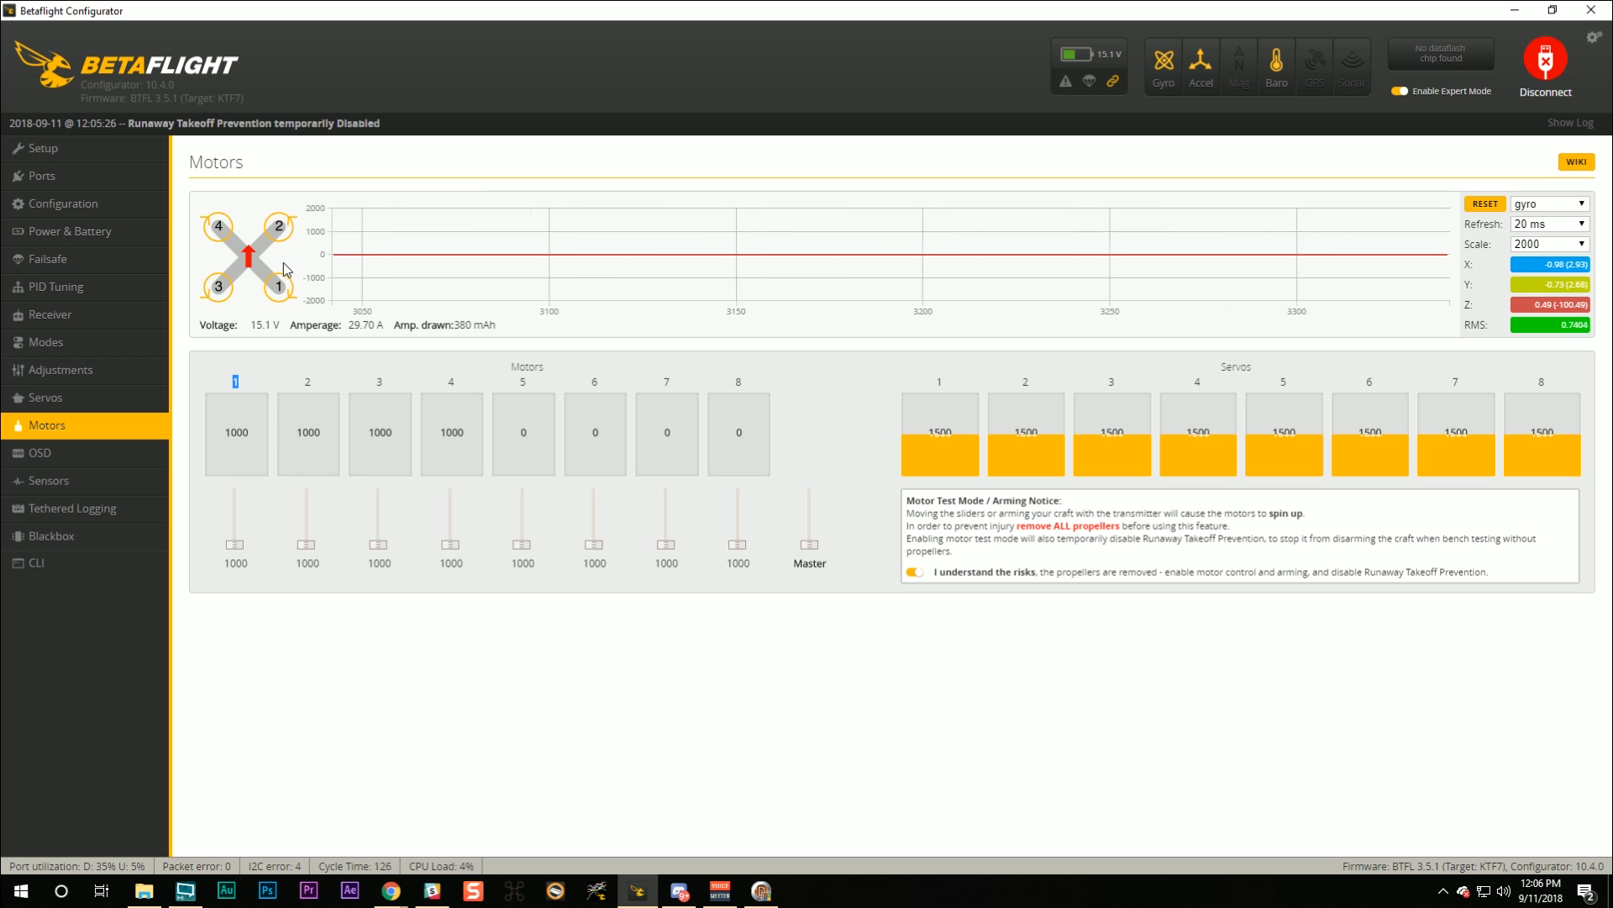
mouse_move(284, 296)
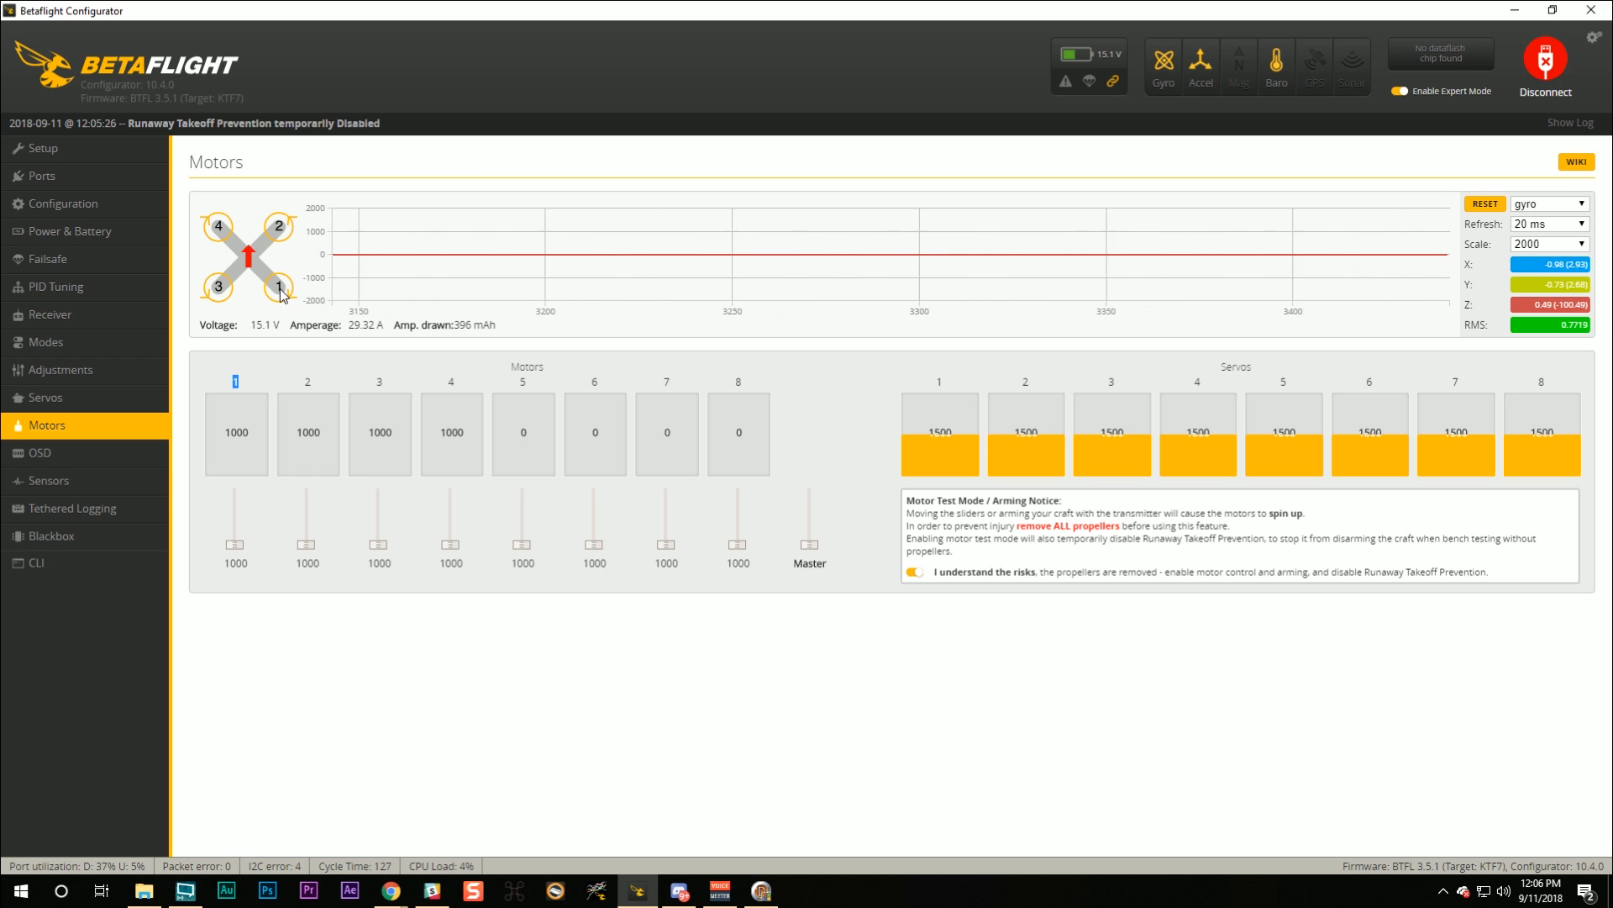
mouse_move(218, 240)
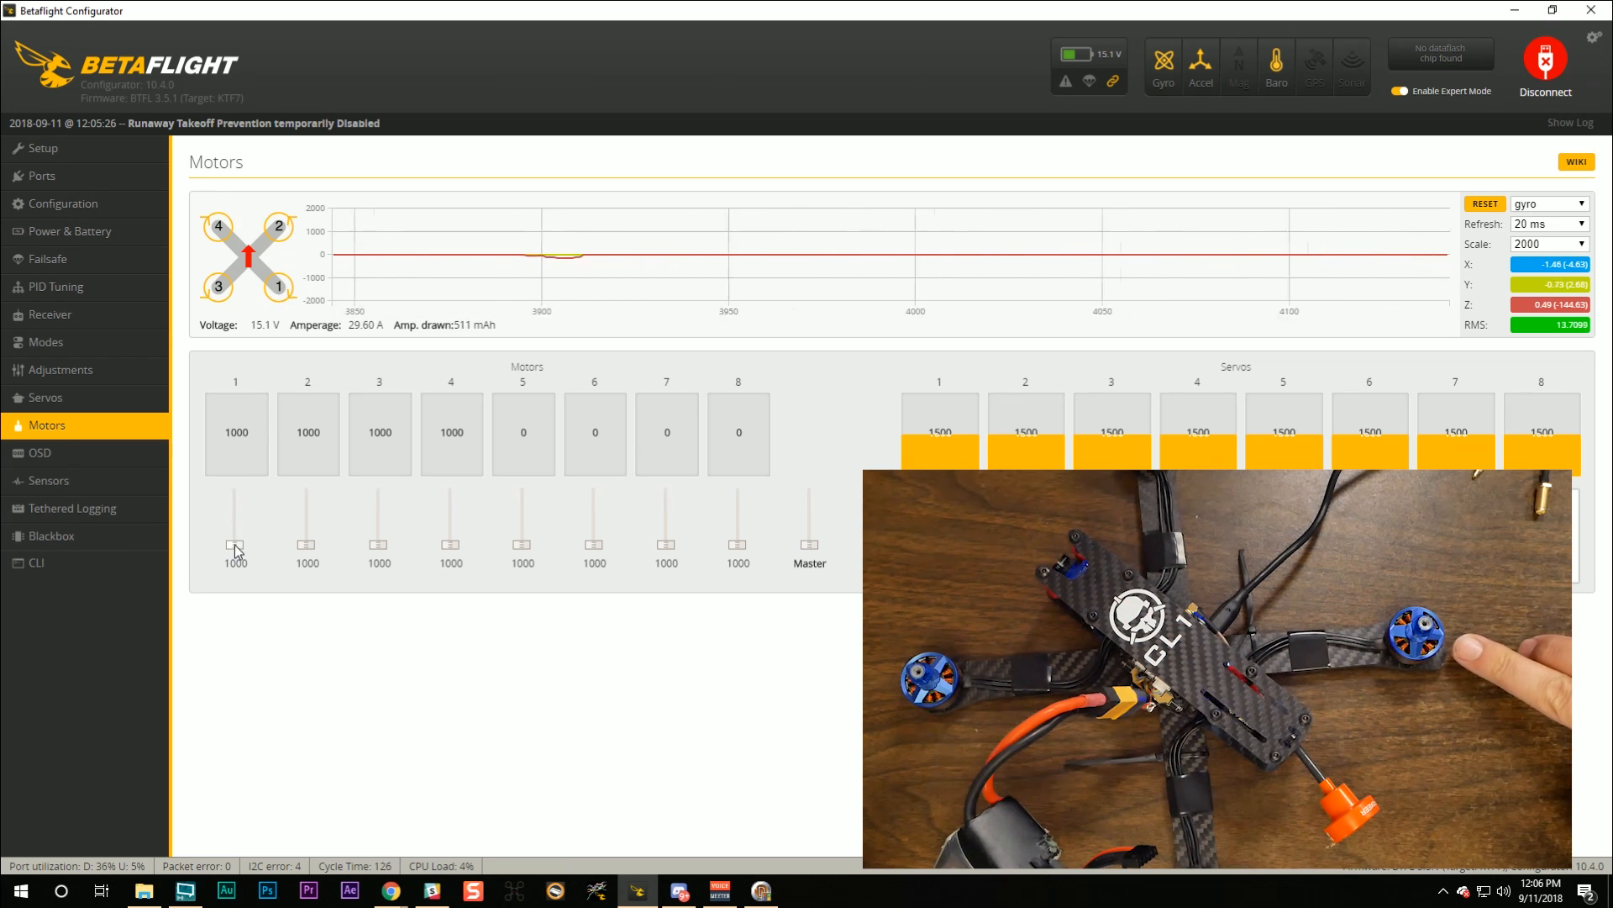
- Raise motor 1's slider briefly to see its rotation direction, then return it to 1000
left_click_drag(235, 541, 235, 514)
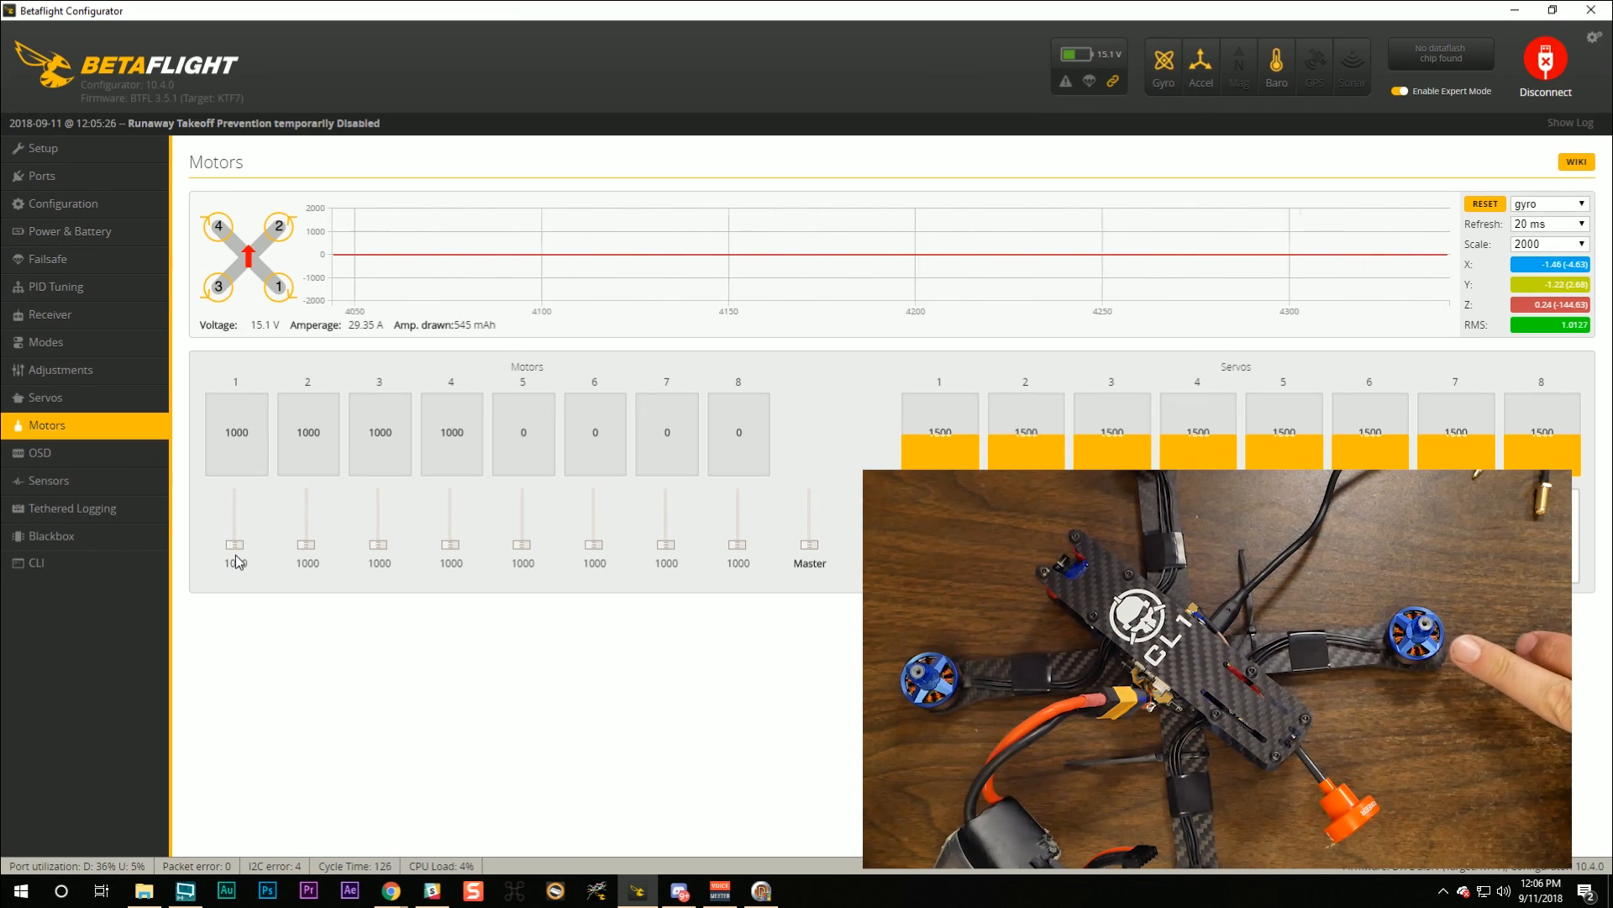
mouse_move(235, 534)
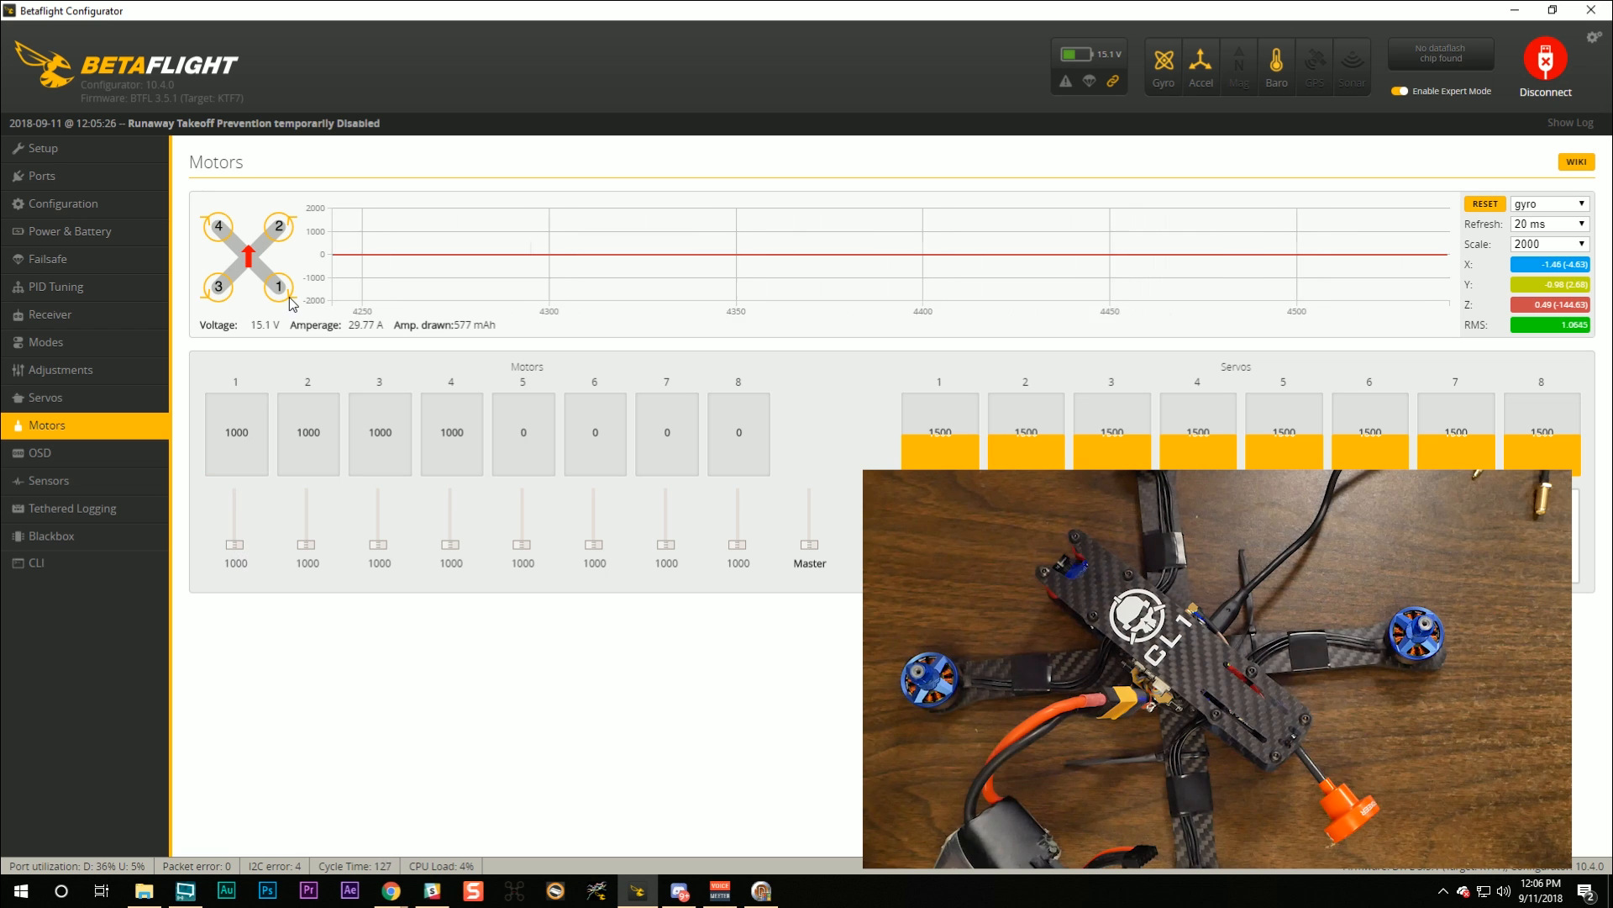
mouse_move(263, 418)
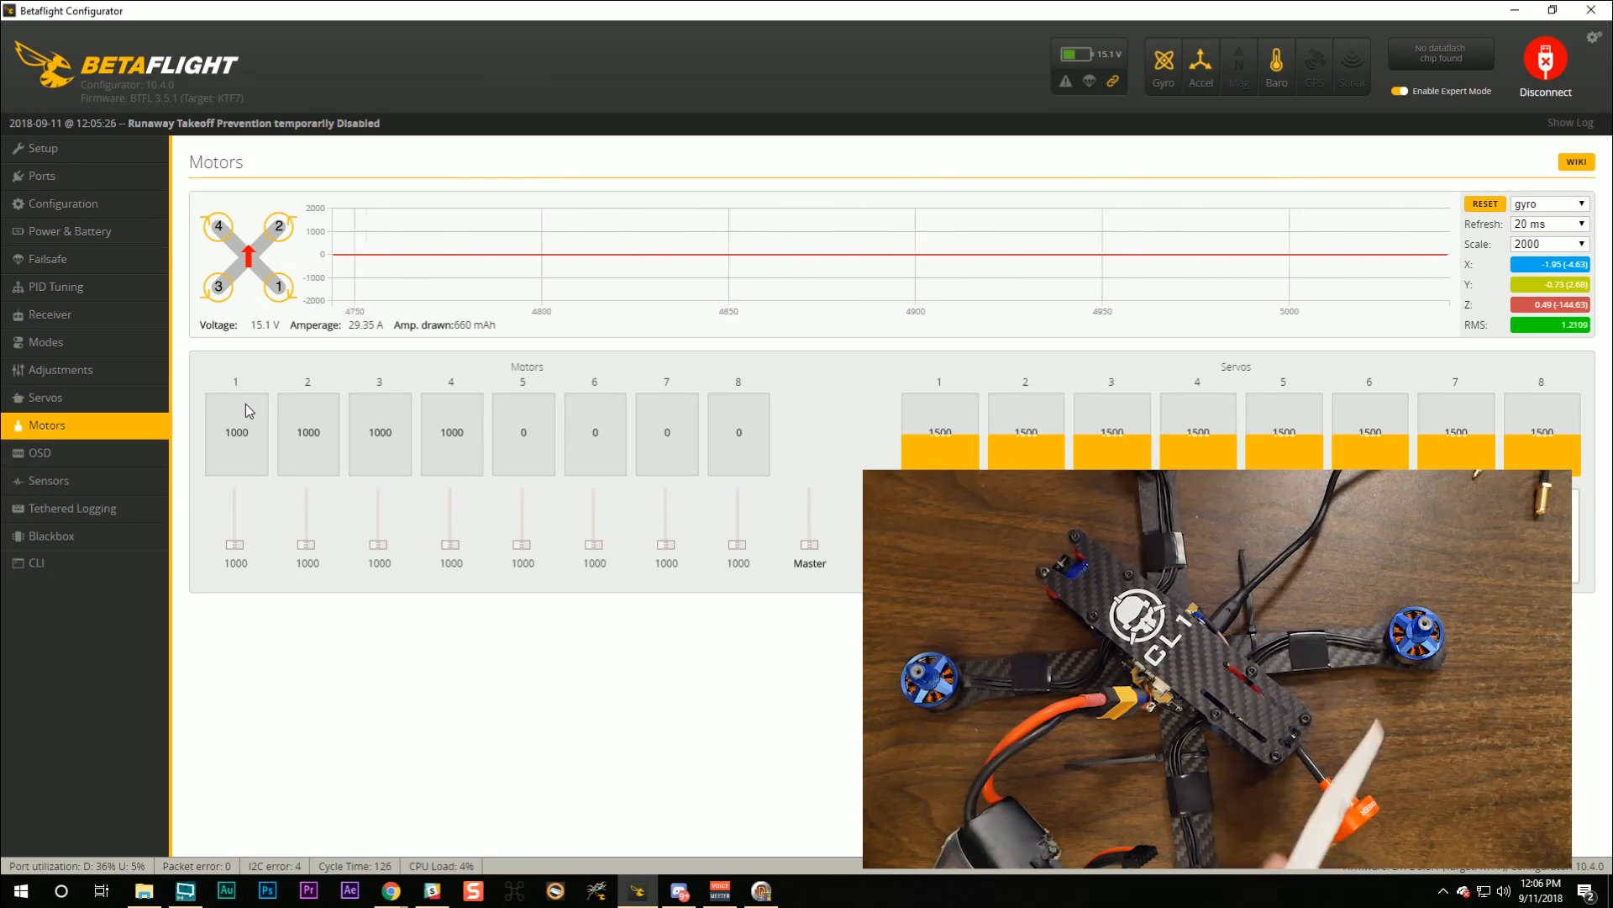
mouse_move(259, 408)
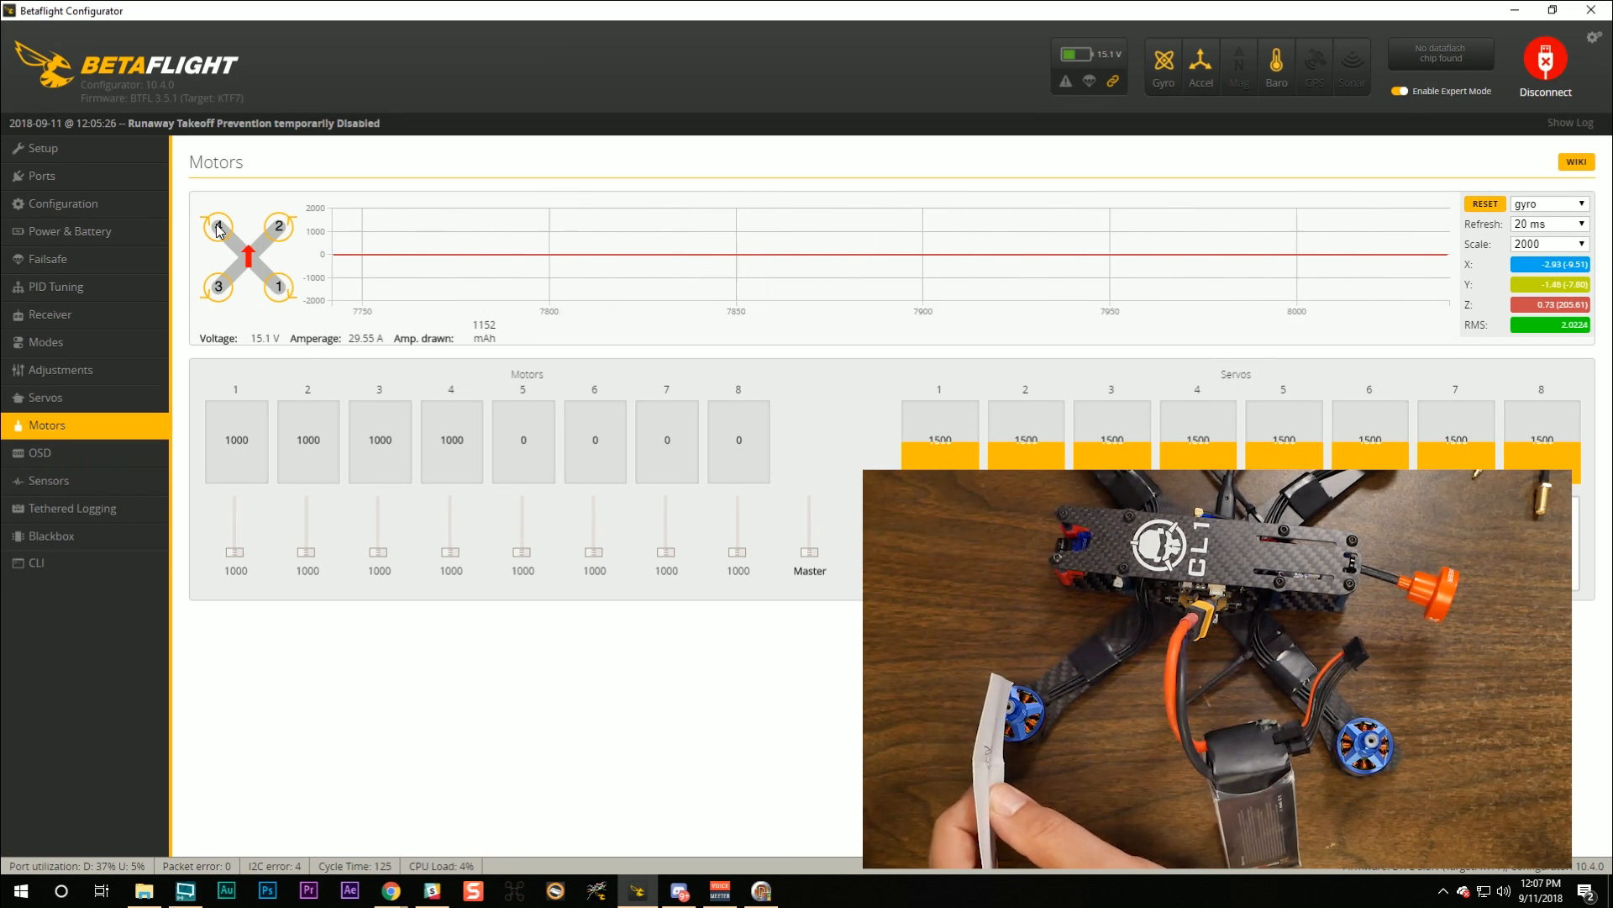
mouse_move(256, 472)
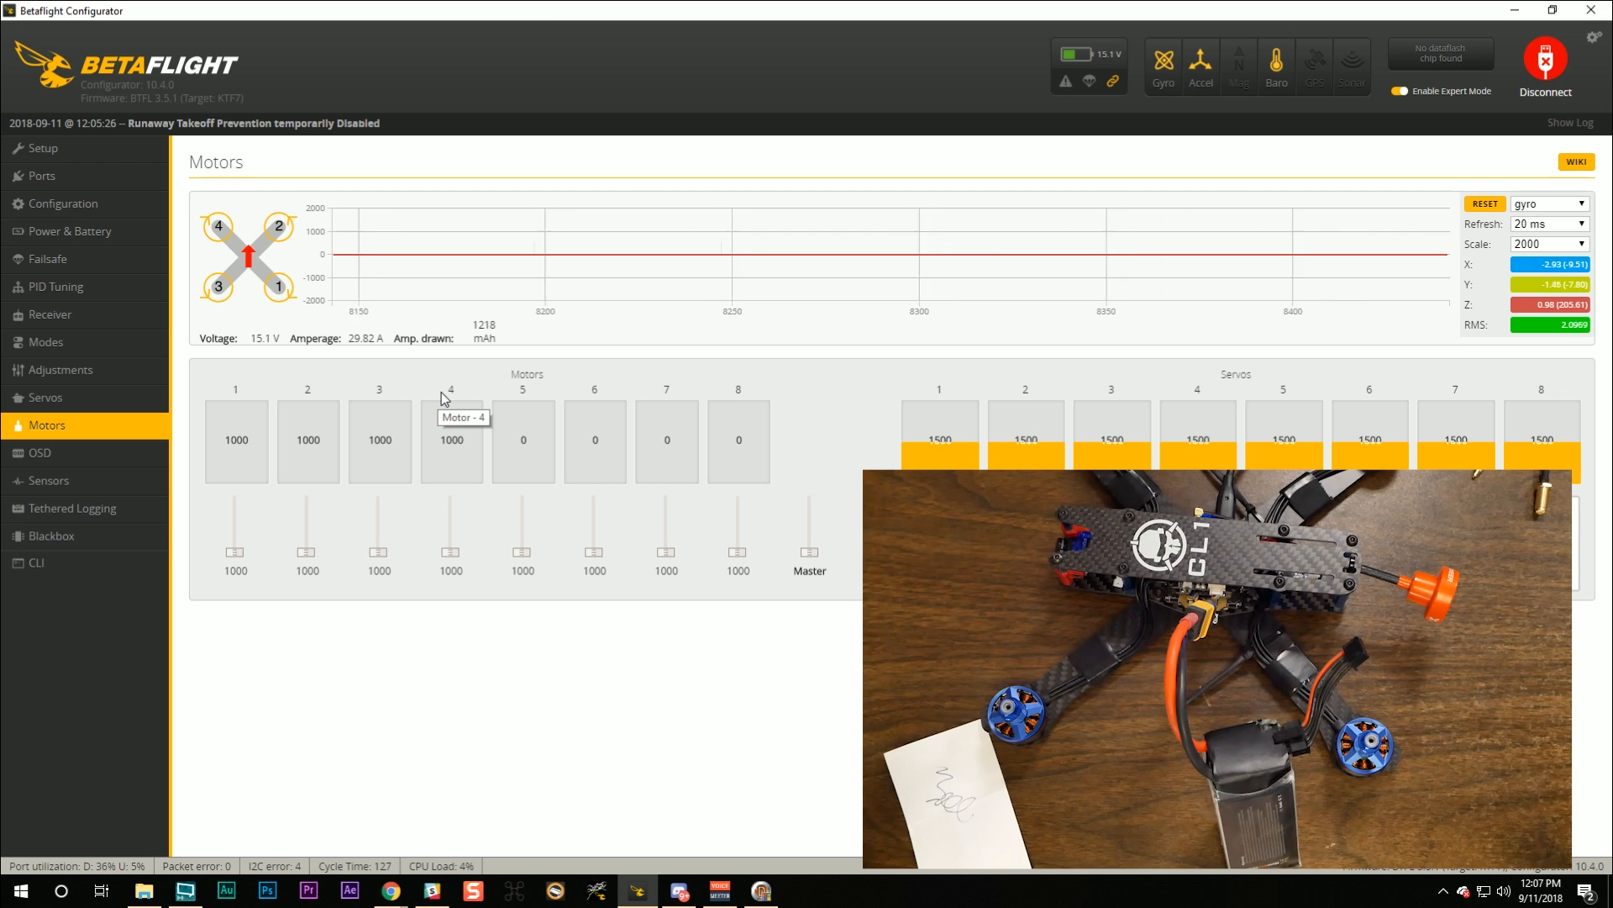
mouse_move(237, 558)
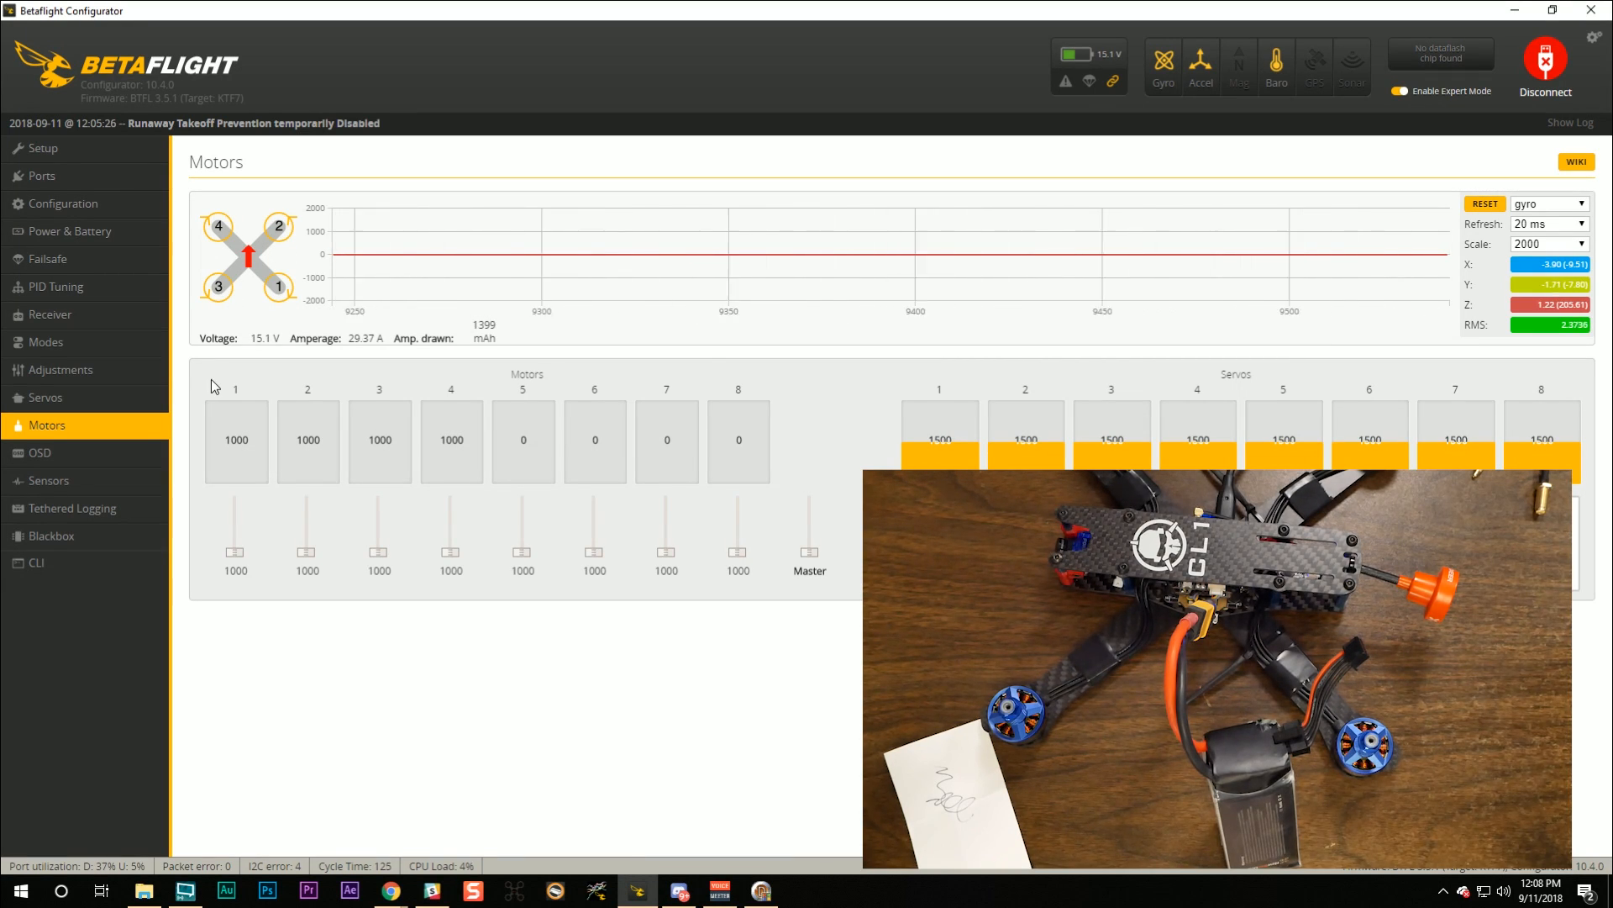
mouse_move(226, 388)
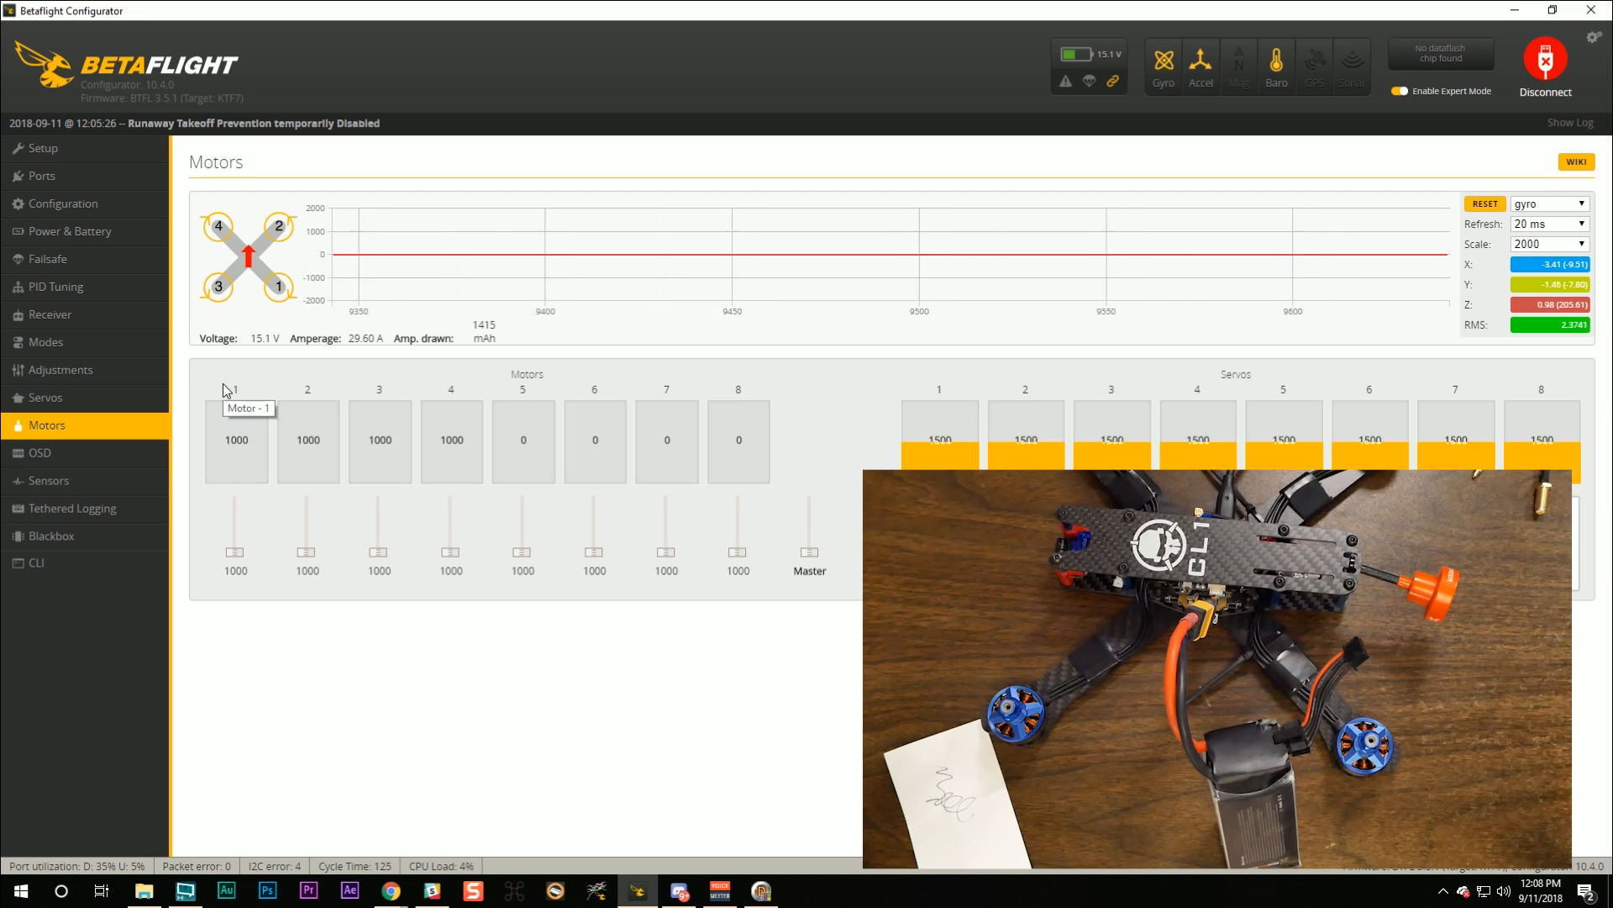
mouse_move(230, 464)
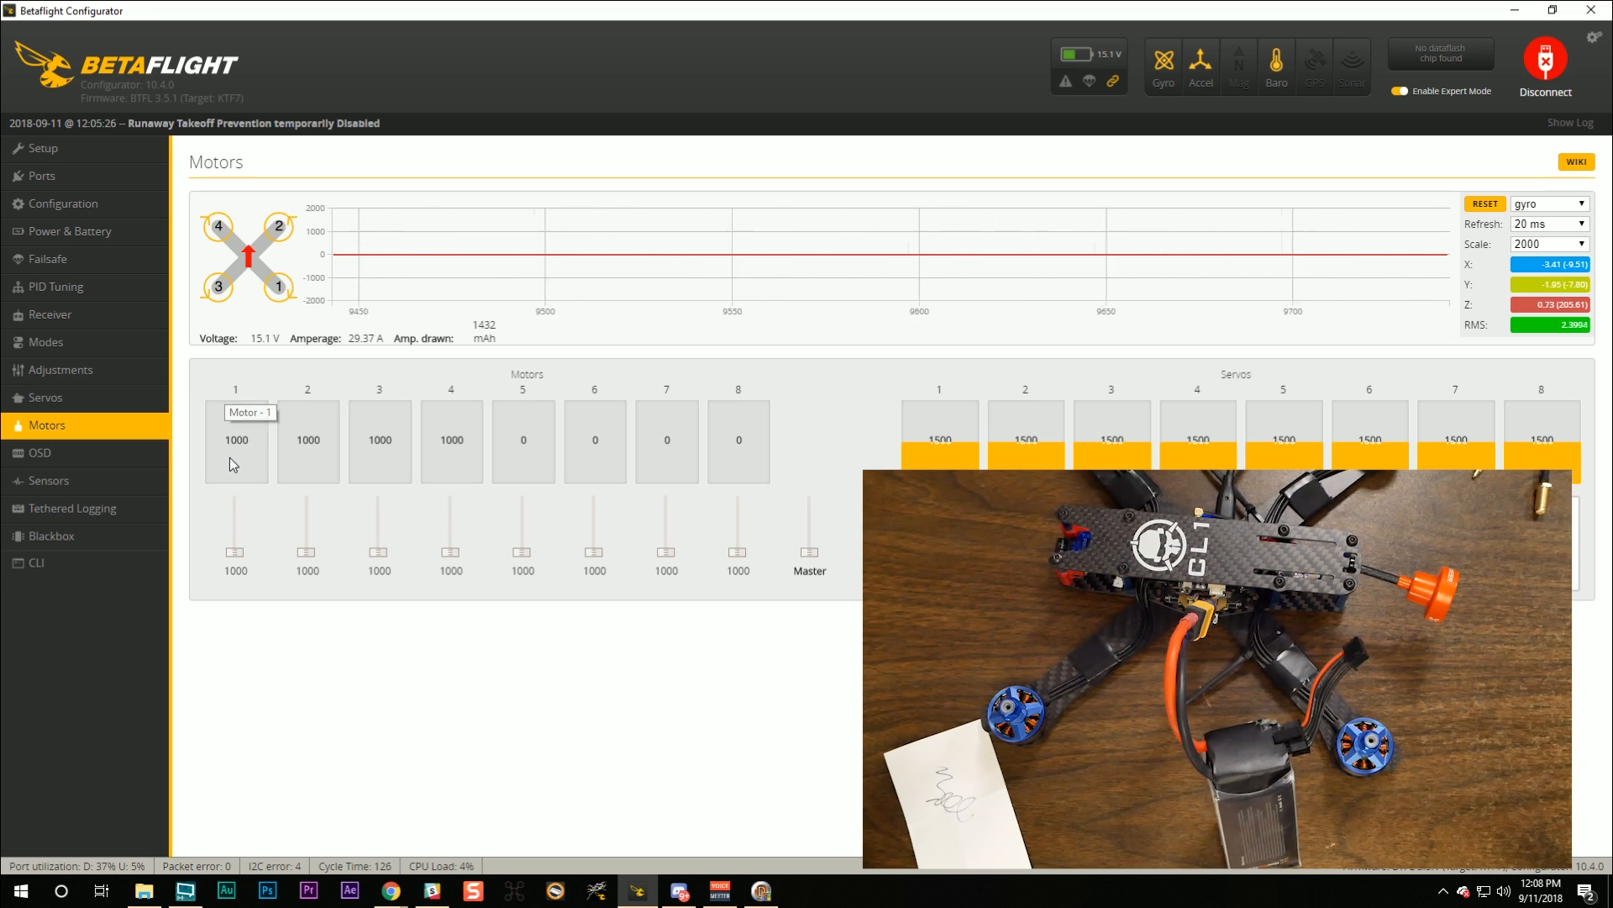
mouse_move(249, 556)
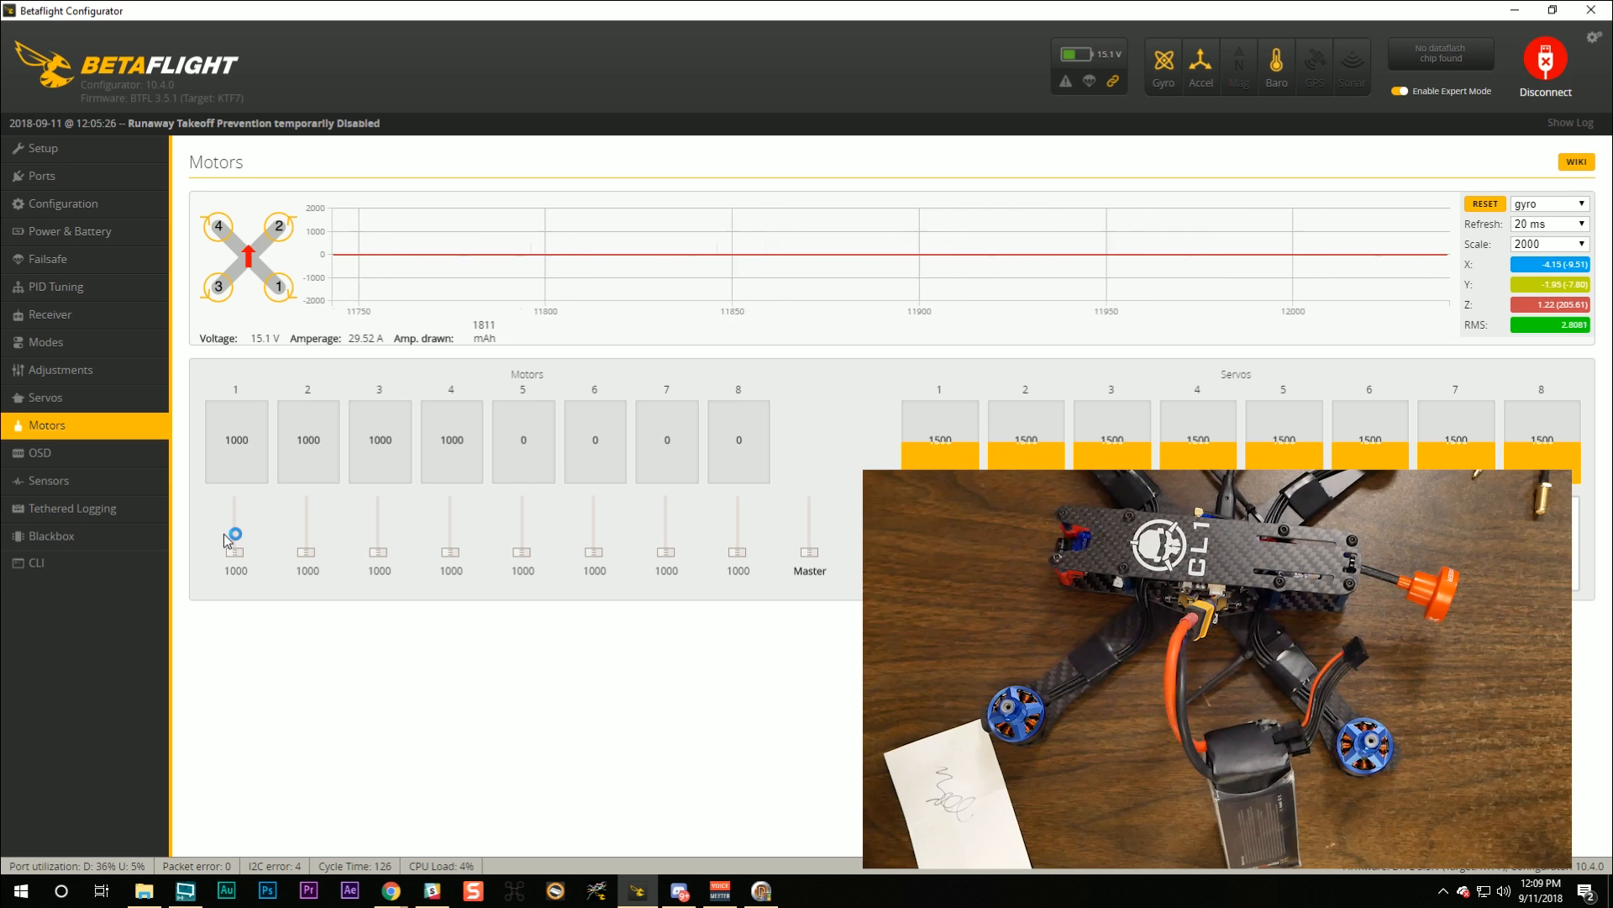
mouse_move(245, 311)
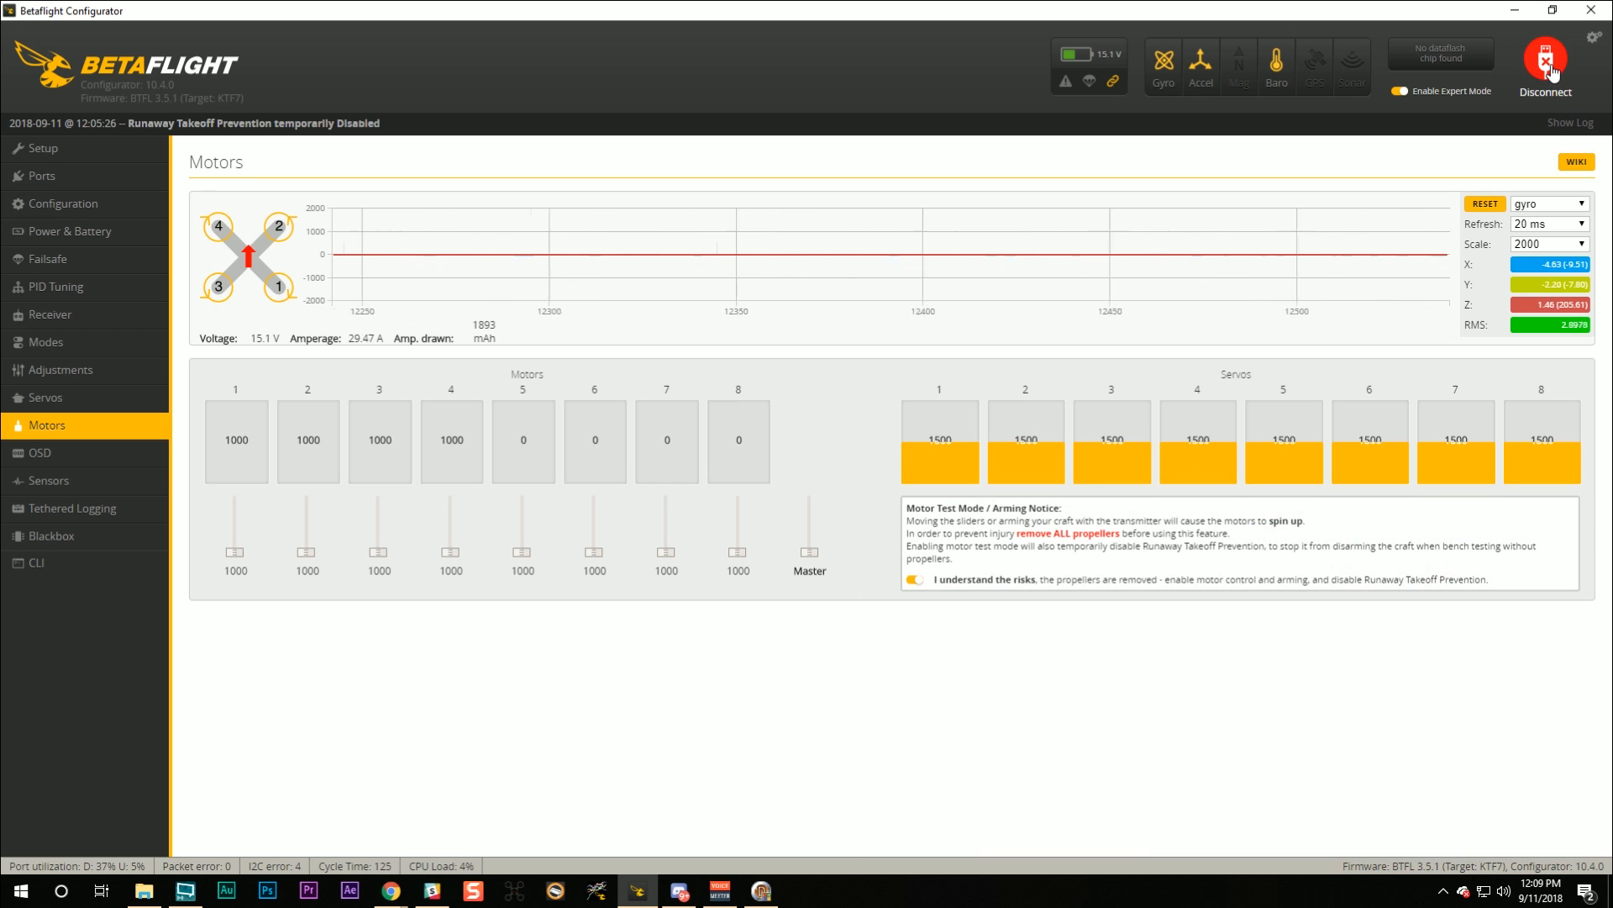
- Disconnect Betaflight from the flight controller to free the port
left_click(1543, 57)
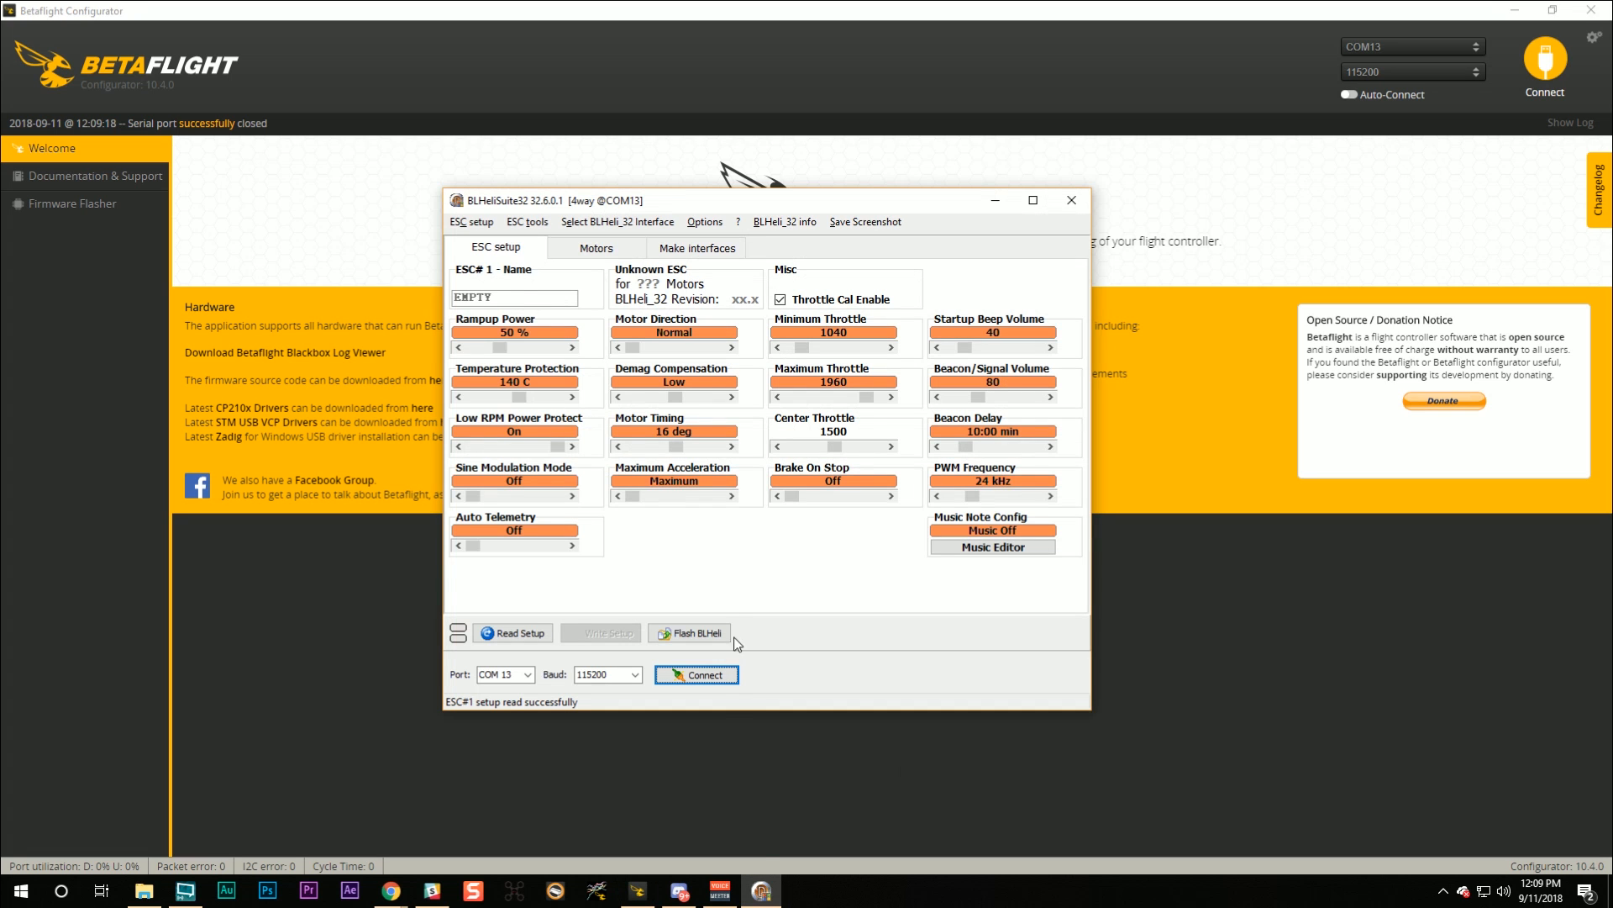
mouse_move(743, 283)
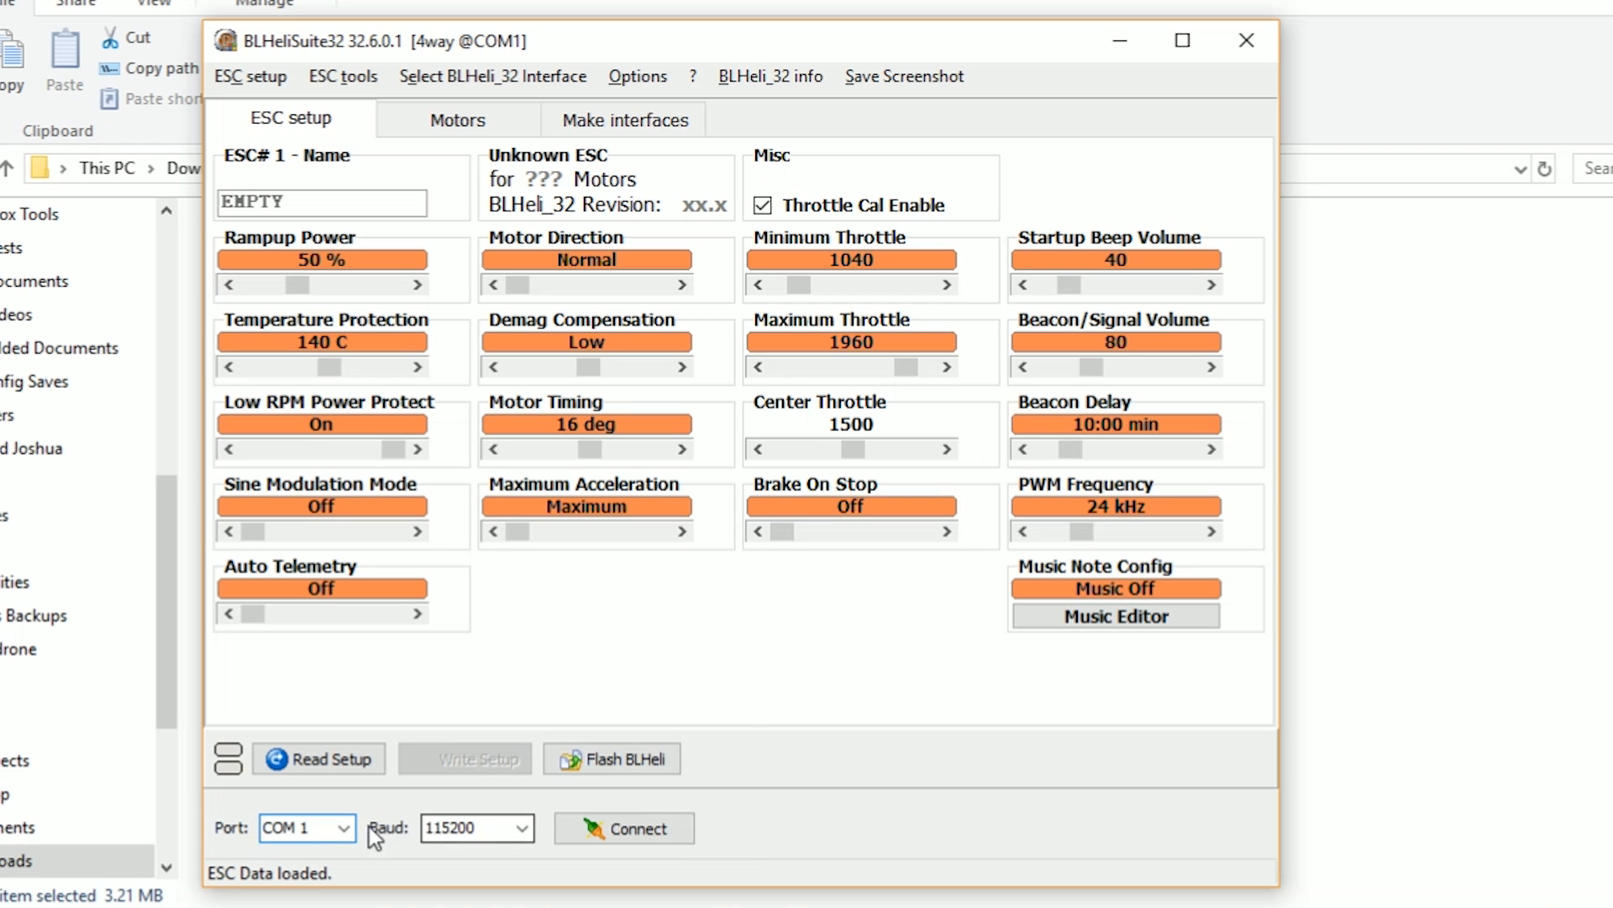
- Connect on COM13 and read setup from the four Typhoon32 ESCs on firmware 32.4
left_click(340, 827)
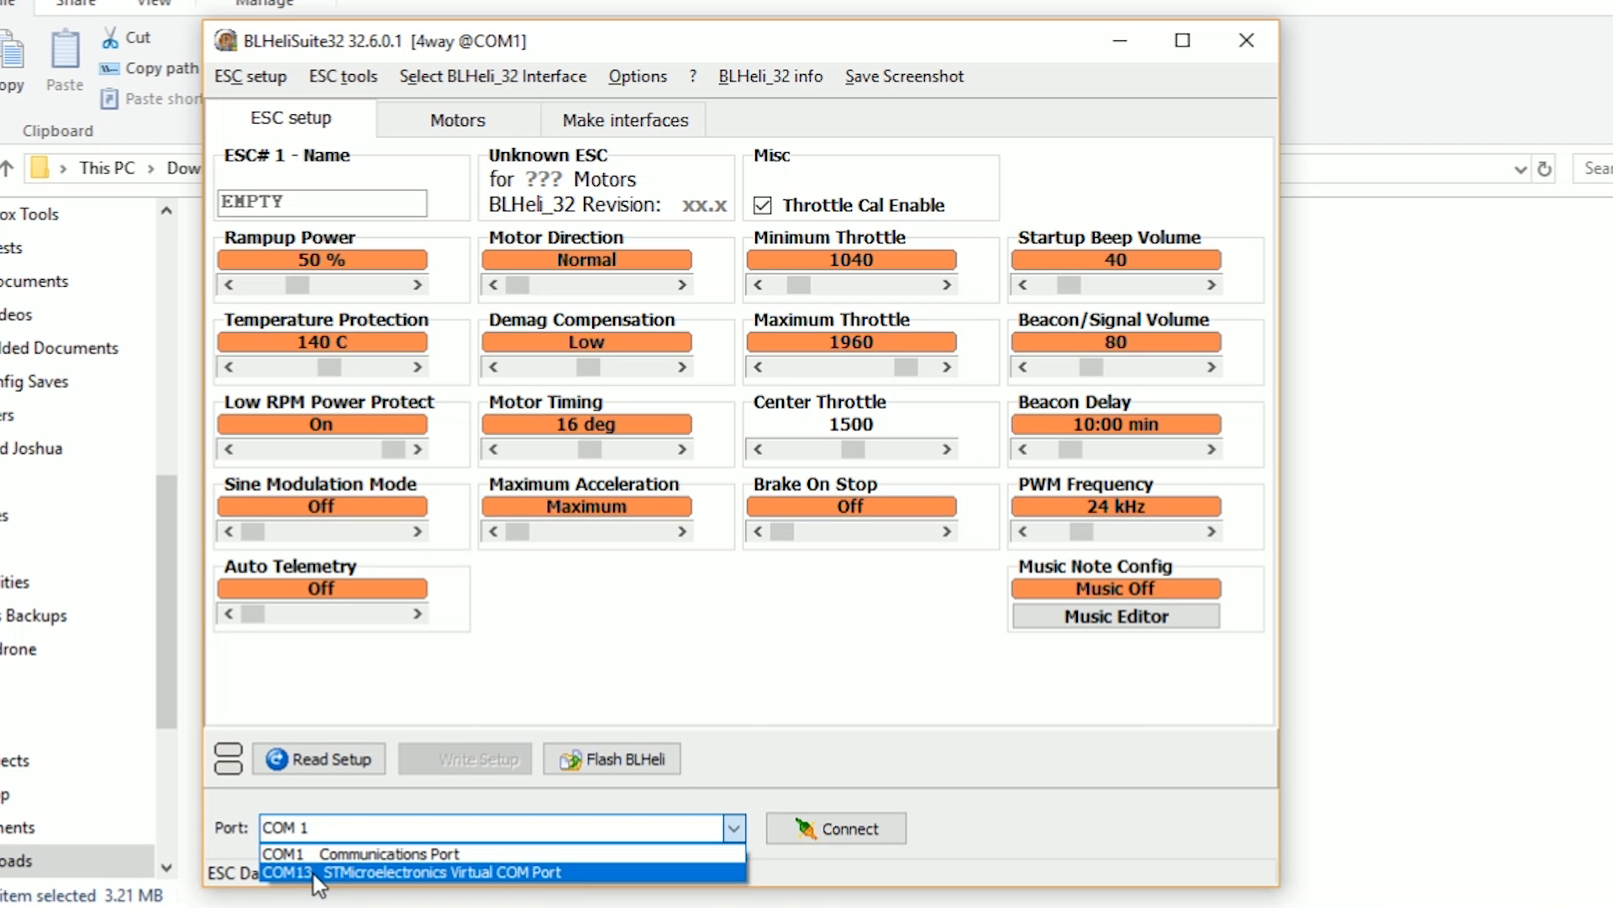
mouse_move(301, 890)
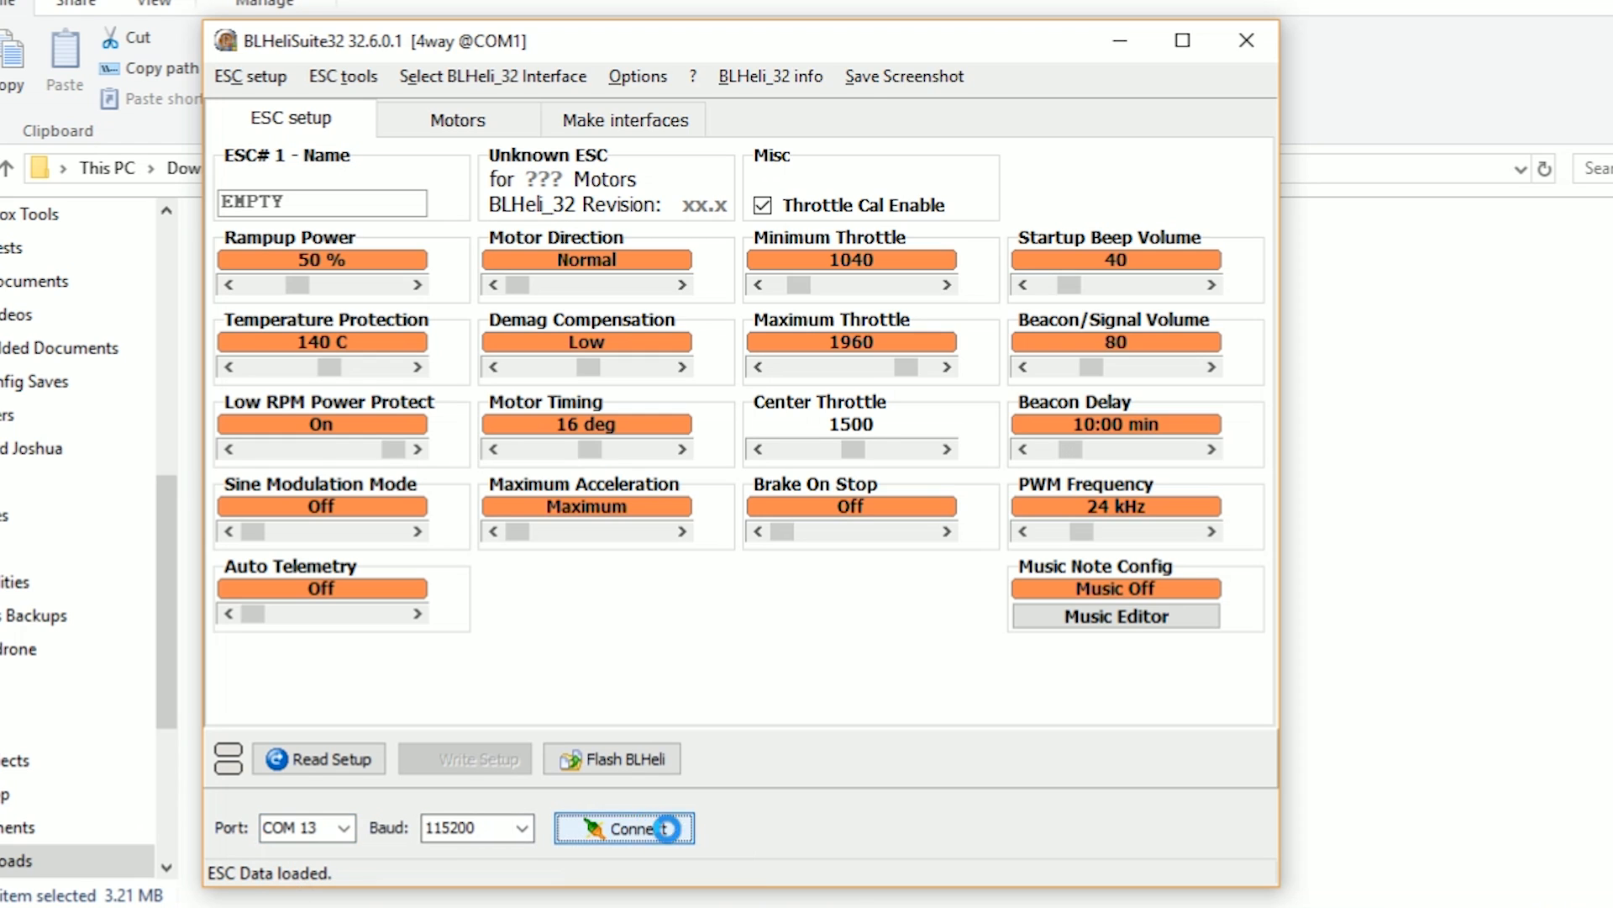
left_click(623, 827)
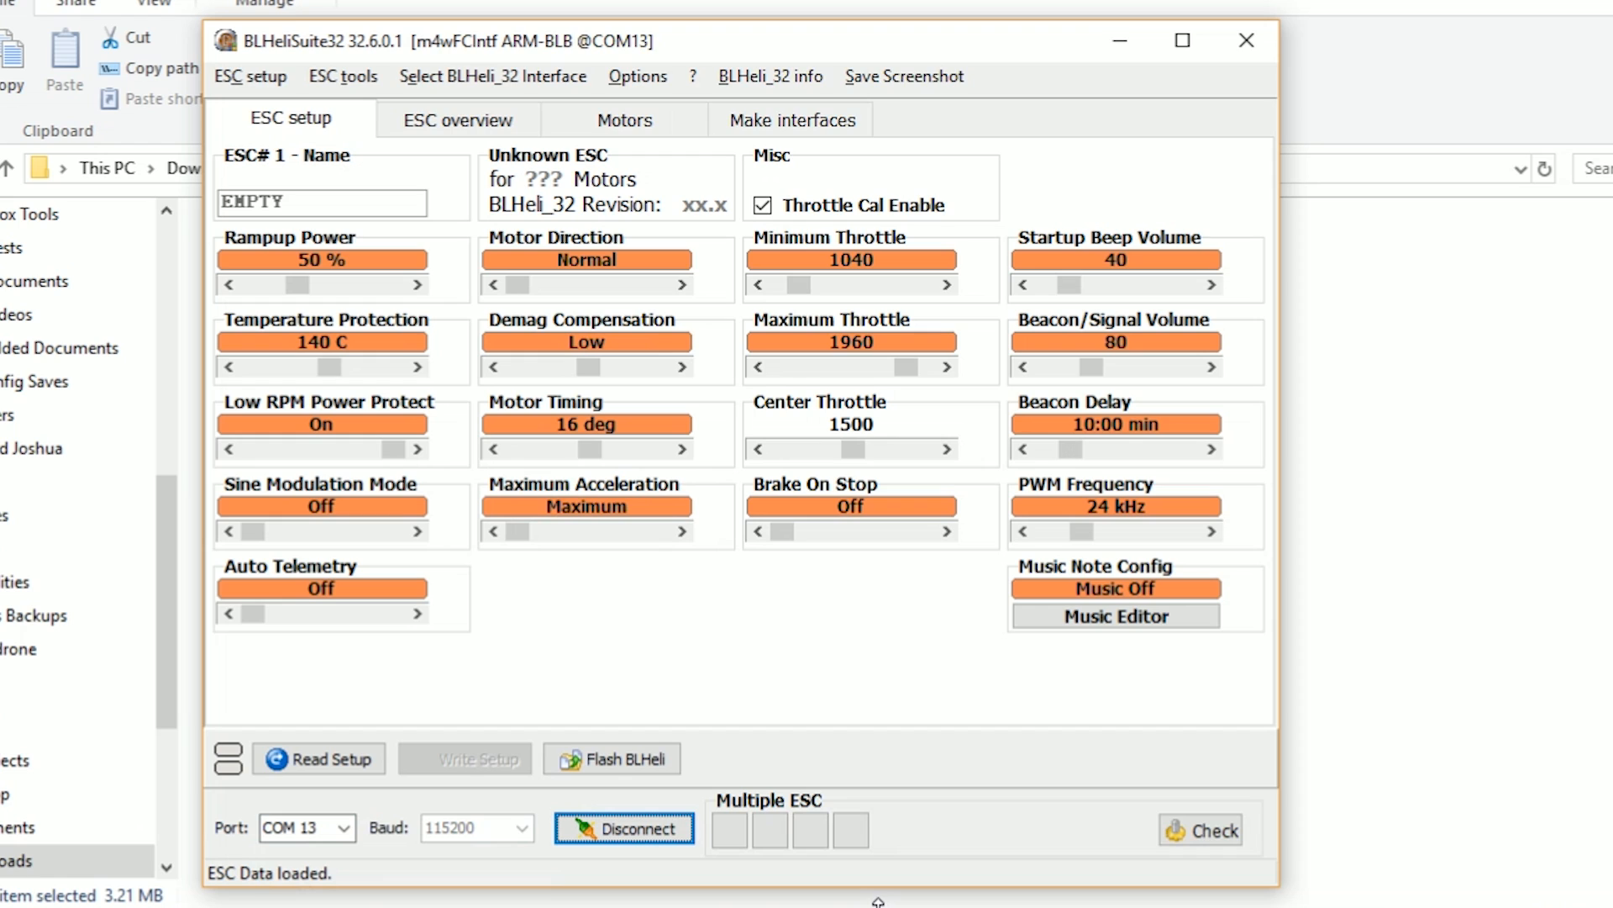
left_click(1200, 829)
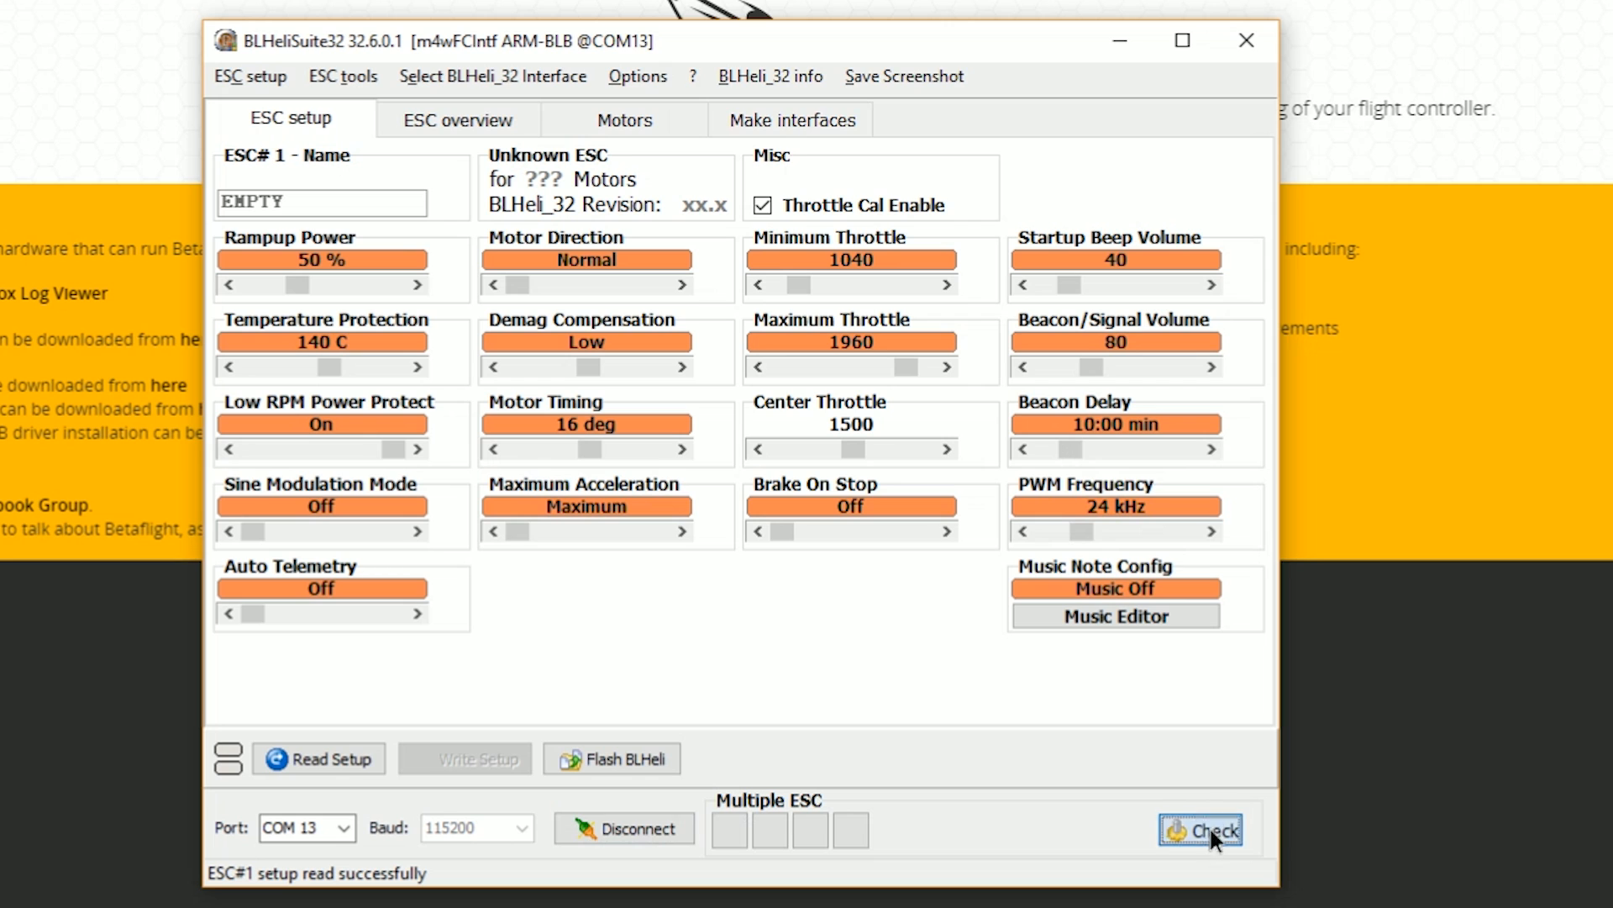
left_click(1200, 829)
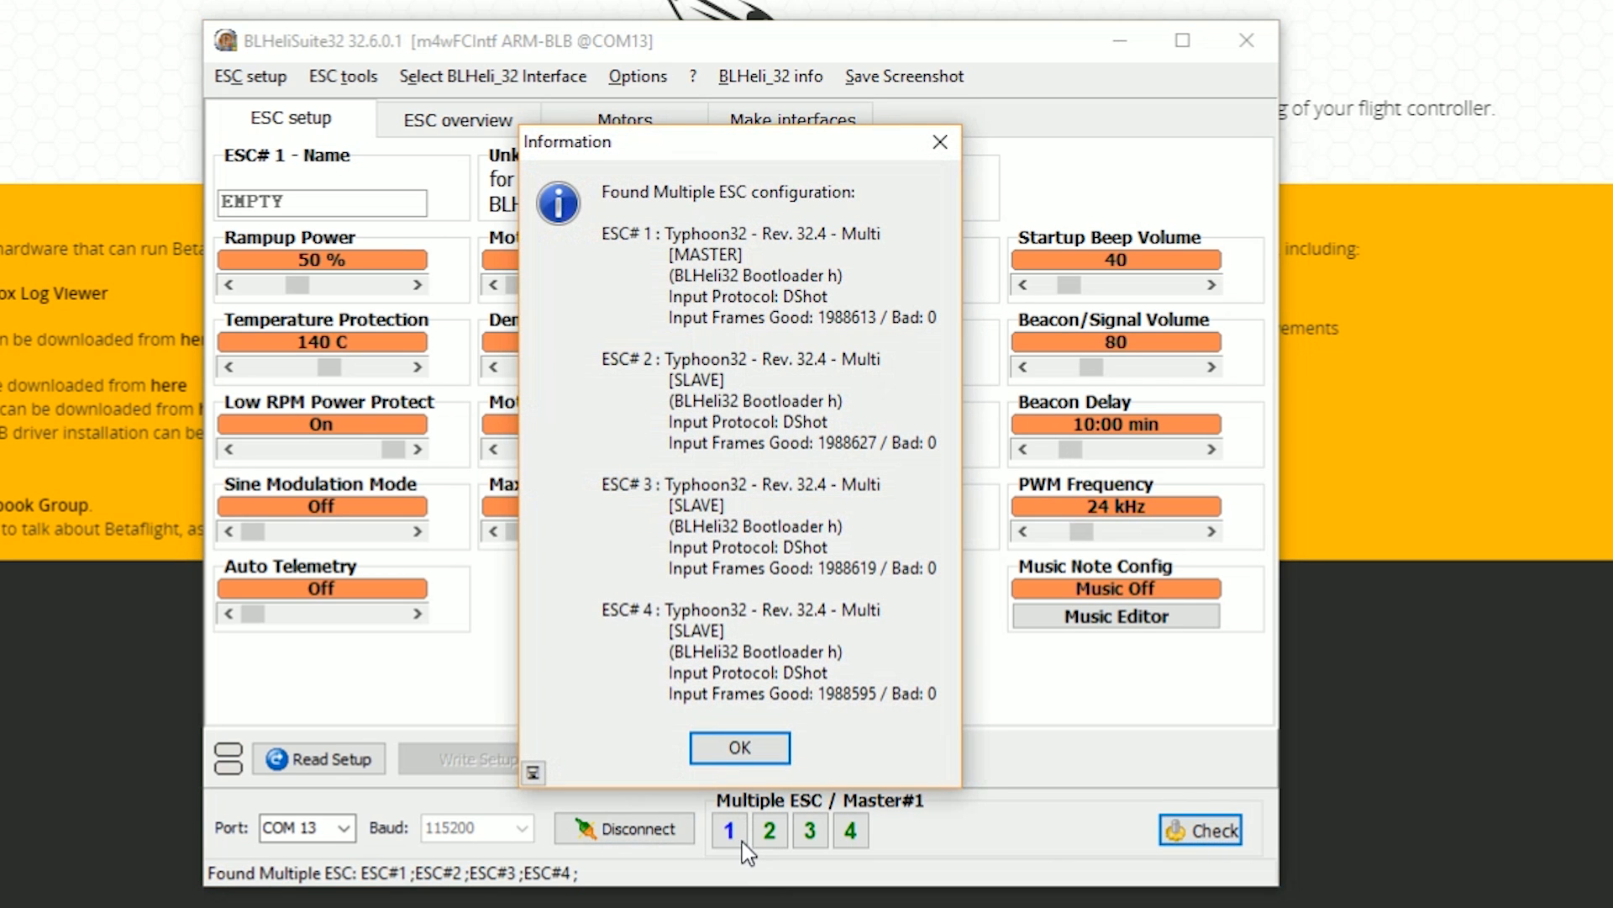
left_click(739, 747)
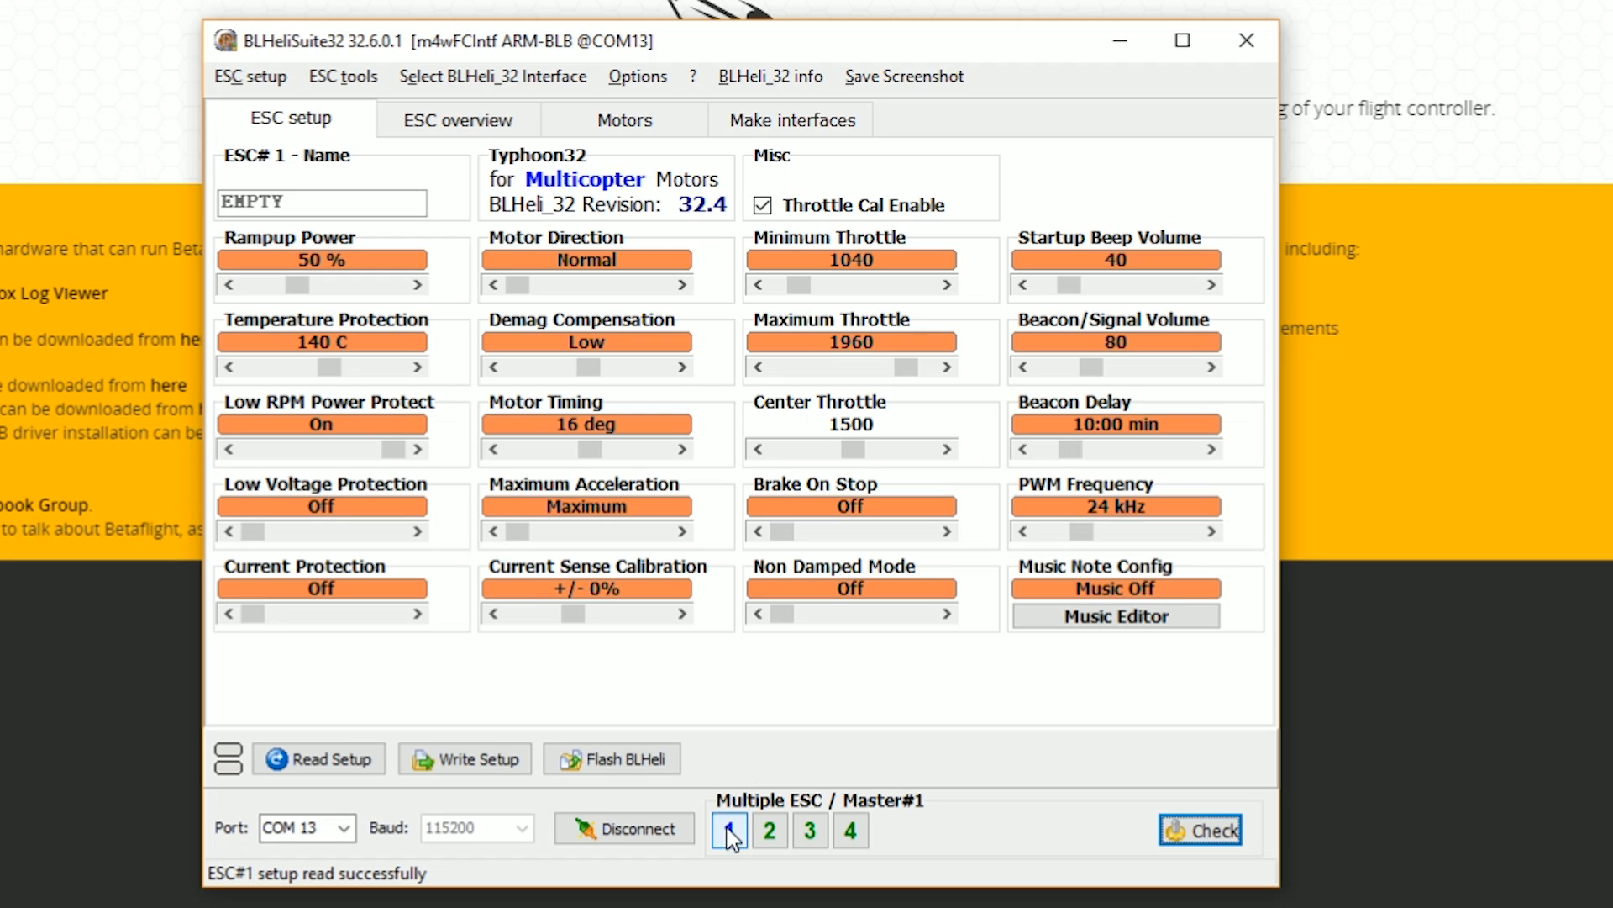
mouse_move(740, 745)
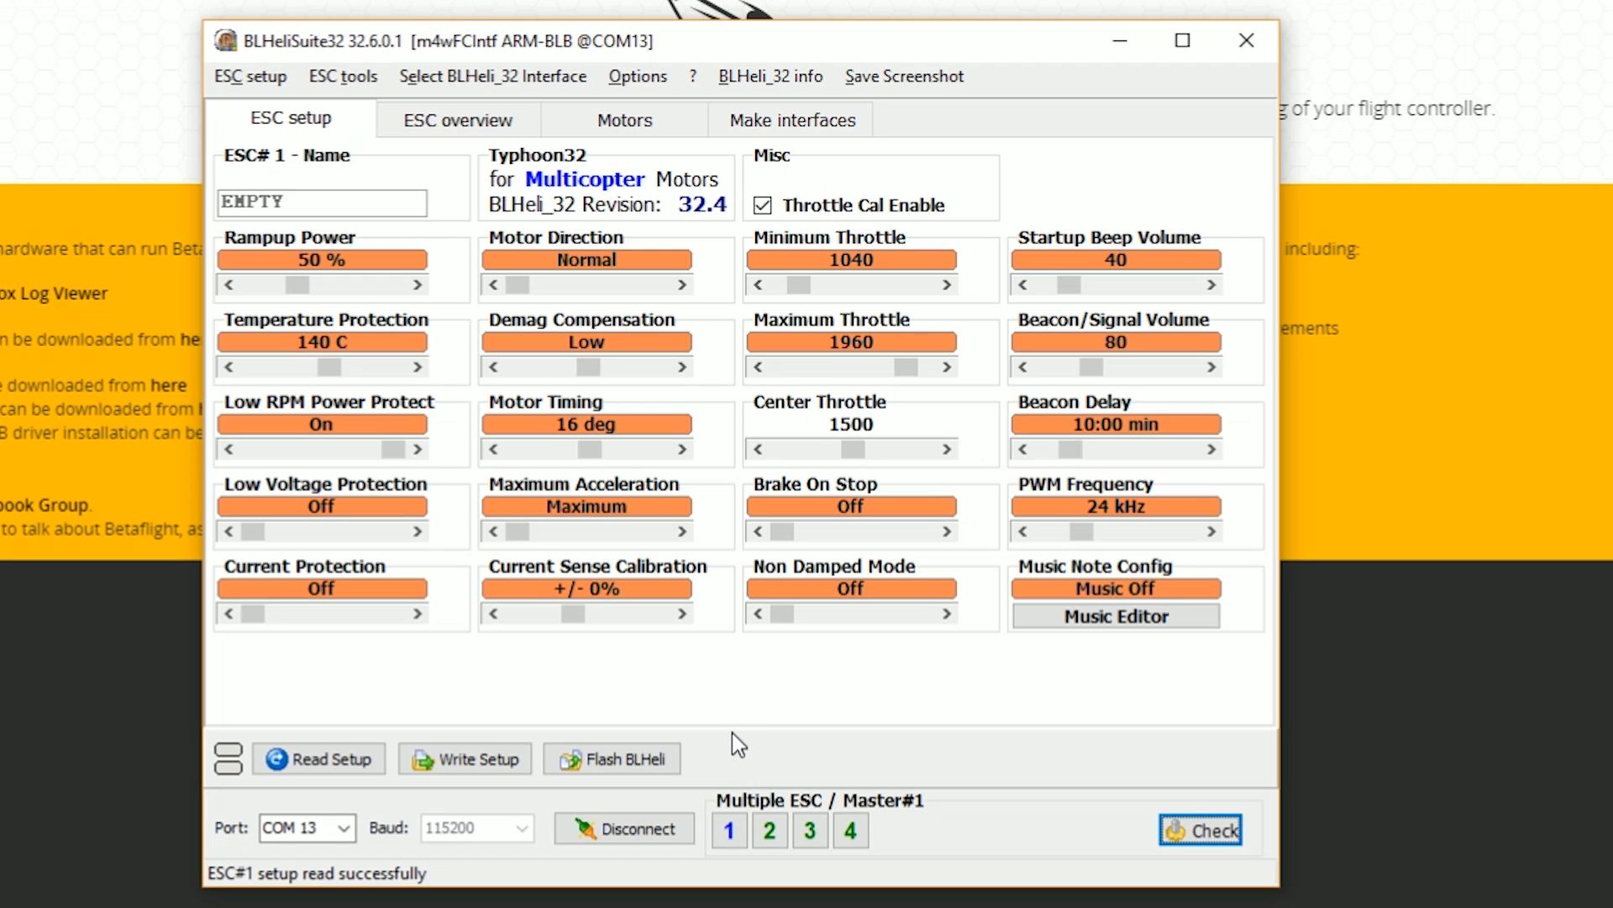
mouse_move(704, 223)
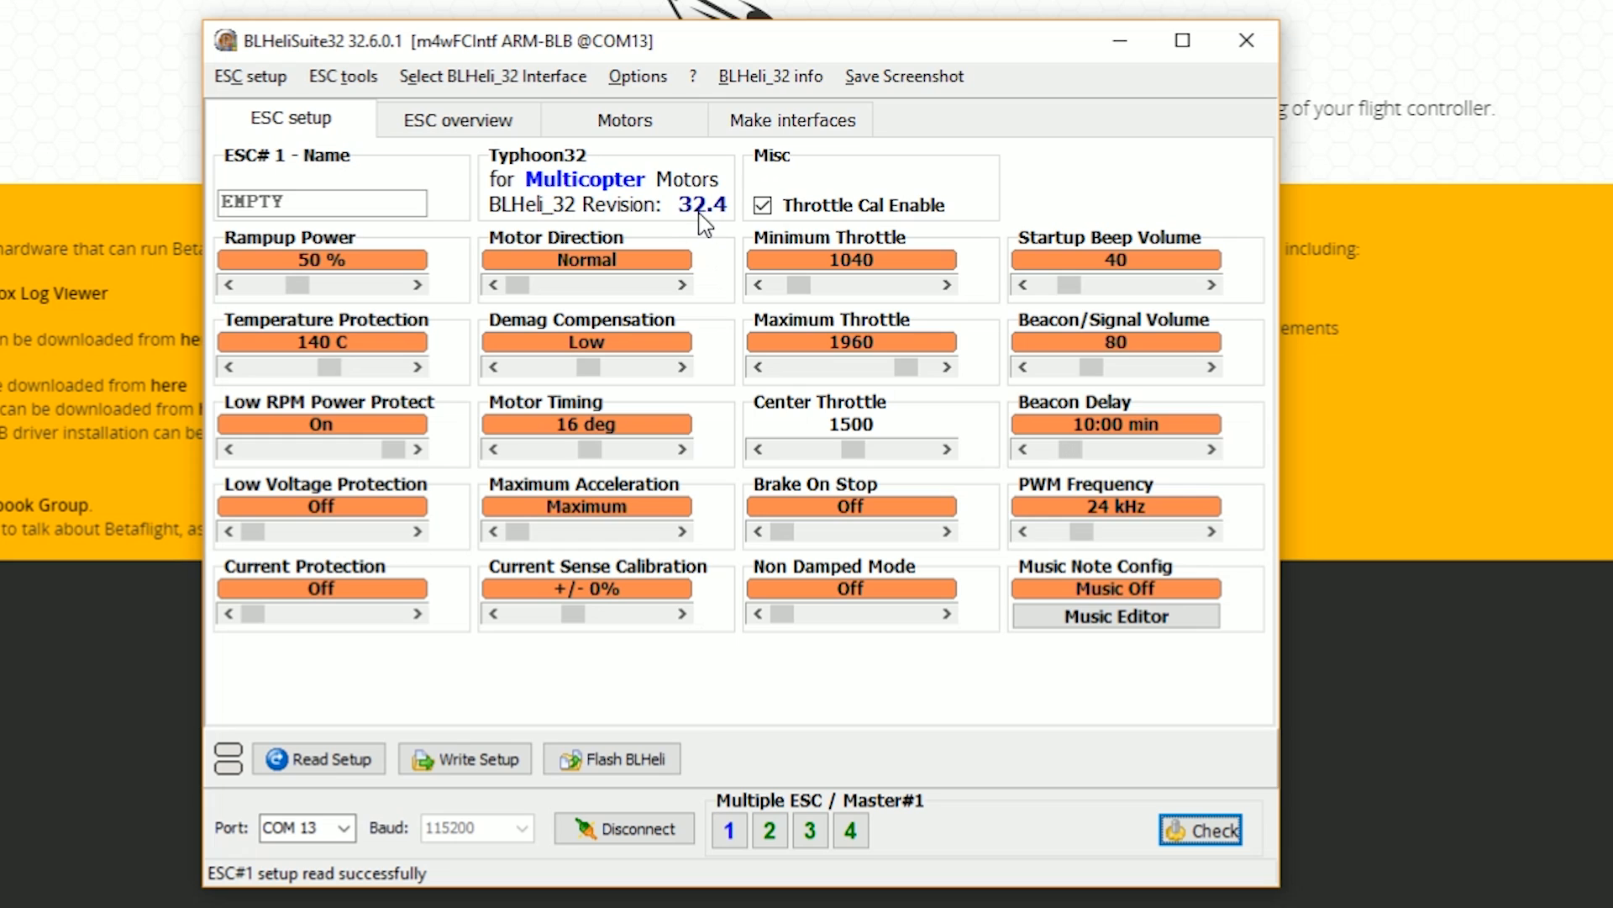
mouse_move(687, 217)
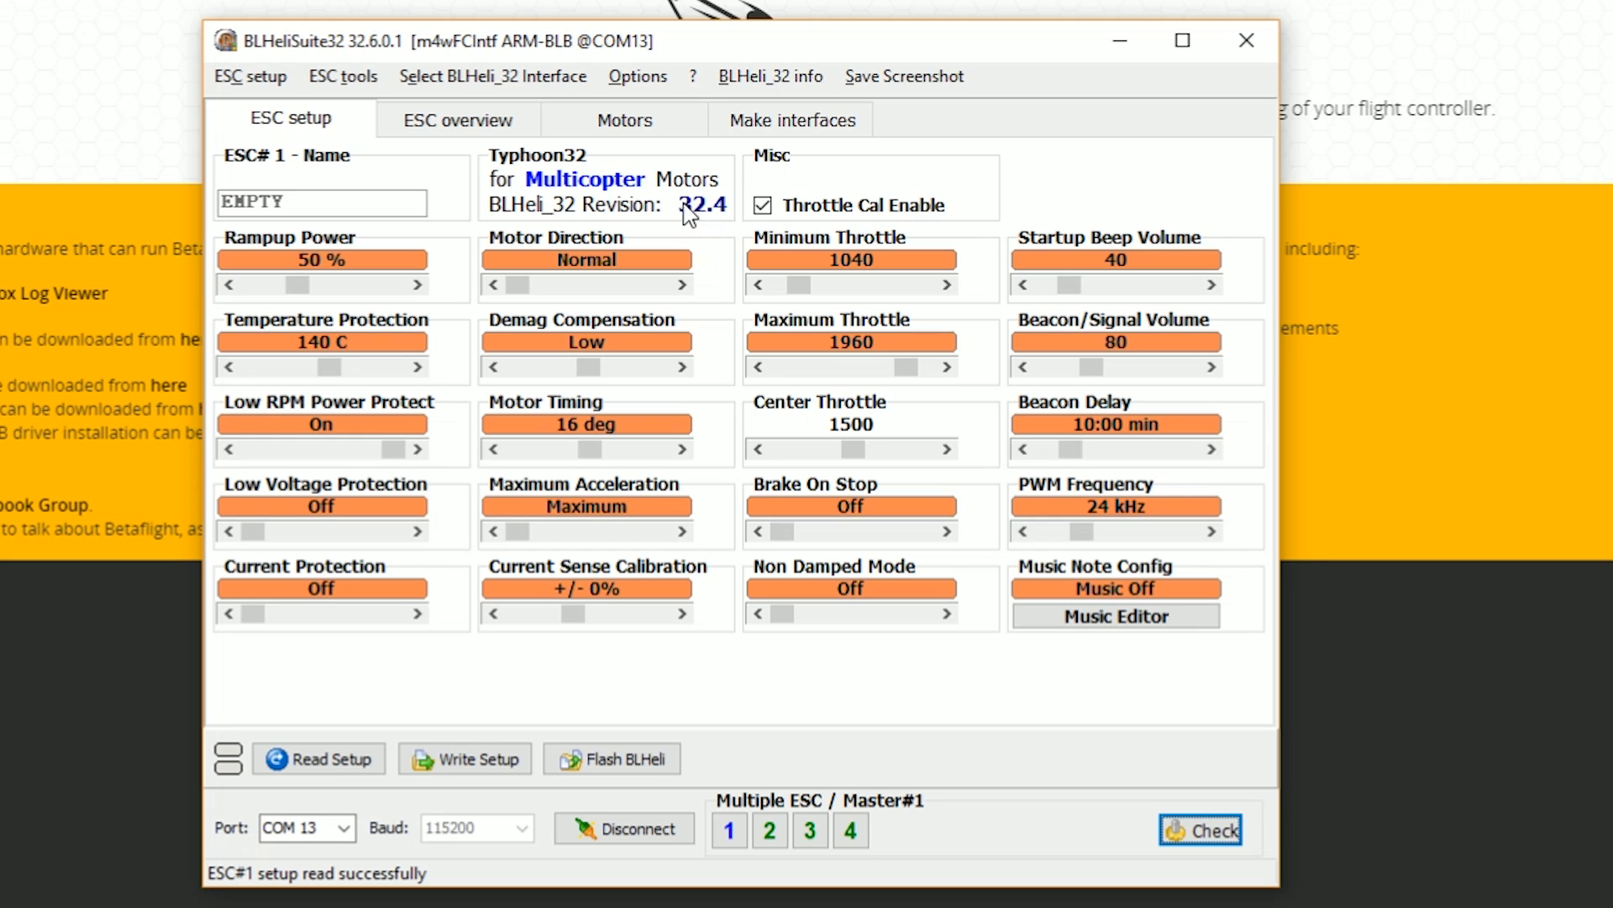
mouse_move(595, 422)
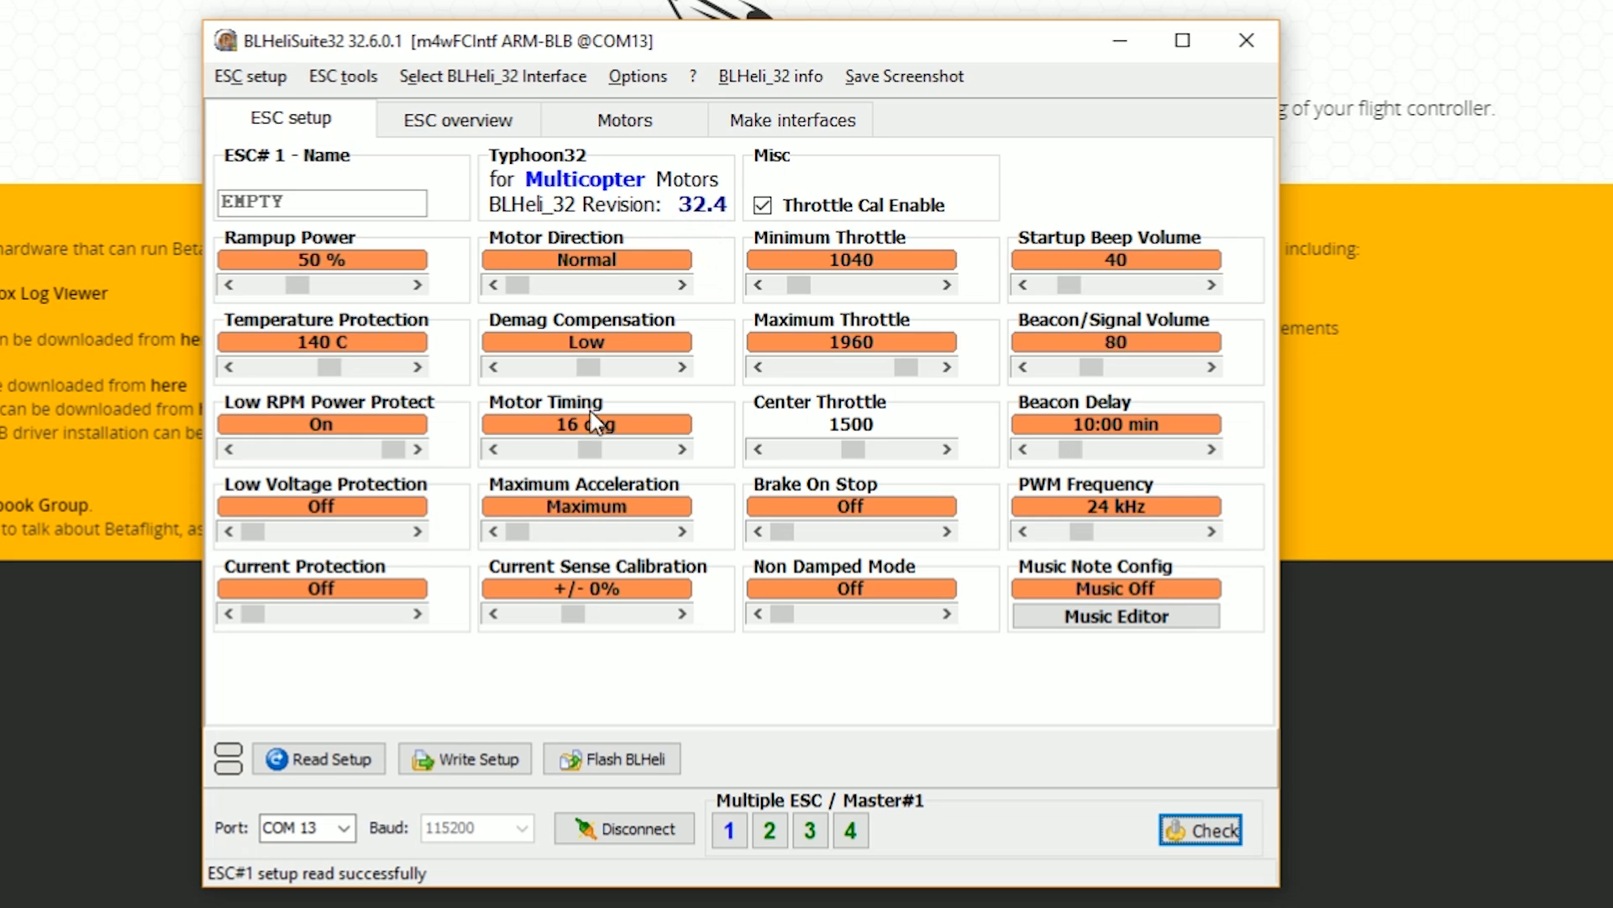
- Start Flash BLHeli for ESC #1 and show the available firmware revisions
left_click(612, 758)
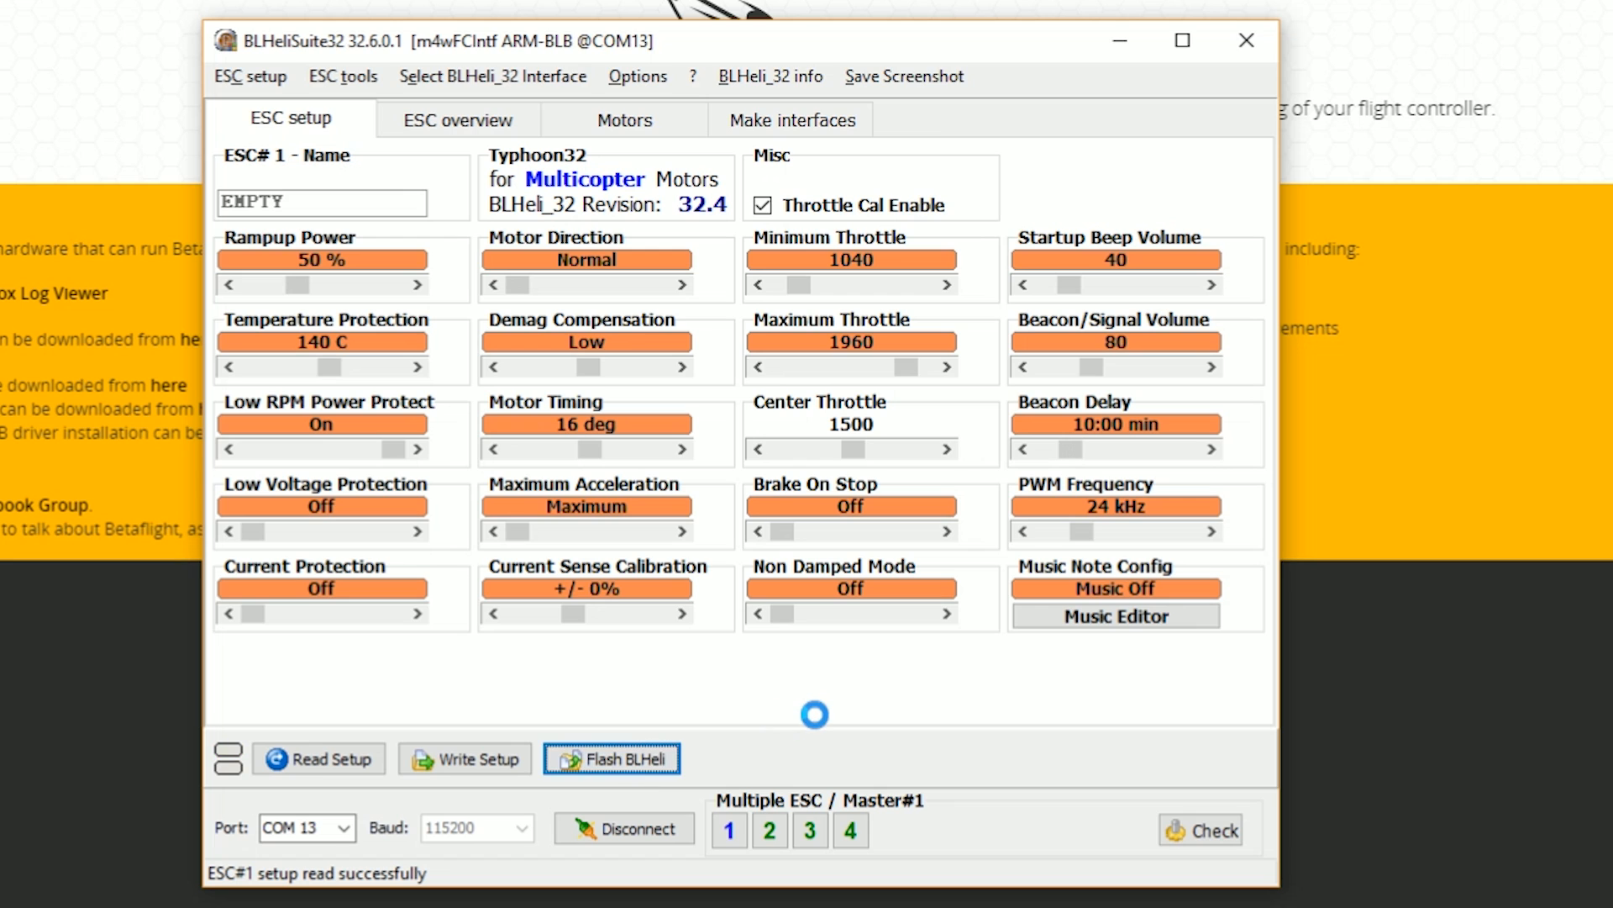
left_click(611, 758)
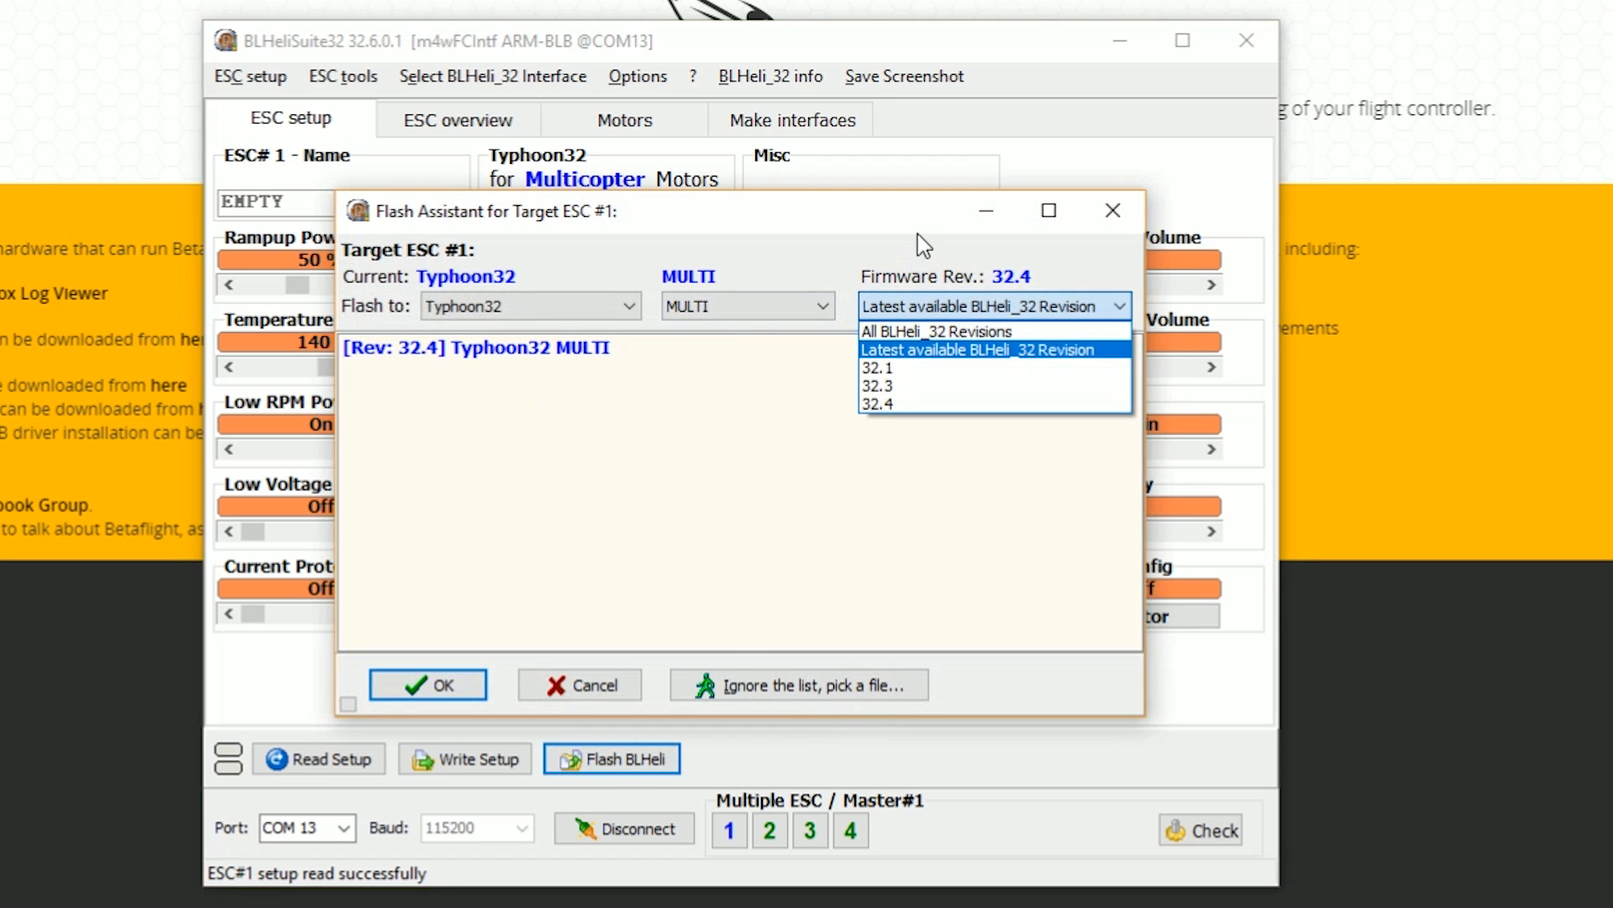
- Choose firmware revision 32.4 for ESC #1 and confirm, reaching the 32.4-to-32.4 flash warning
left_click(980, 350)
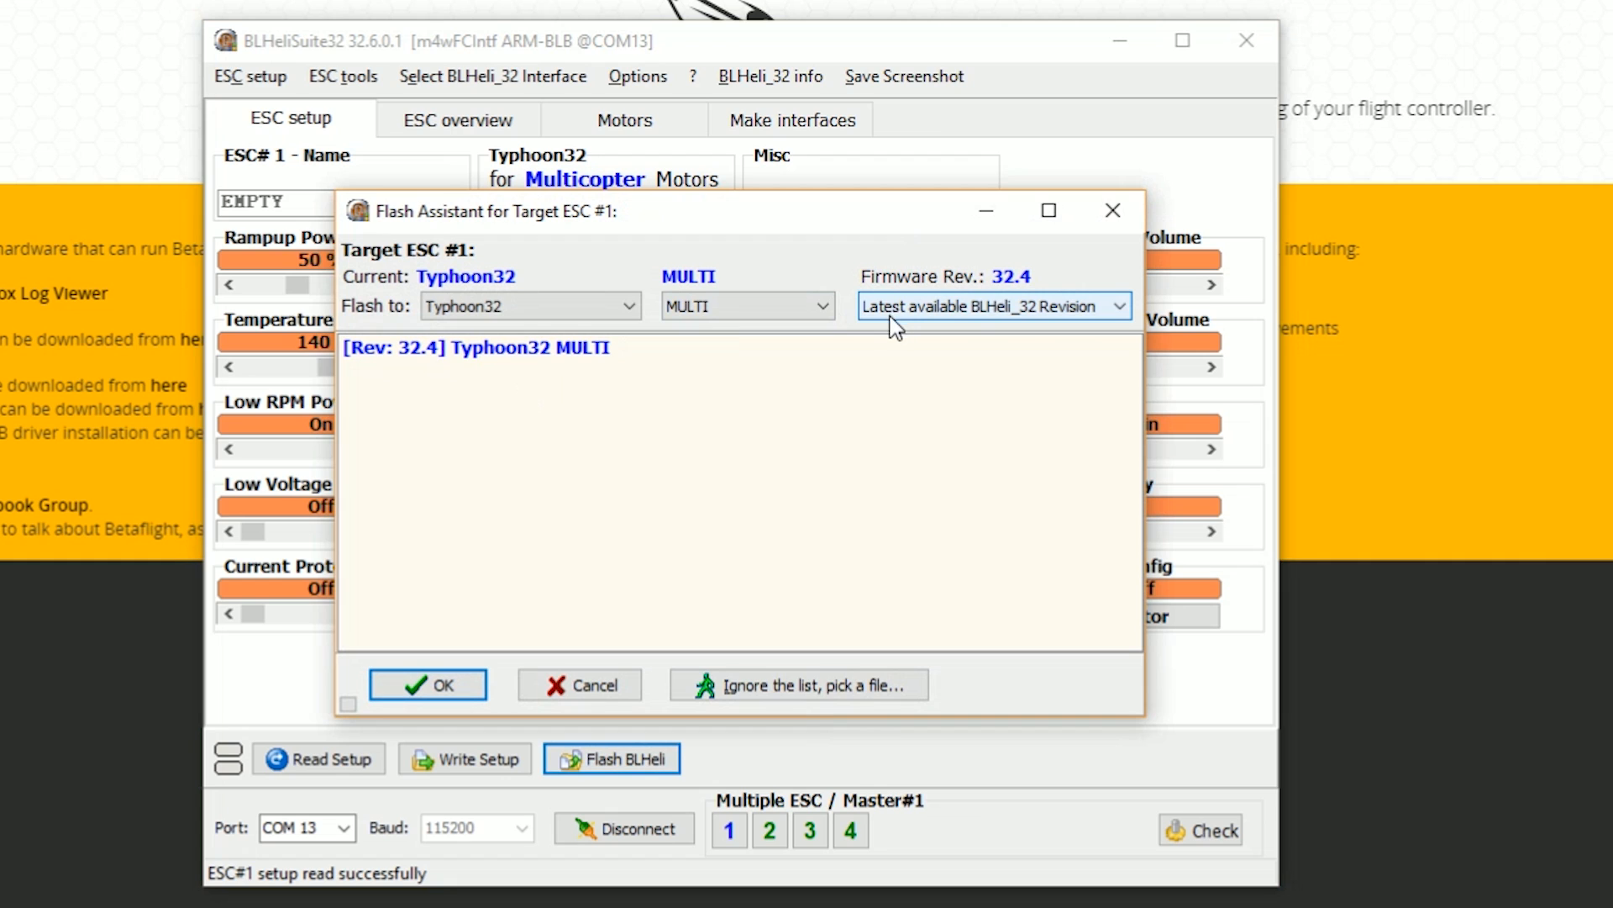
mouse_move(479, 391)
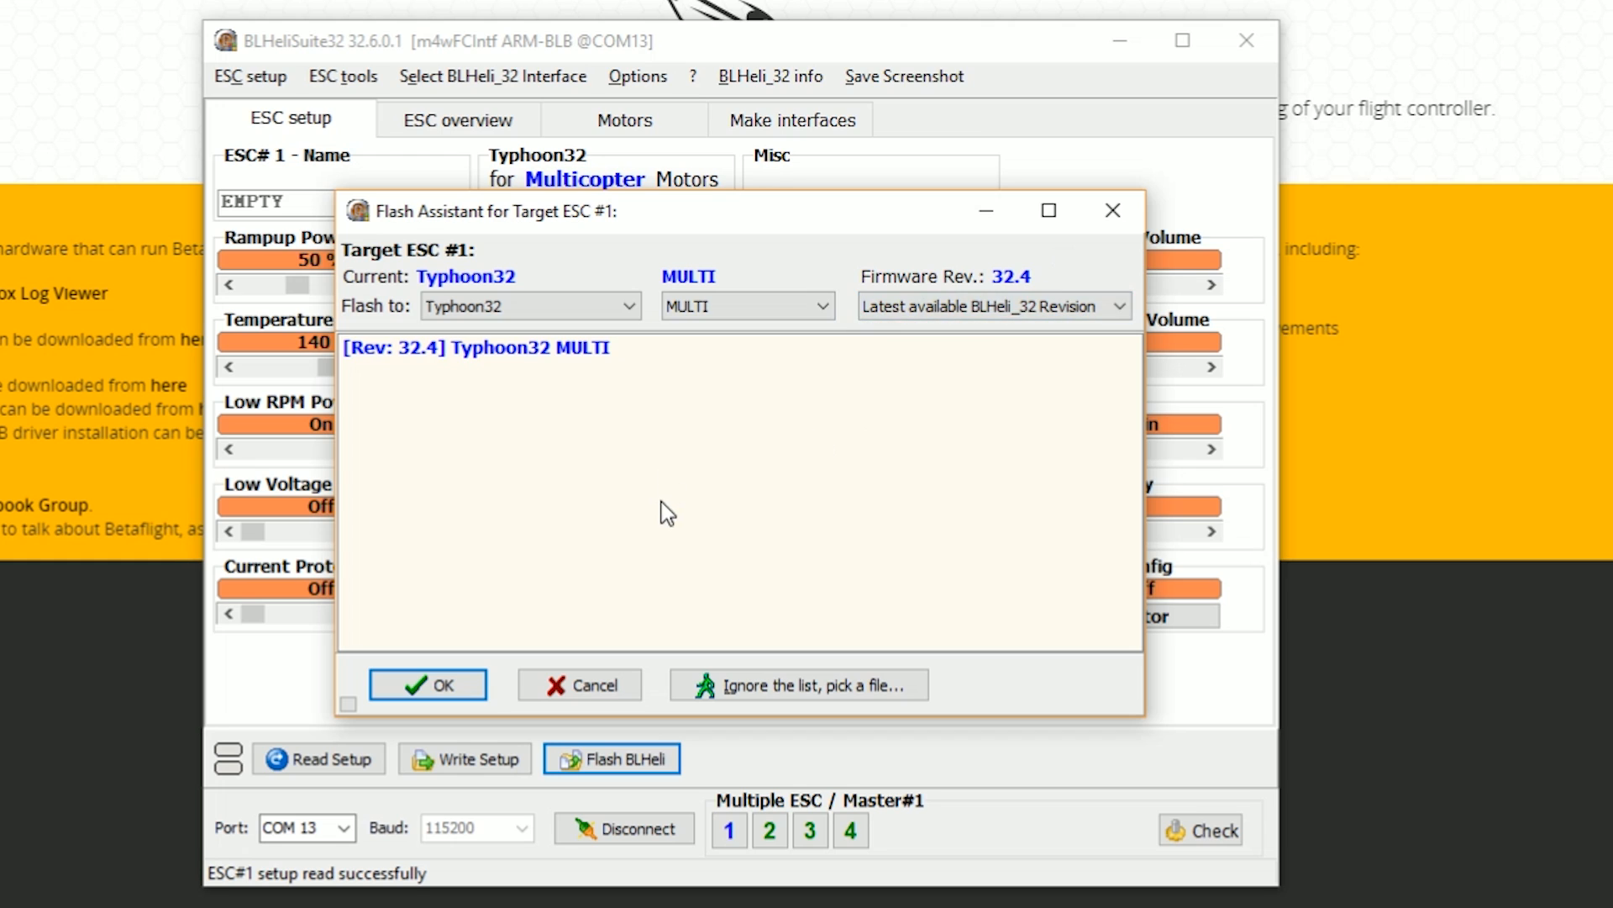
mouse_move(603, 667)
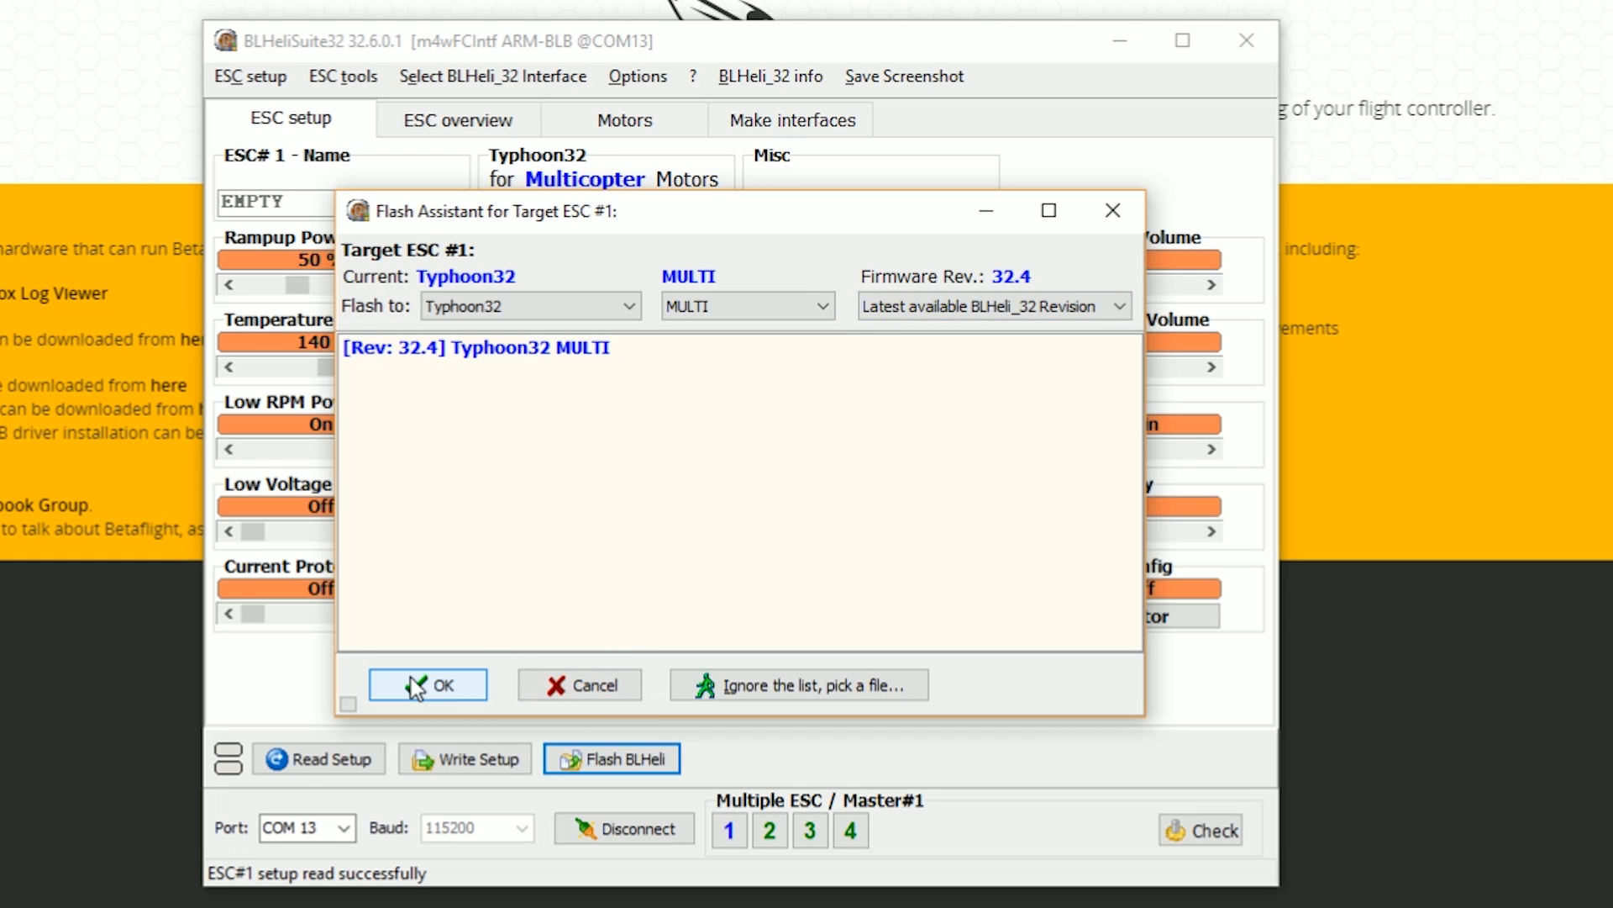
mouse_move(420, 360)
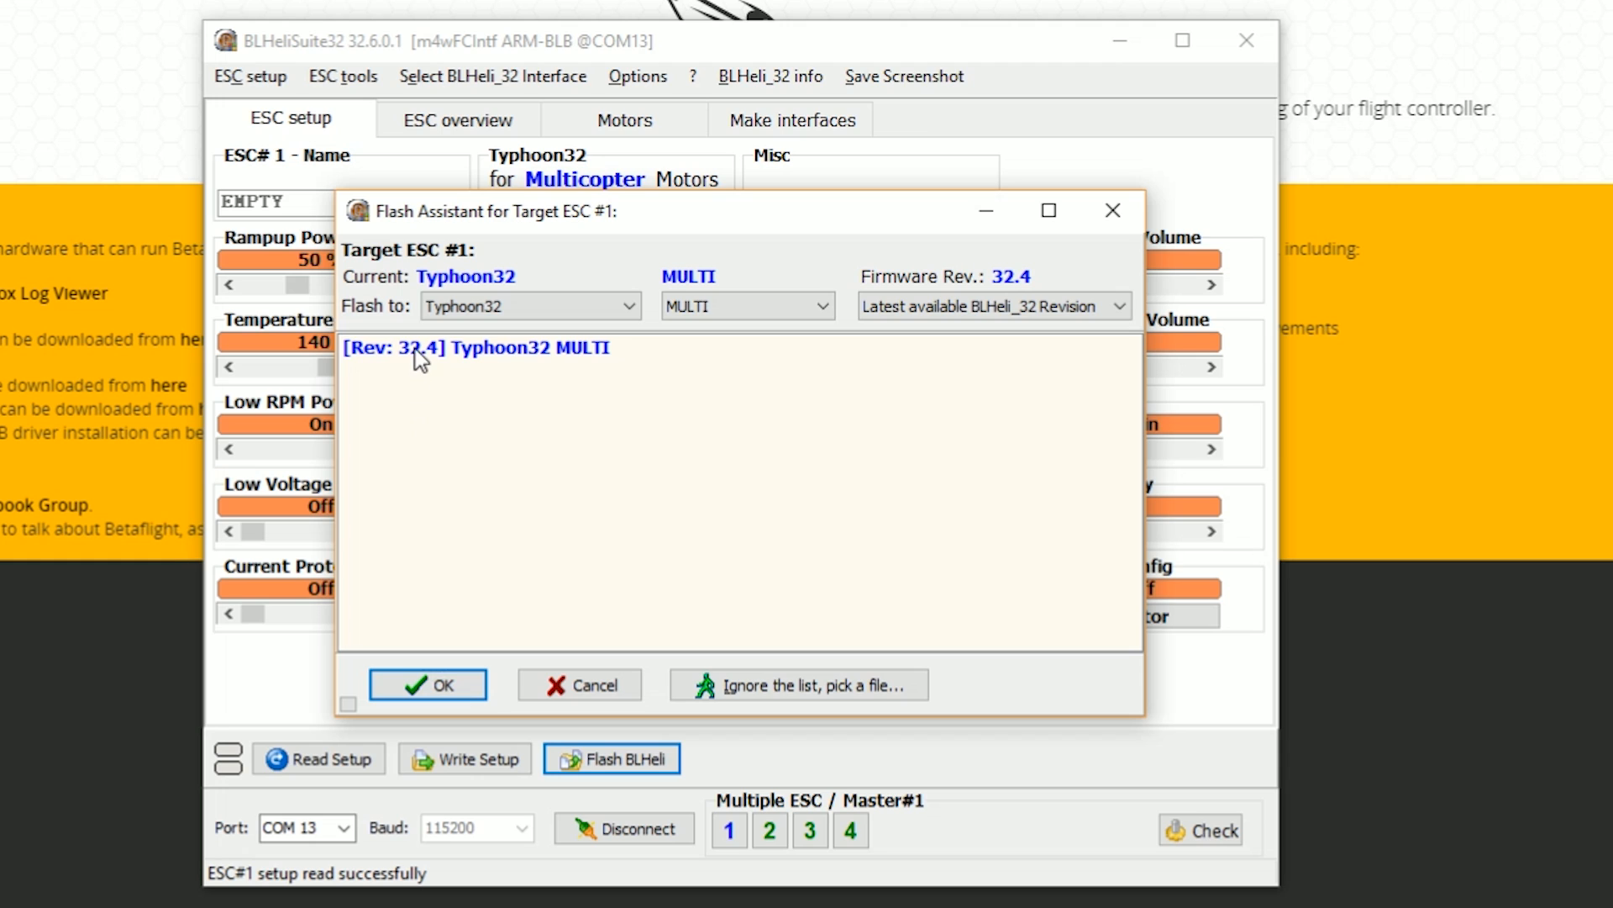
mouse_move(422, 373)
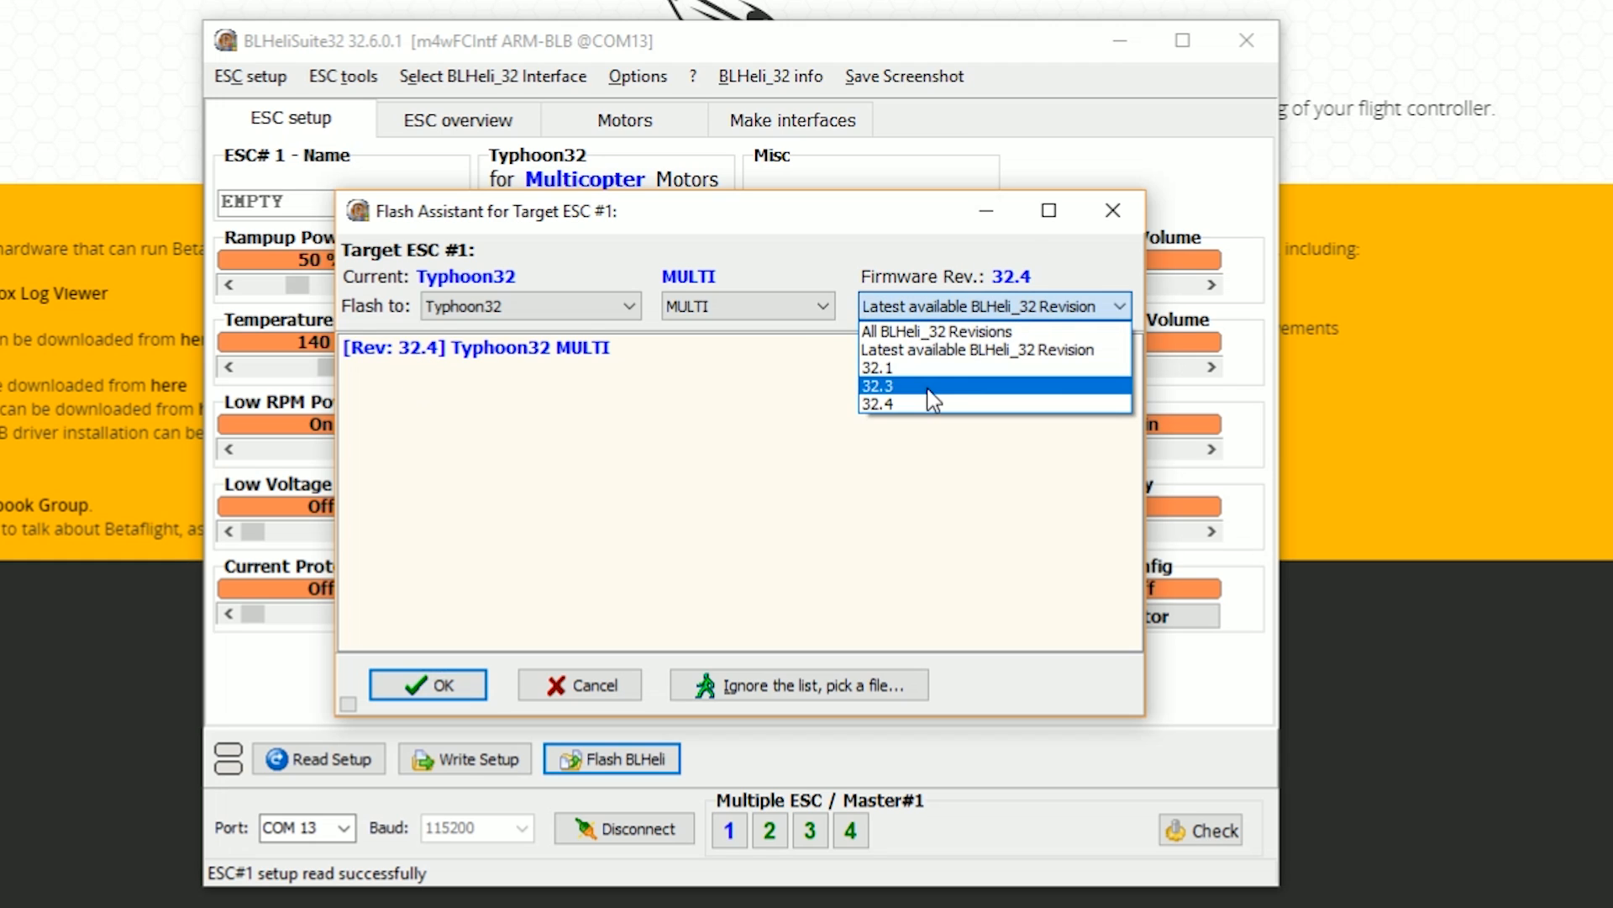
left_click(878, 401)
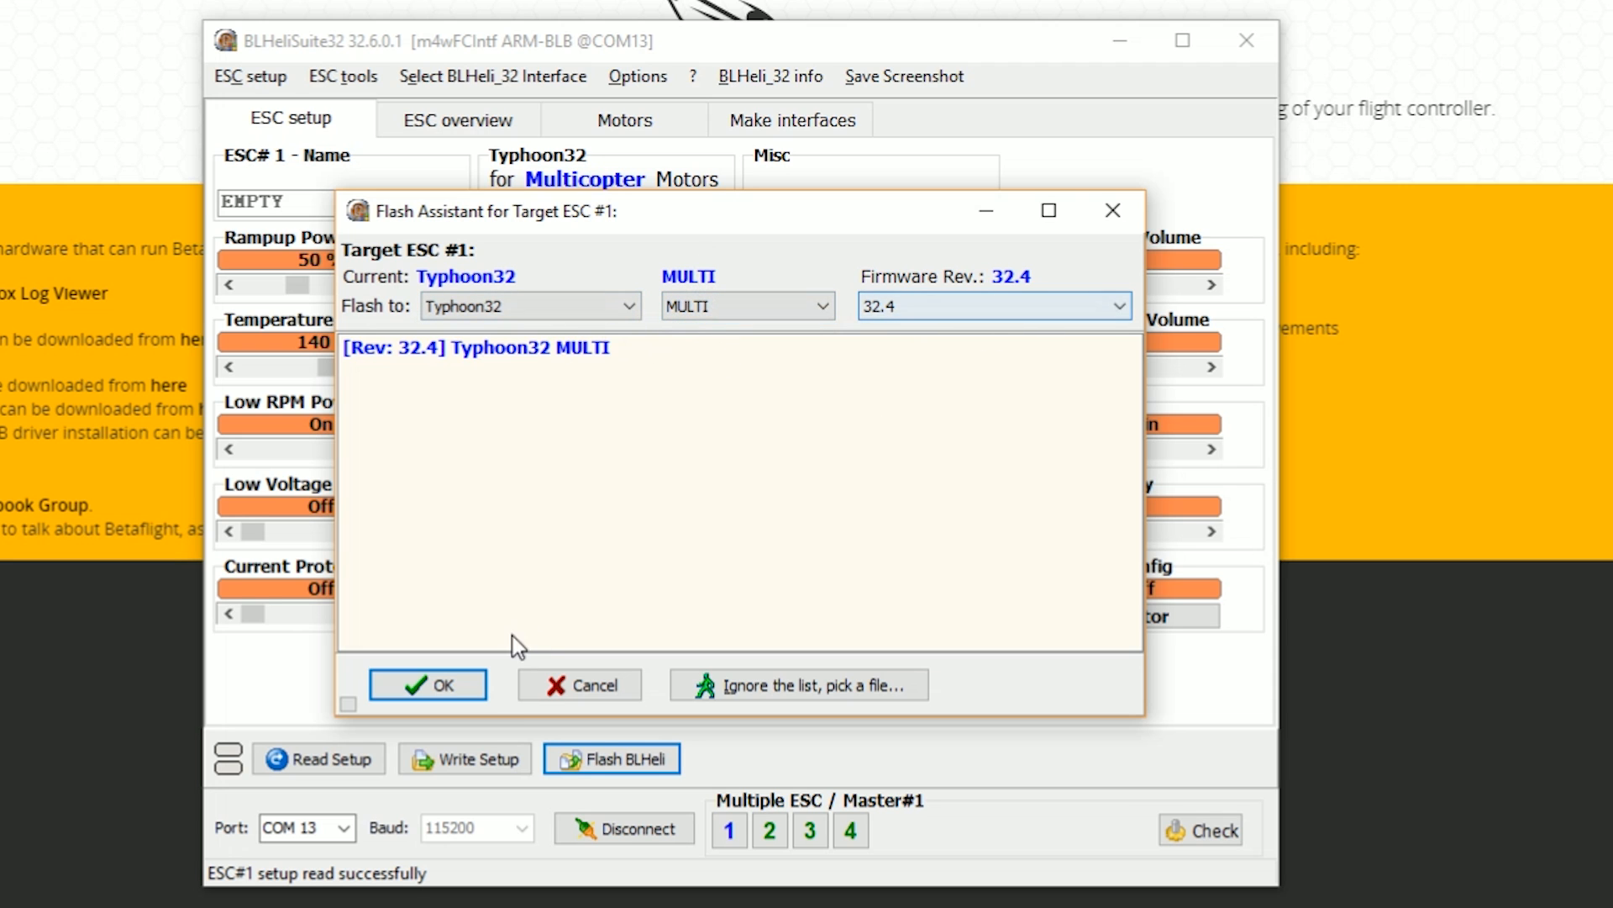
left_click(425, 684)
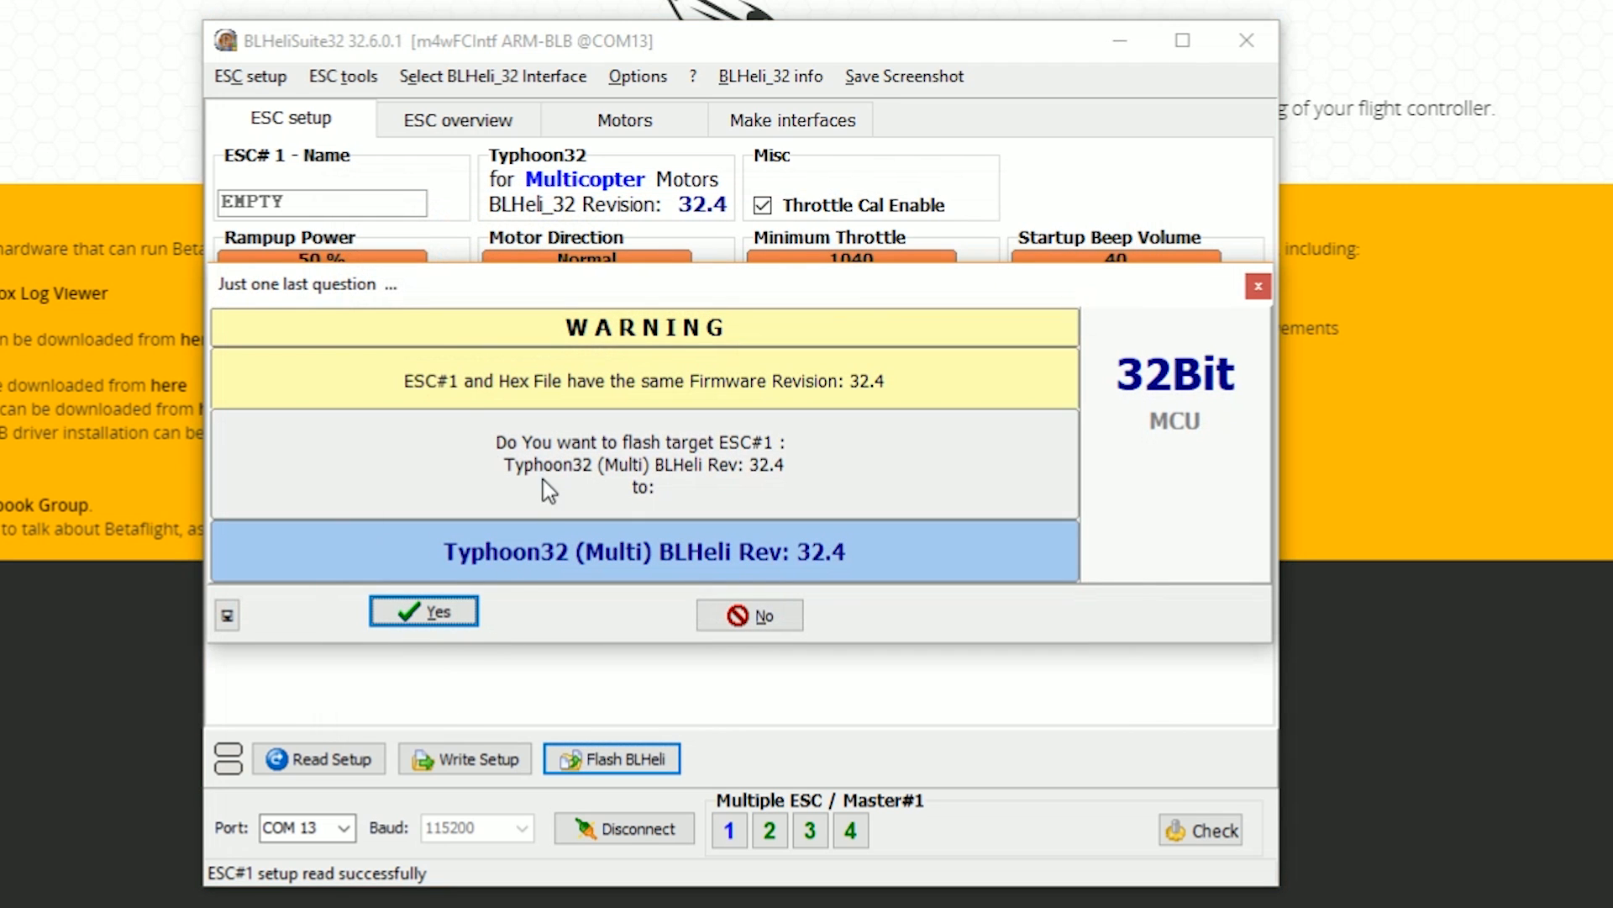
mouse_move(809, 427)
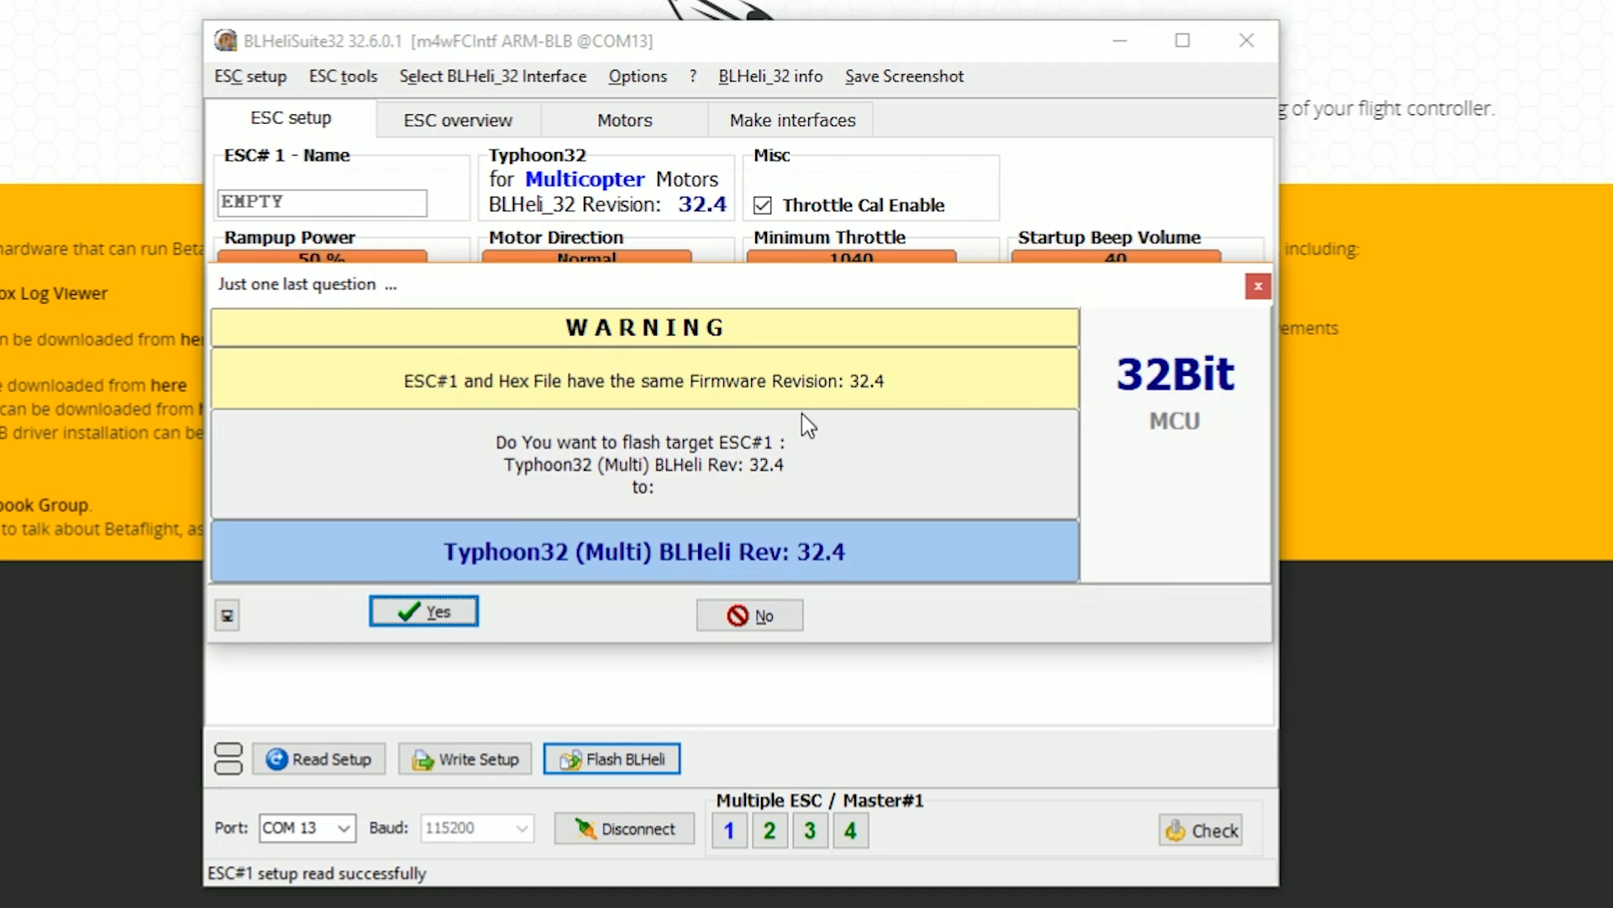
mouse_move(651, 583)
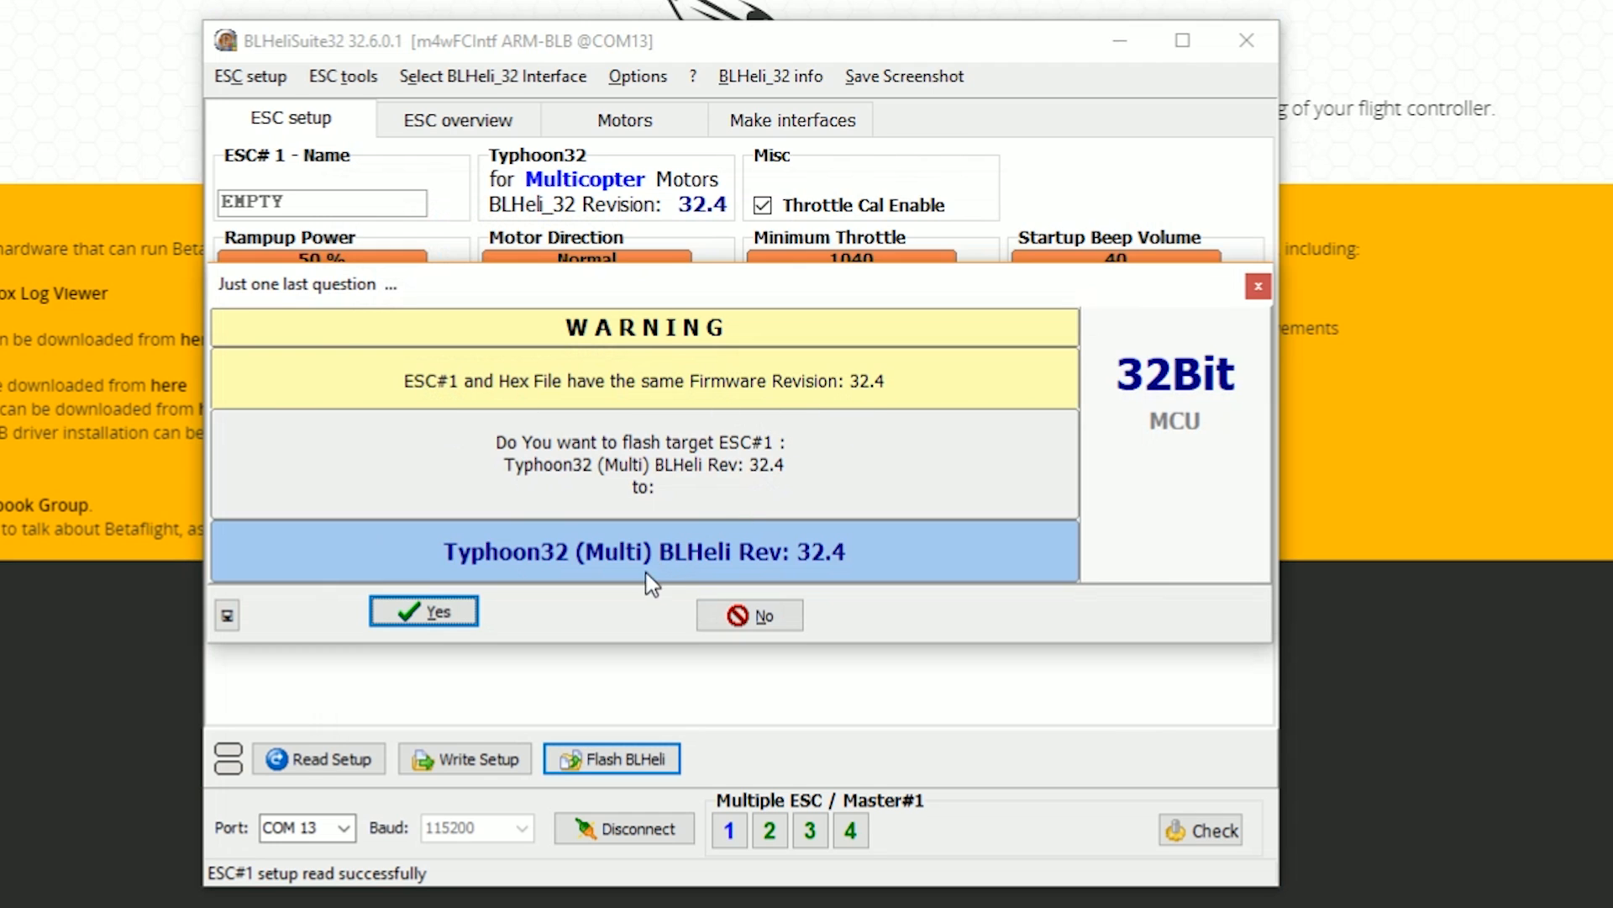
mouse_move(595, 576)
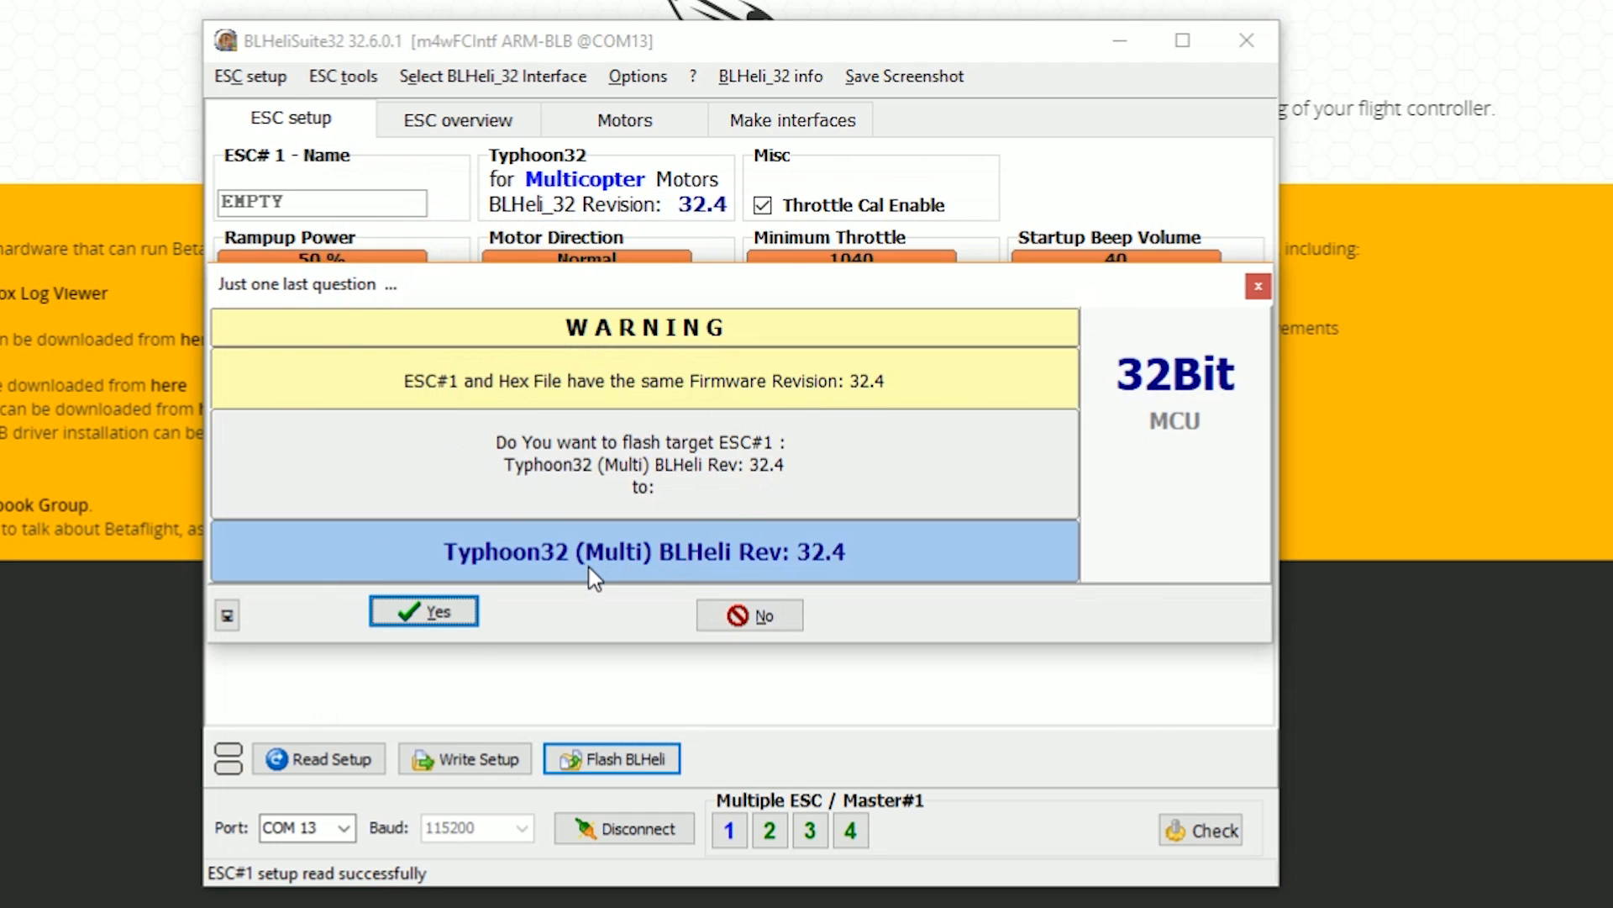
- Flash ESC #1 with Typhoon32 32.4 and acknowledge the success message
left_click(423, 610)
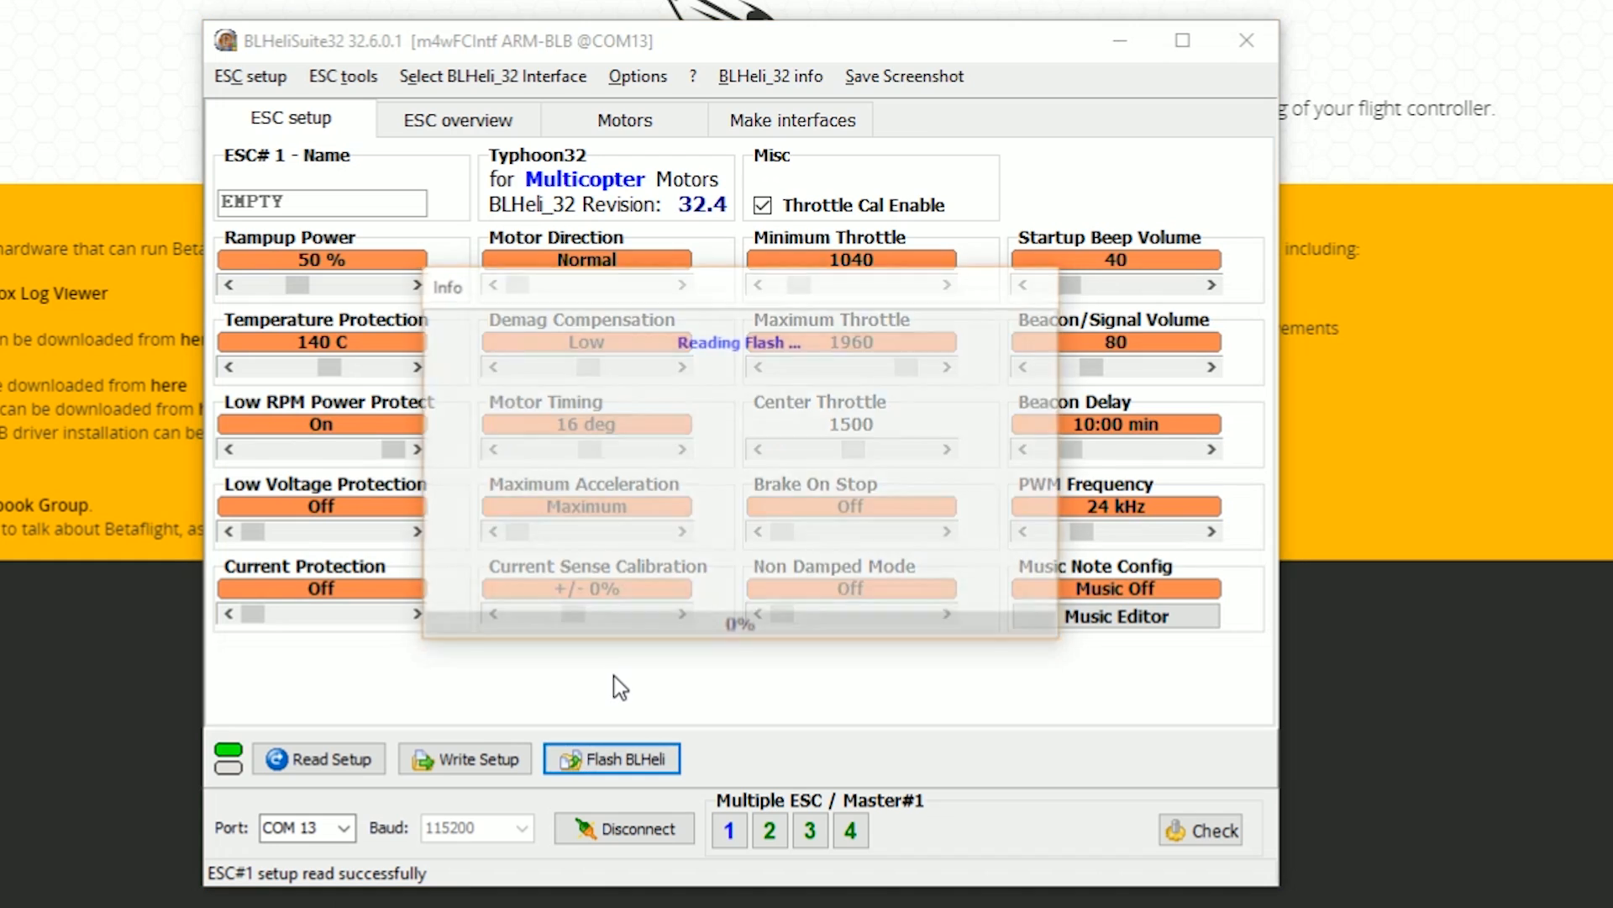
left_click(612, 758)
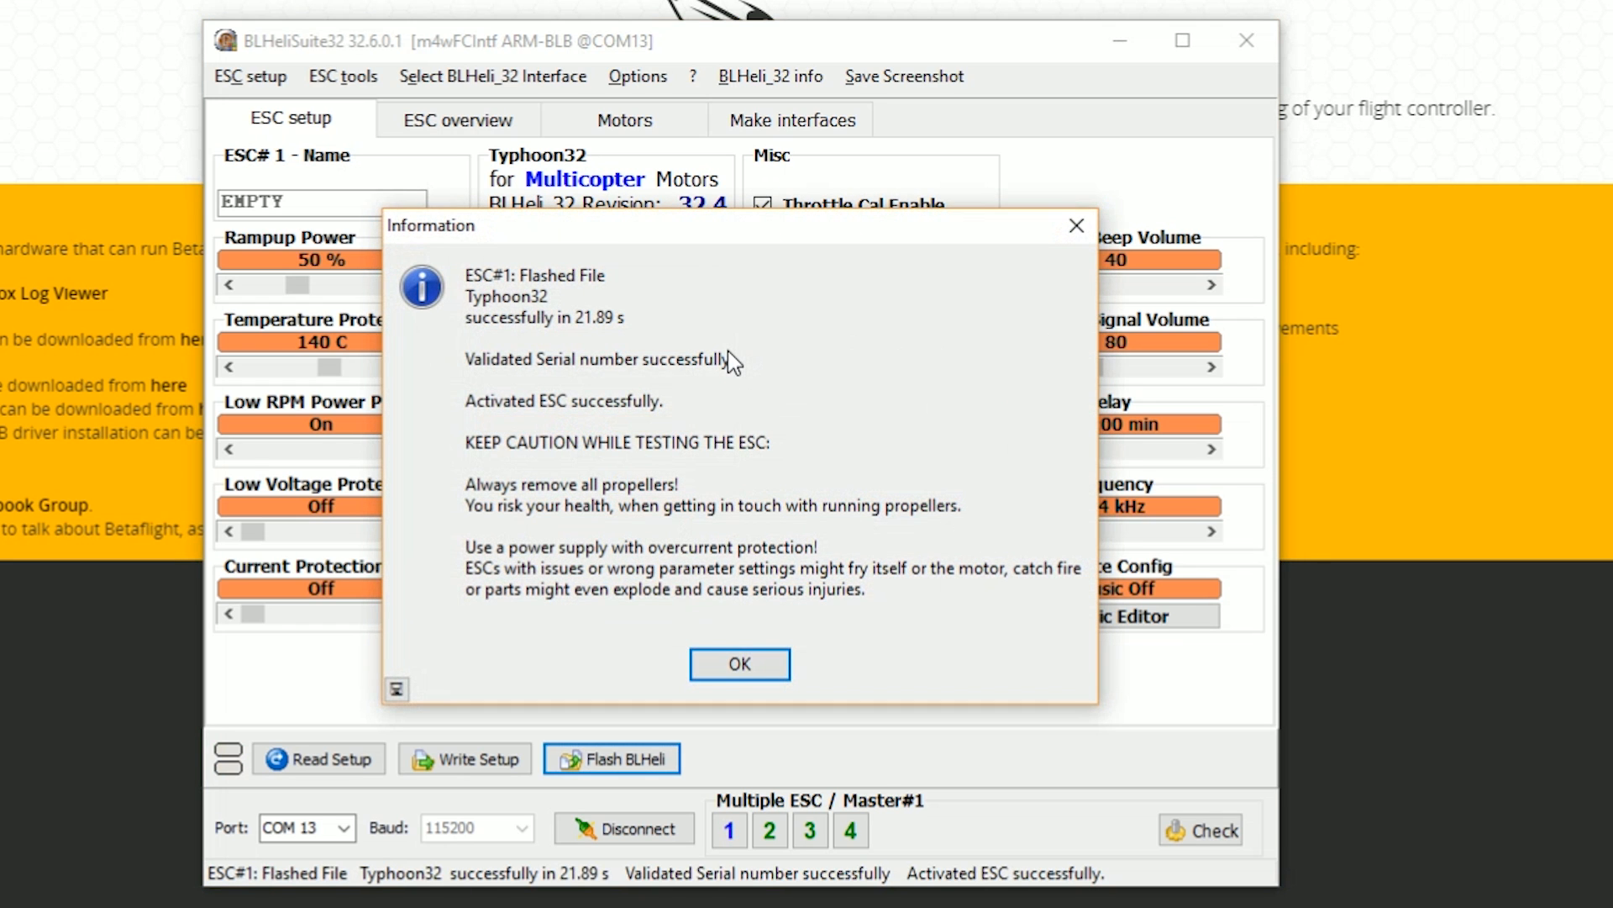
left_click(740, 664)
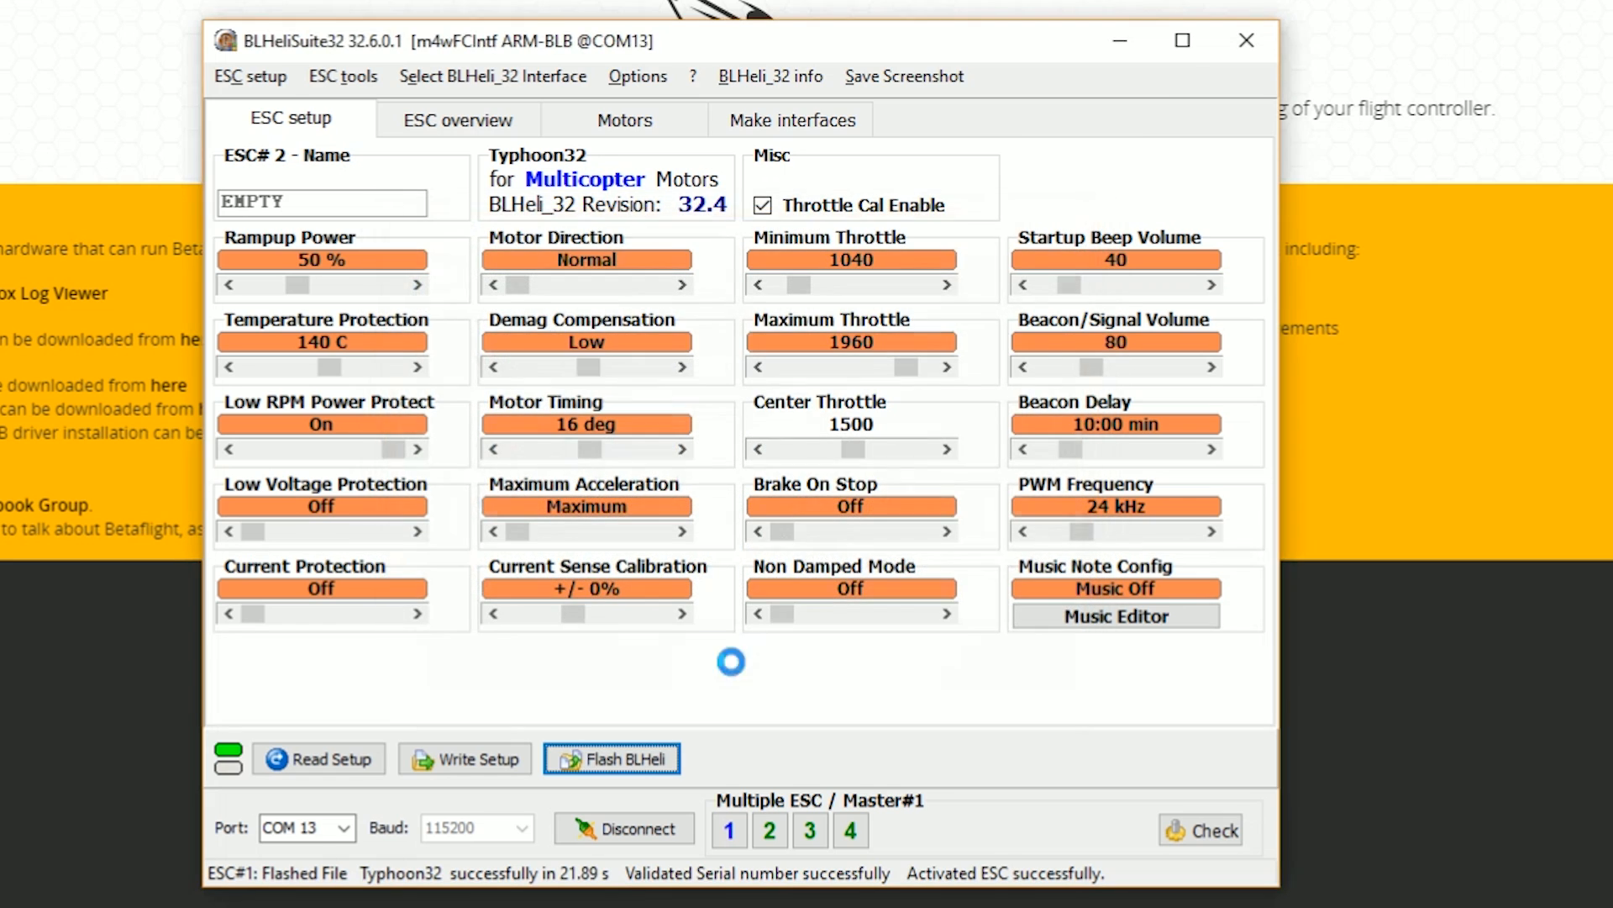
- Cancel the flash assistant for ESC #2 and dismiss the multiple-ESC summary to reload settings
left_click(612, 758)
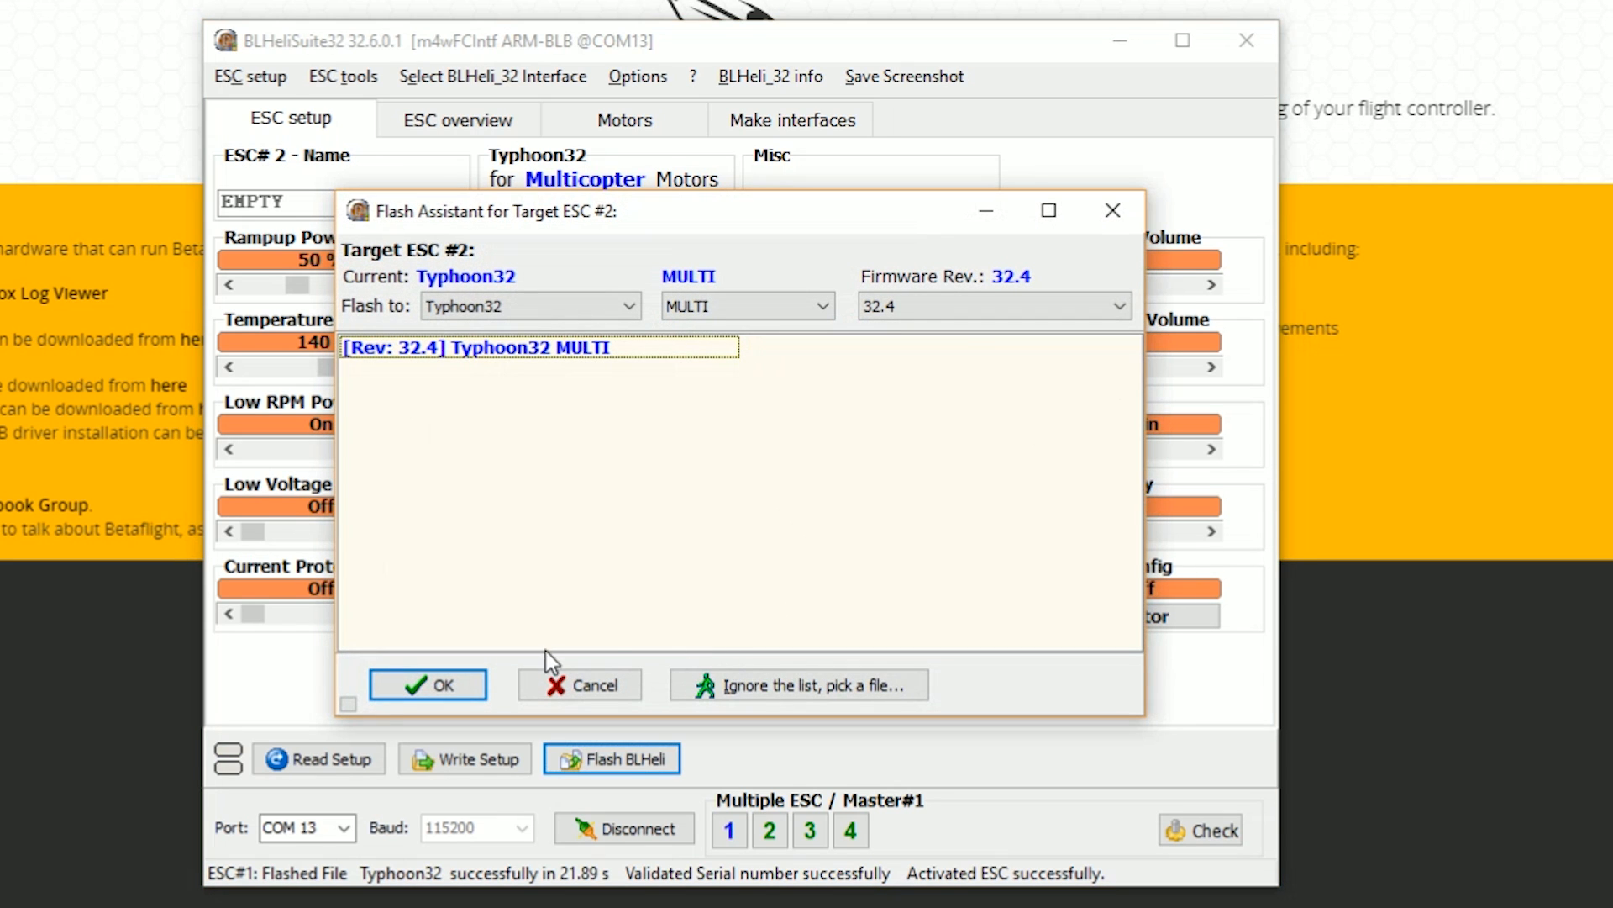
mouse_move(401, 310)
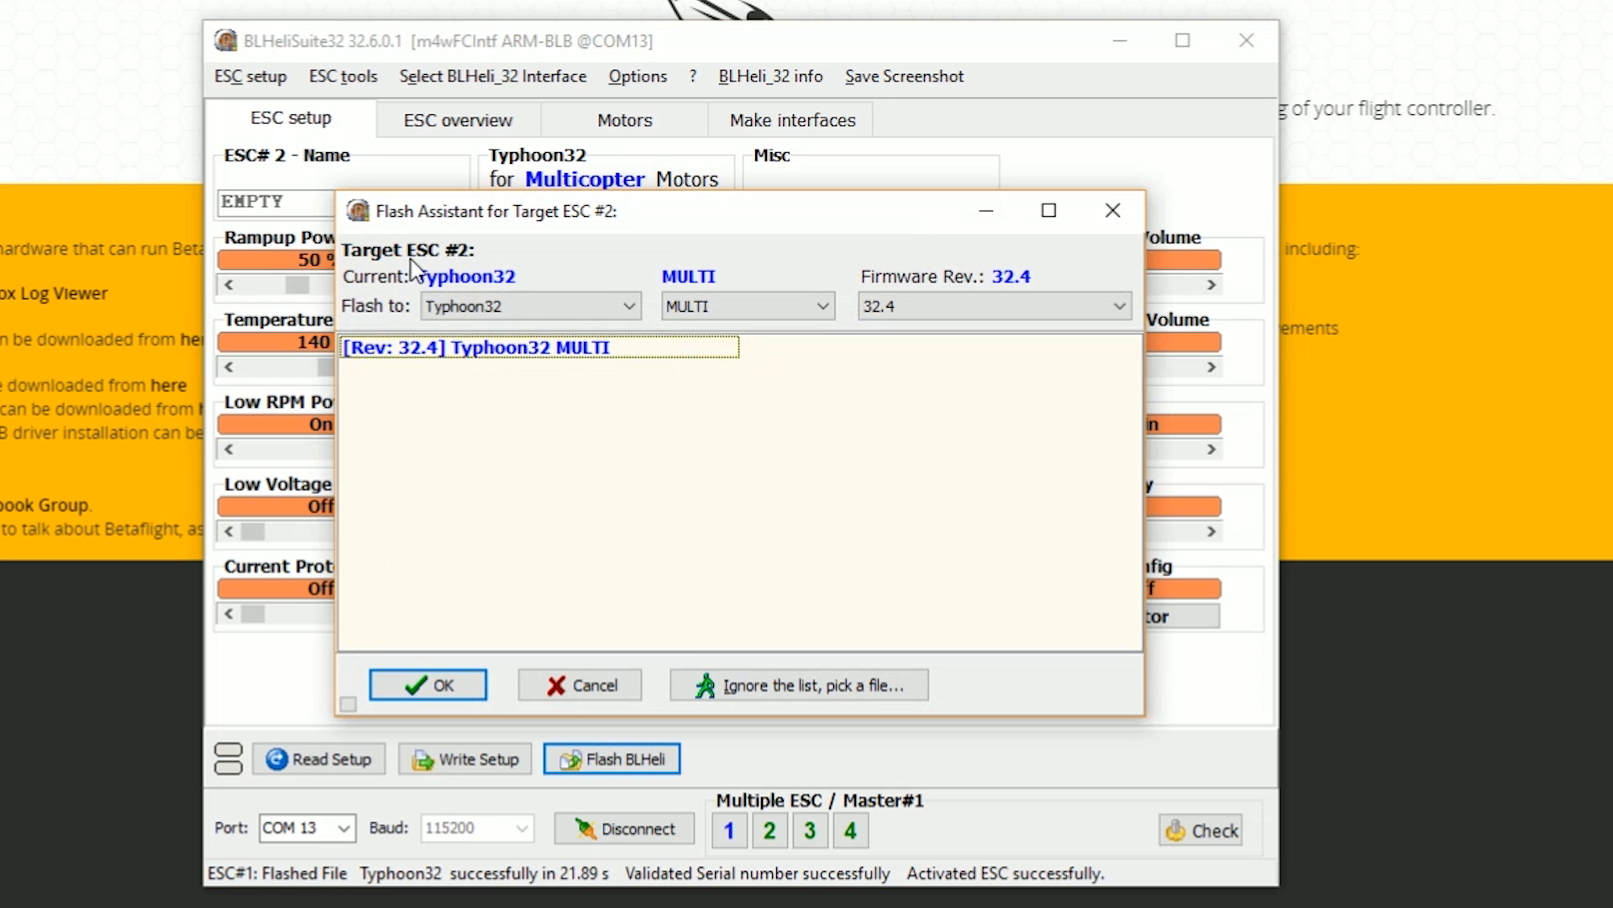
mouse_move(572, 654)
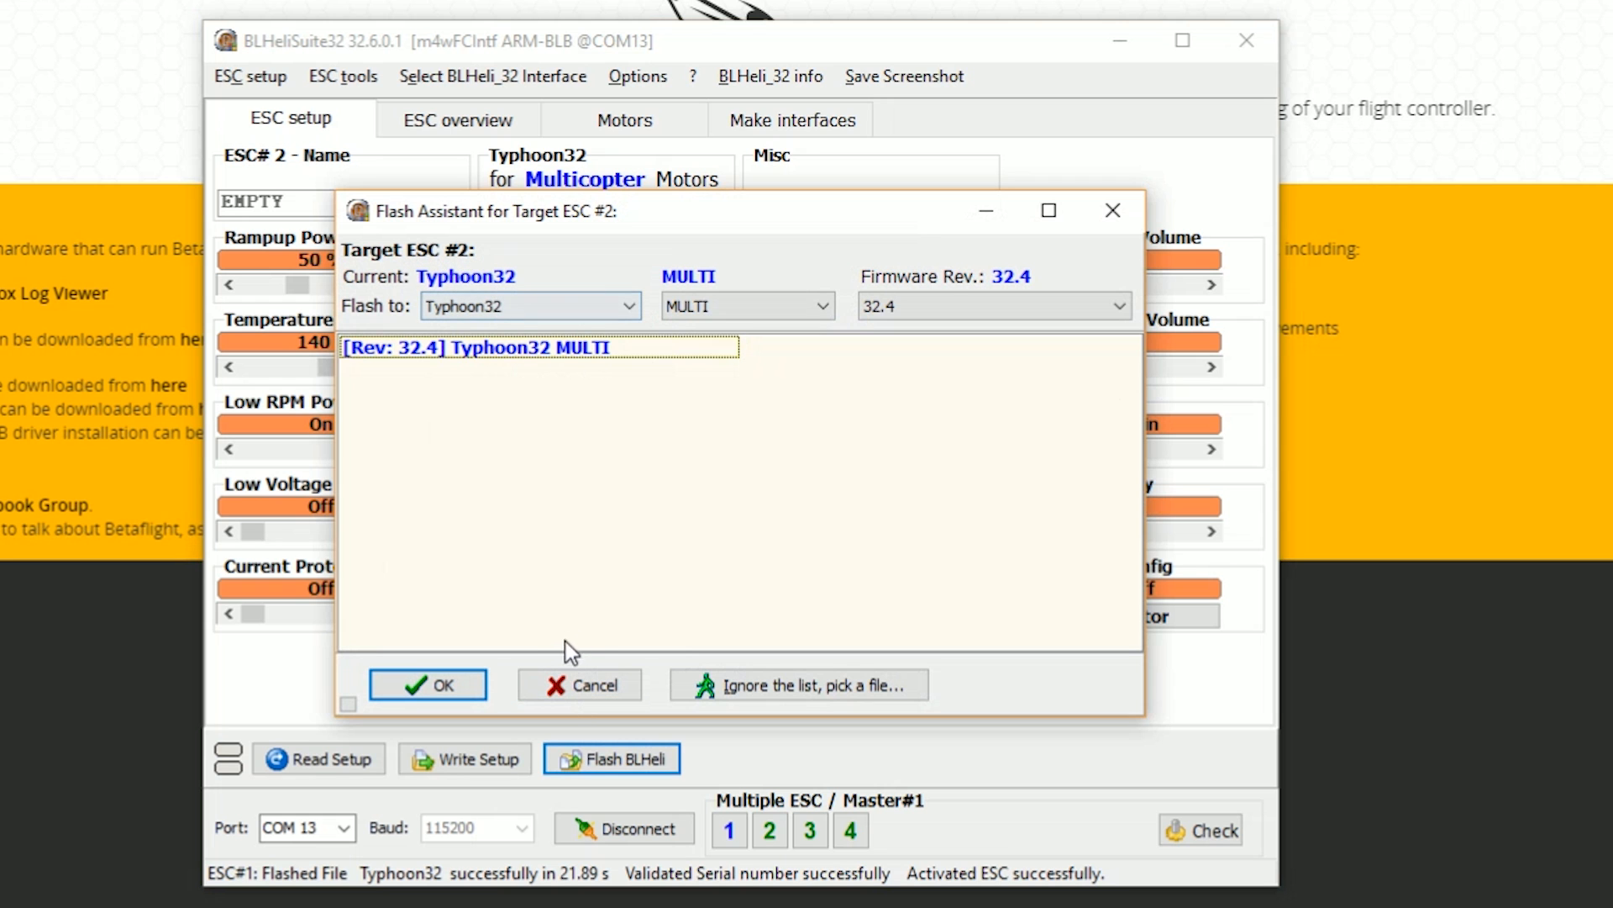
left_click(425, 684)
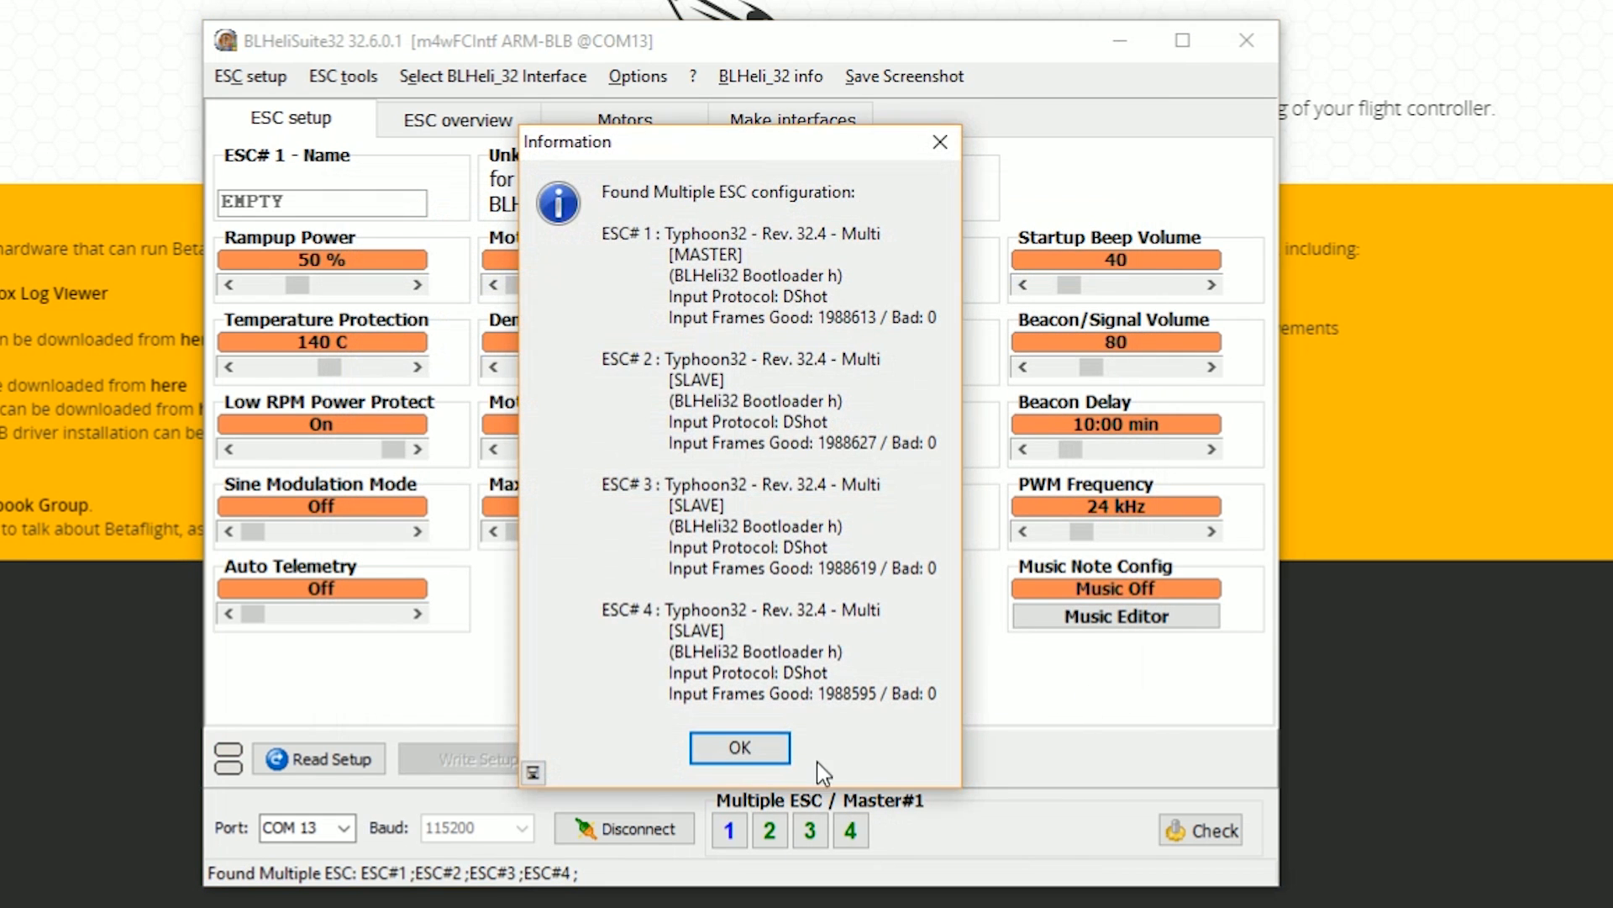
left_click(739, 746)
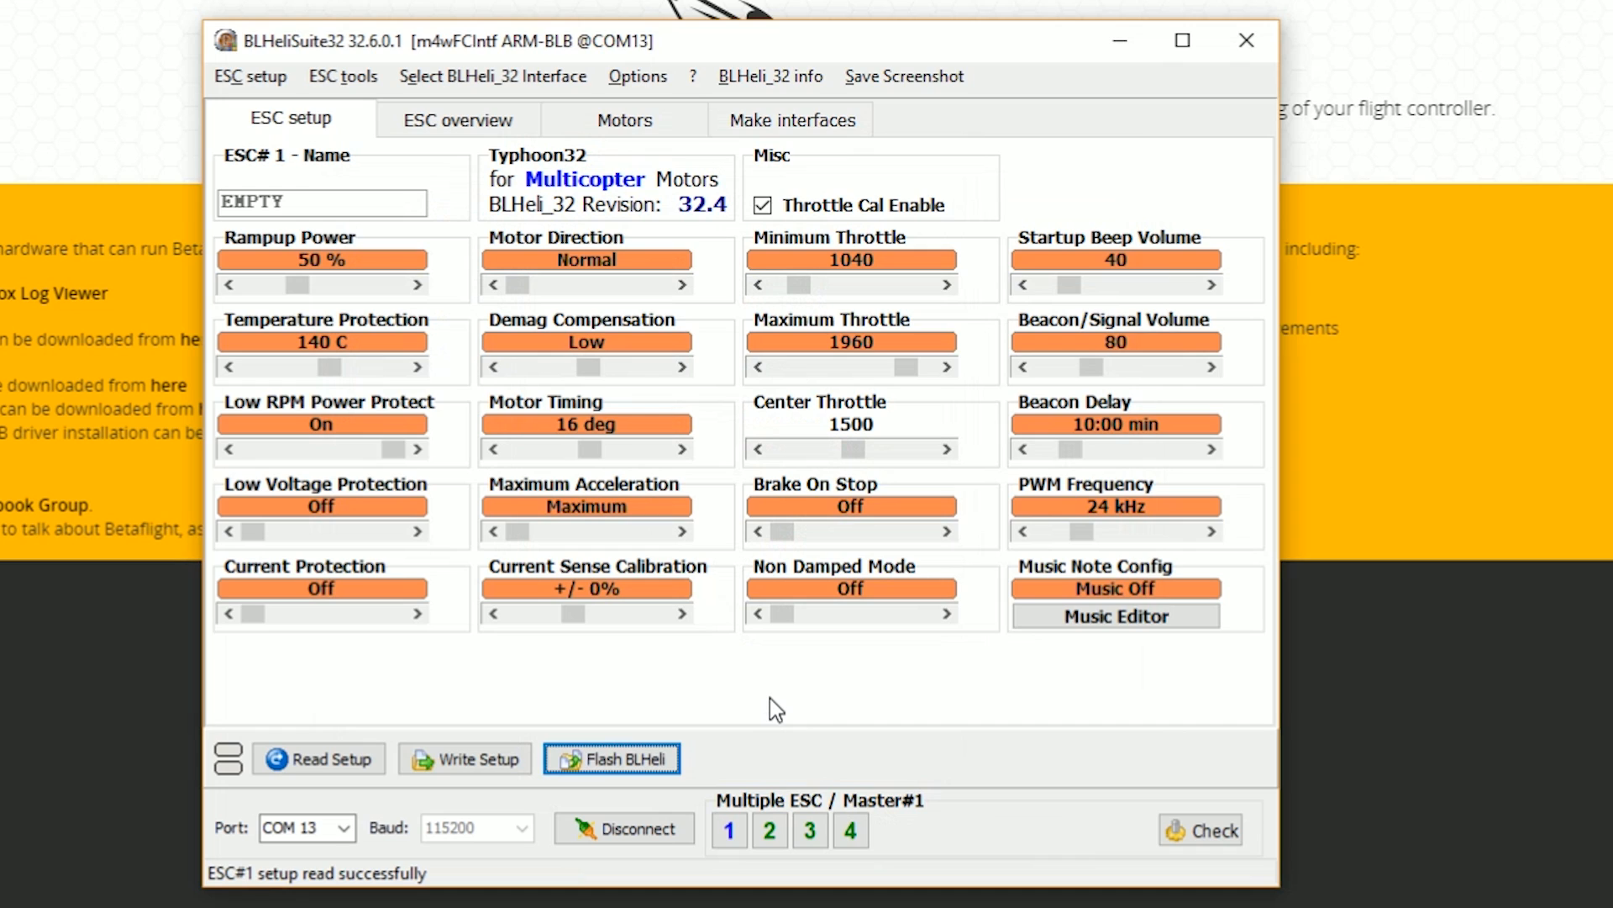
mouse_move(785, 701)
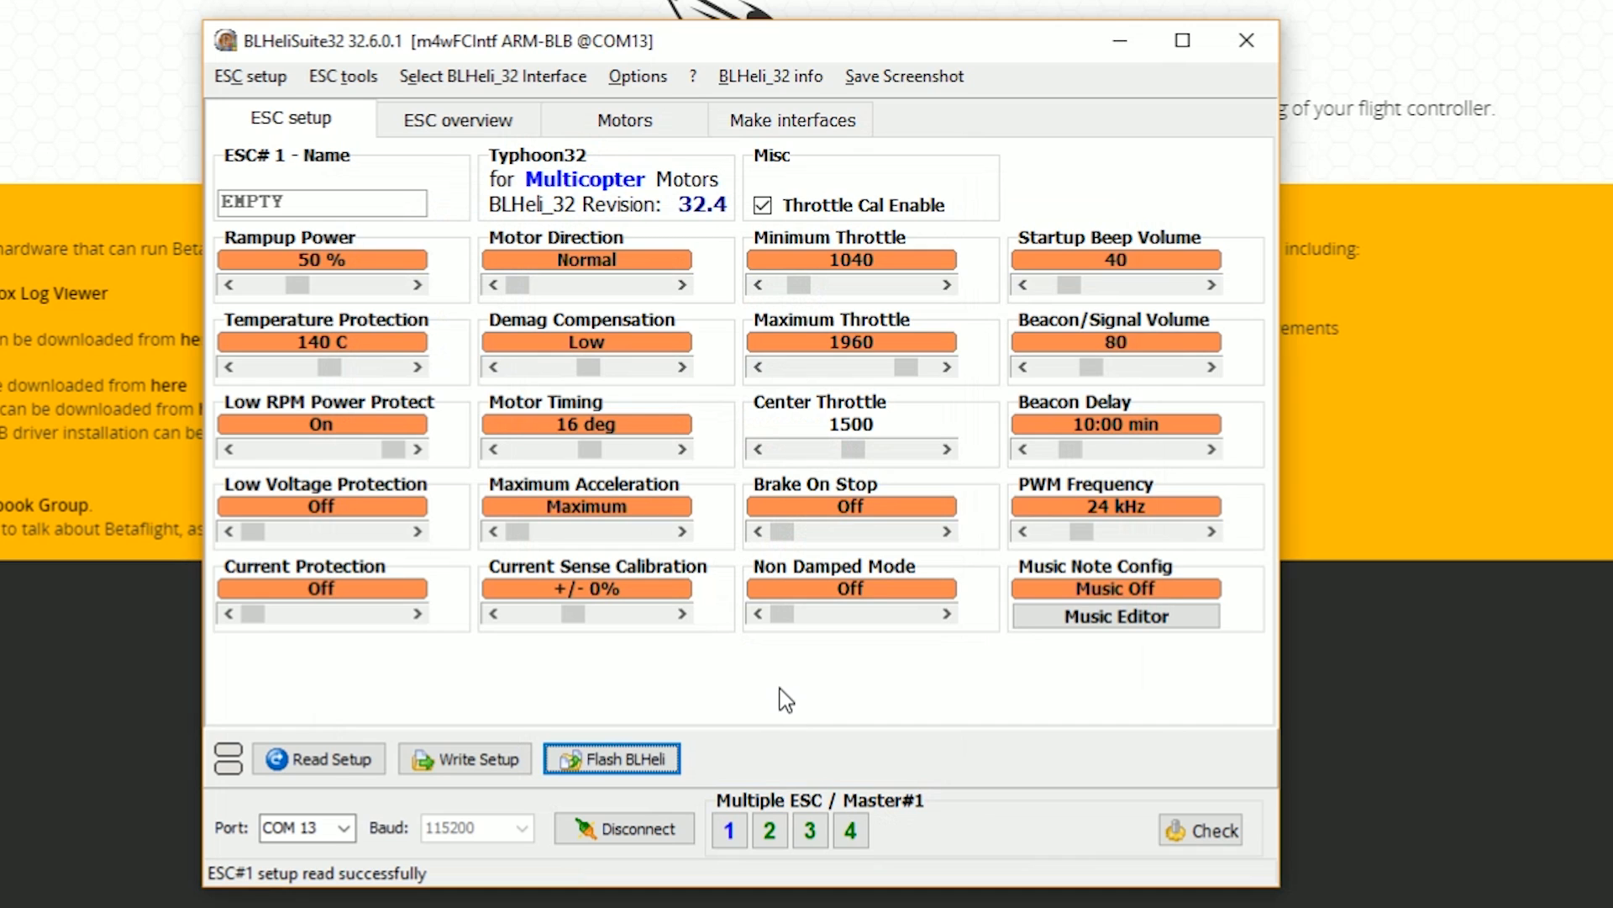
mouse_move(592, 672)
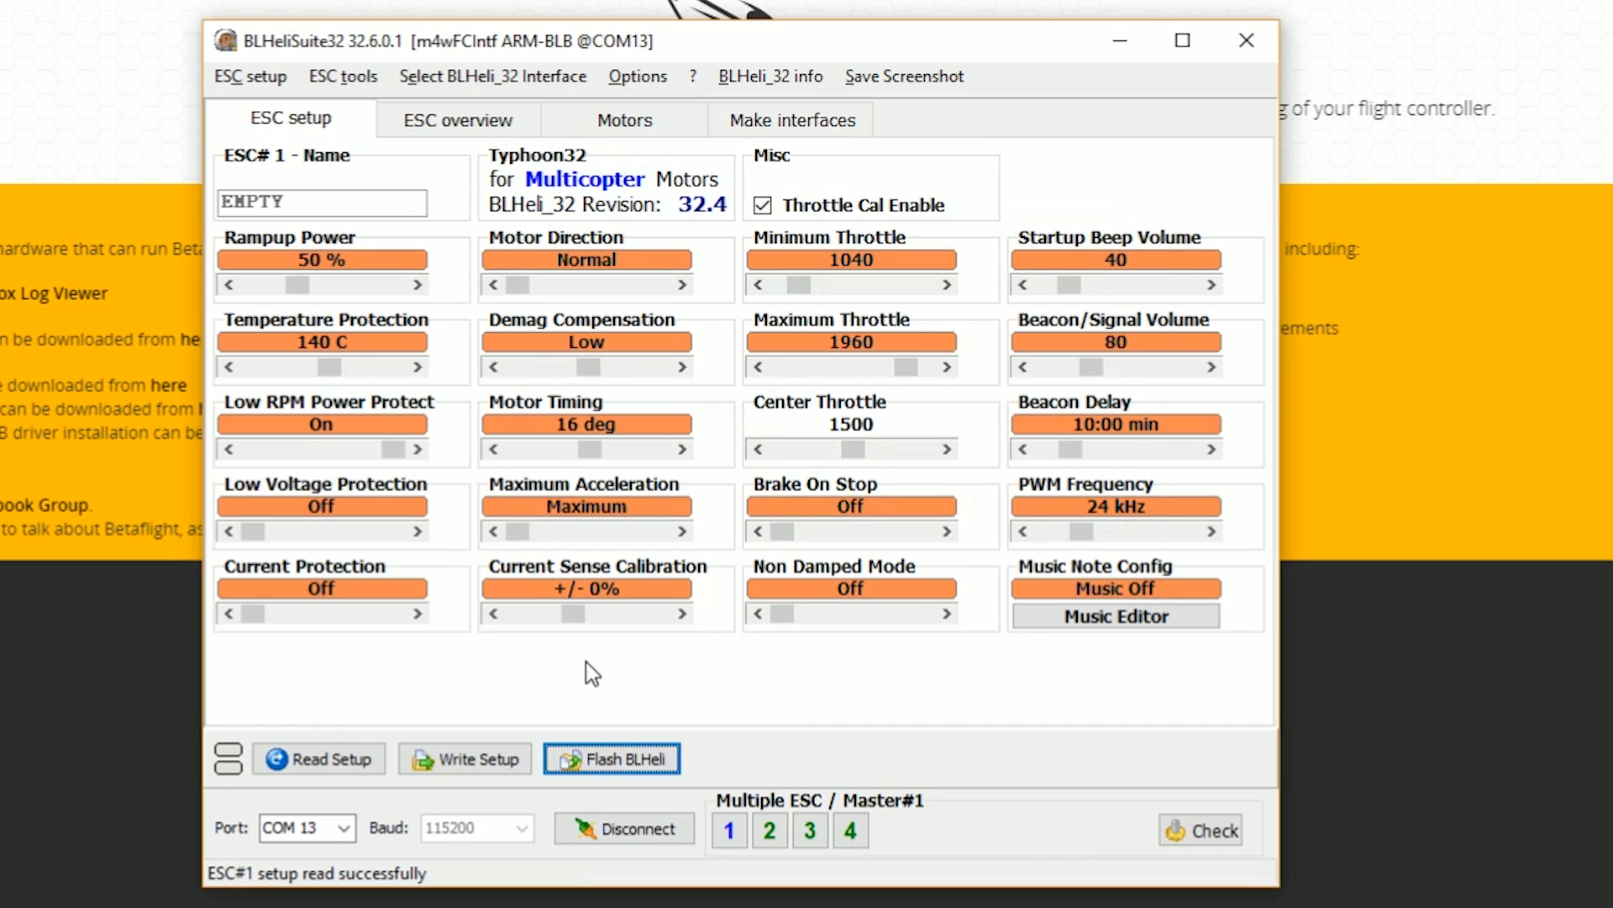
mouse_move(592, 450)
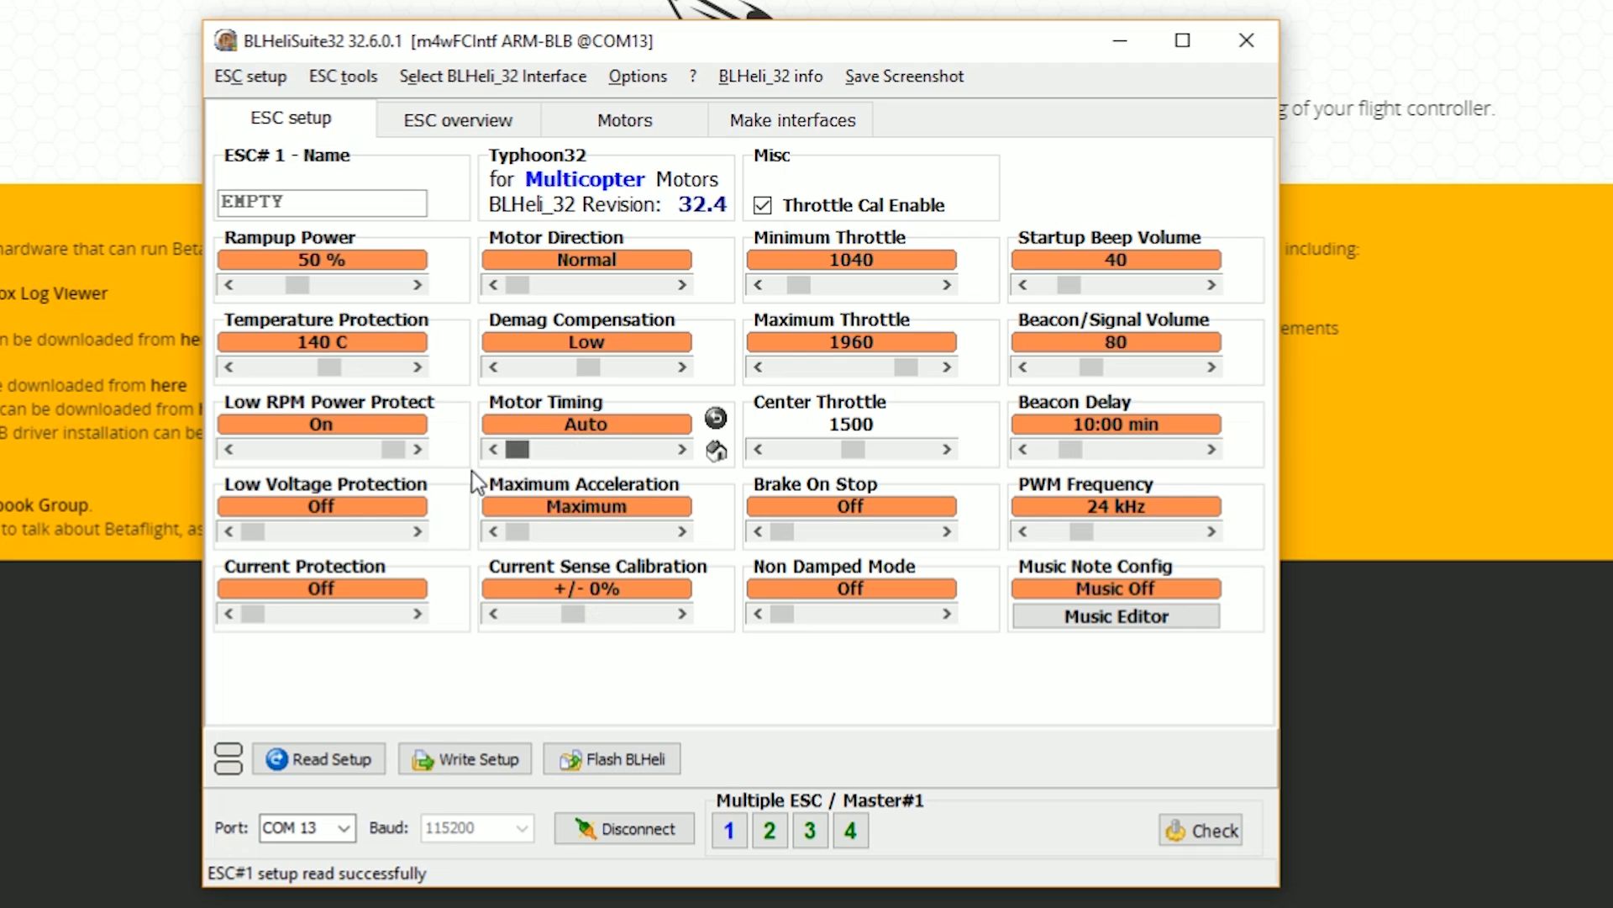
mouse_move(1110, 578)
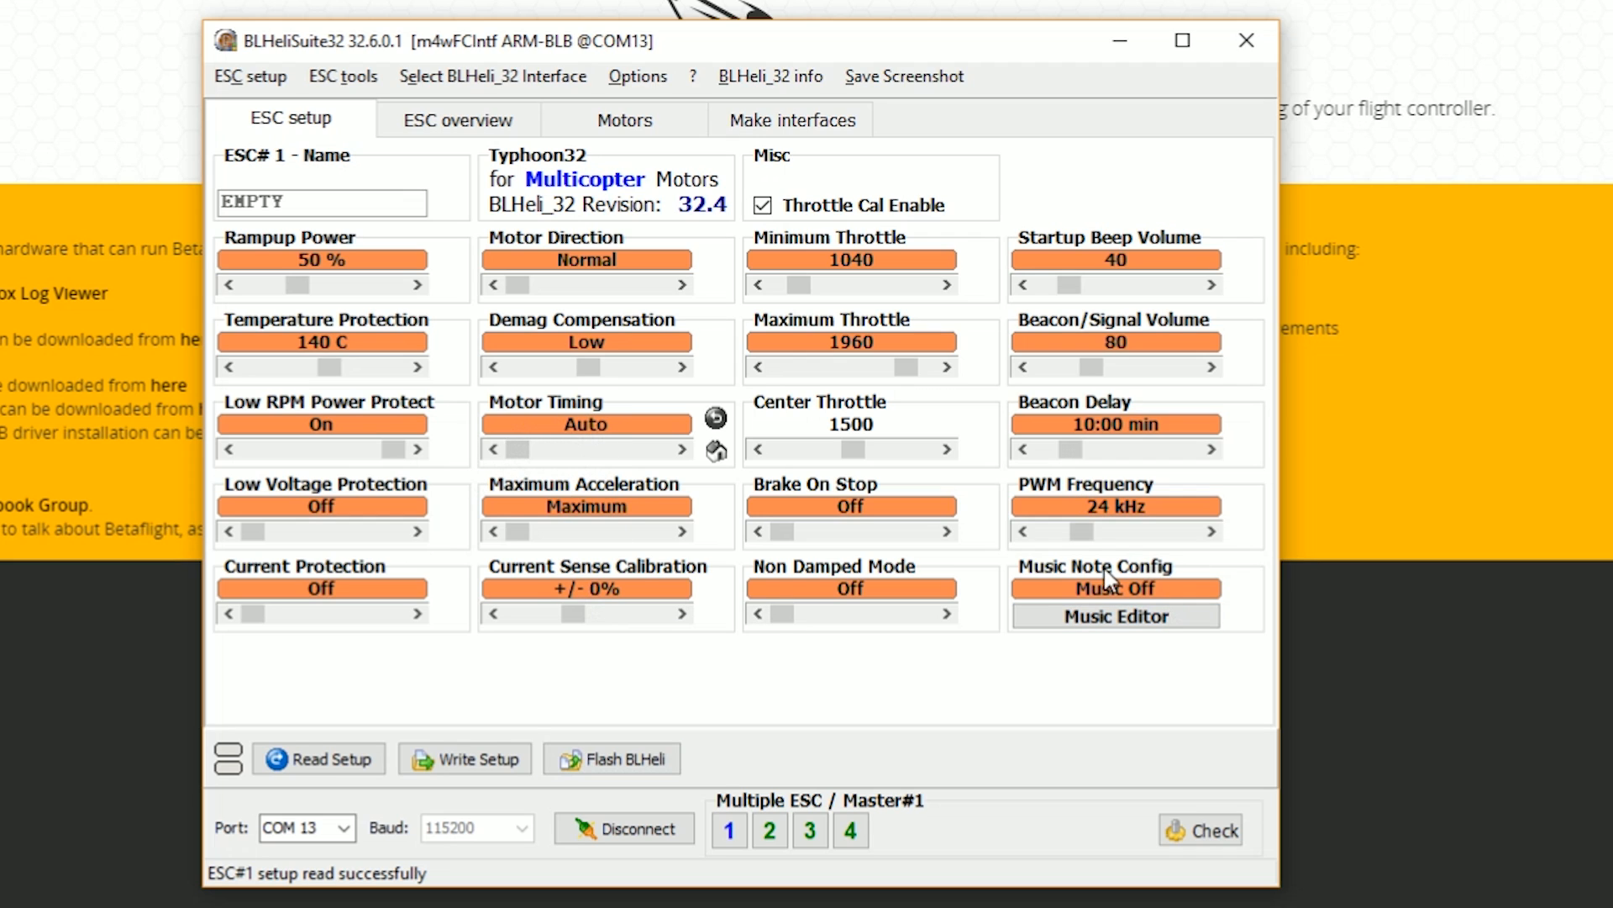
- Set Motor Timing Auto and PWM Frequency 48 kHz, then write the setup to all four ESCs
left_click(1211, 532)
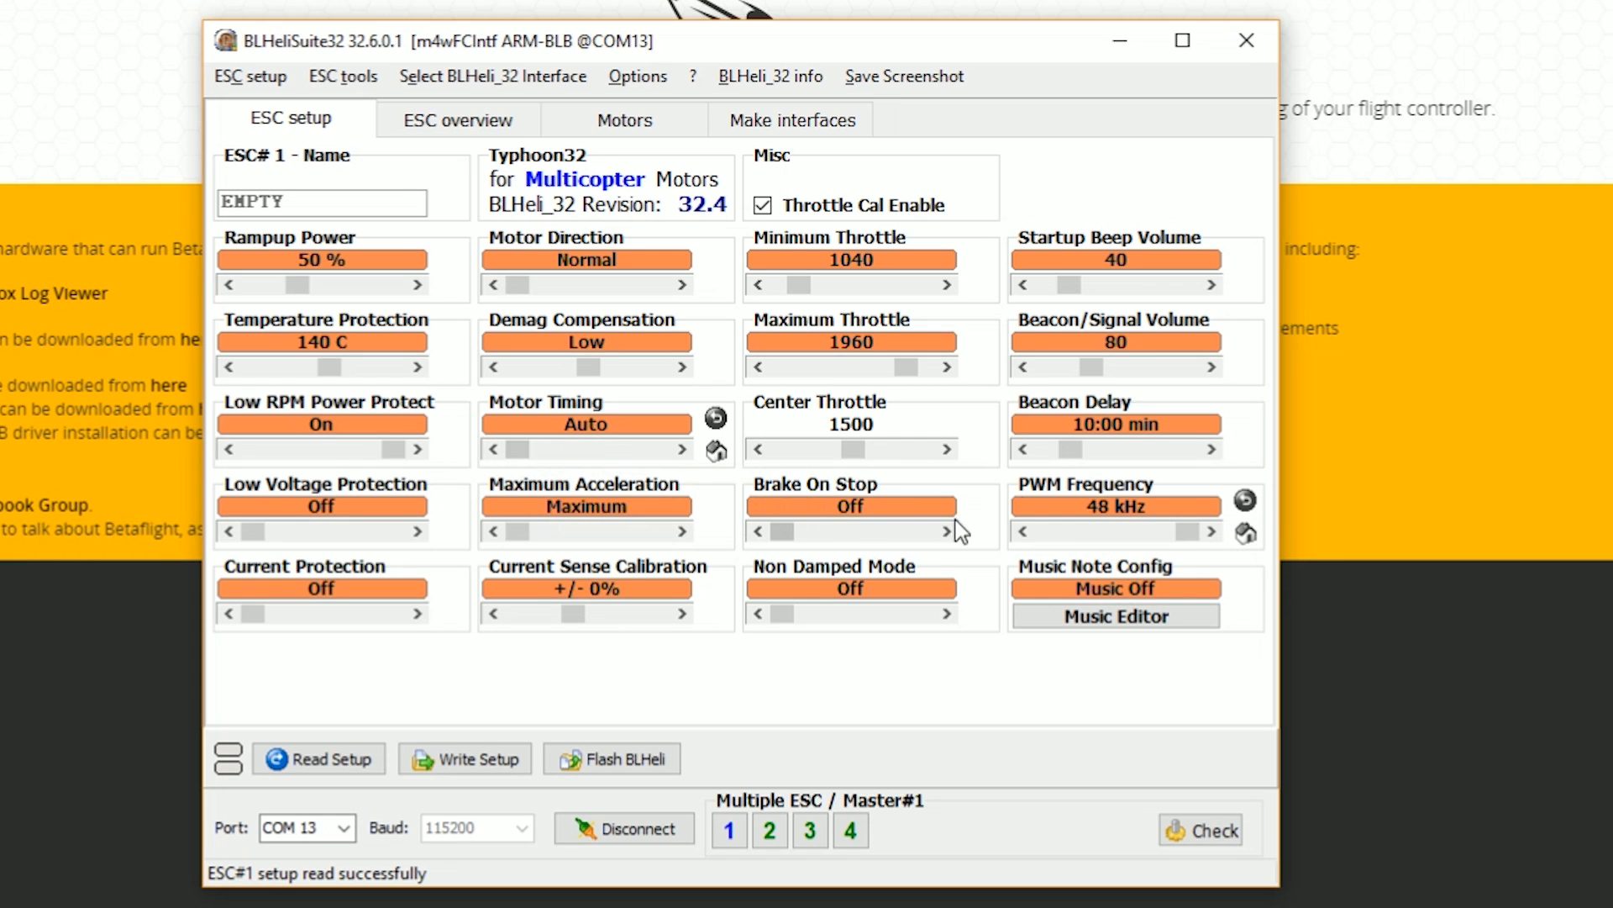
mouse_move(583, 443)
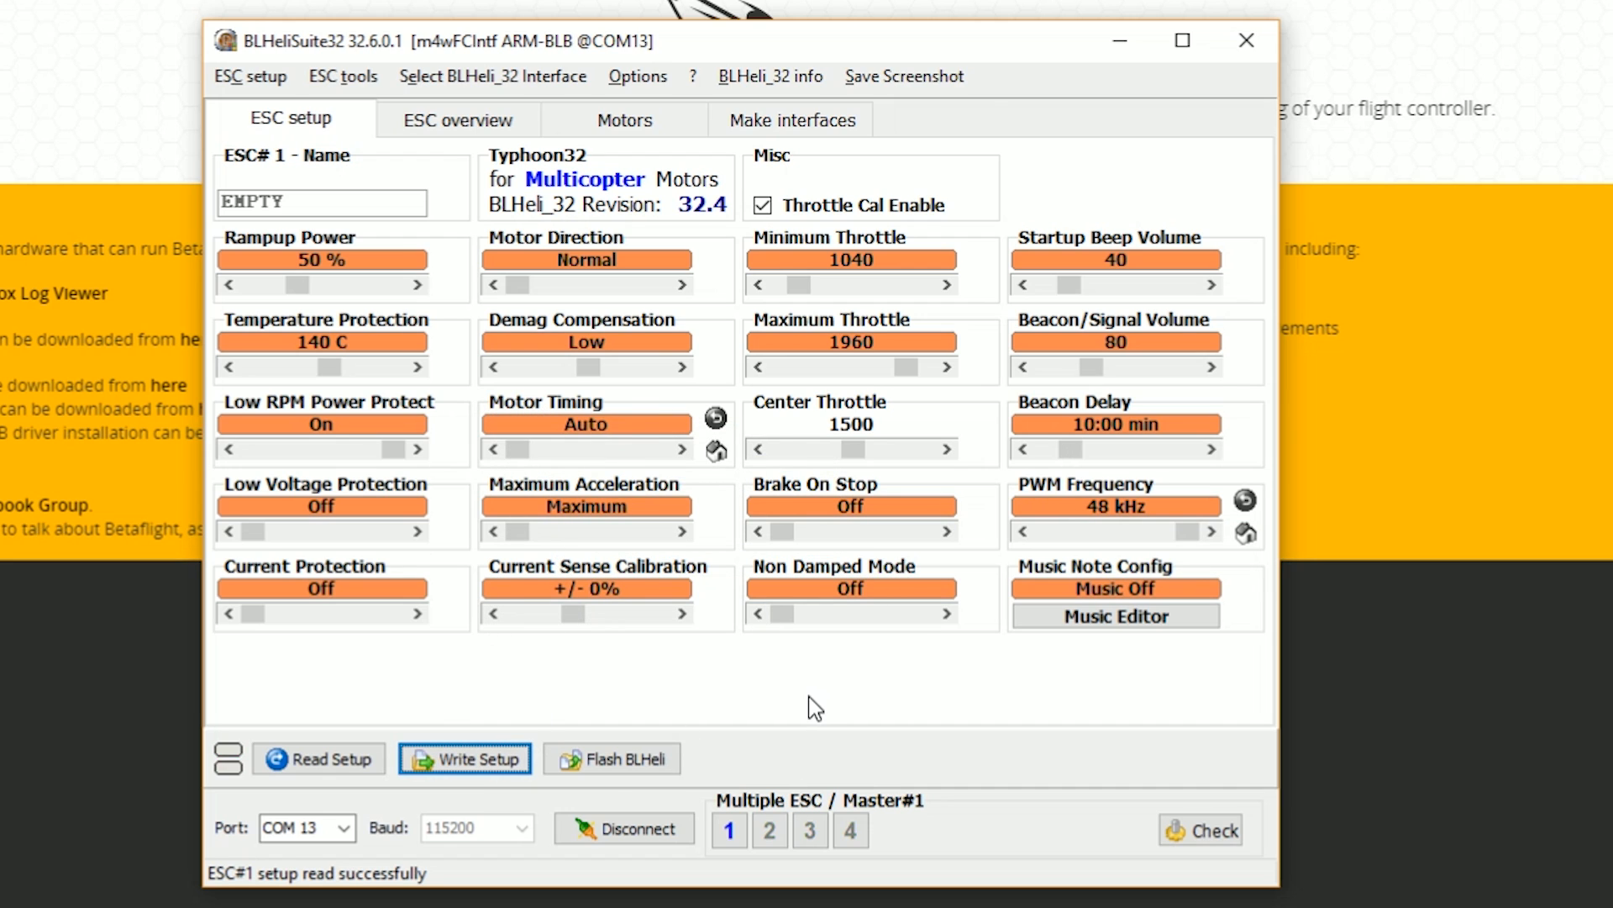
left_click(728, 829)
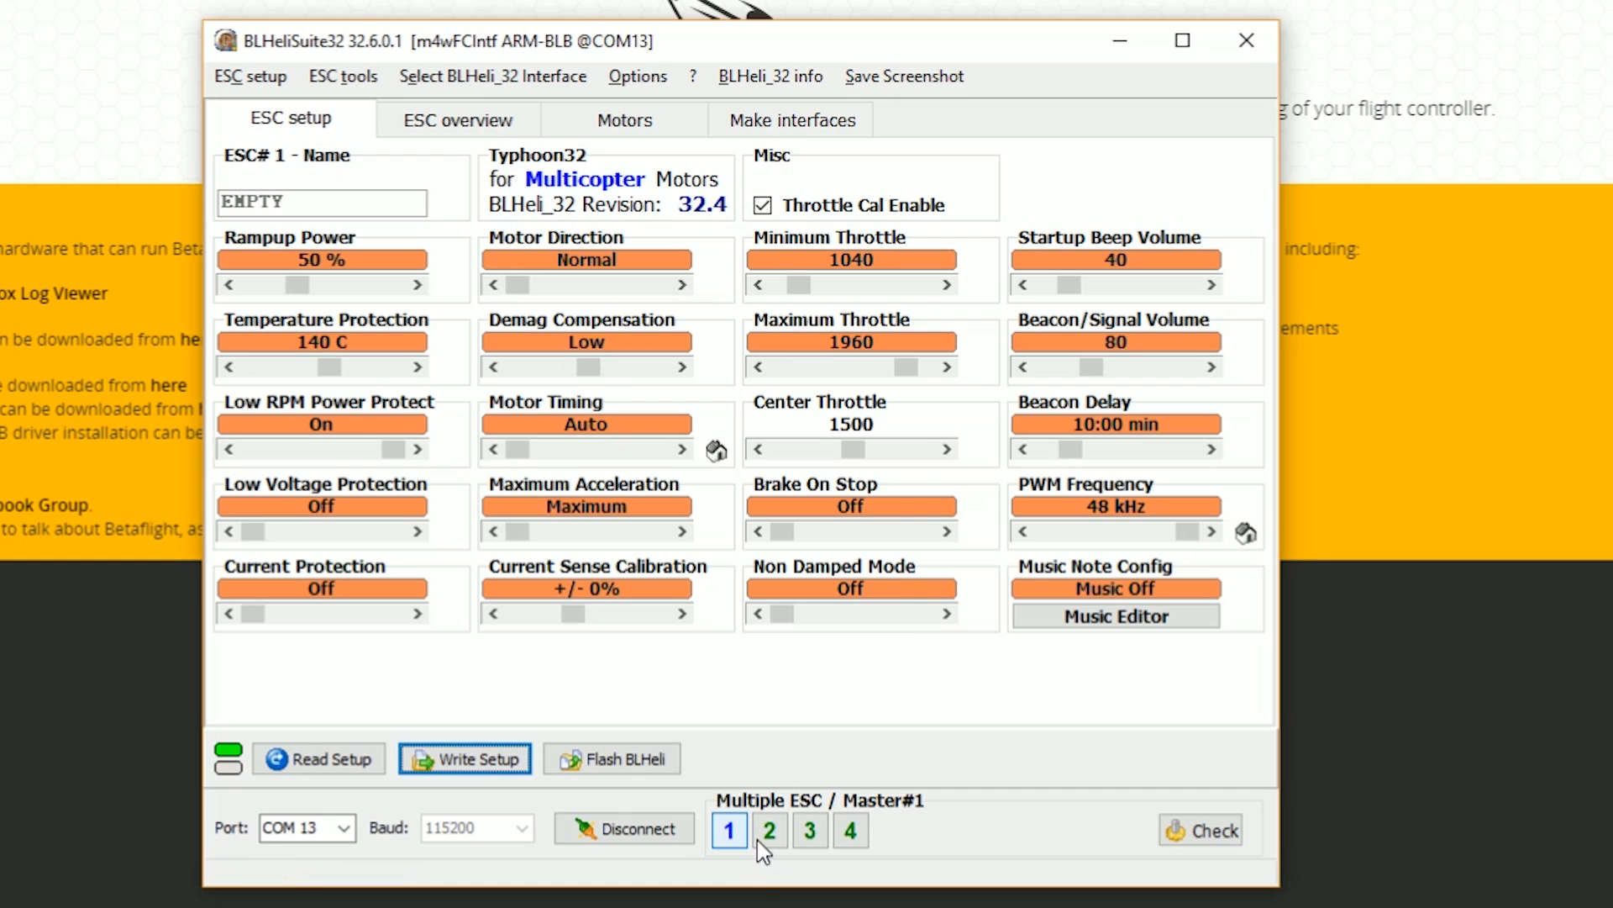
left_click(464, 758)
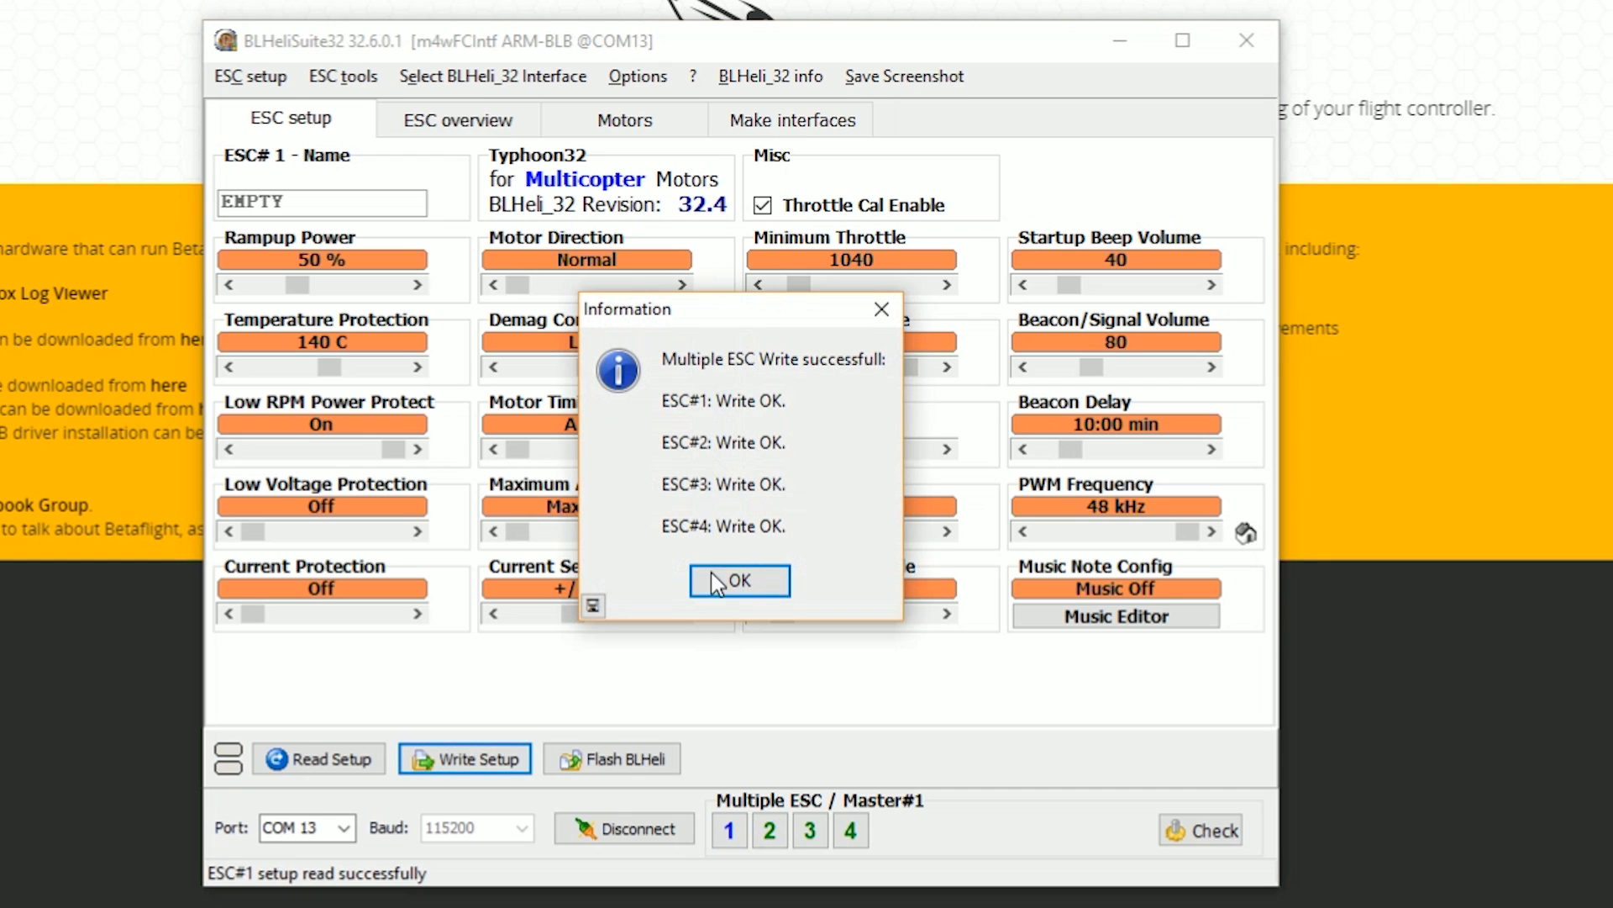
left_click(738, 580)
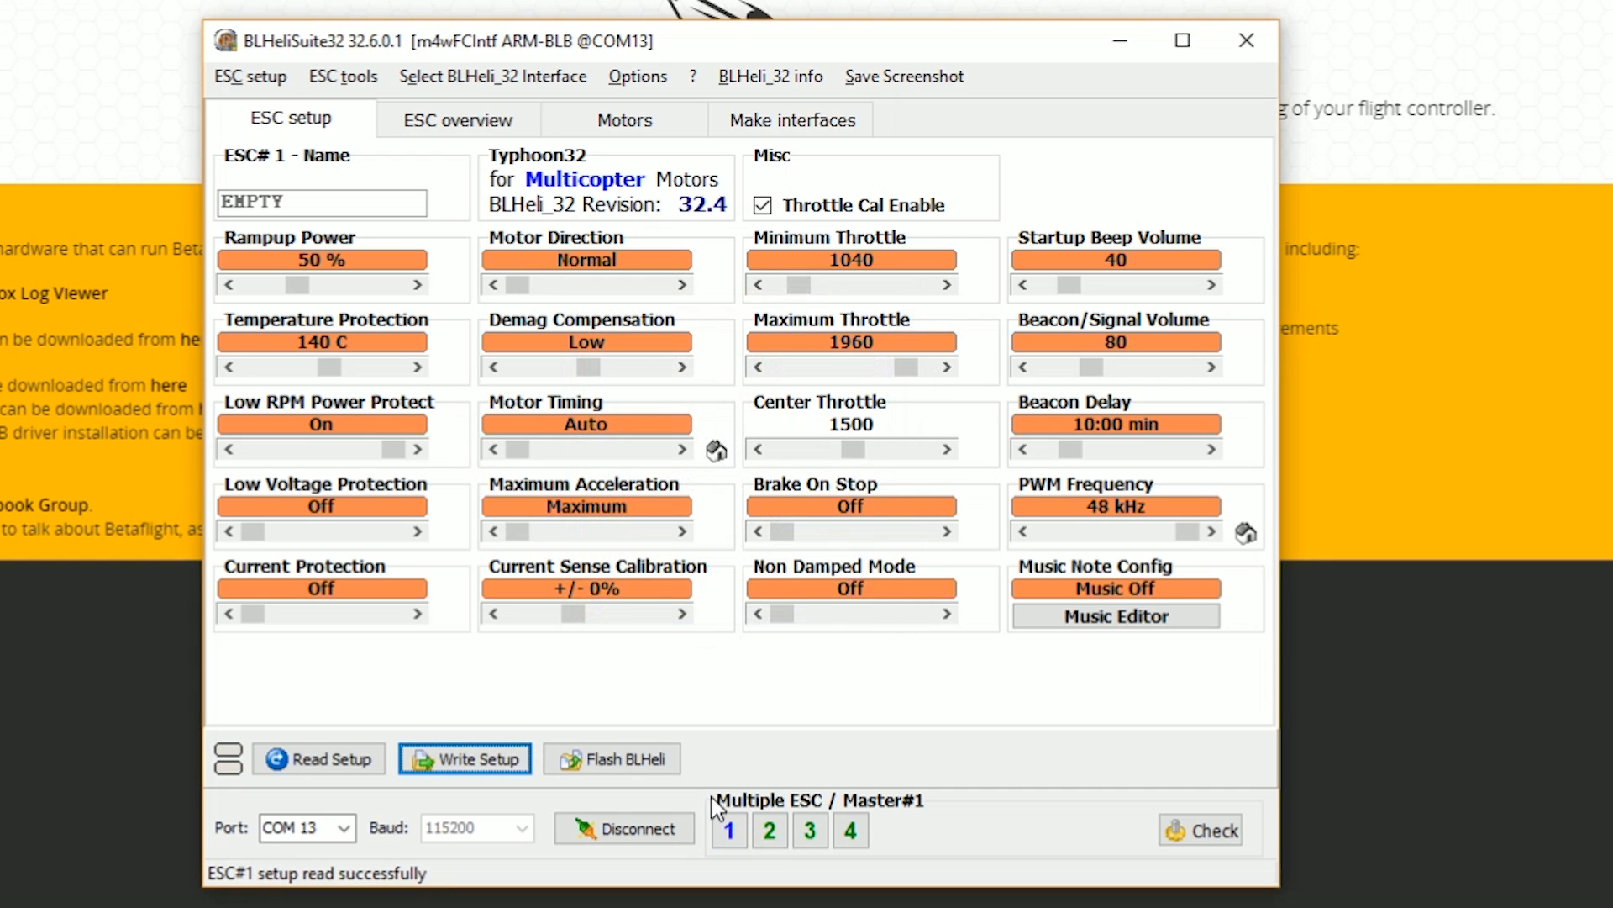
- Select ESC 1 alone and set its Motor Direction to Reversed
left_click(849, 829)
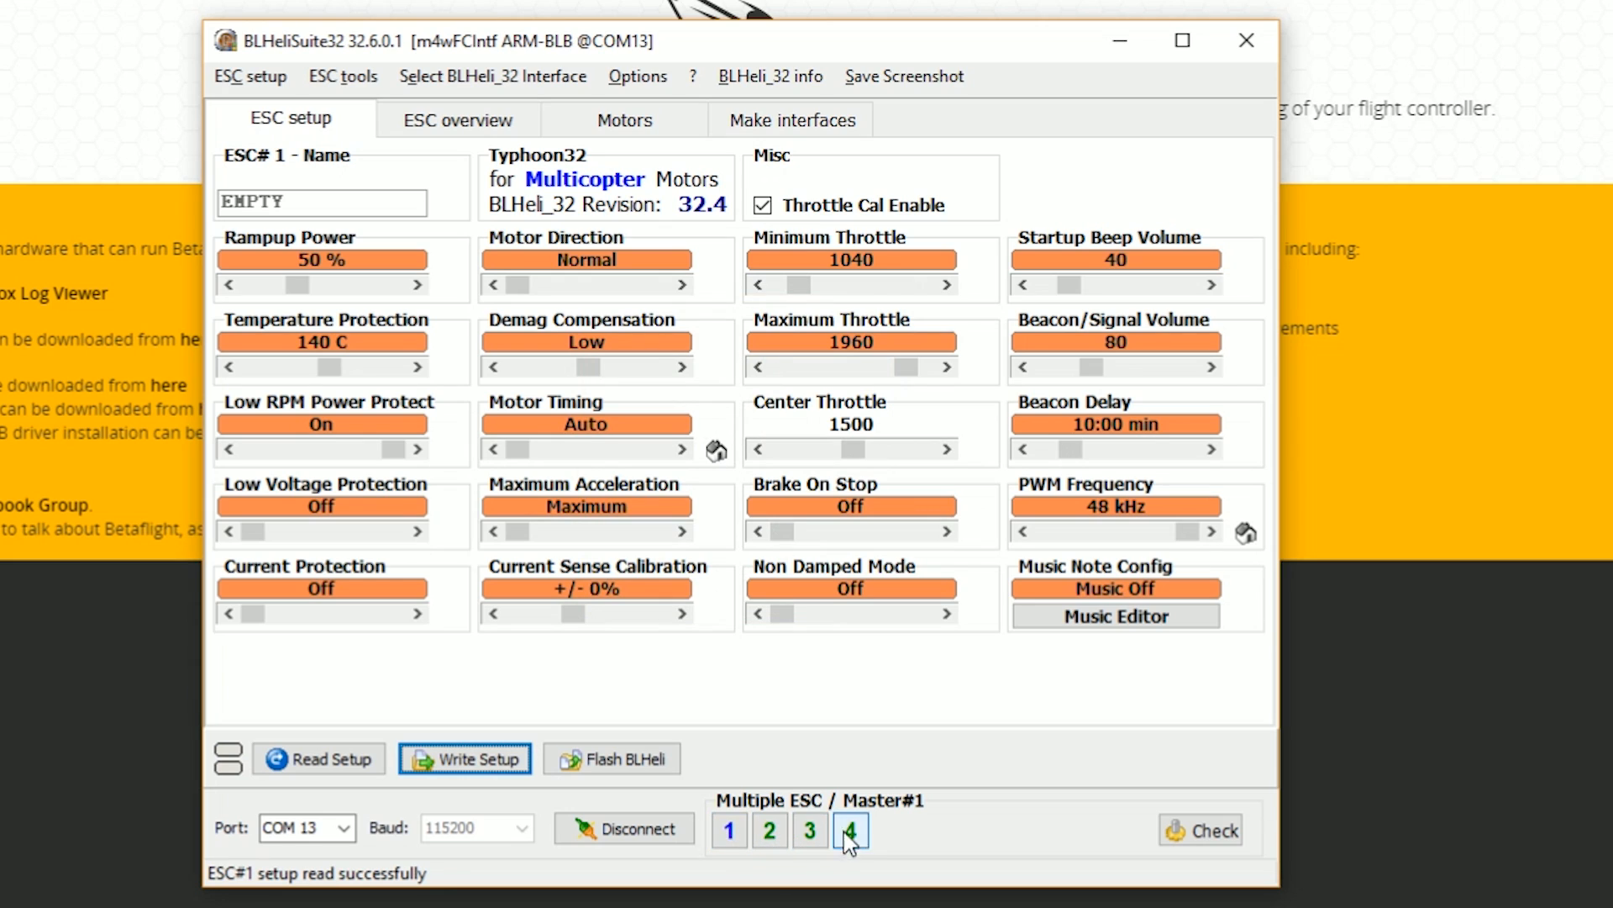
left_click(728, 829)
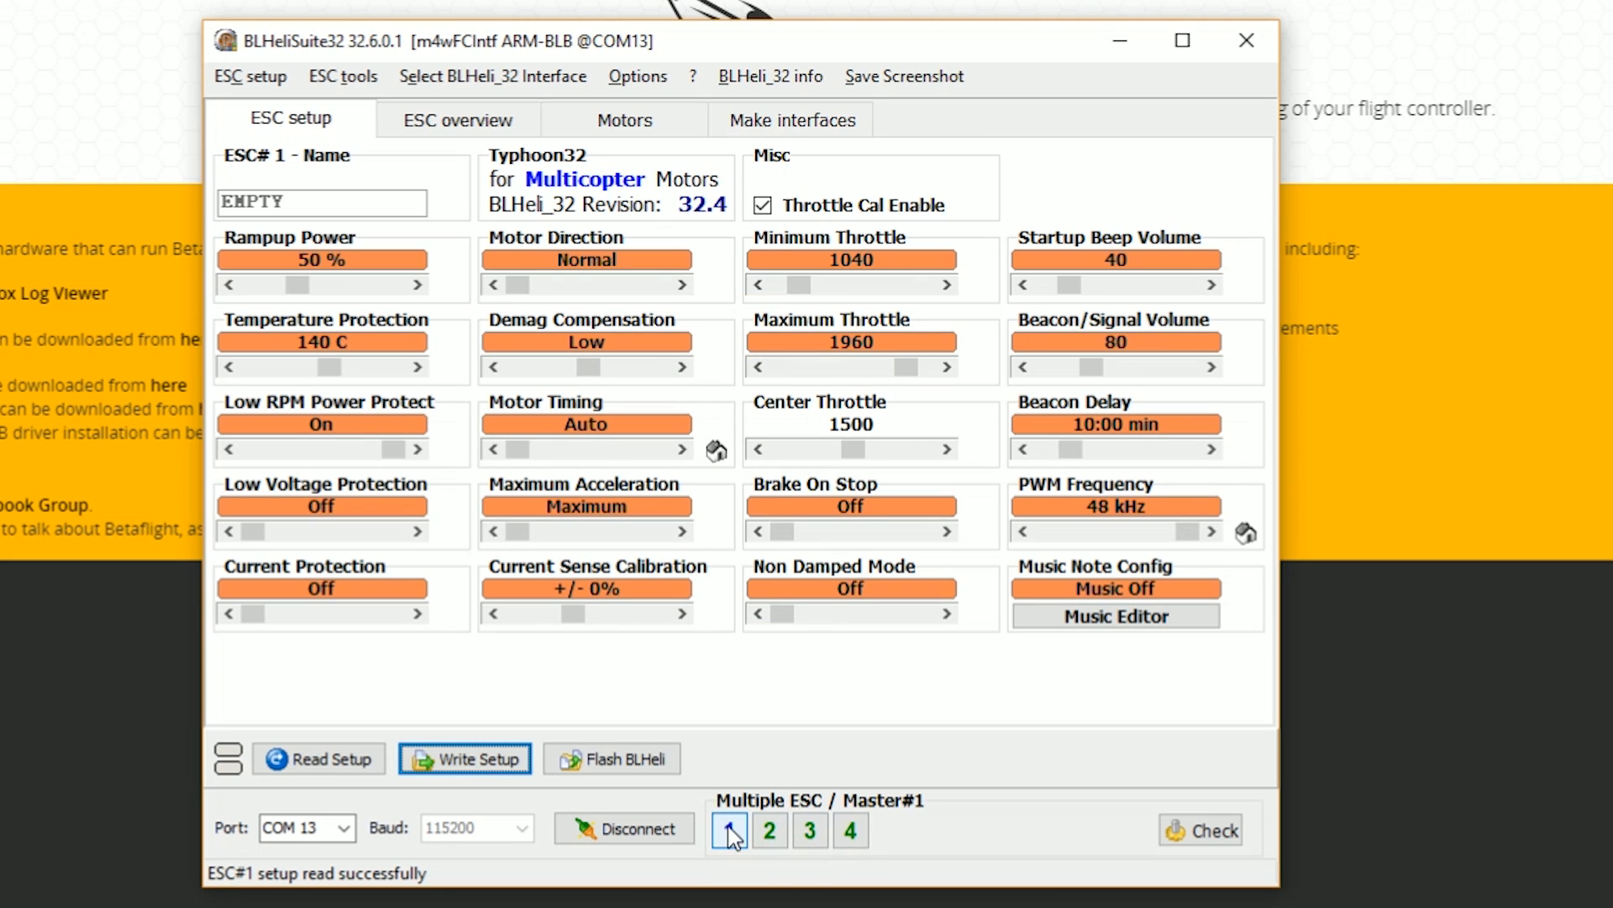
left_click(728, 829)
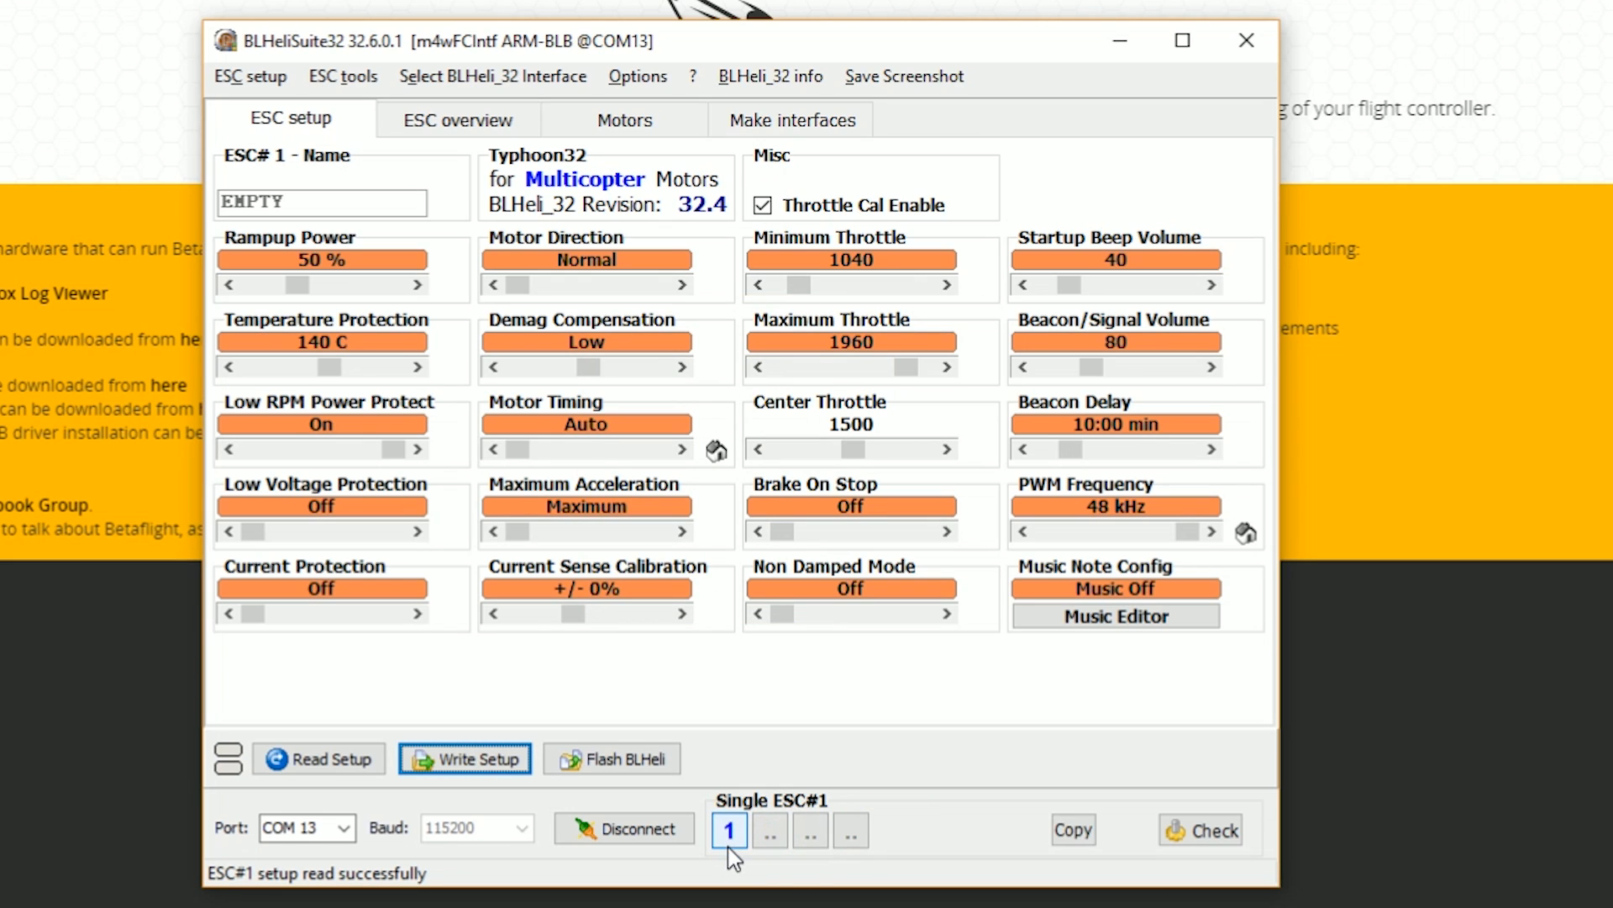
mouse_move(745, 844)
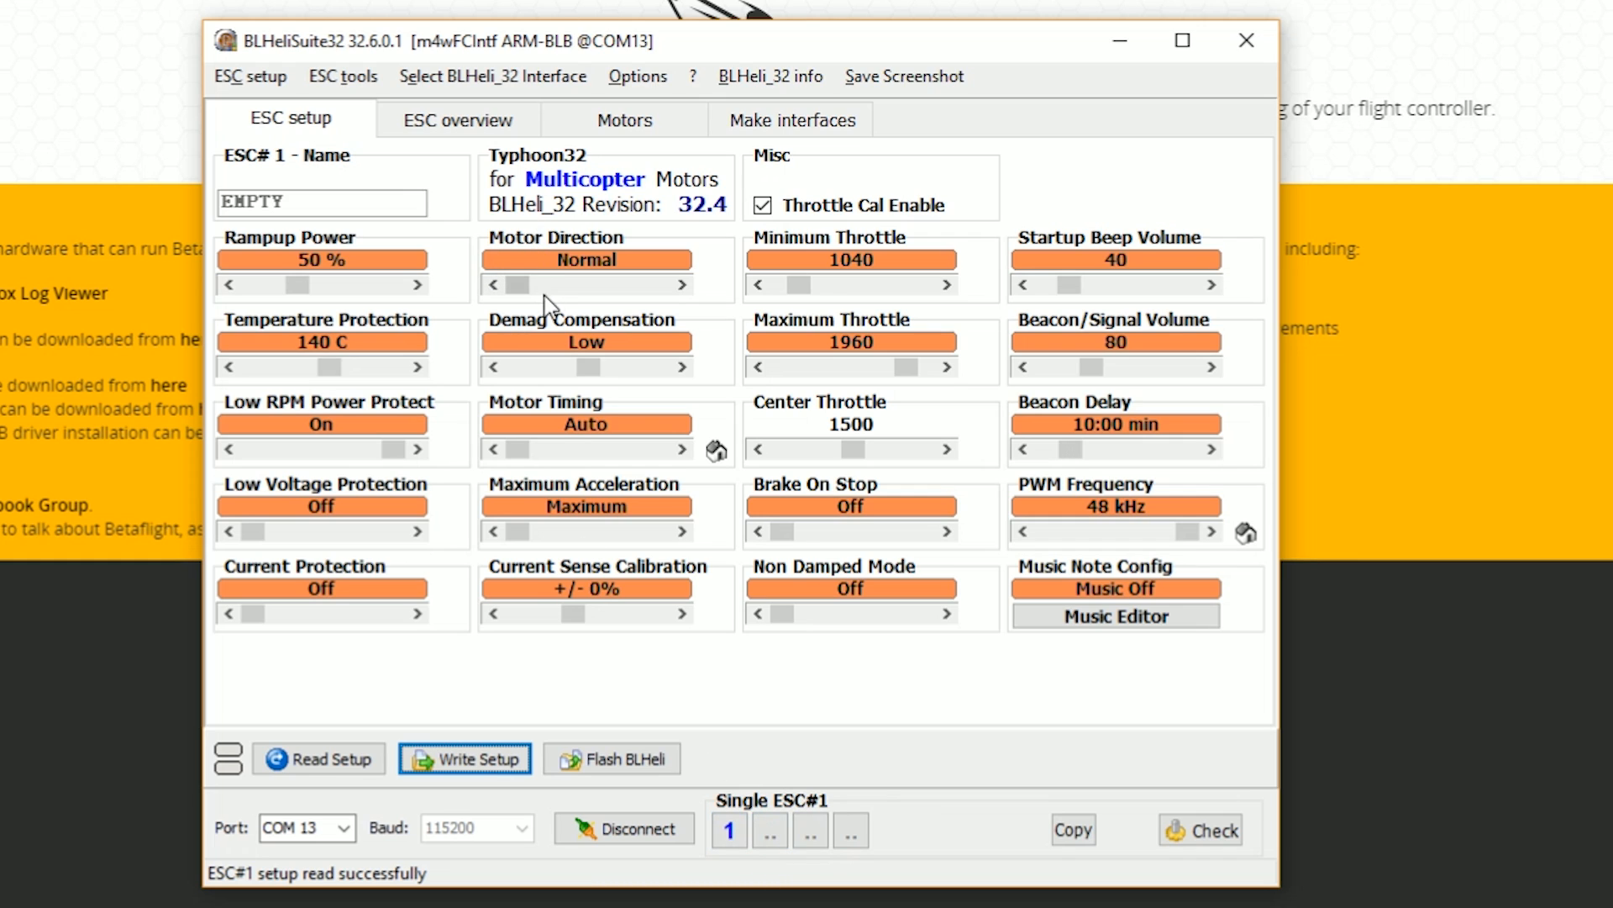
left_click(679, 286)
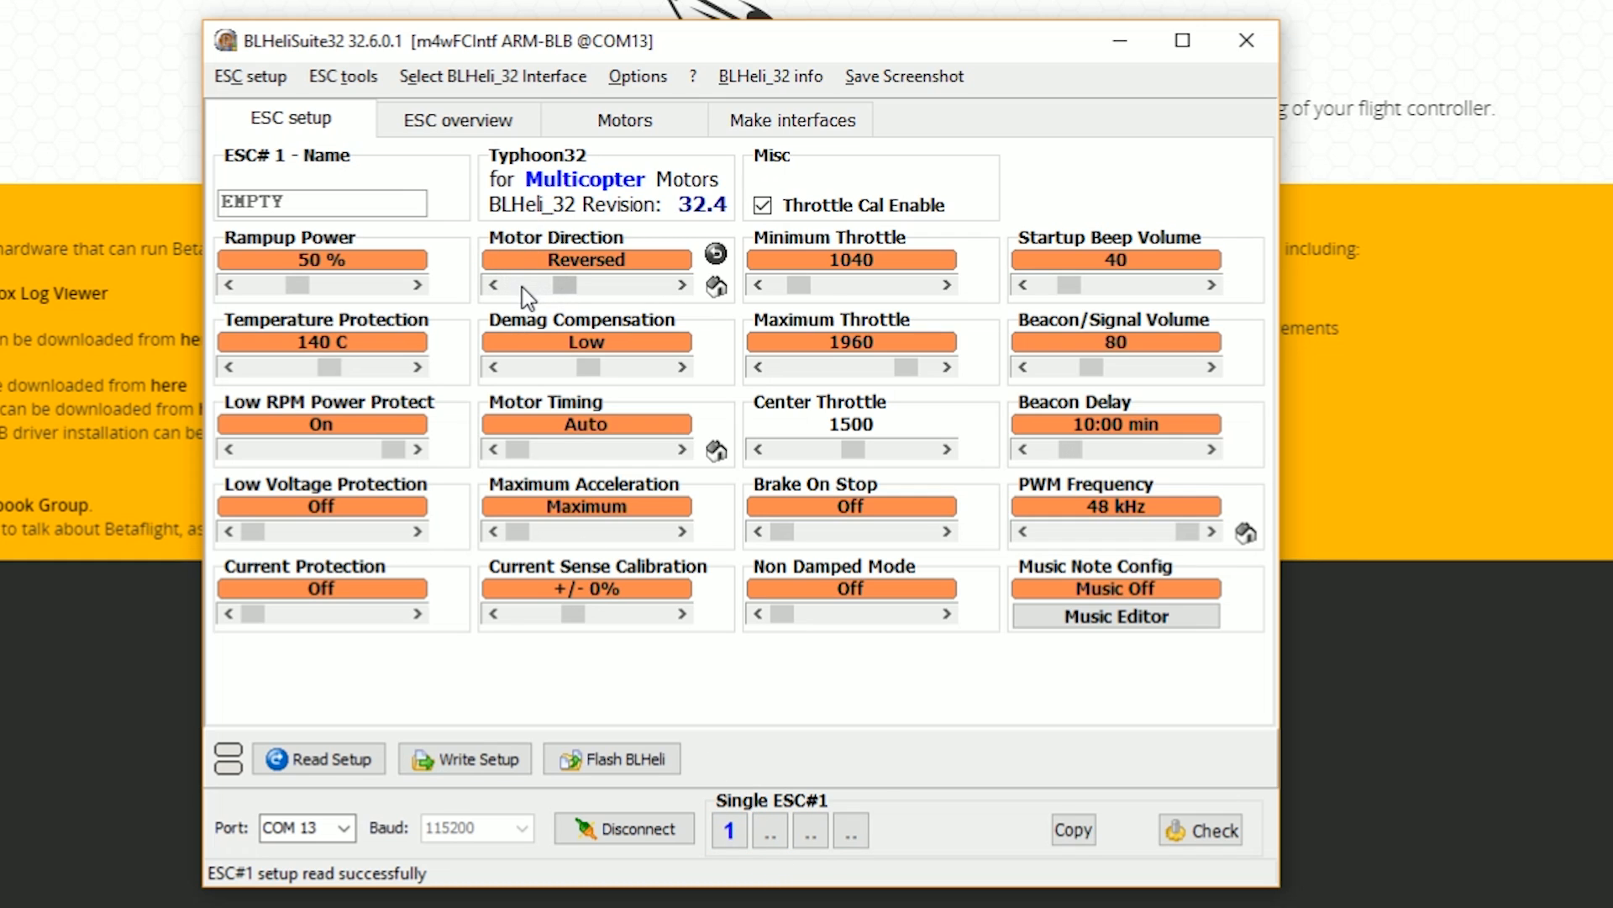
mouse_move(466, 758)
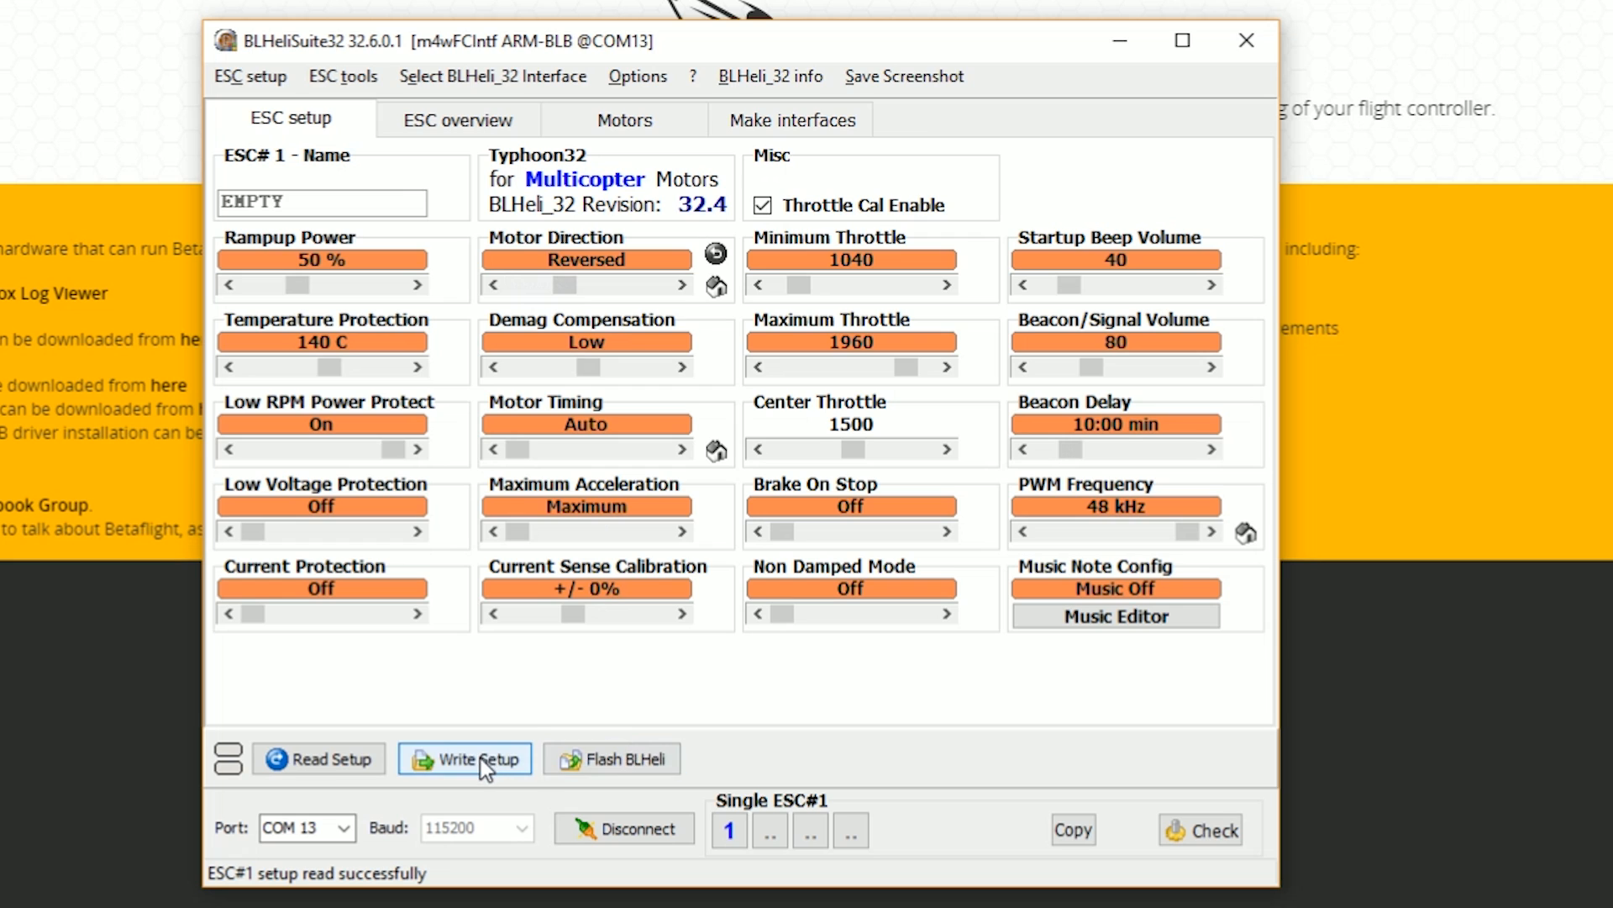
- Write the reversed direction to ESC 1, then select ESC 4 alone to load its setup
left_click(464, 758)
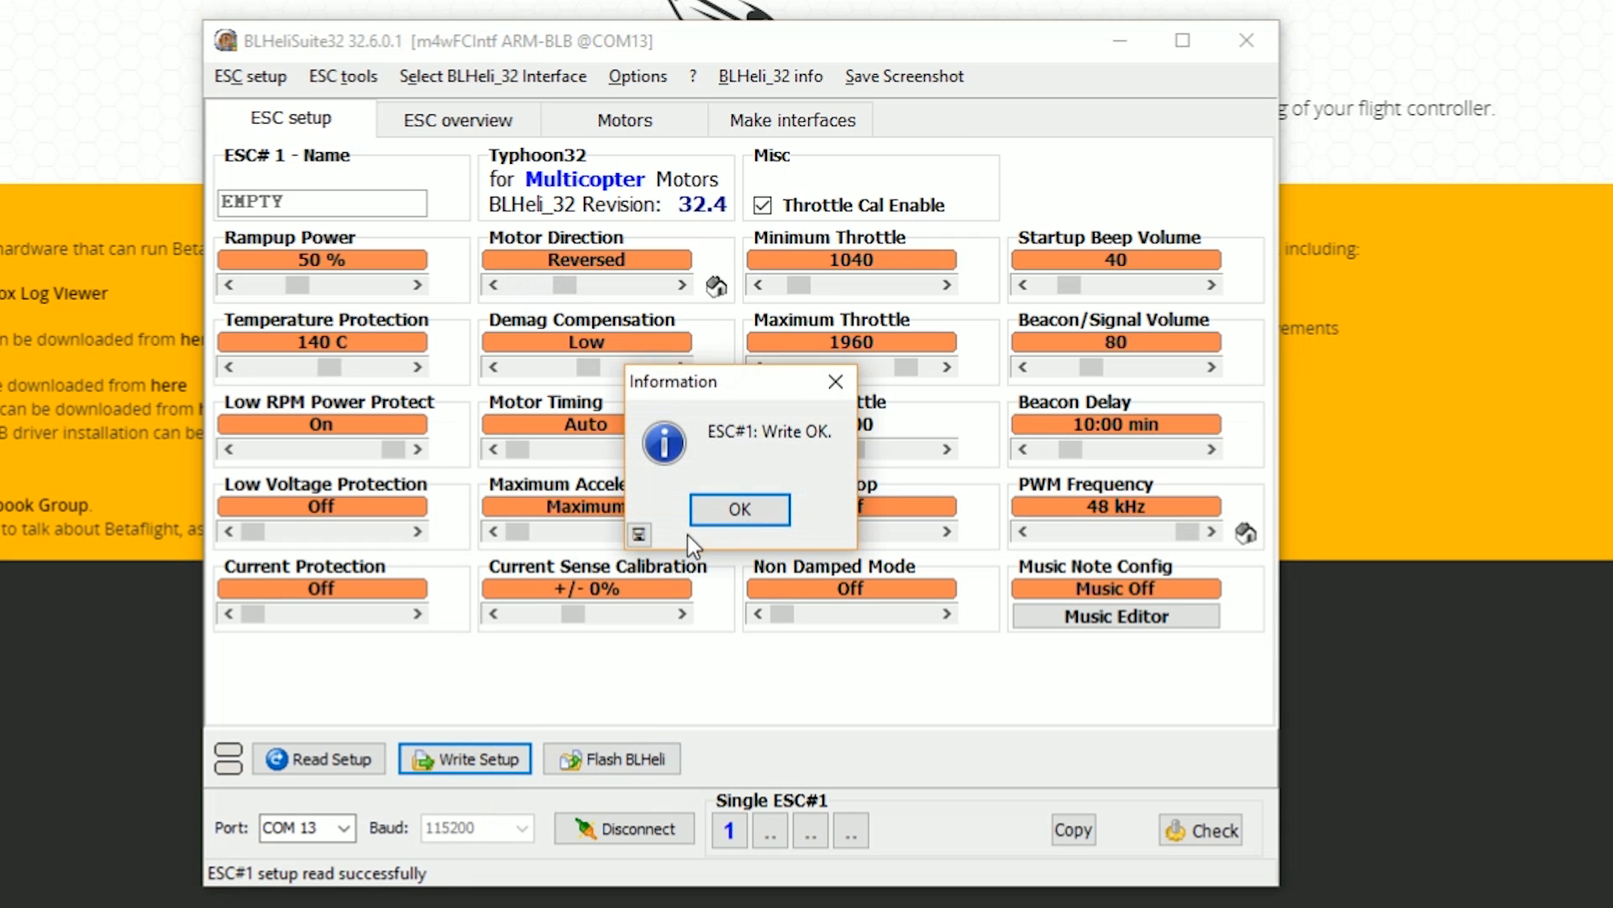
left_click(738, 509)
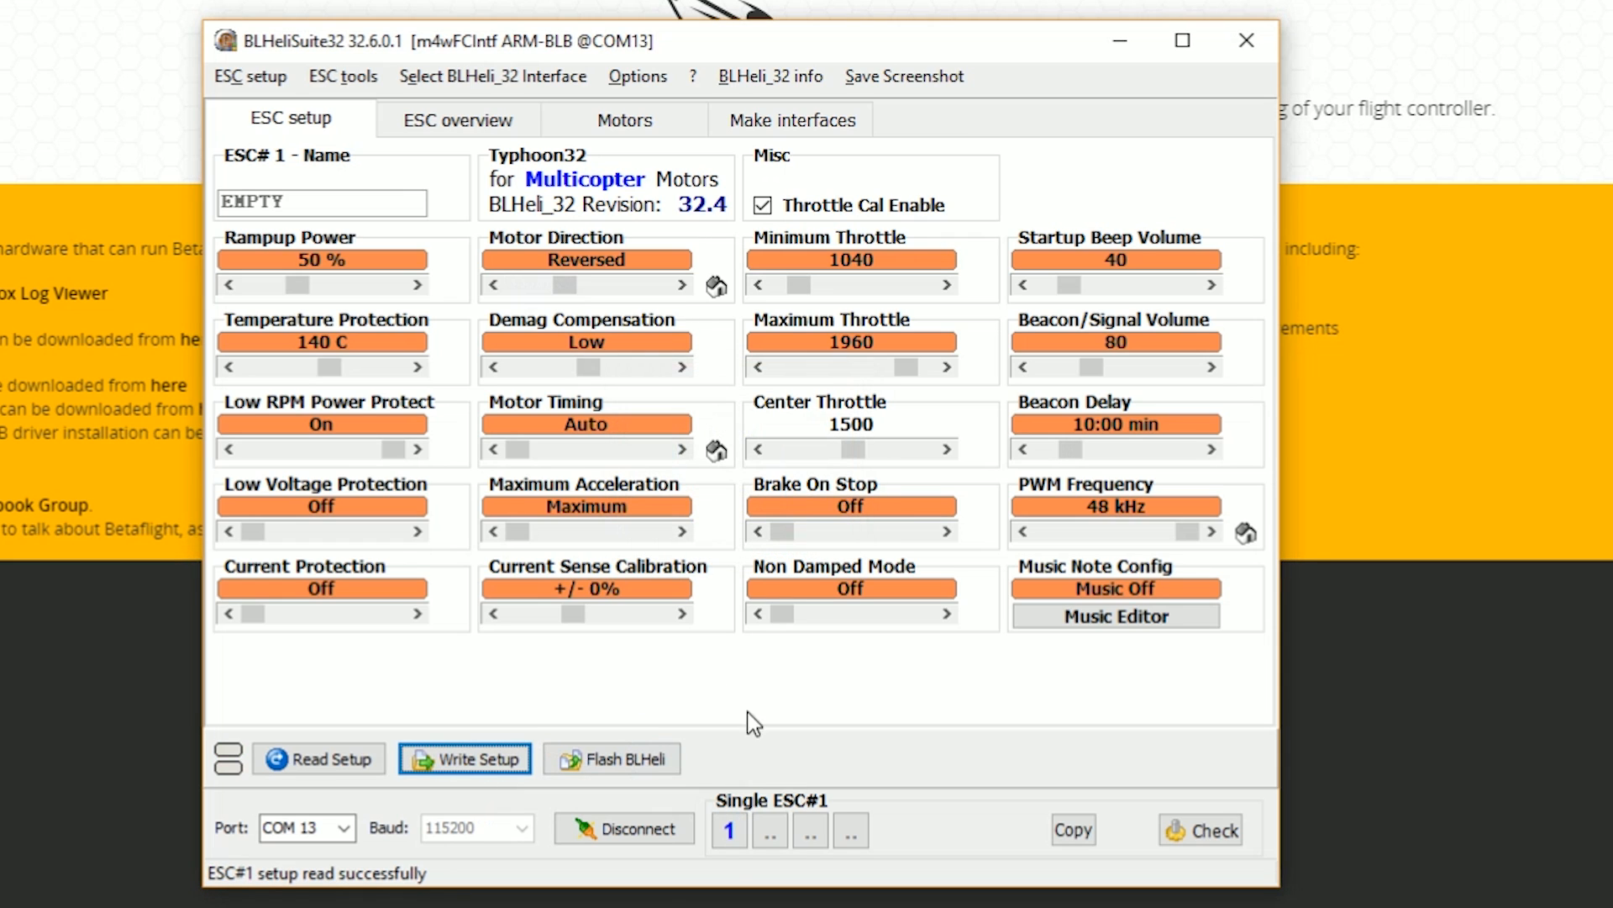
left_click(850, 829)
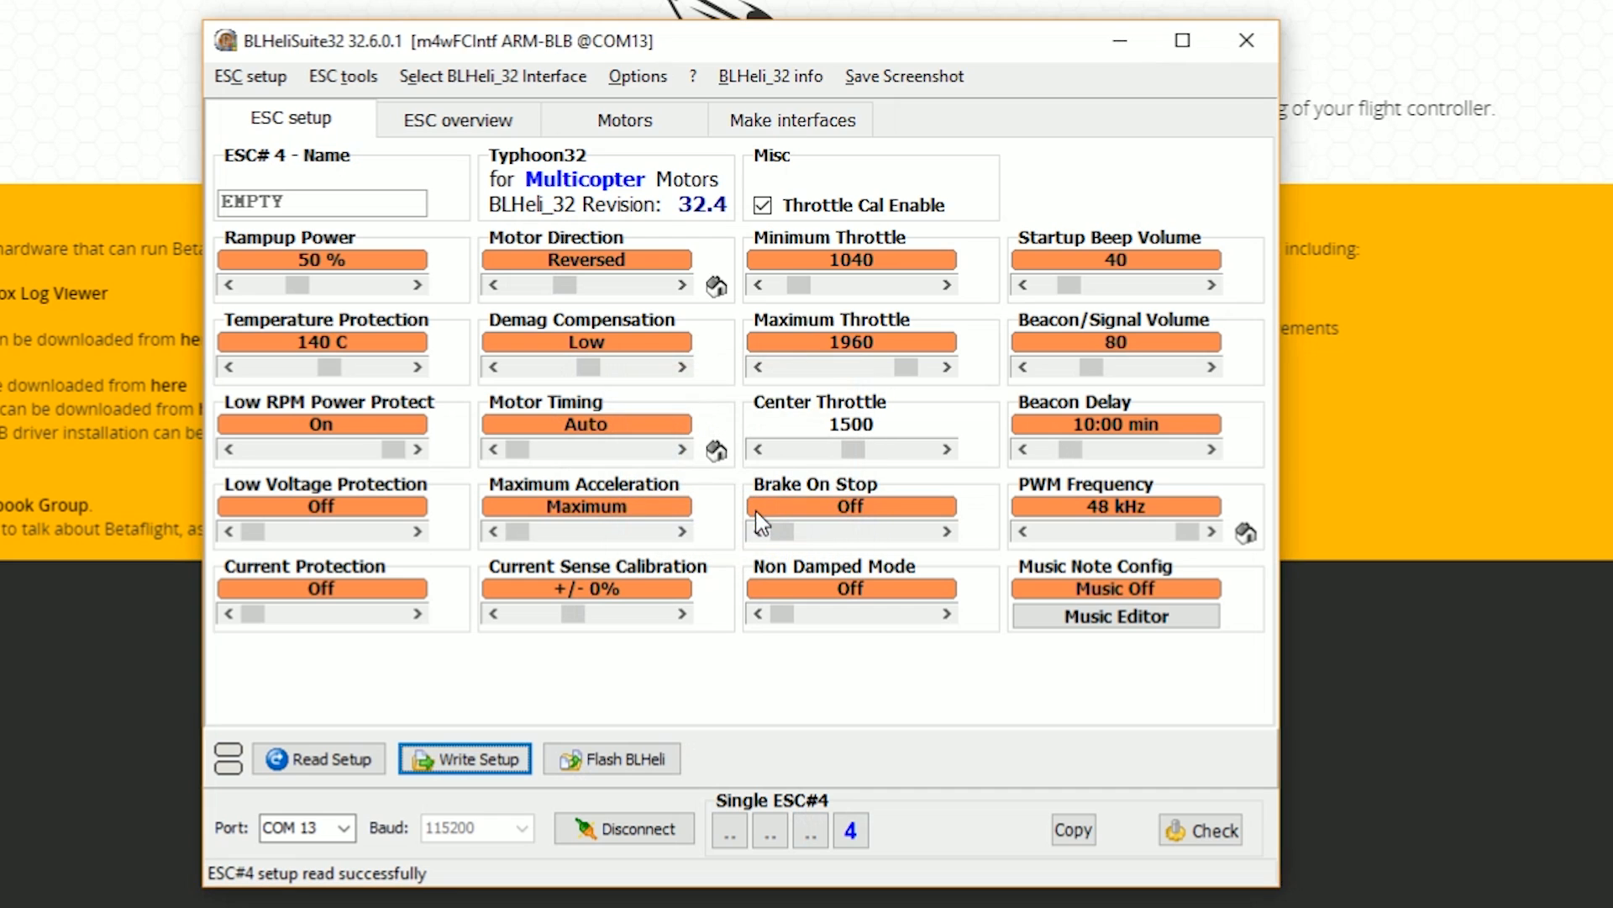
mouse_move(712, 707)
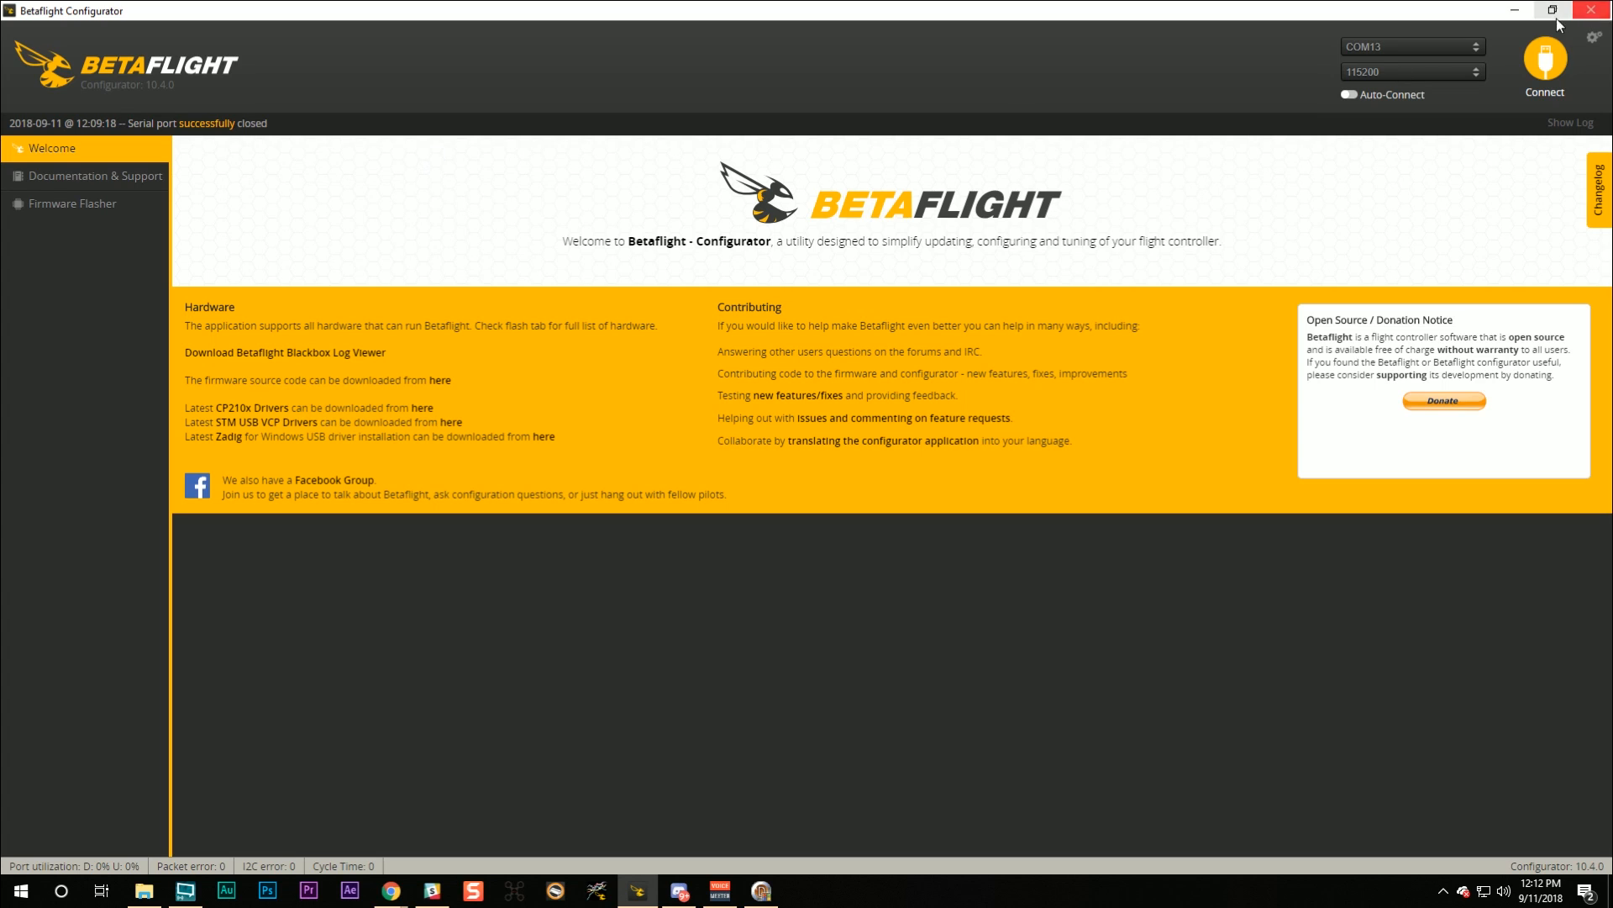
left_click(1543, 62)
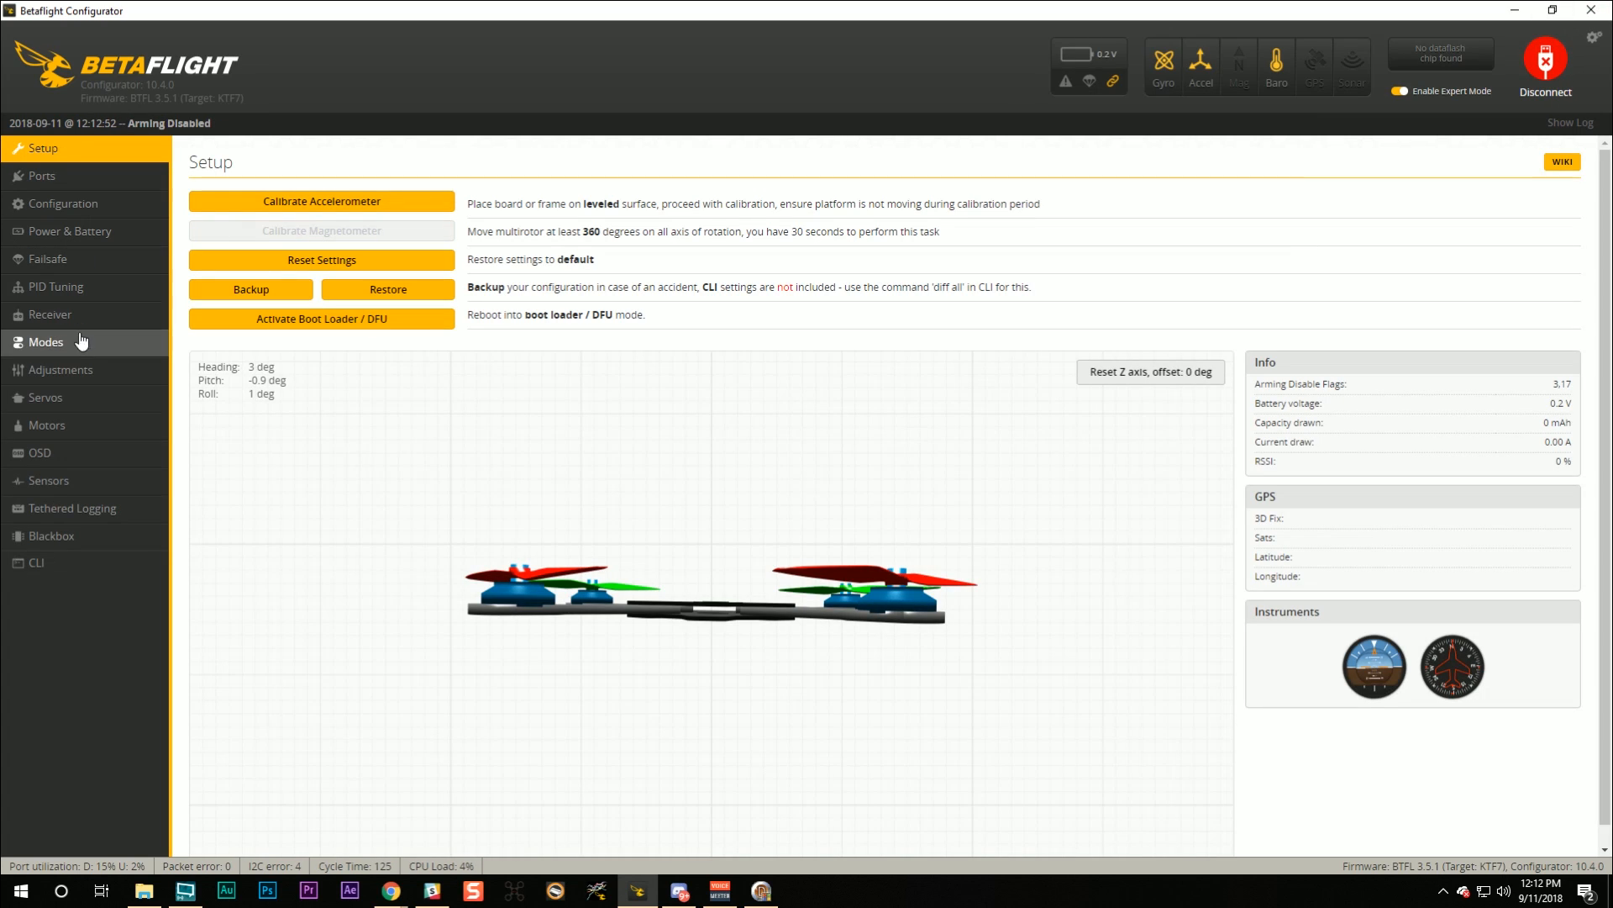
left_click(46, 425)
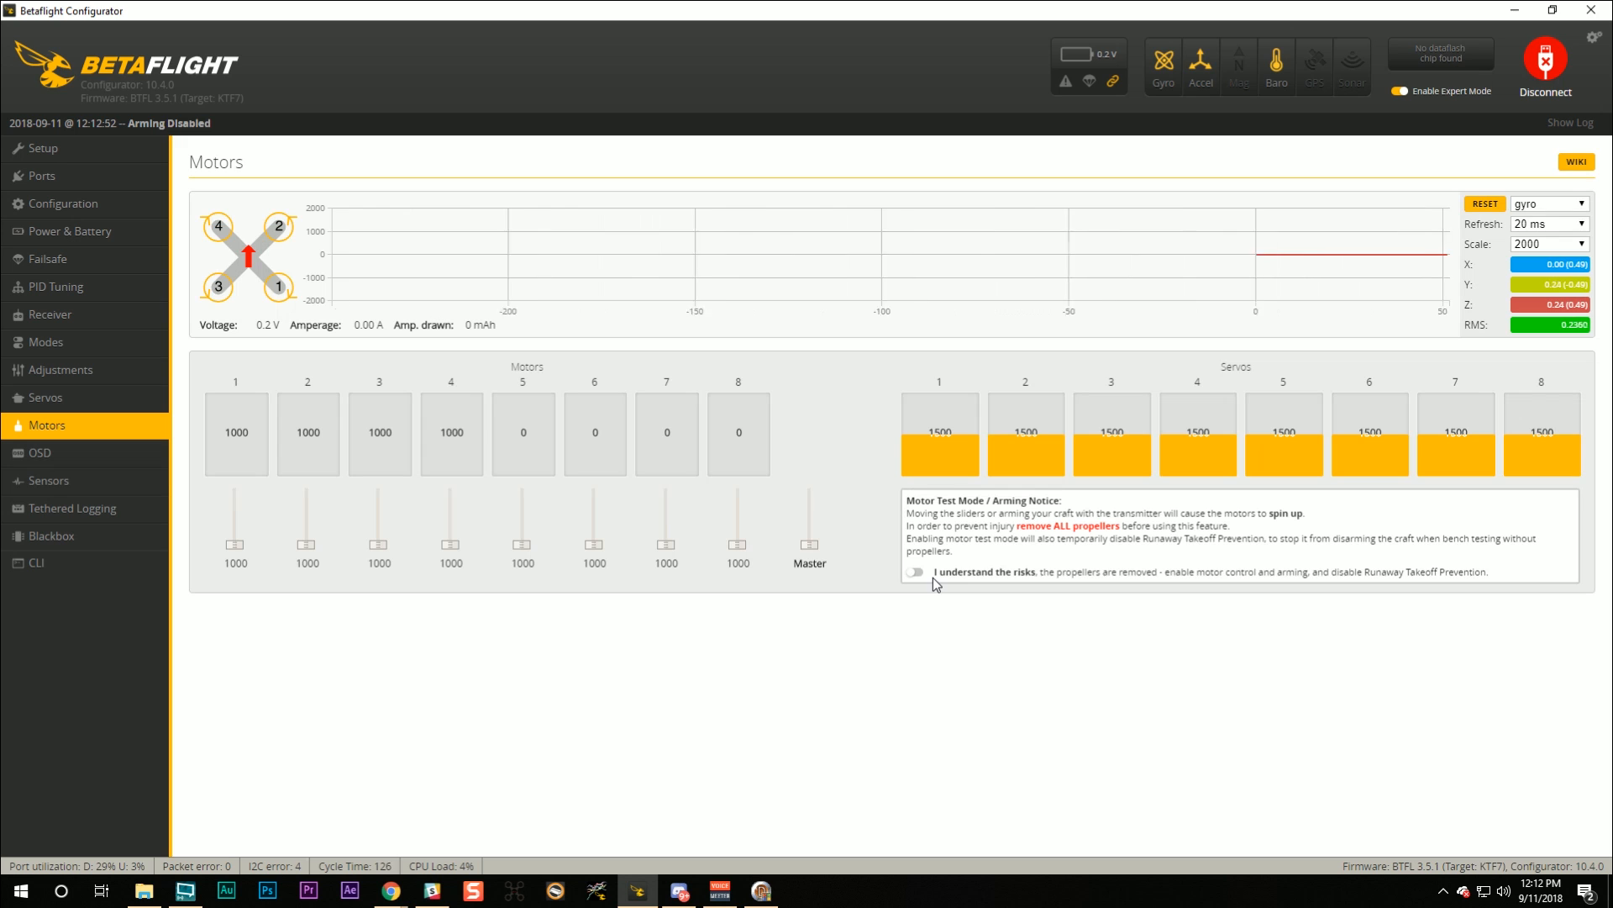
left_click(913, 571)
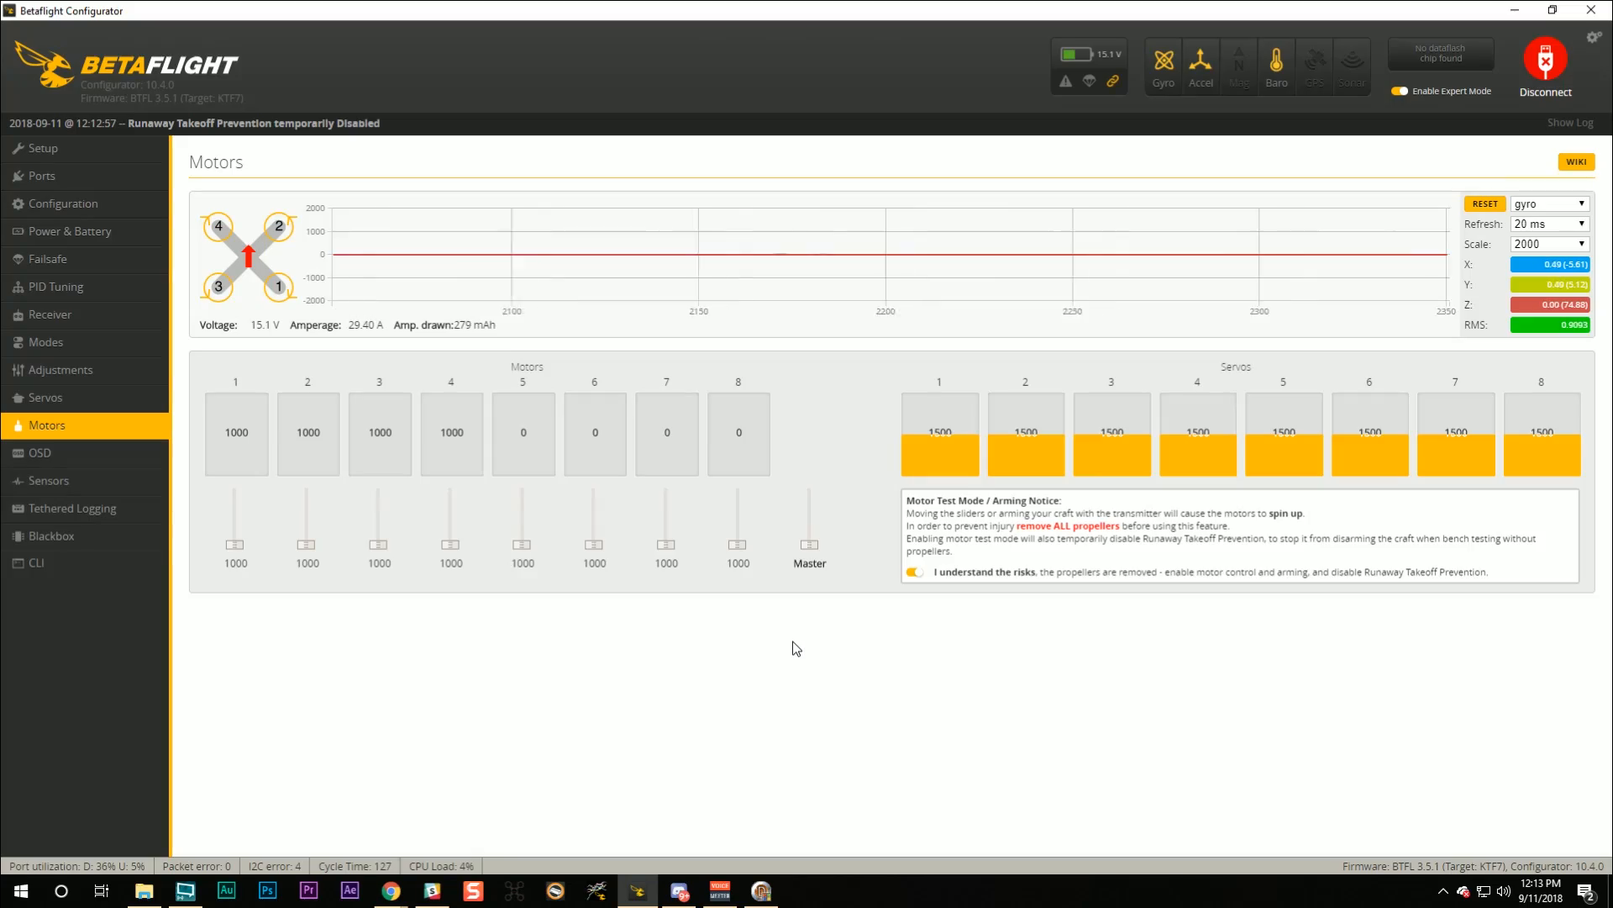
mouse_move(764, 678)
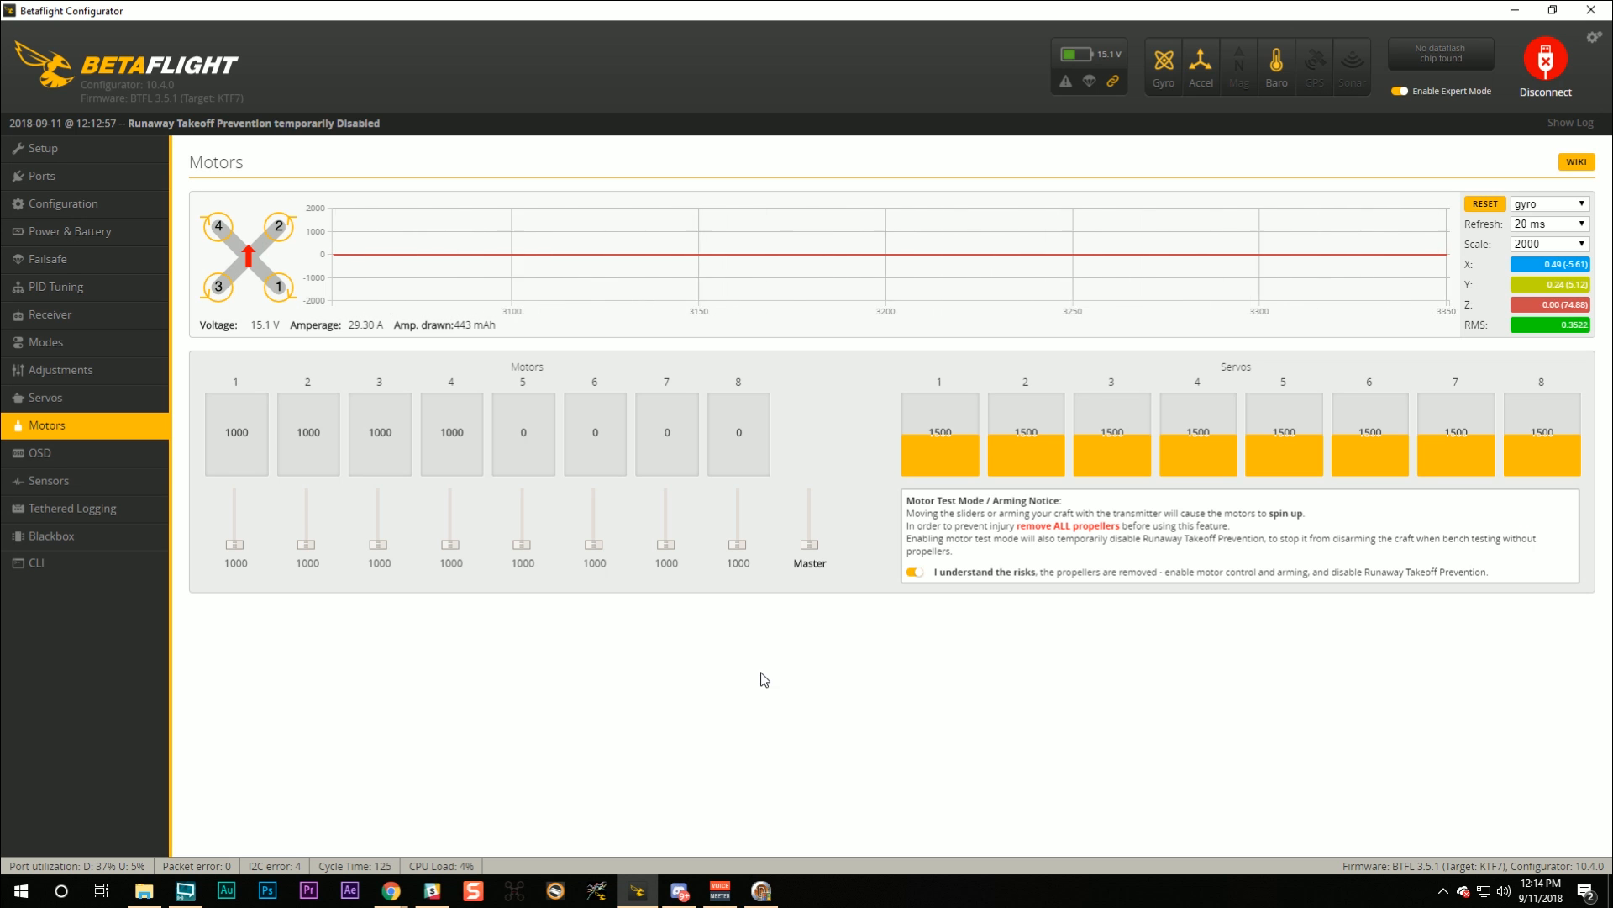
left_click(1543, 67)
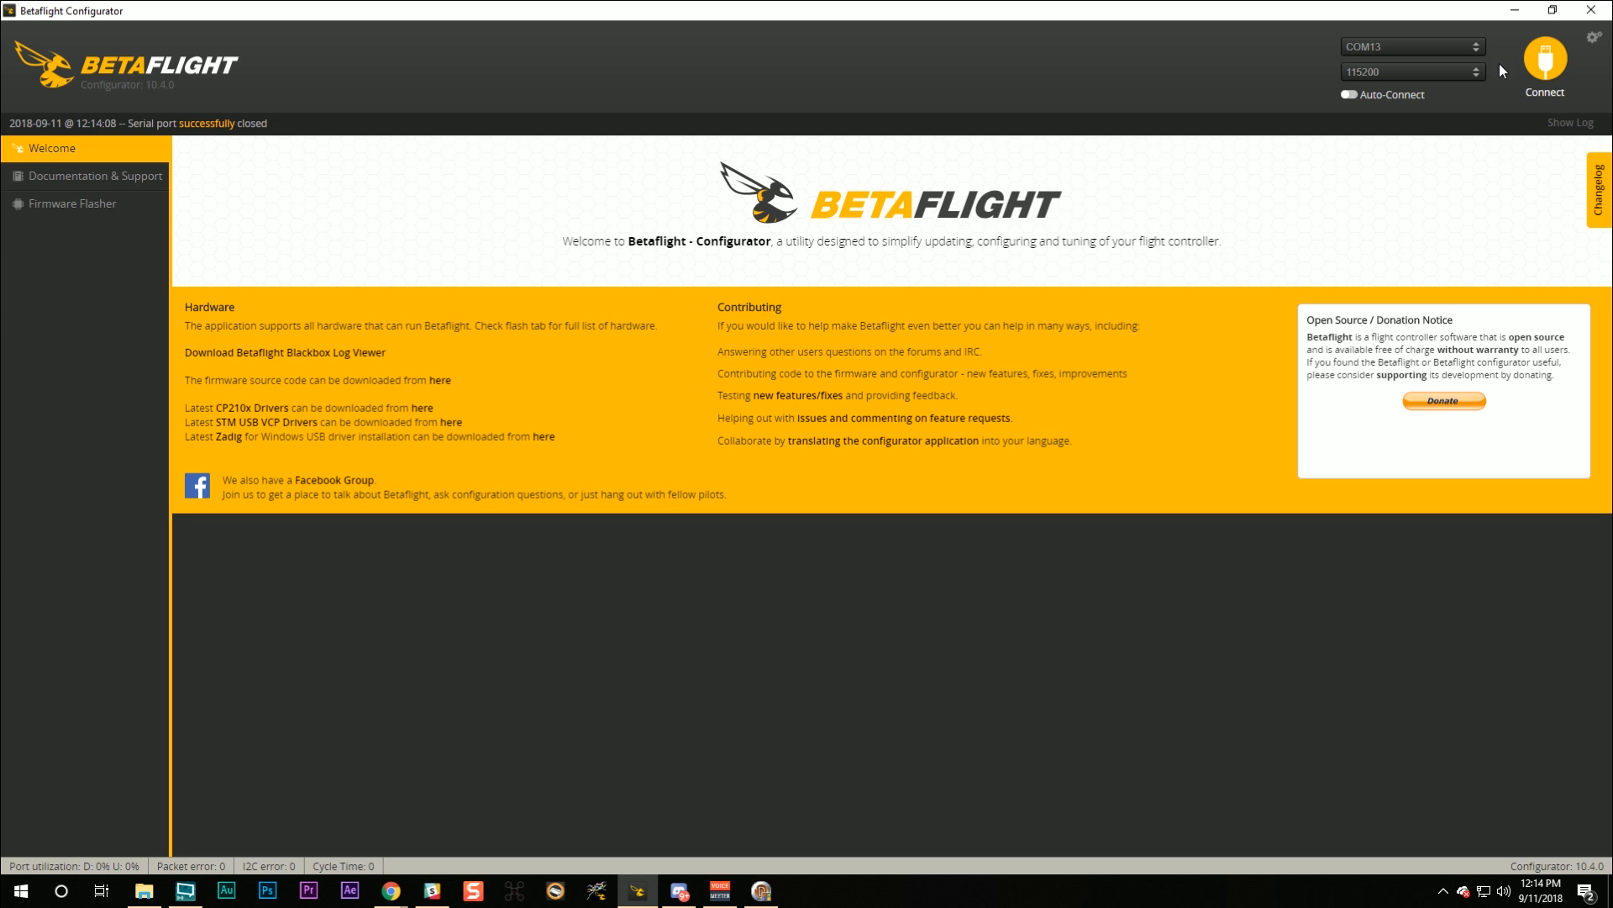